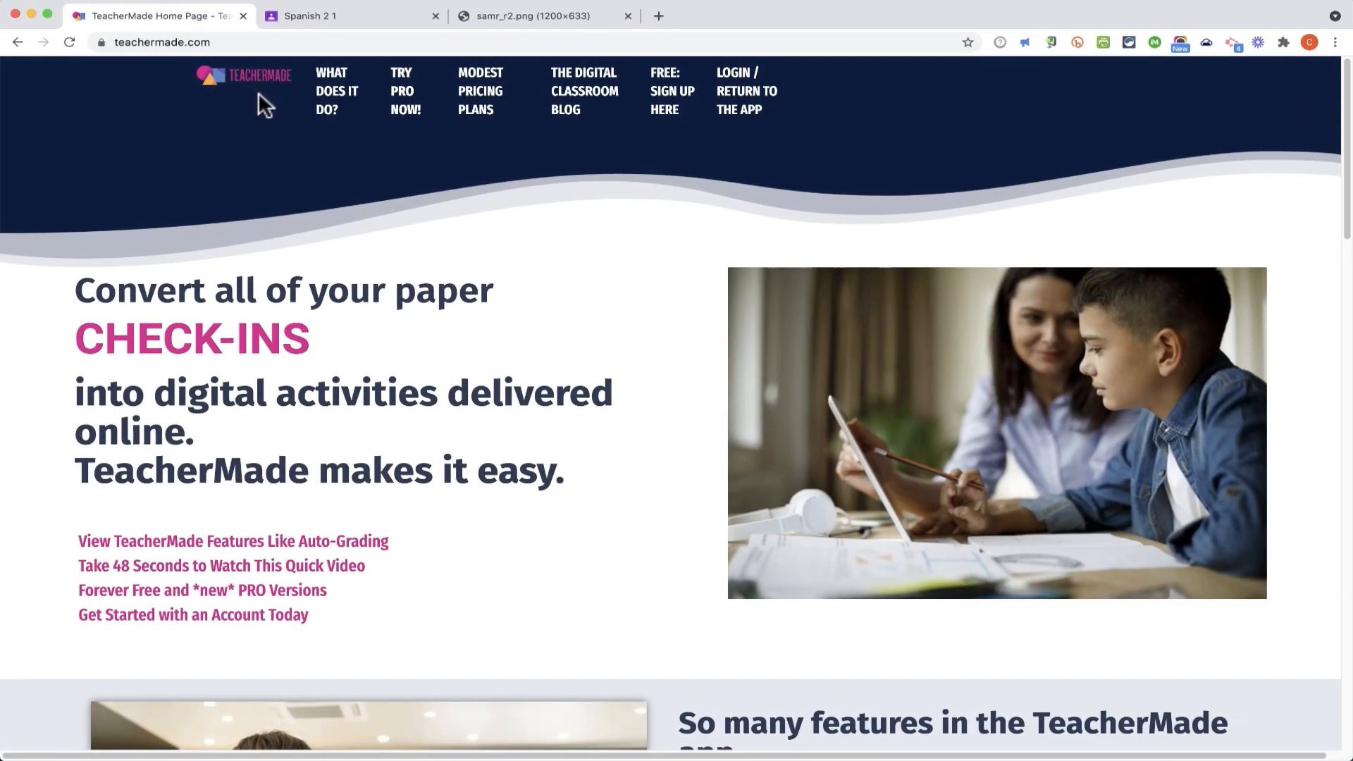
pyautogui.moveTo(331, 121)
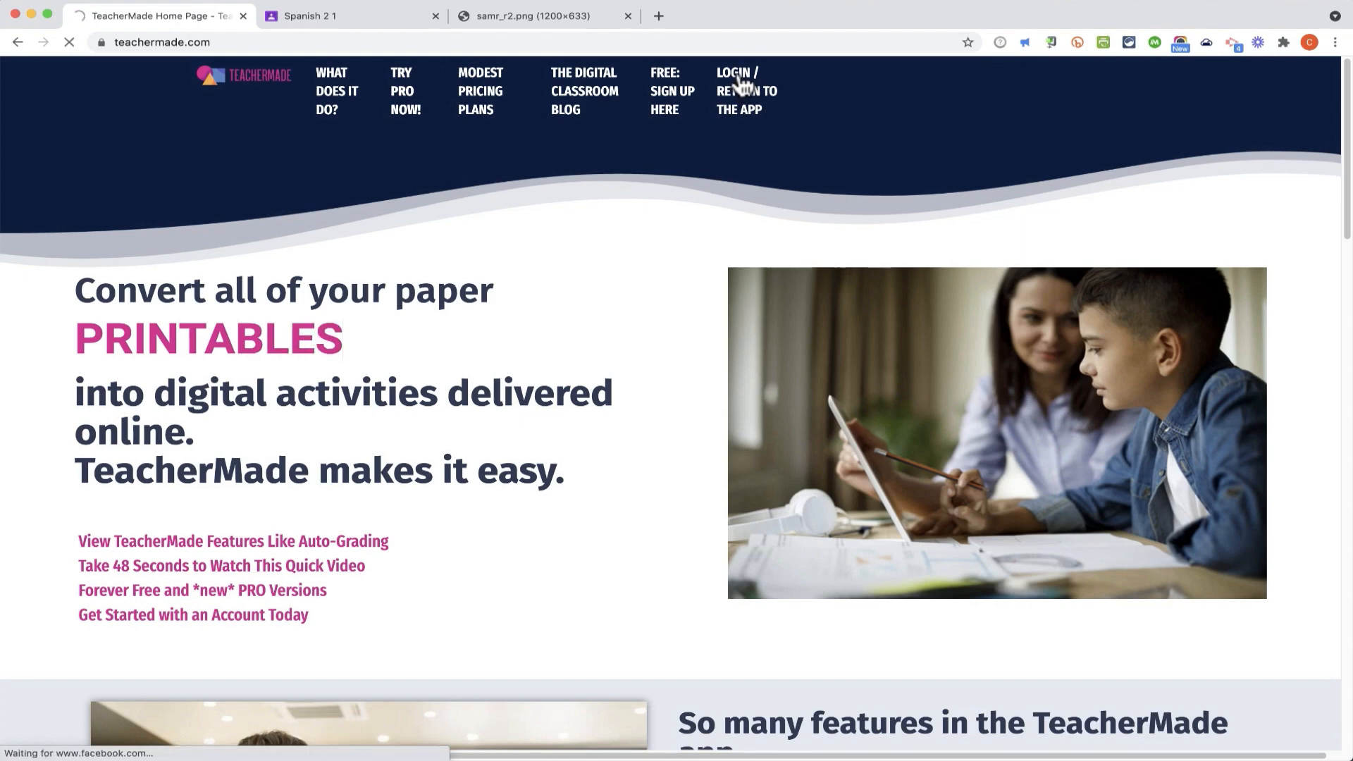
# Step: Sign in to TeacherMade with the Google account, reaching the prefilled teacher sign-up form
pyautogui.click(737, 91)
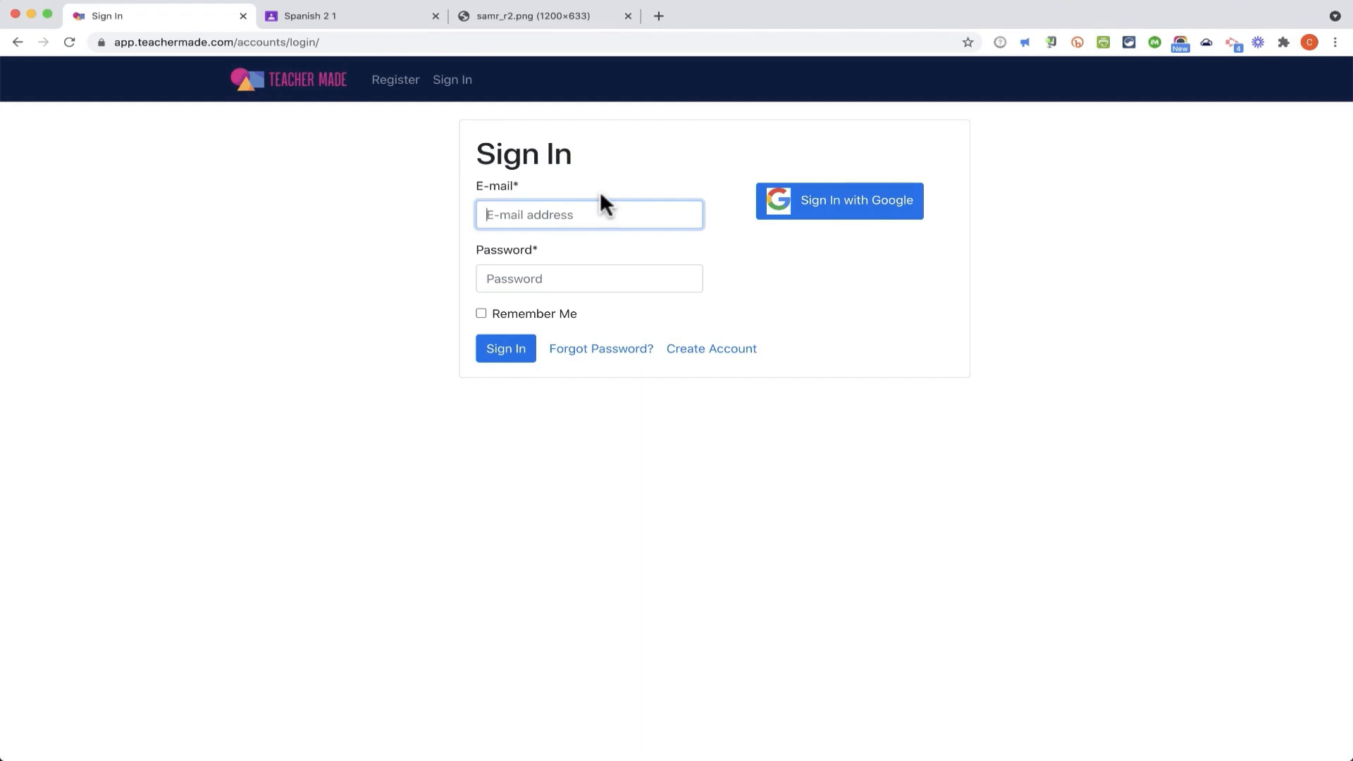
pyautogui.click(506, 349)
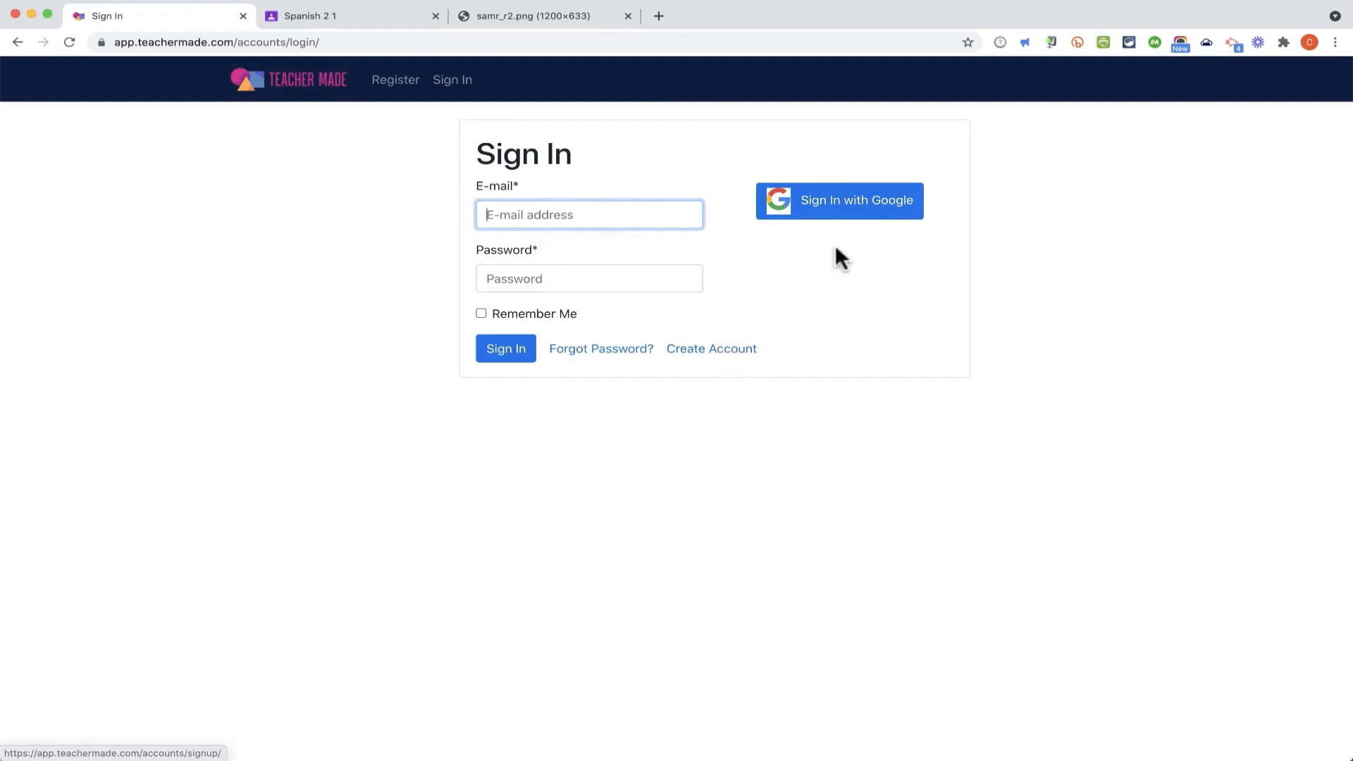
pyautogui.moveTo(854, 210)
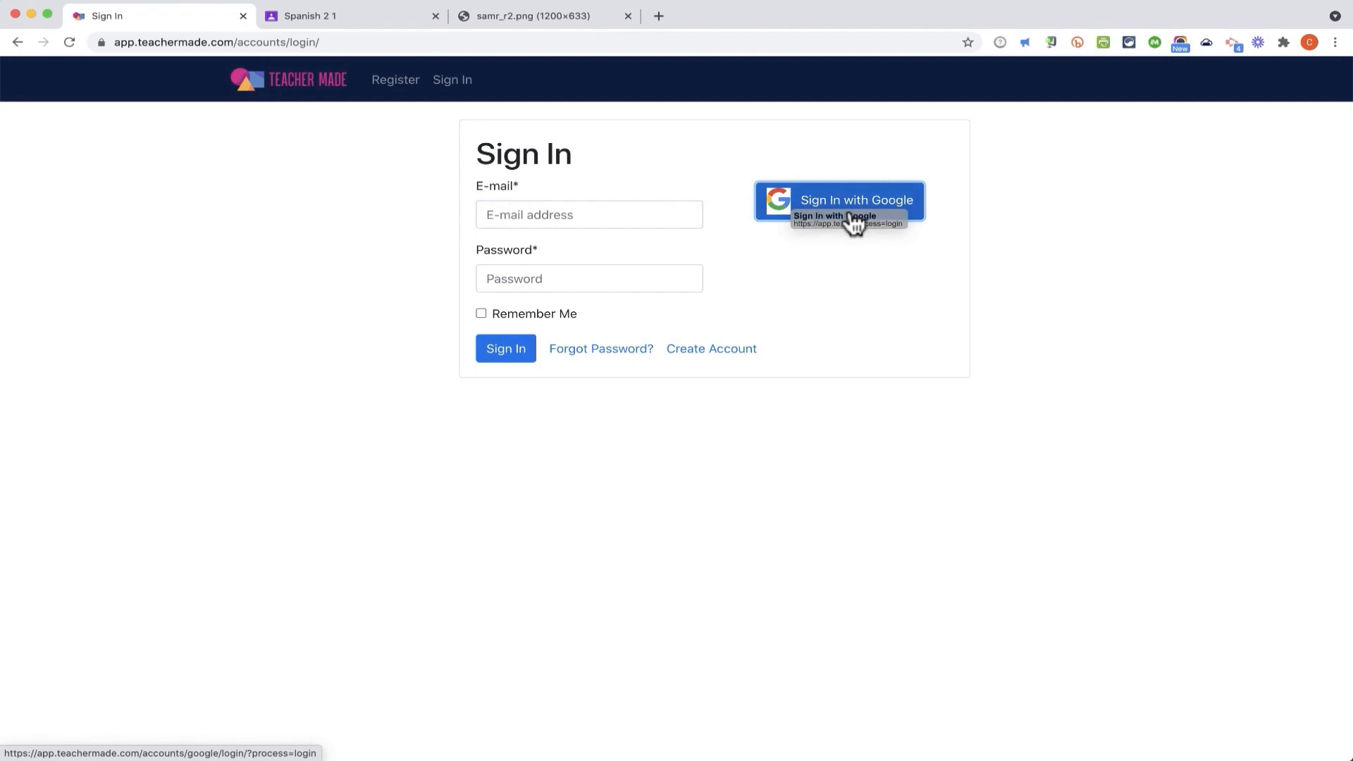
pyautogui.click(855, 198)
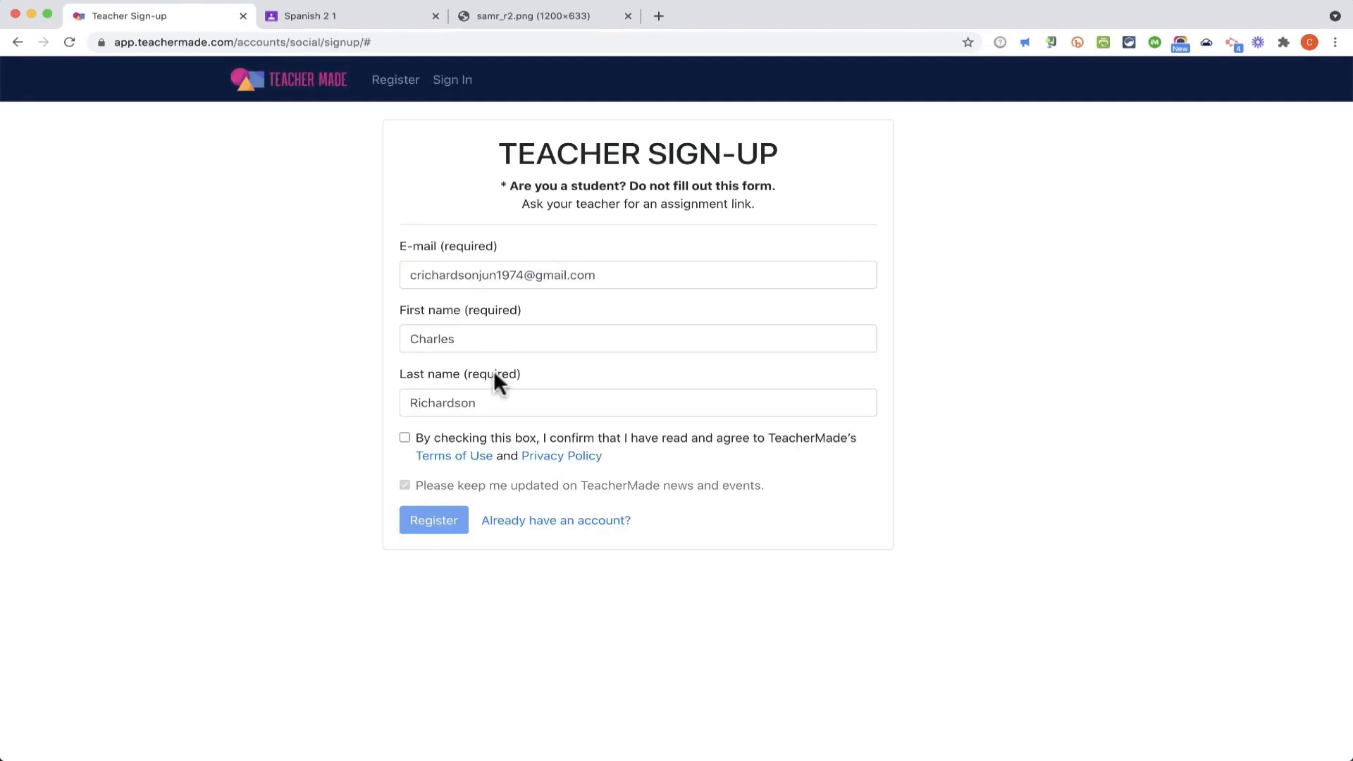
# Step: Register the teacher account and dismiss the welcome tour to reach My Worksheets
pyautogui.click(433, 520)
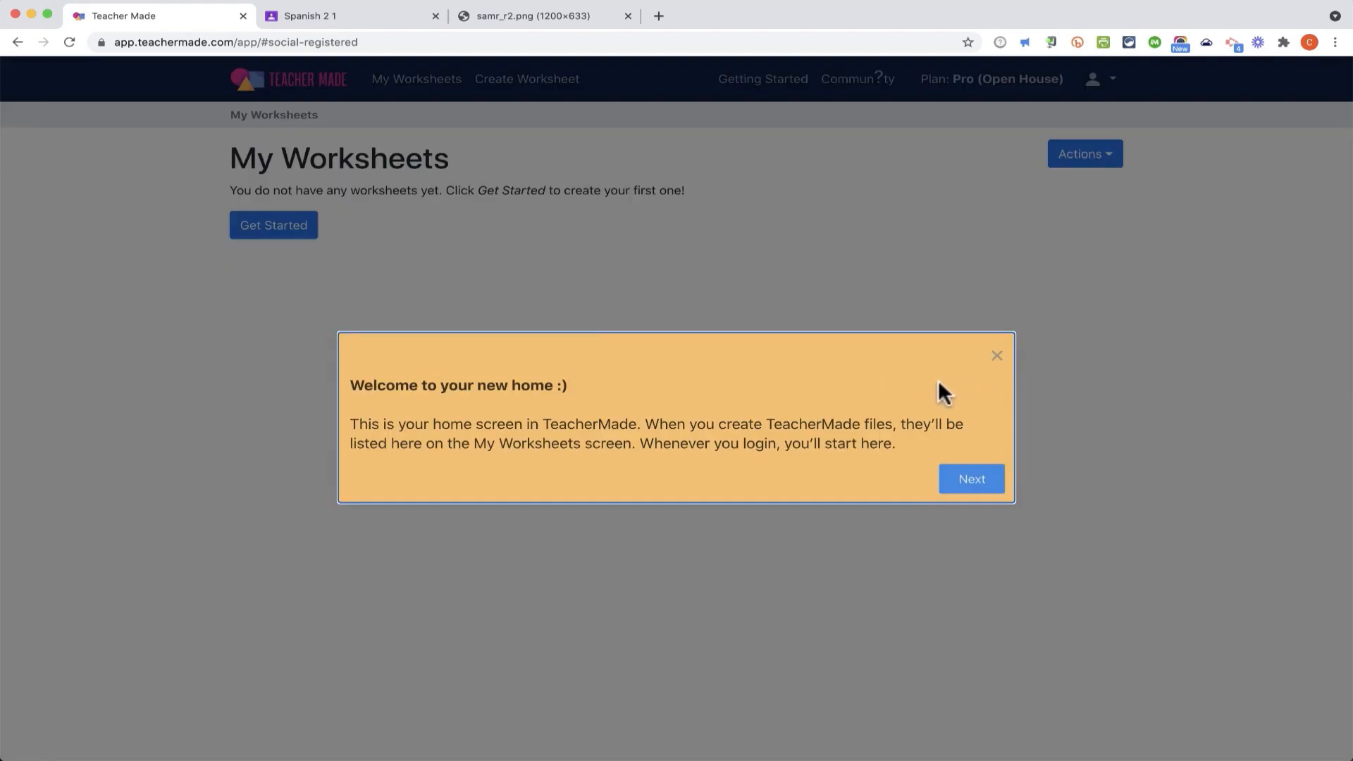
pyautogui.moveTo(999, 362)
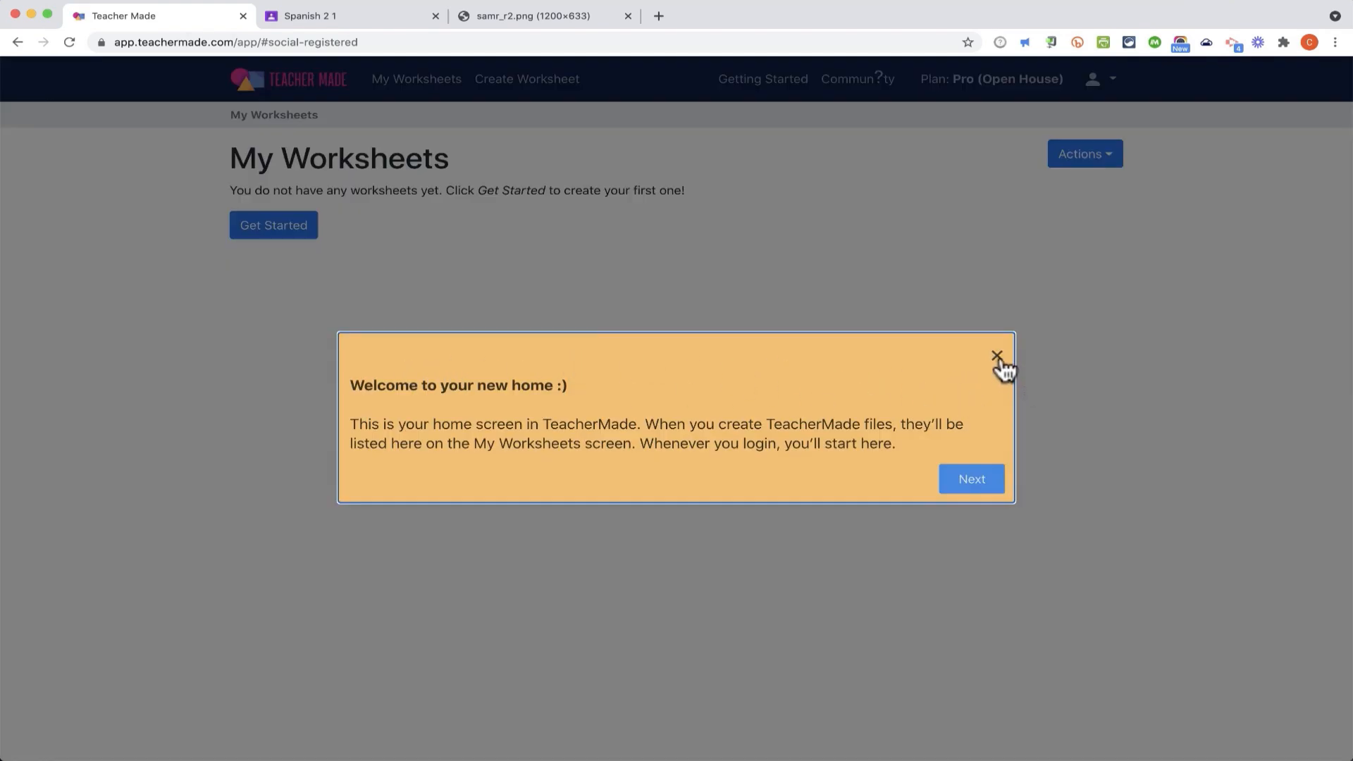
pyautogui.click(998, 357)
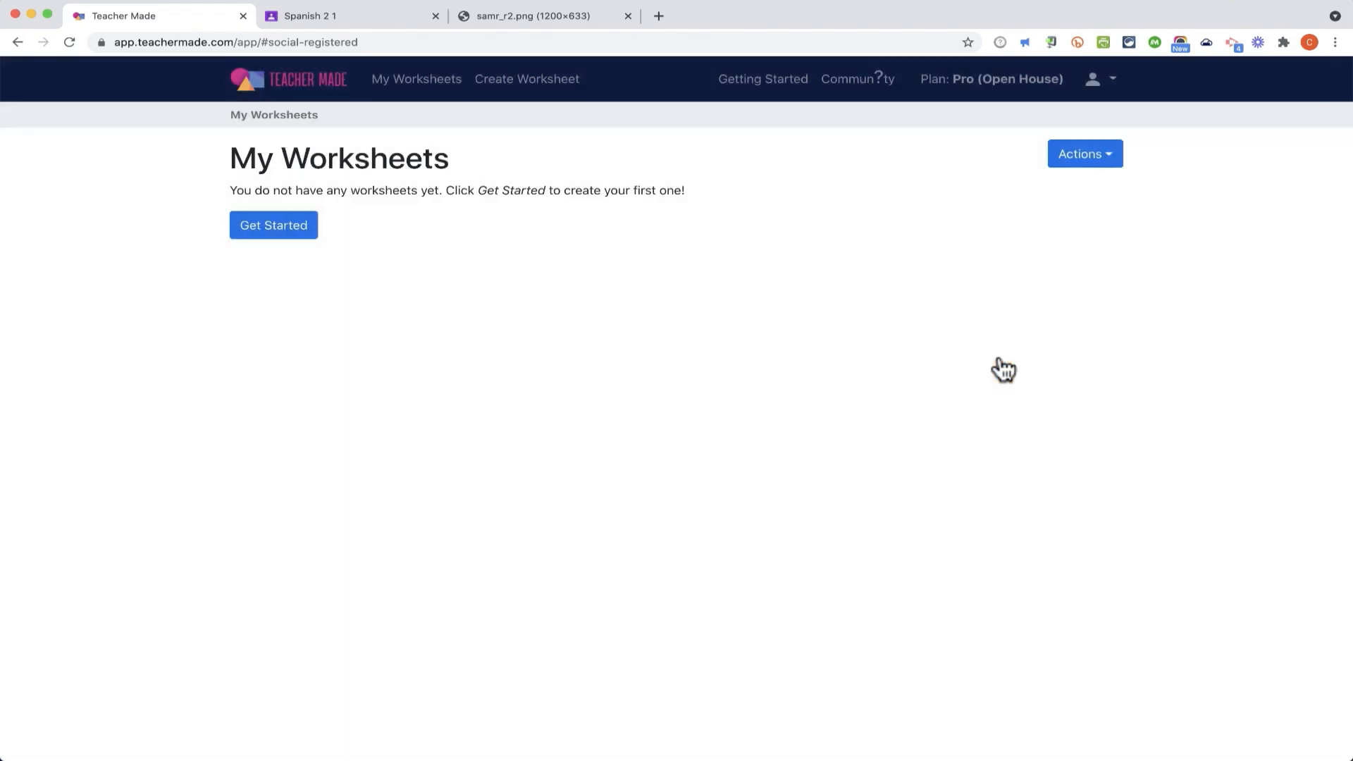
pyautogui.moveTo(1065, 305)
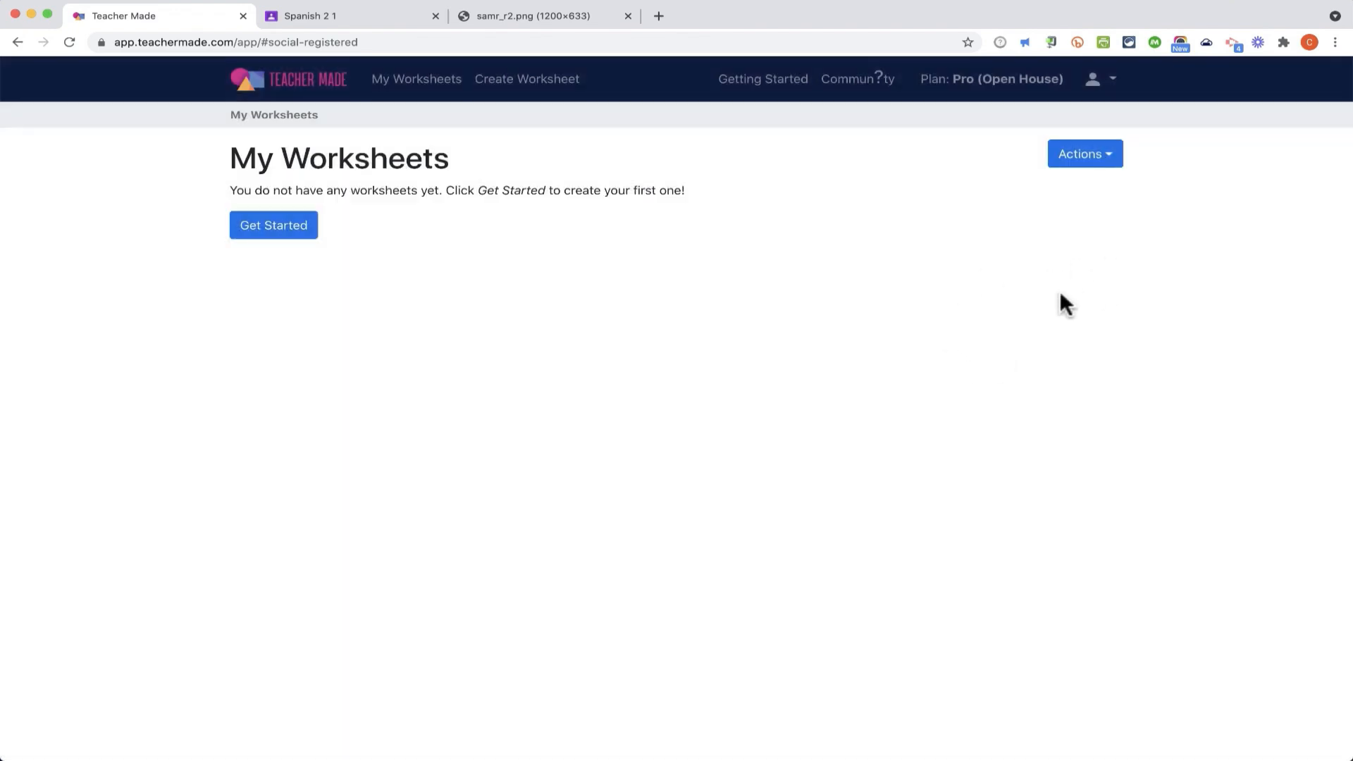
pyautogui.moveTo(327, 117)
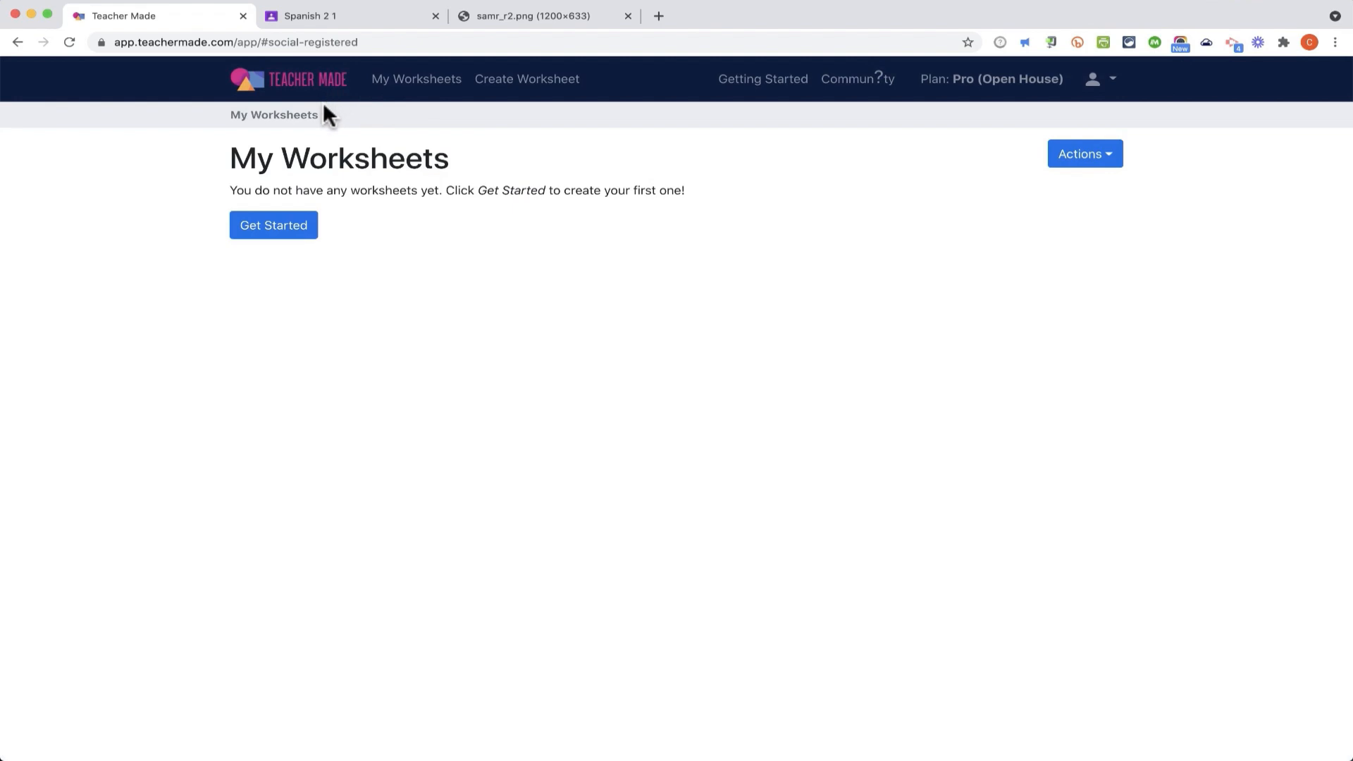
pyautogui.moveTo(485, 311)
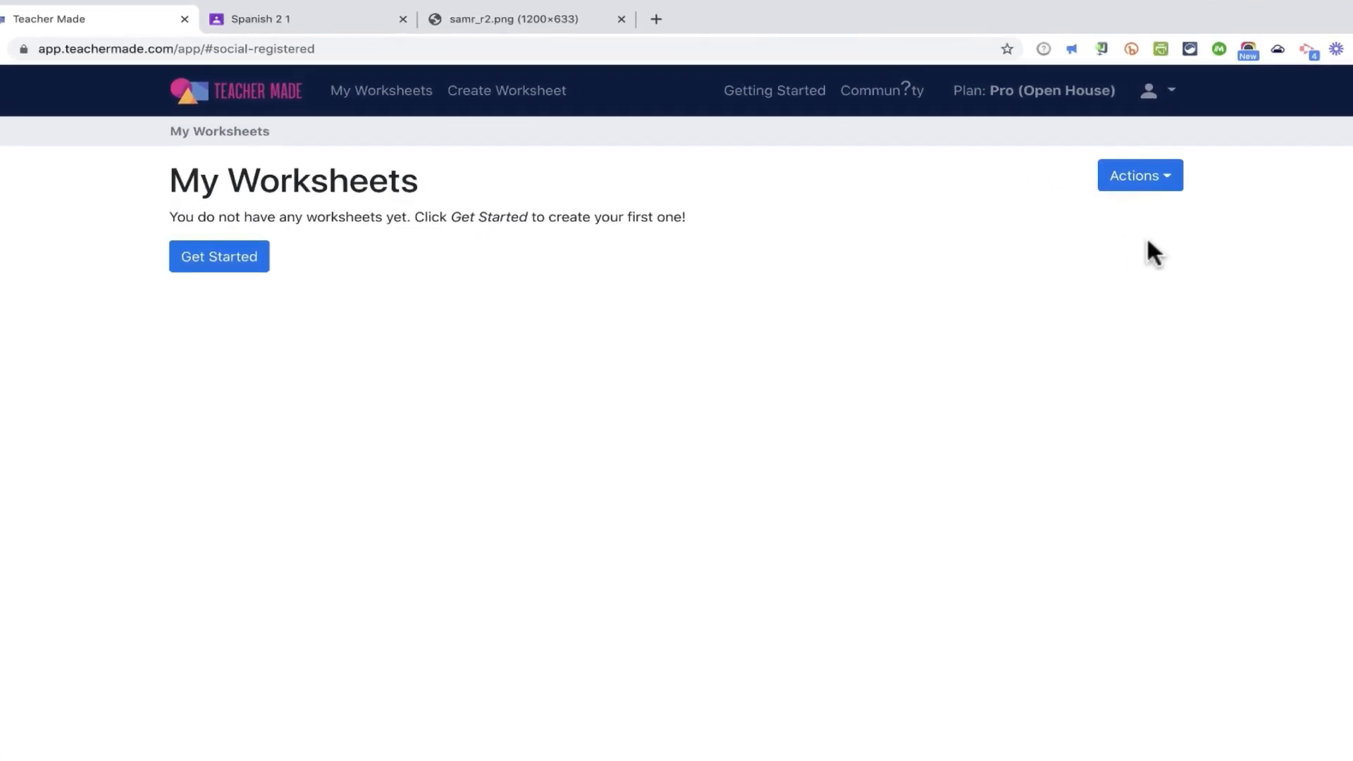
# Step: Create a folder named 'Spanish 2' and open it
pyautogui.click(1138, 174)
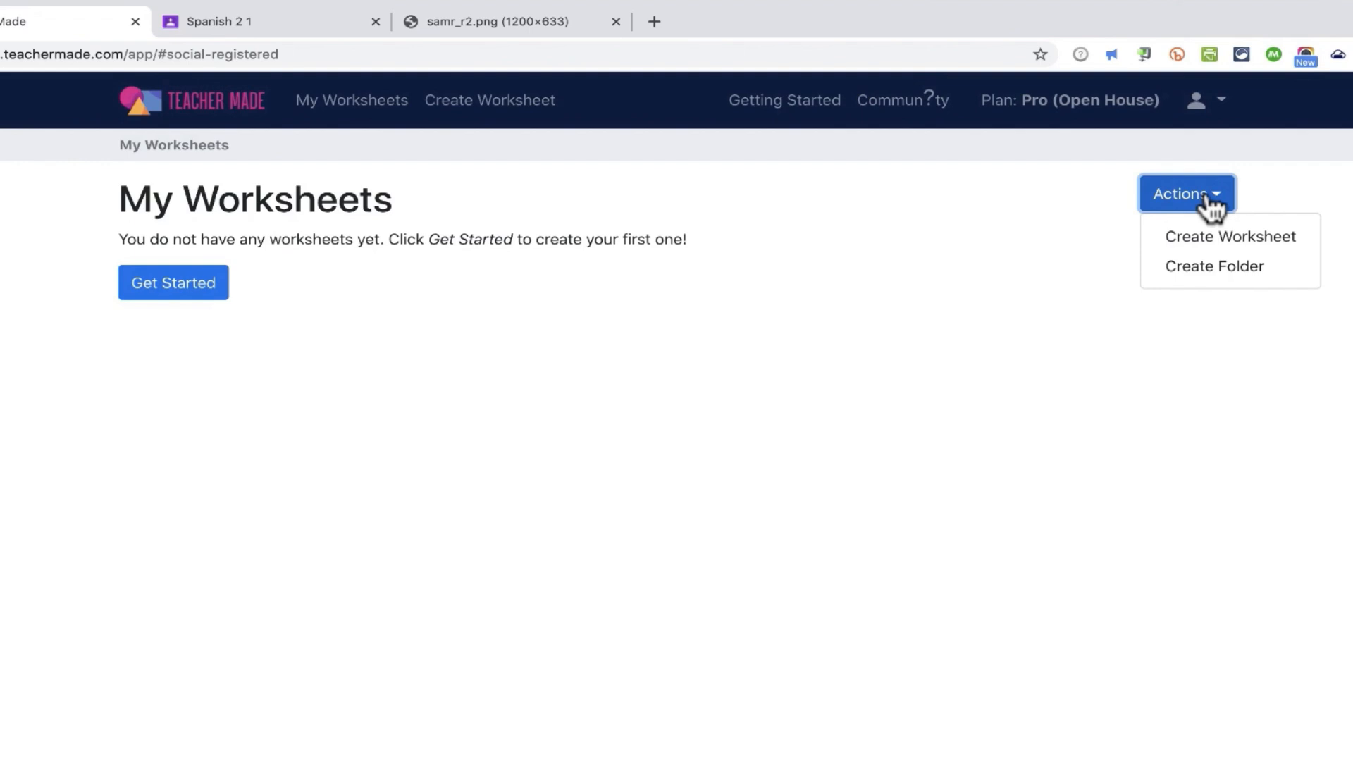
pyautogui.moveTo(1216, 244)
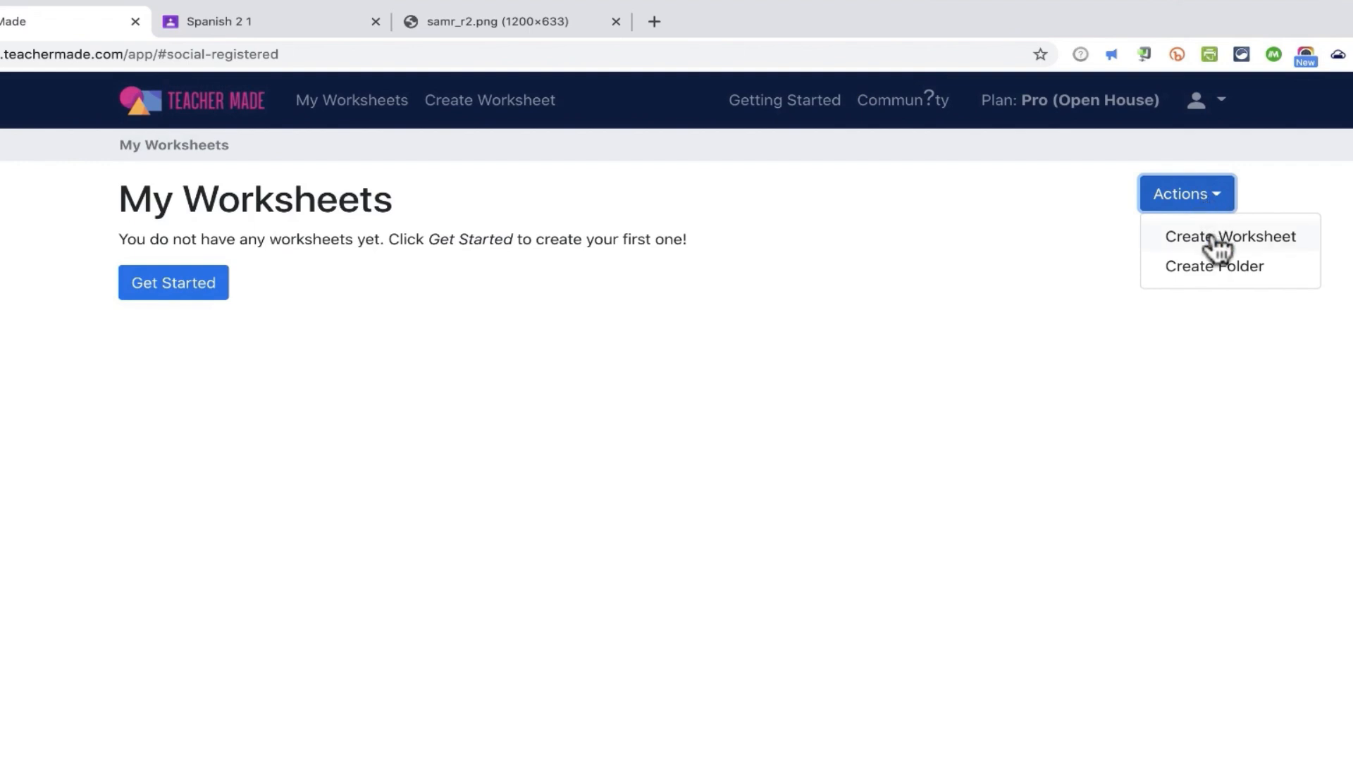
pyautogui.moveTo(1217, 276)
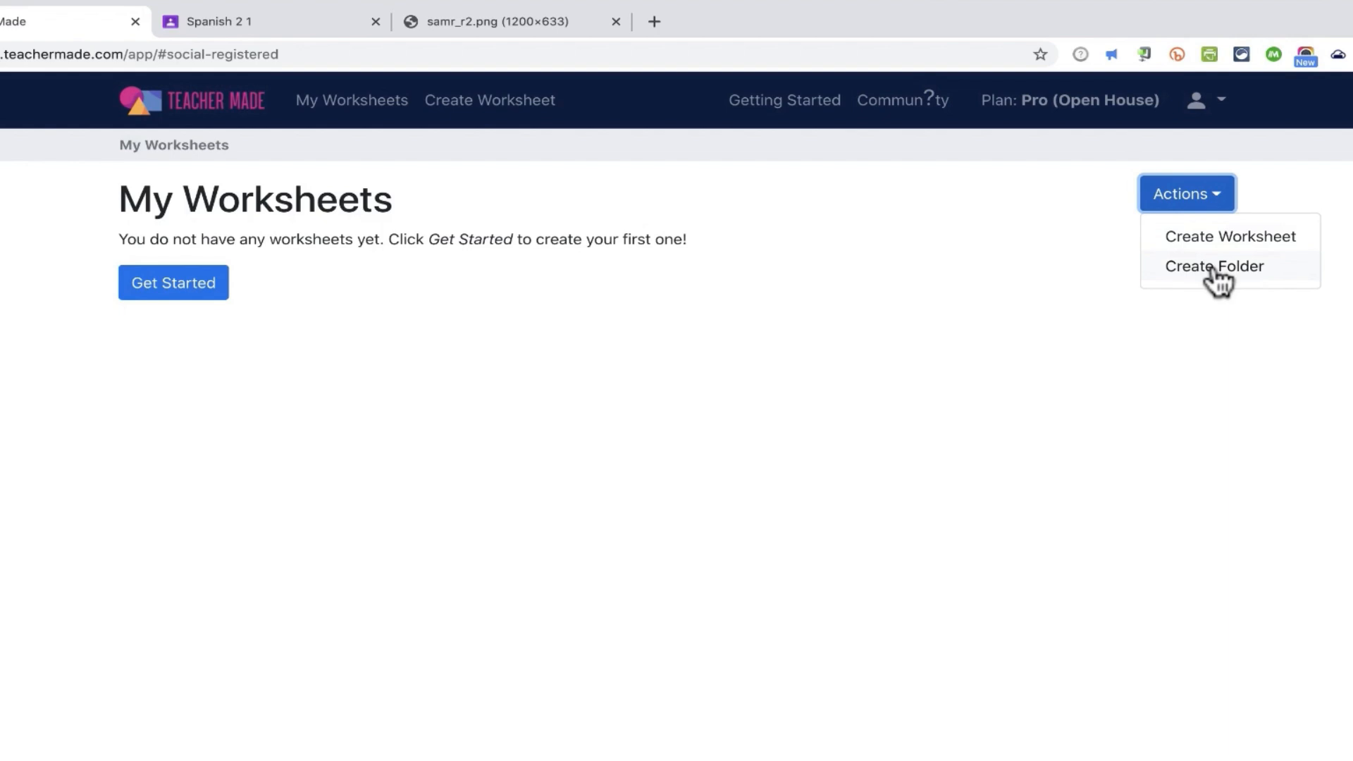
pyautogui.click(1213, 265)
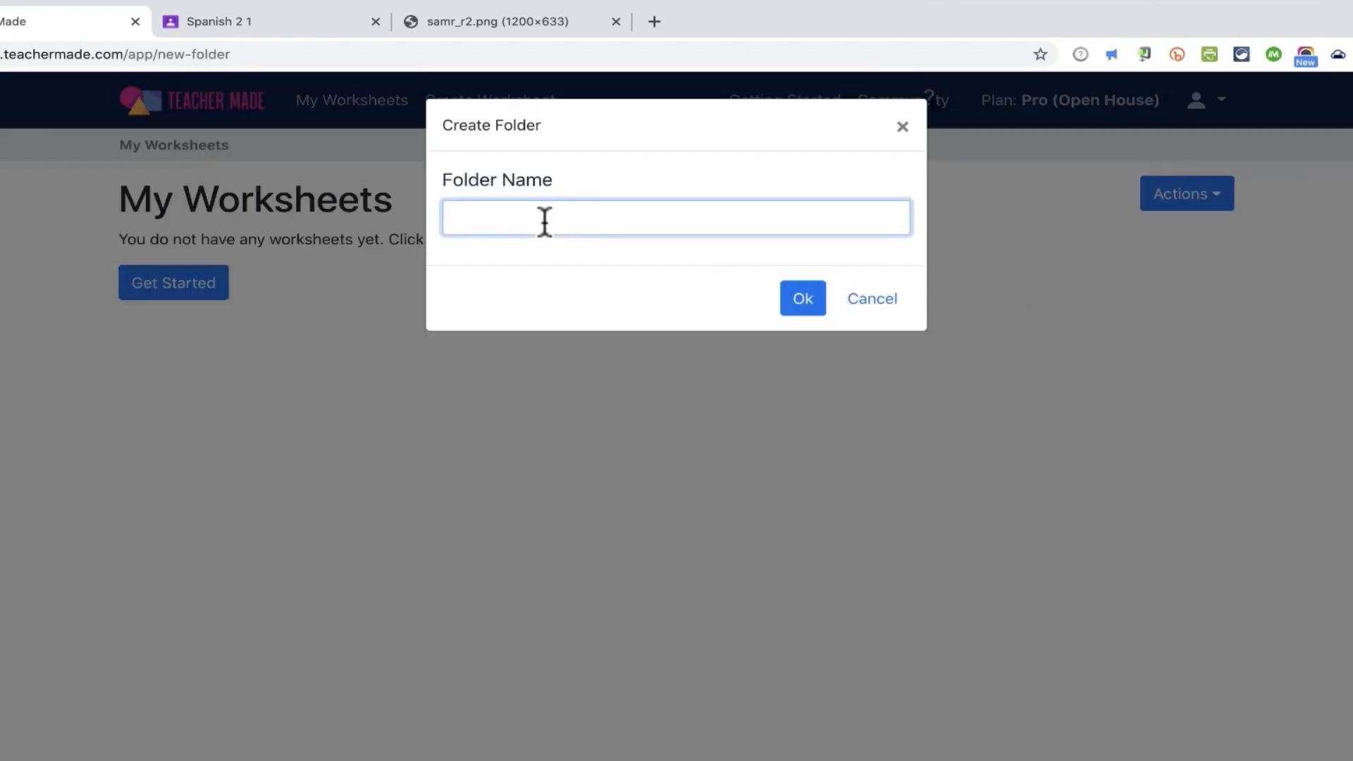
pyautogui.write('Spanish')
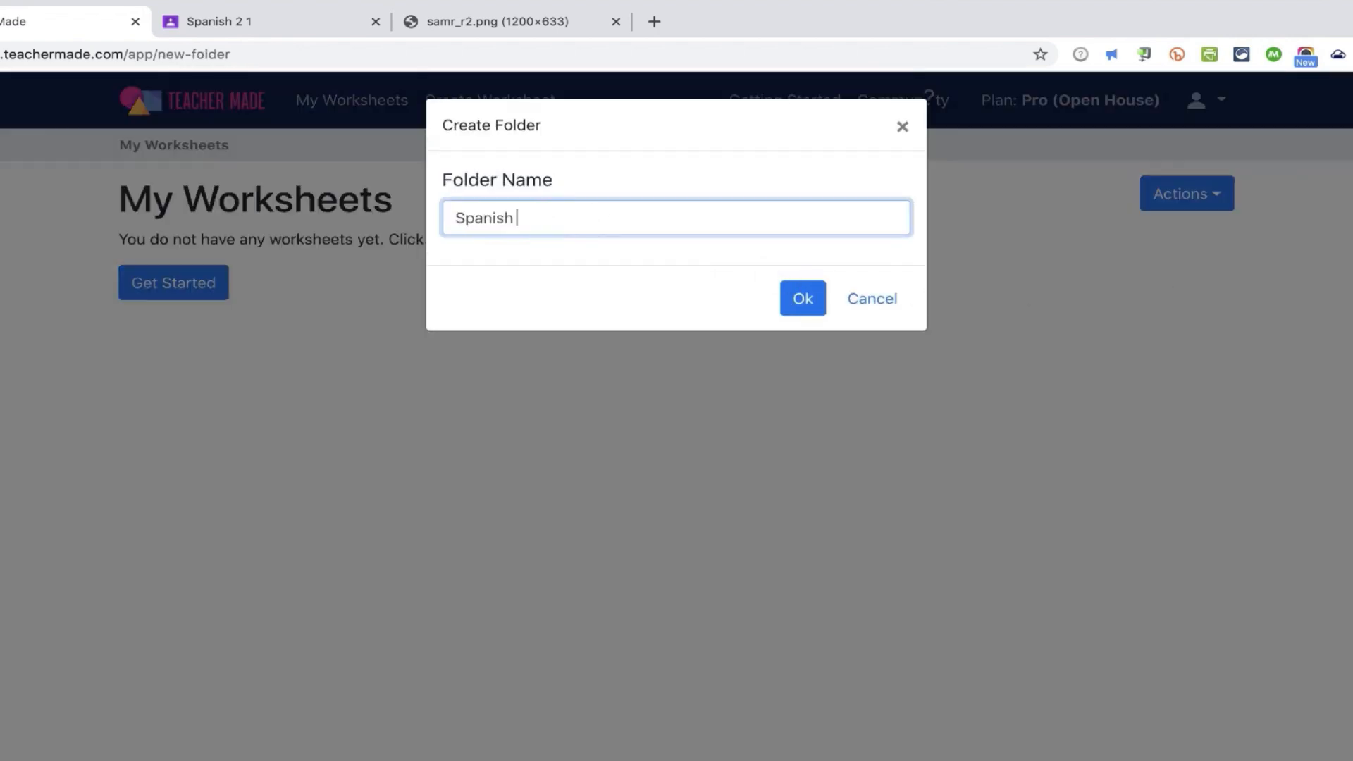
pyautogui.click(800, 298)
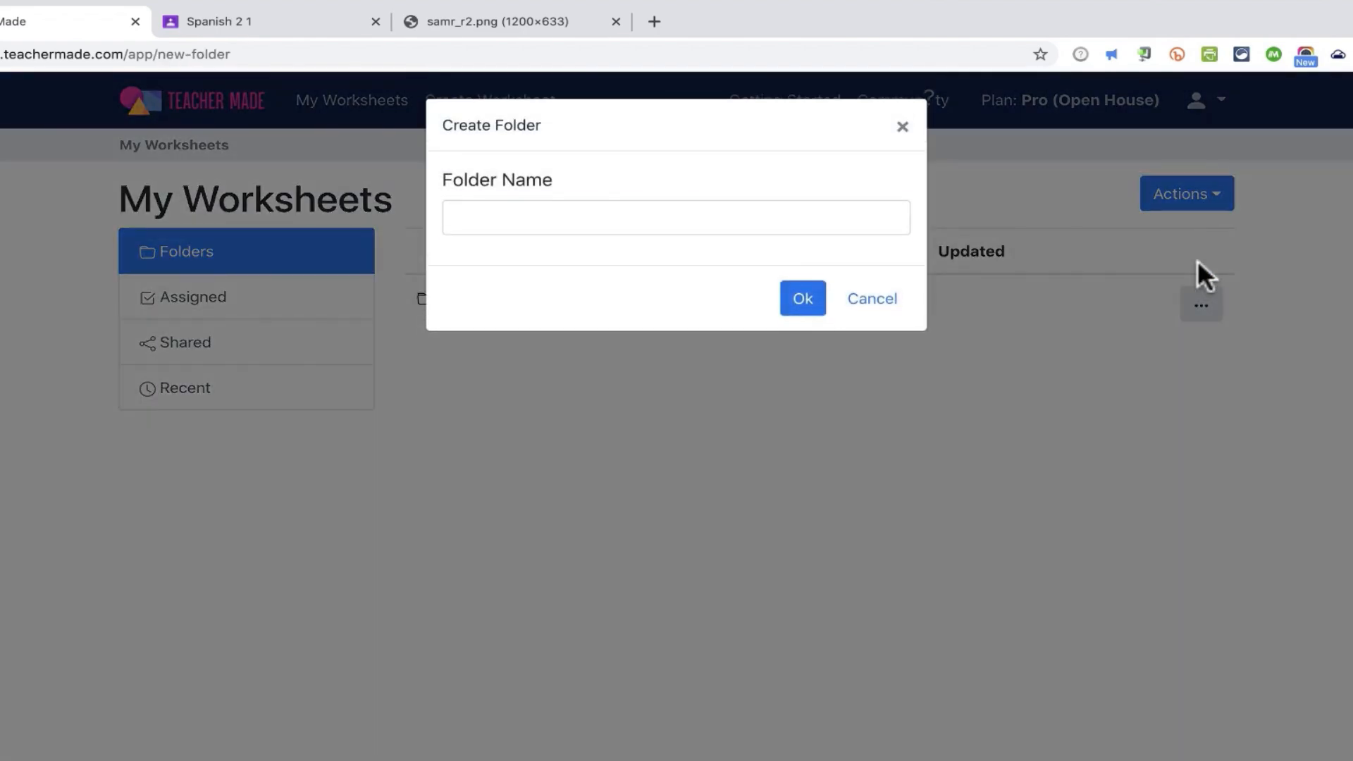
pyautogui.click(802, 298)
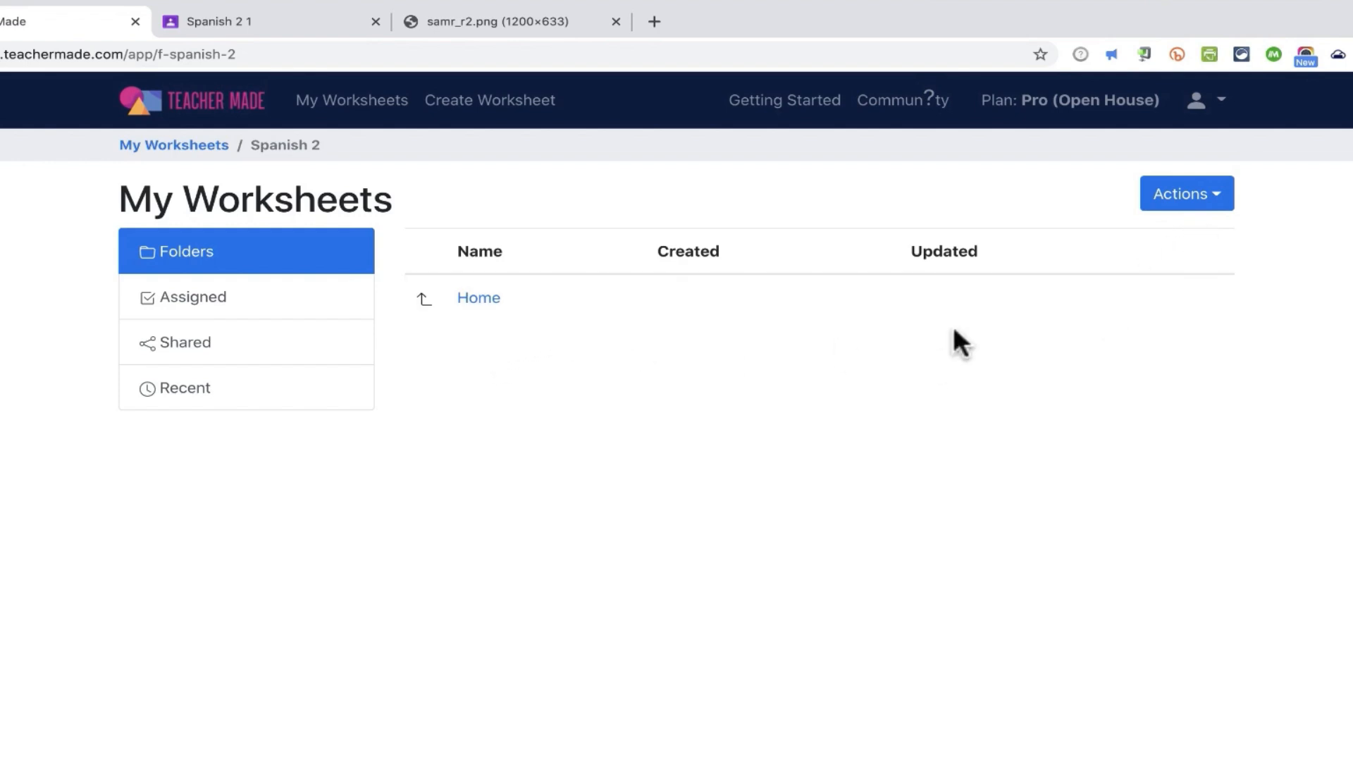
# Step: Start a new worksheet titled 'Spanish Adjectives and Nouns -- Correct Usage' with a description
pyautogui.click(1187, 193)
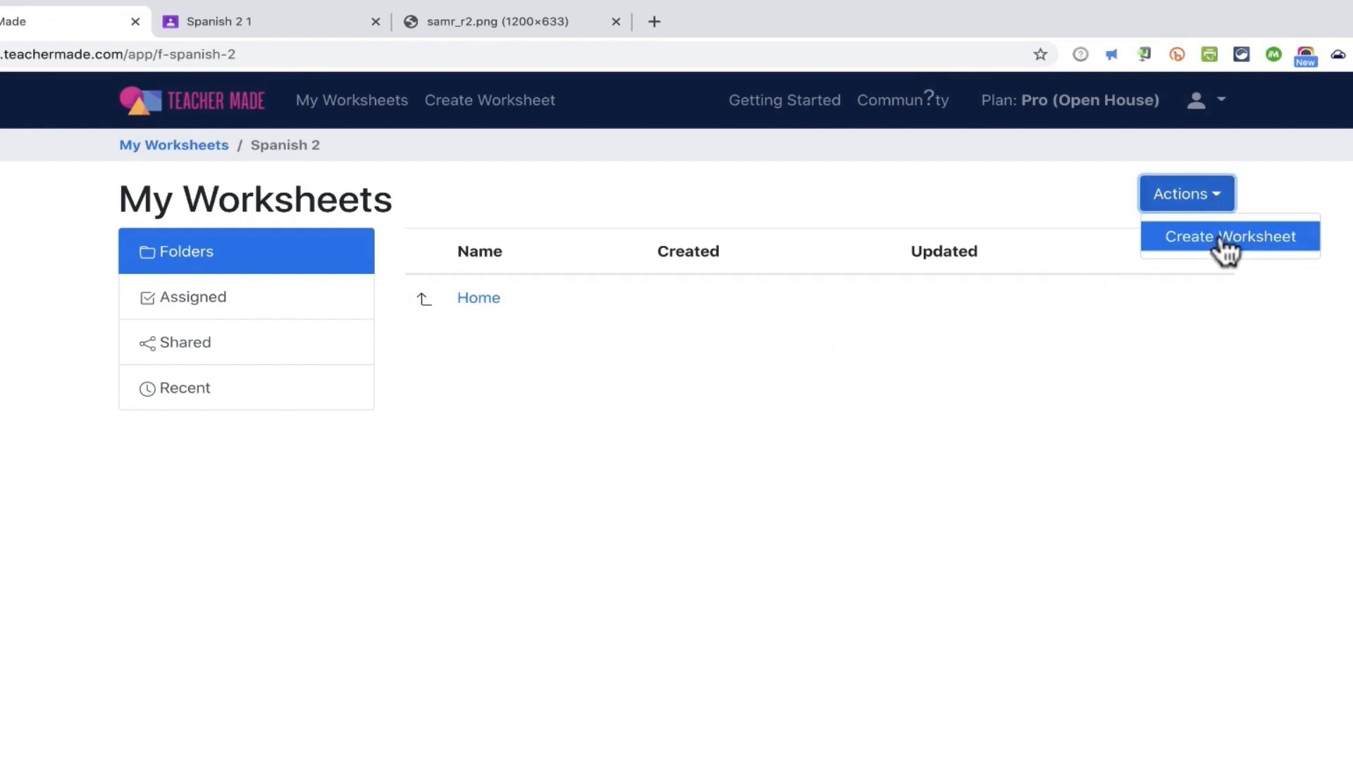
pyautogui.click(1229, 236)
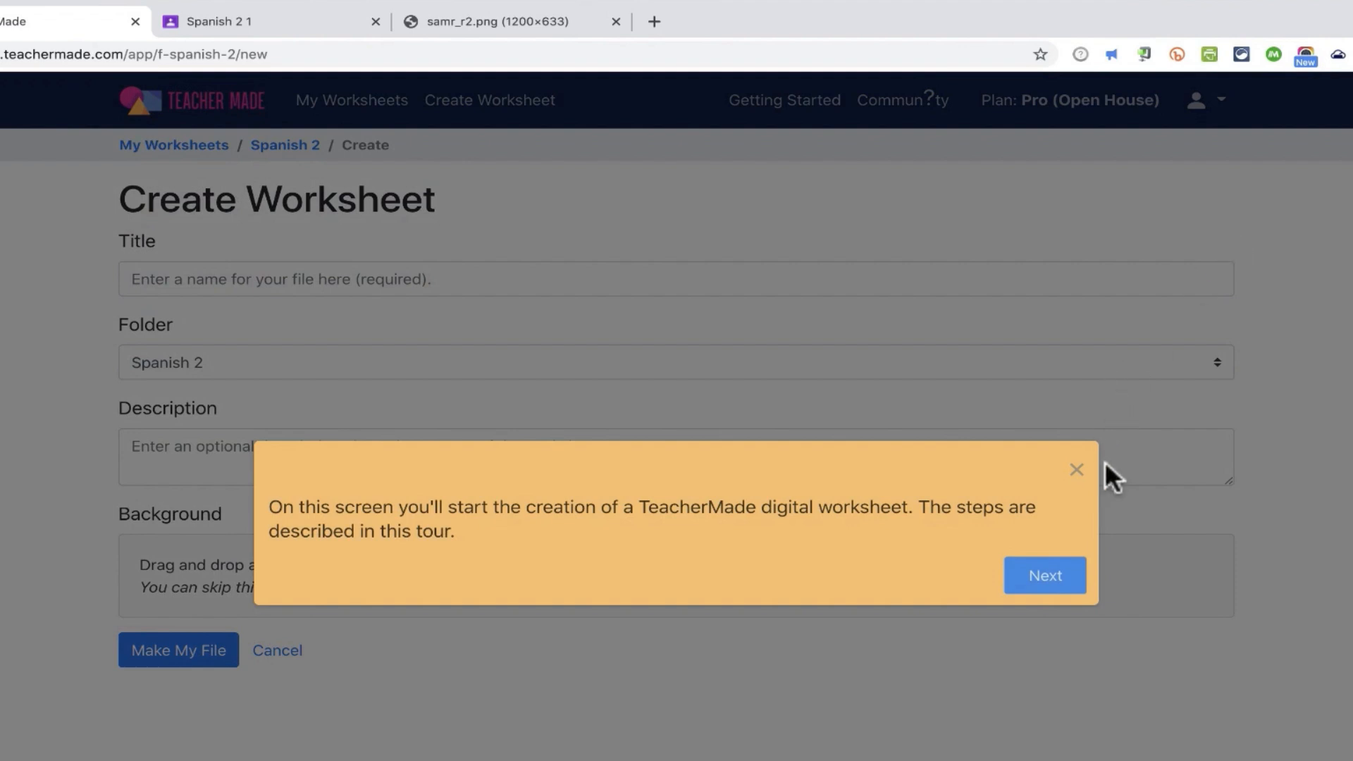
pyautogui.click(1076, 468)
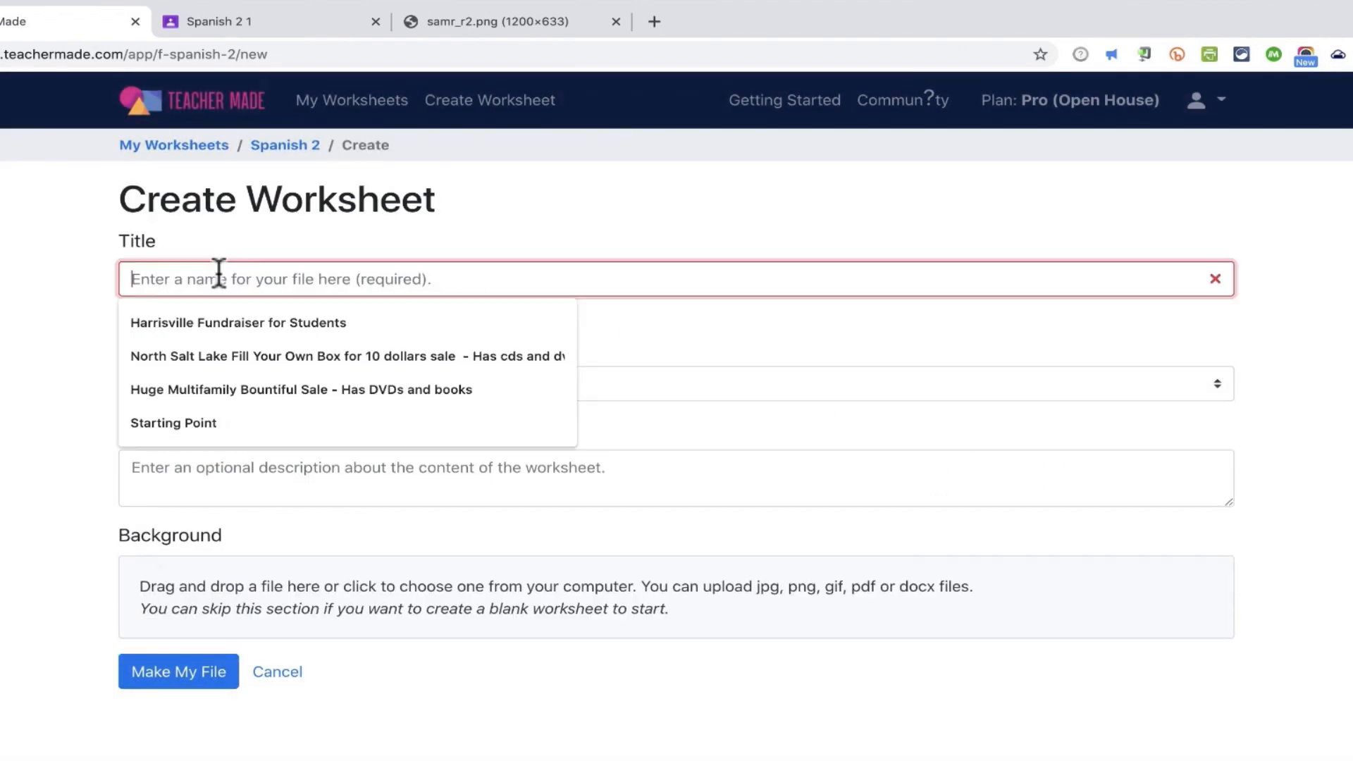
pyautogui.write('Spanish Adjectives and Nouns')
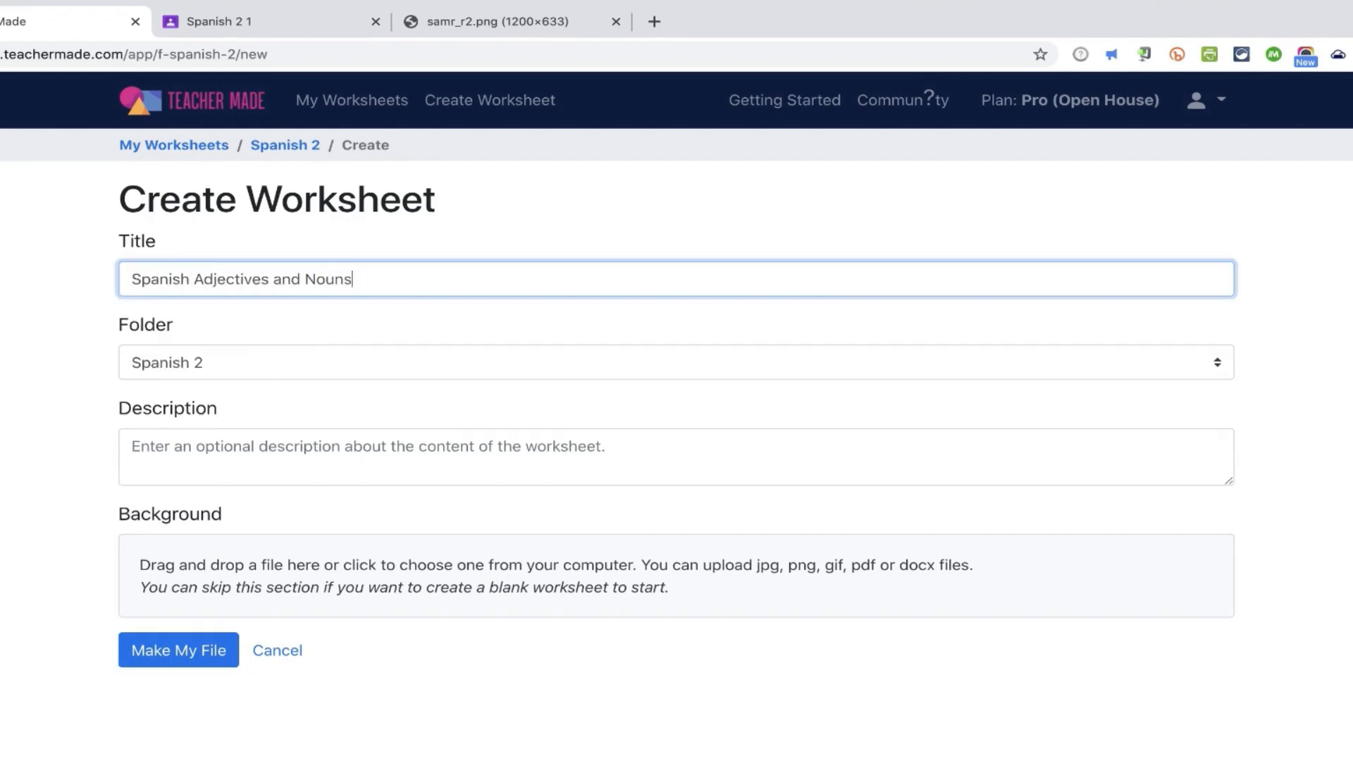
pyautogui.write('-- Correct Usage')
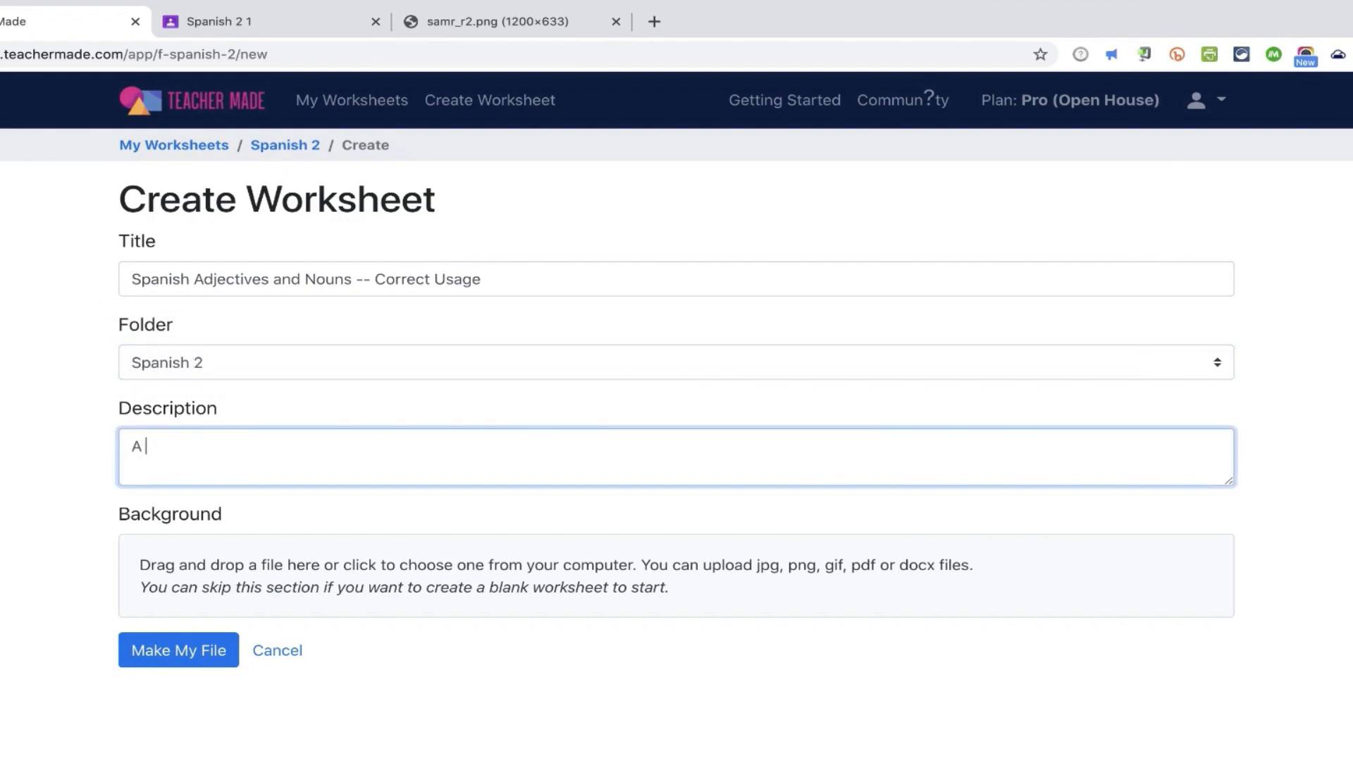
pyautogui.write('worksheet')
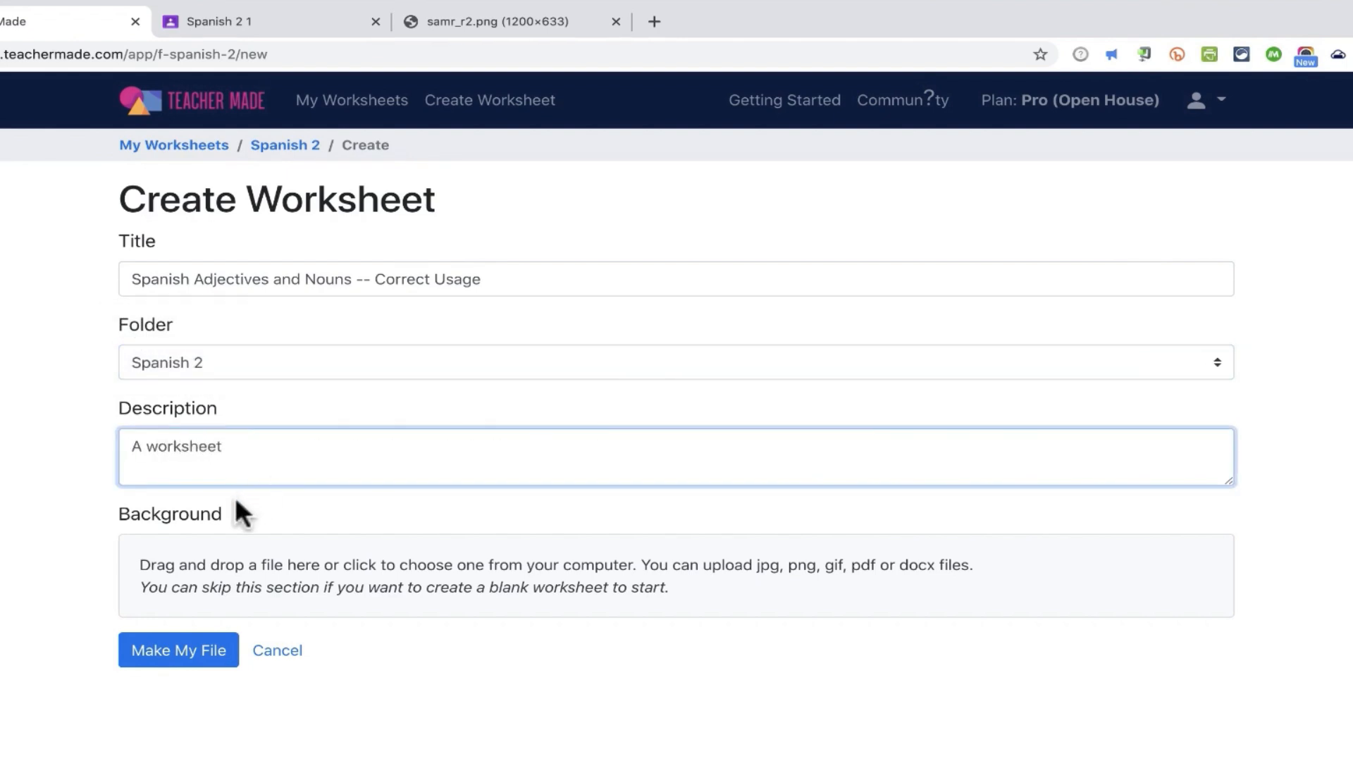
pyautogui.moveTo(255, 556)
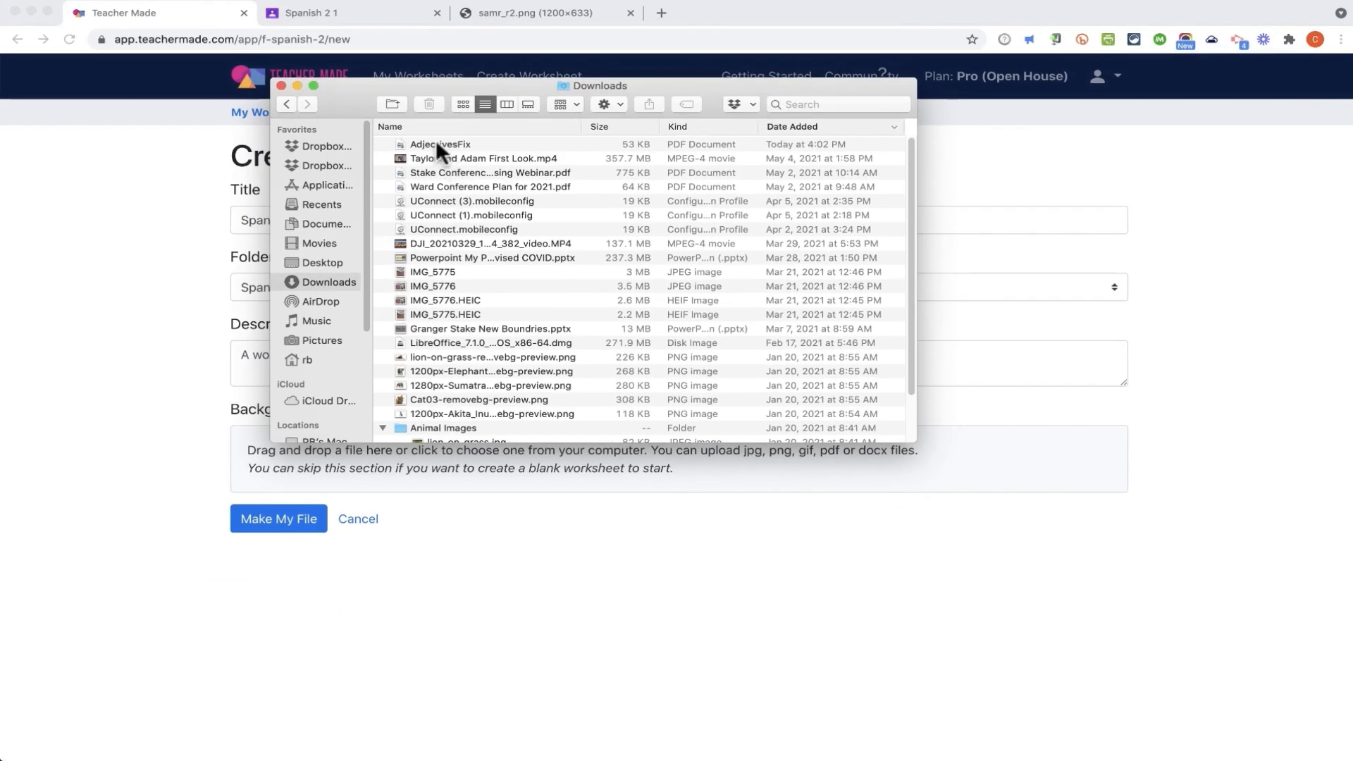
# Step: View the AdjectivesFix PDF in Preview and close the Downloads file browser
pyautogui.doubleClick(440, 143)
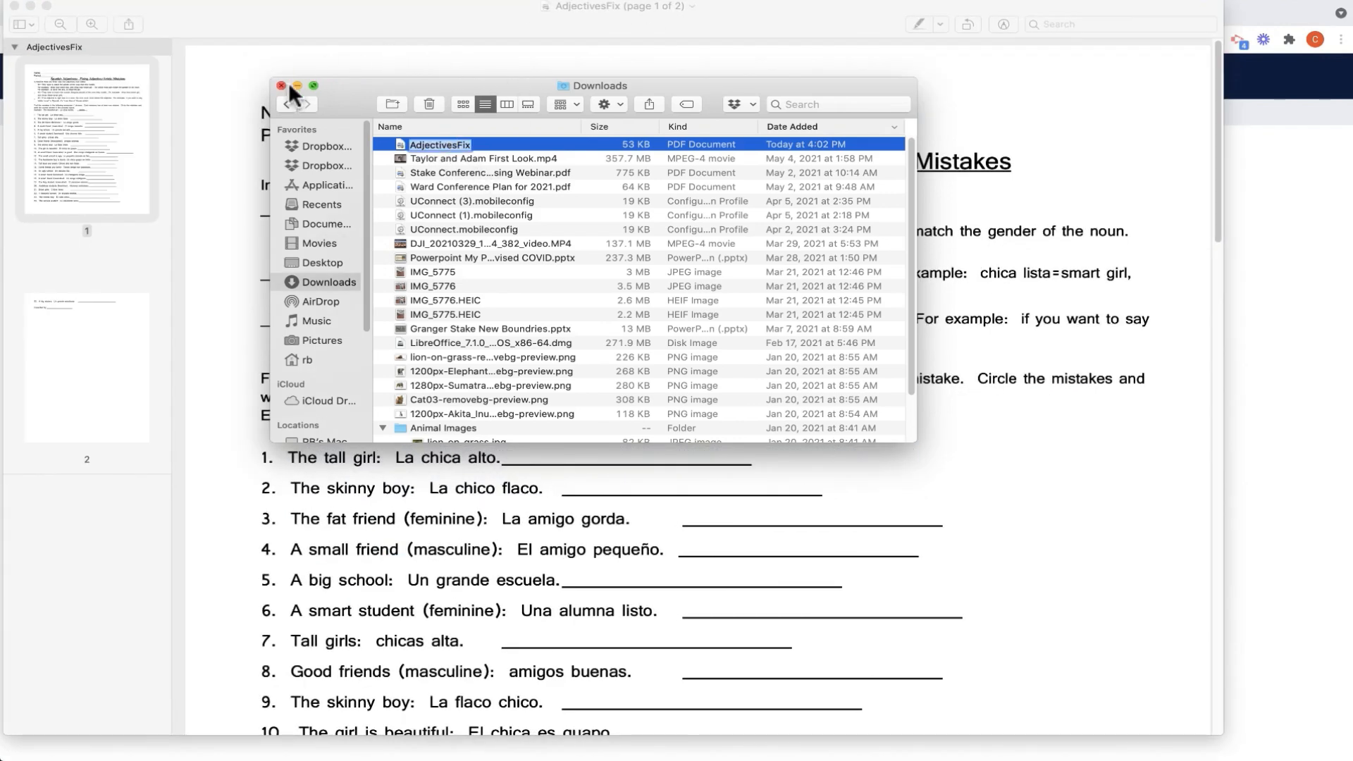
pyautogui.click(282, 86)
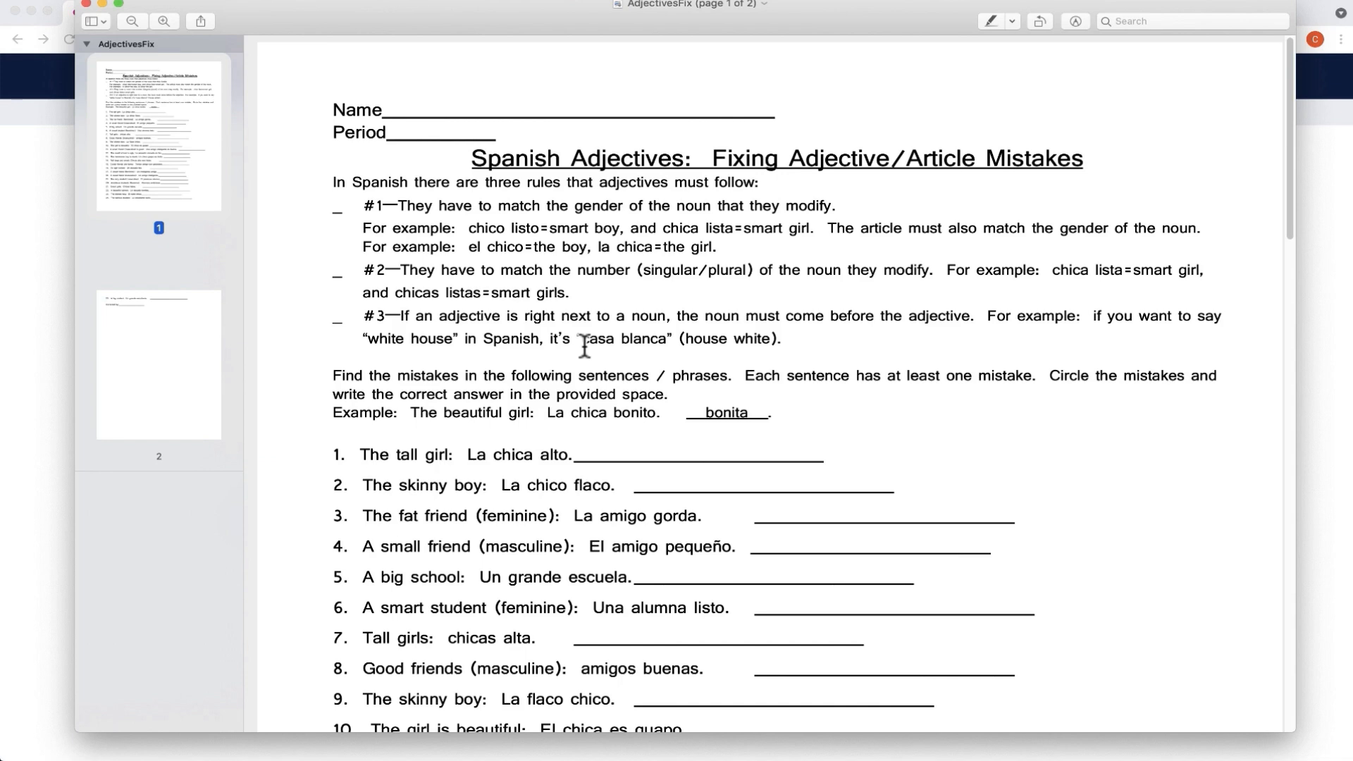
pyautogui.moveTo(8, 435)
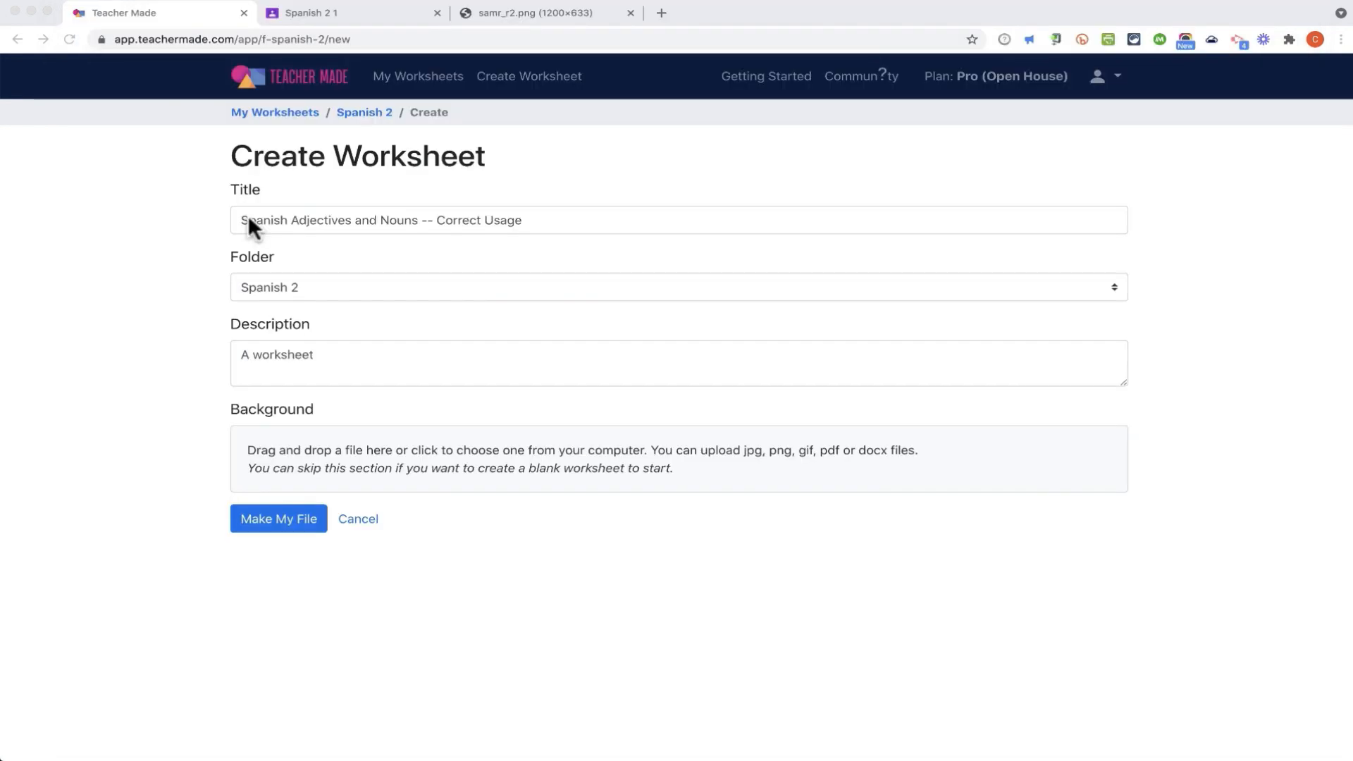
pyautogui.moveTo(434, 525)
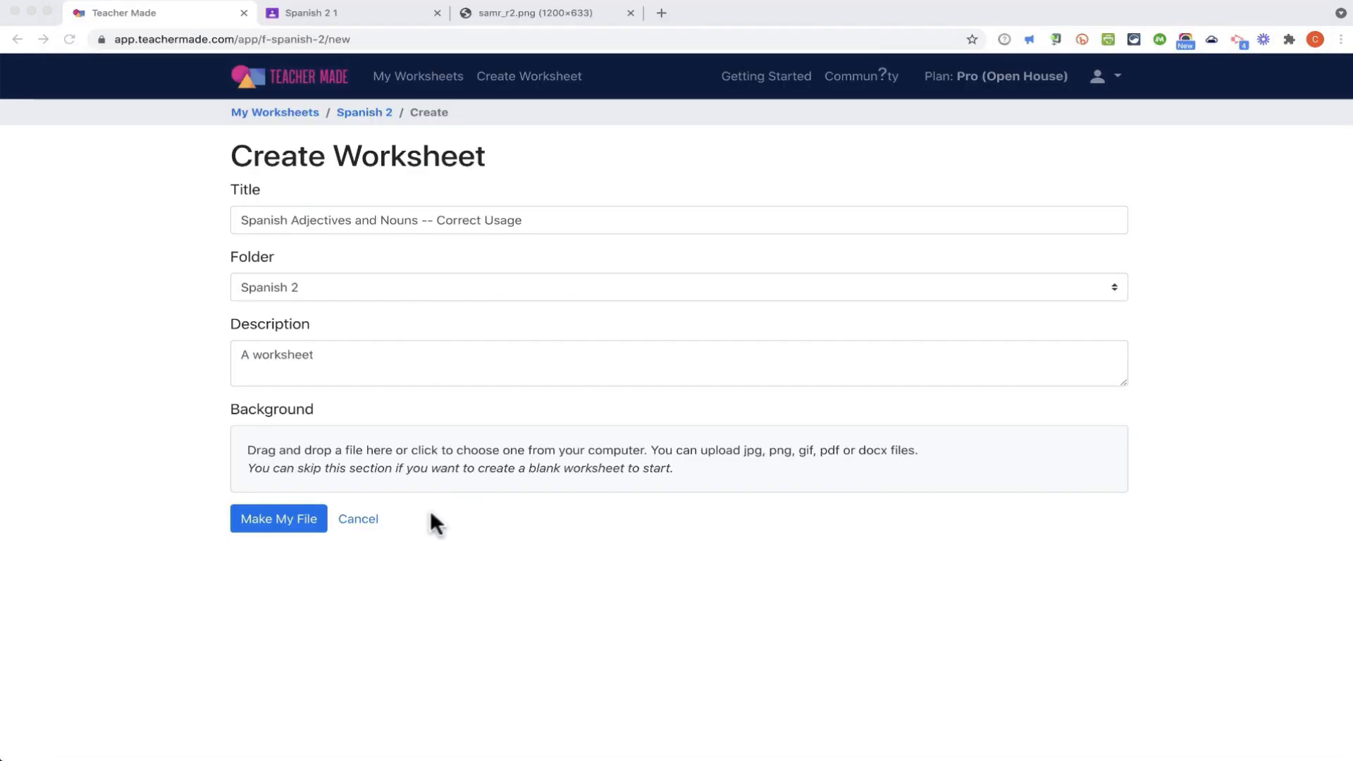
pyautogui.moveTo(785, 487)
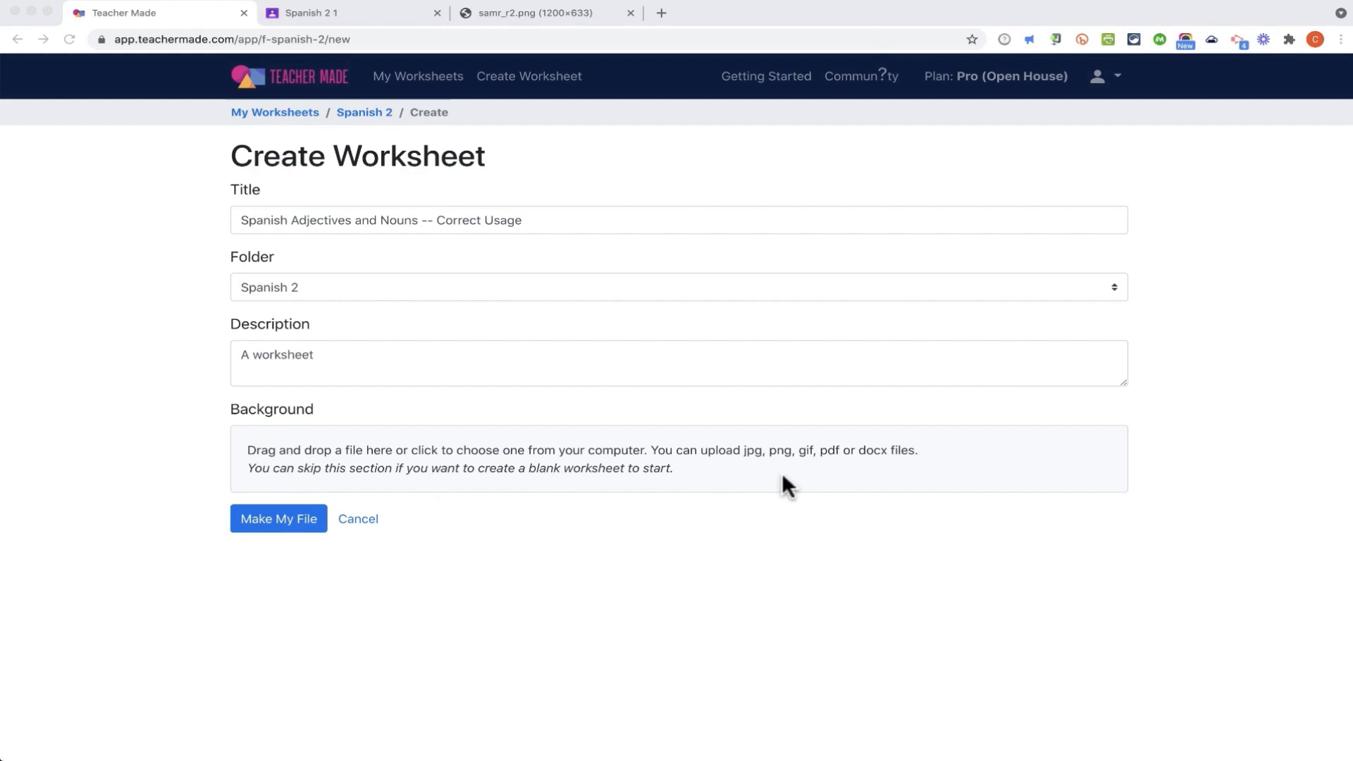
pyautogui.moveTo(758, 466)
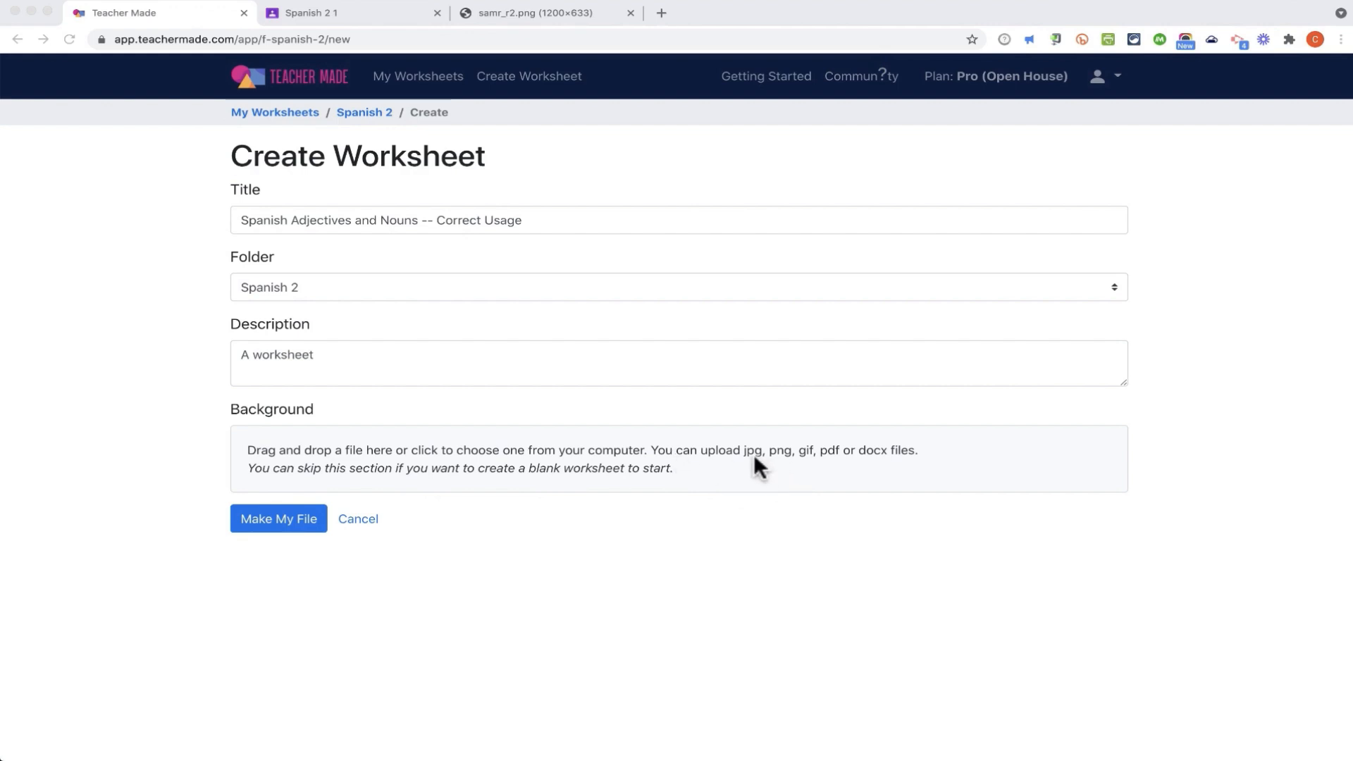
pyautogui.moveTo(876, 472)
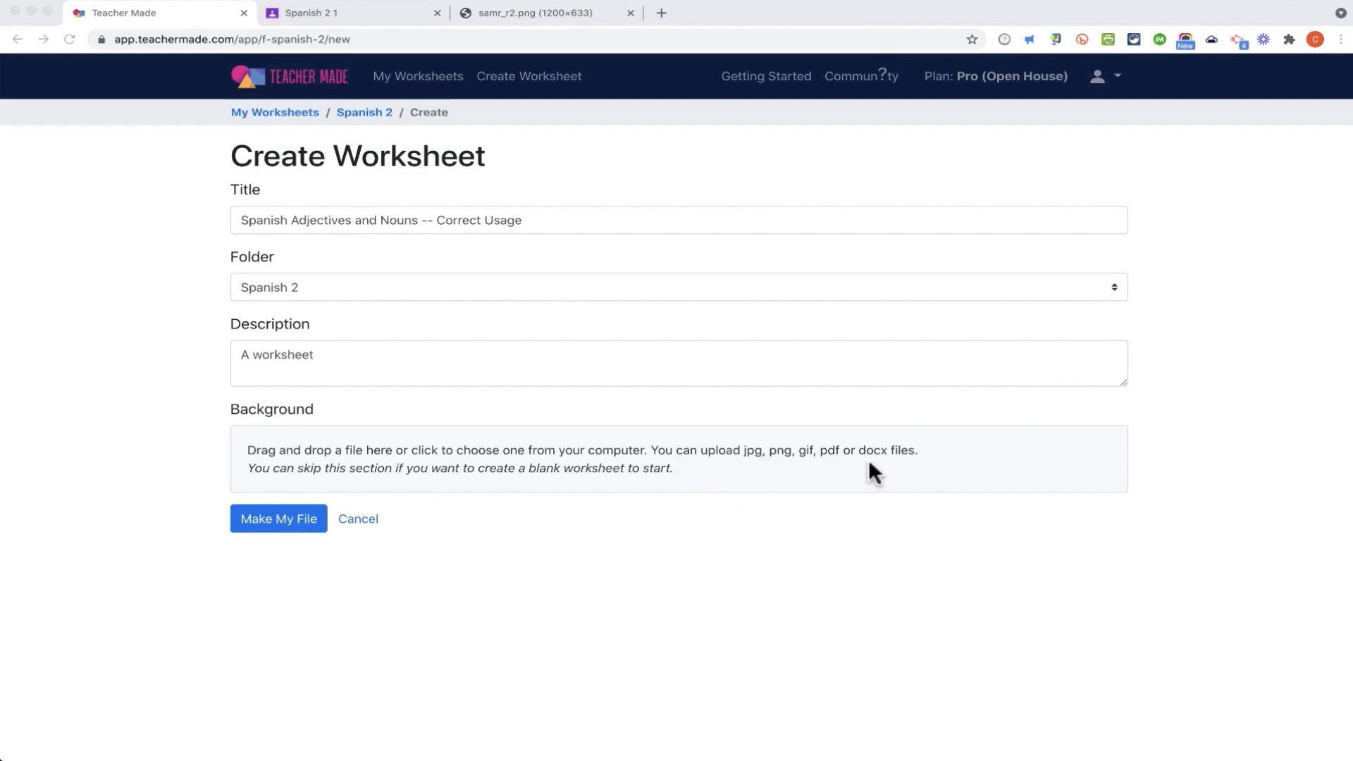
pyautogui.moveTo(481, 432)
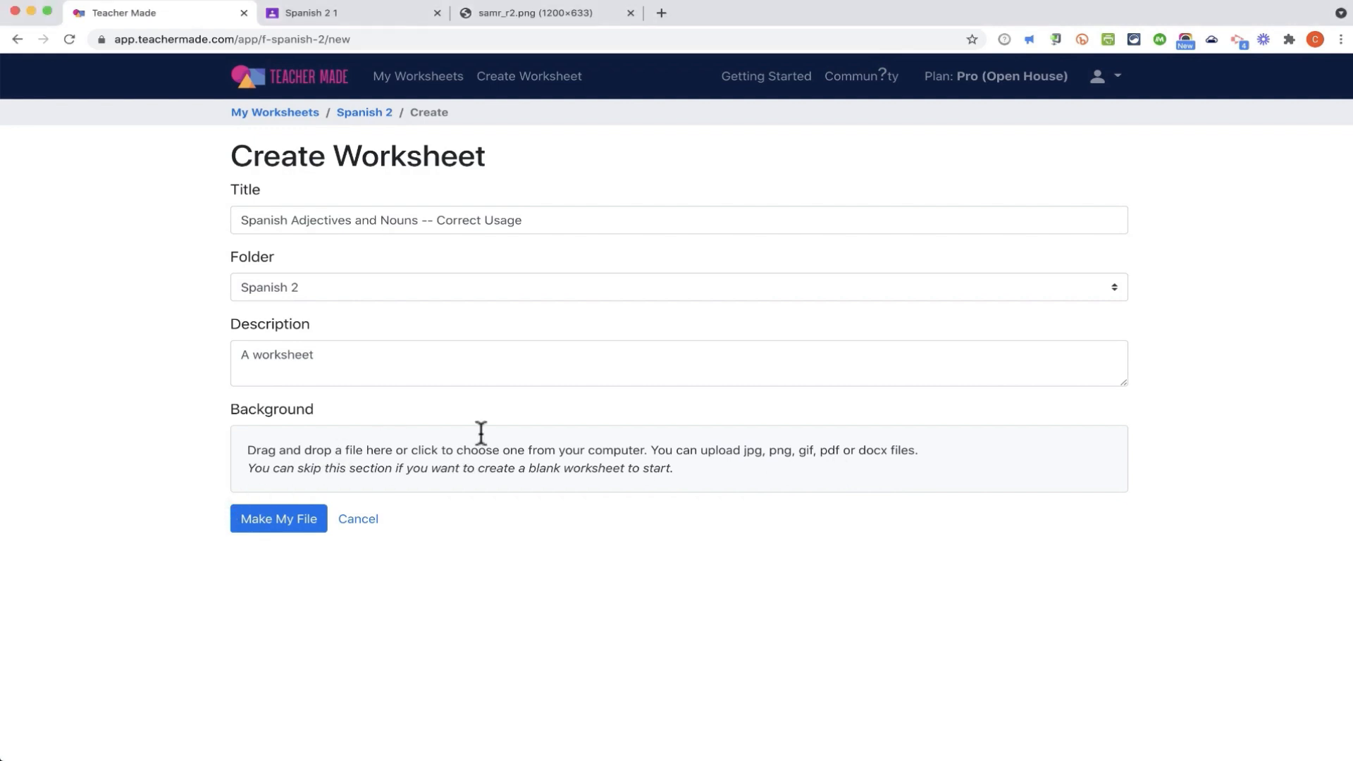
pyautogui.moveTo(372, 450)
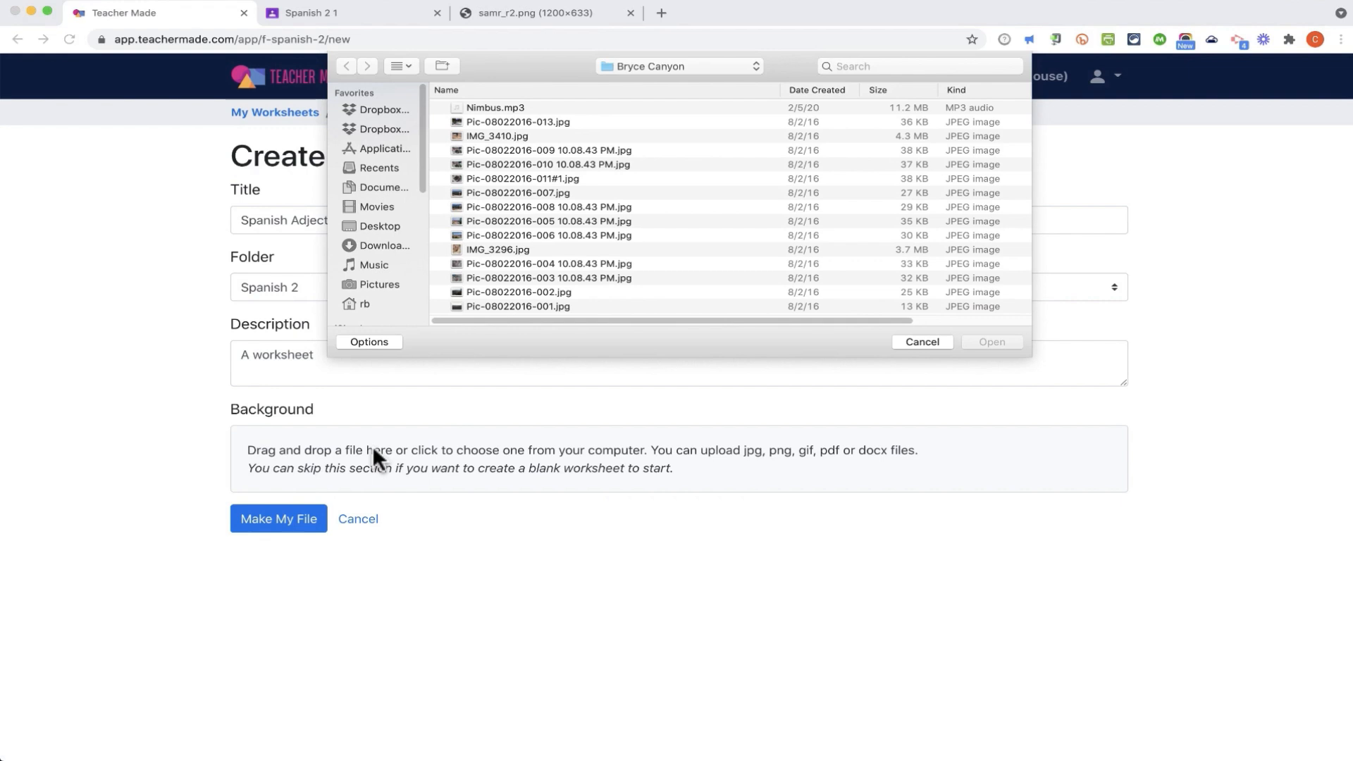
pyautogui.moveTo(666, 482)
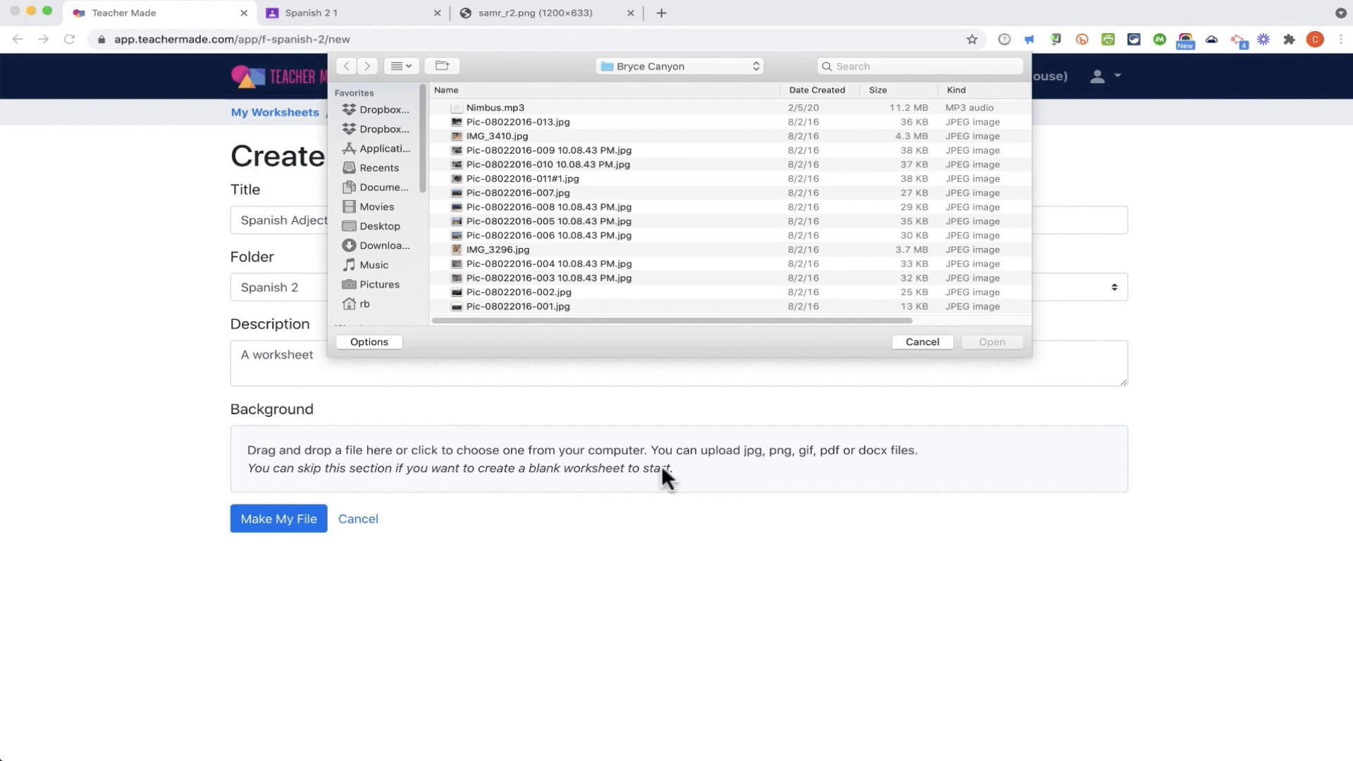
pyautogui.moveTo(372, 248)
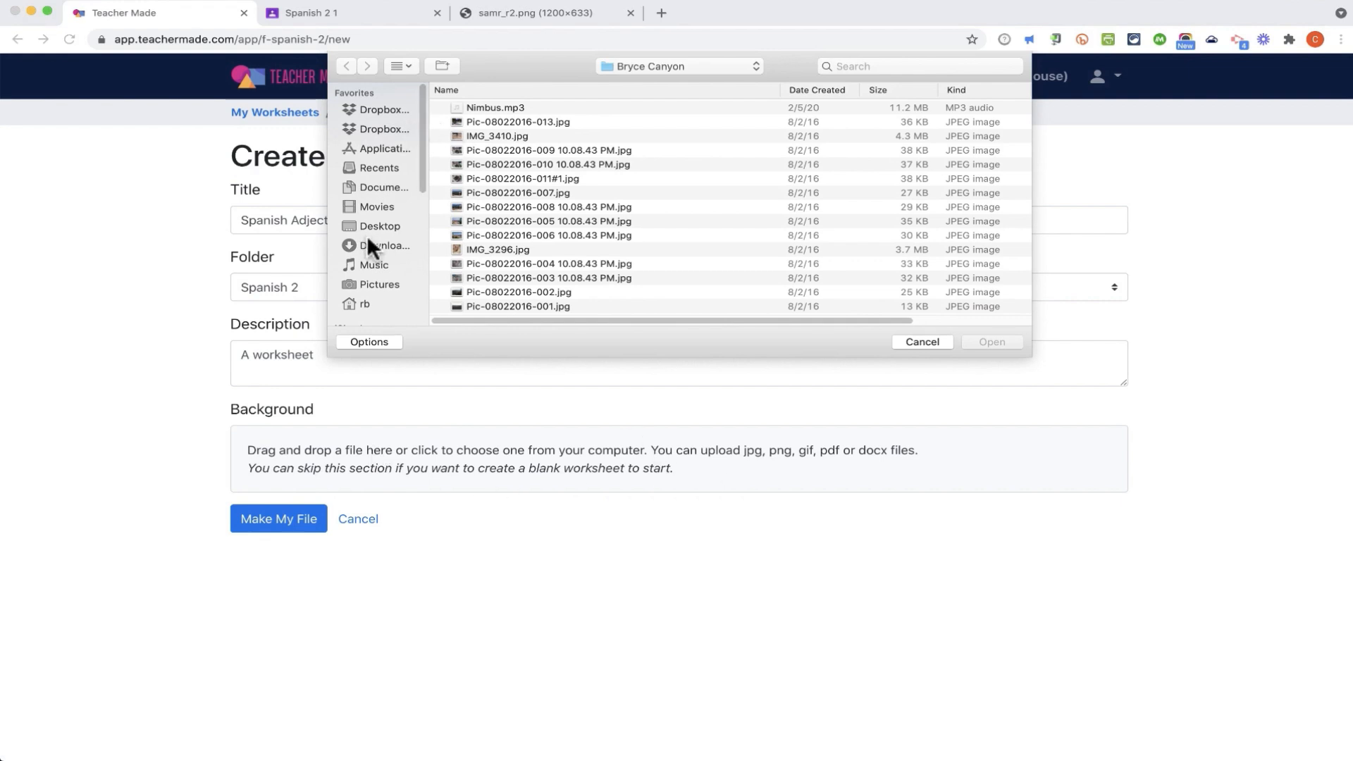
# Step: Upload AdjectivesFix from Downloads as the background with both pages selected
pyautogui.click(385, 245)
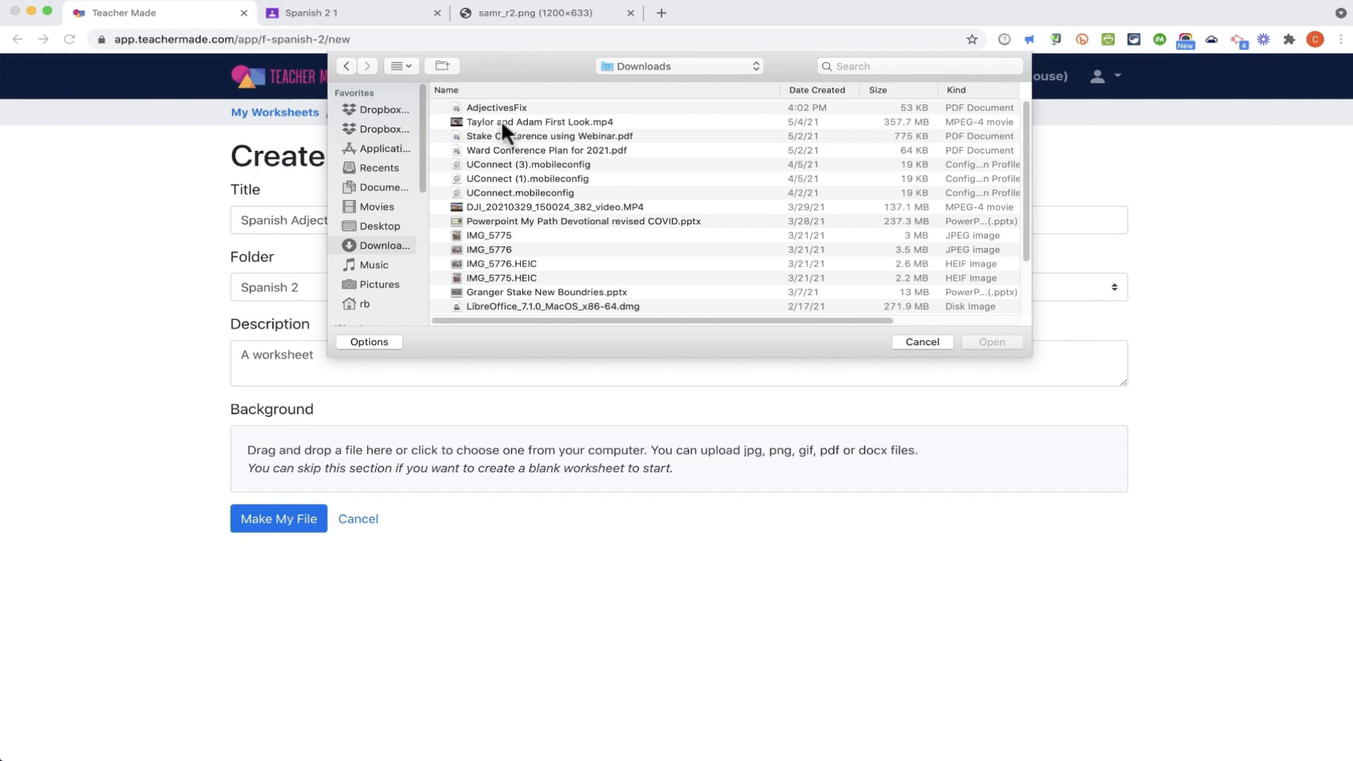
pyautogui.click(496, 107)
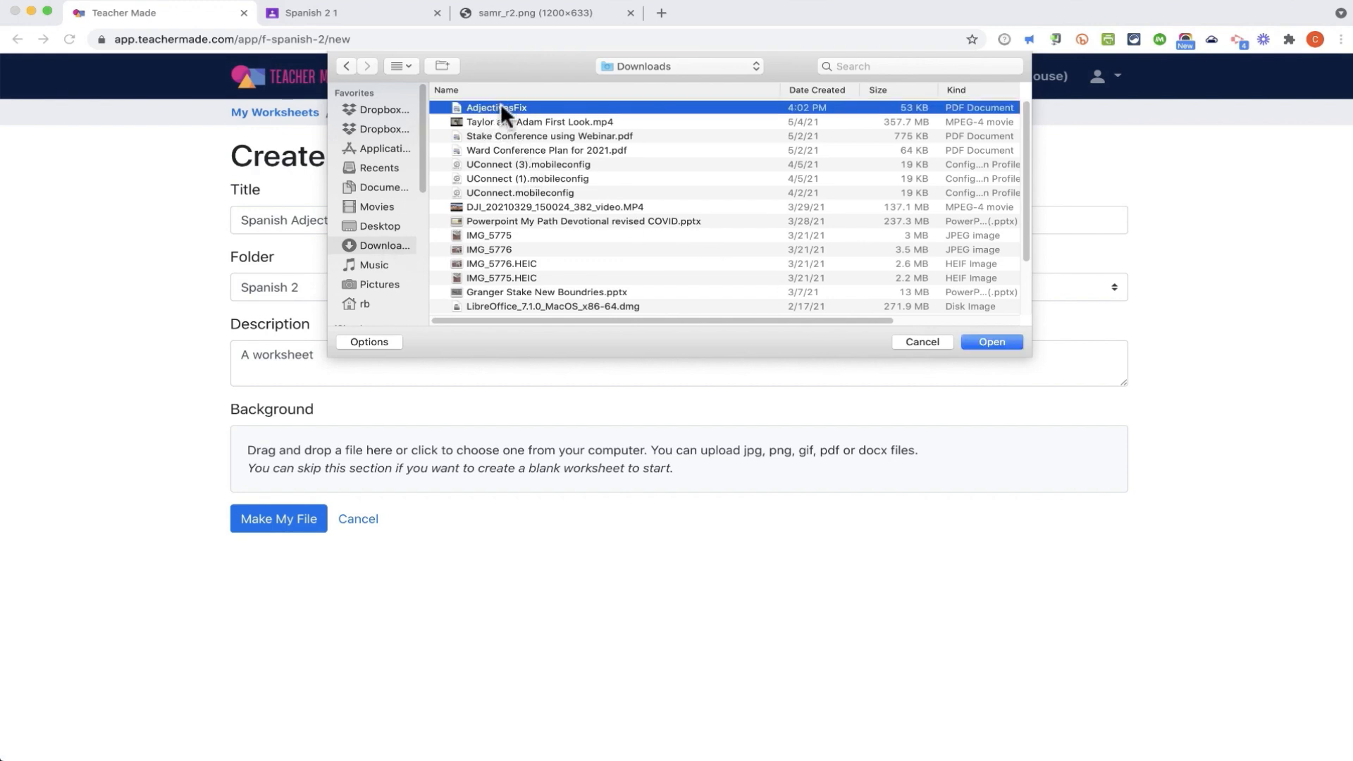
pyautogui.click(990, 341)
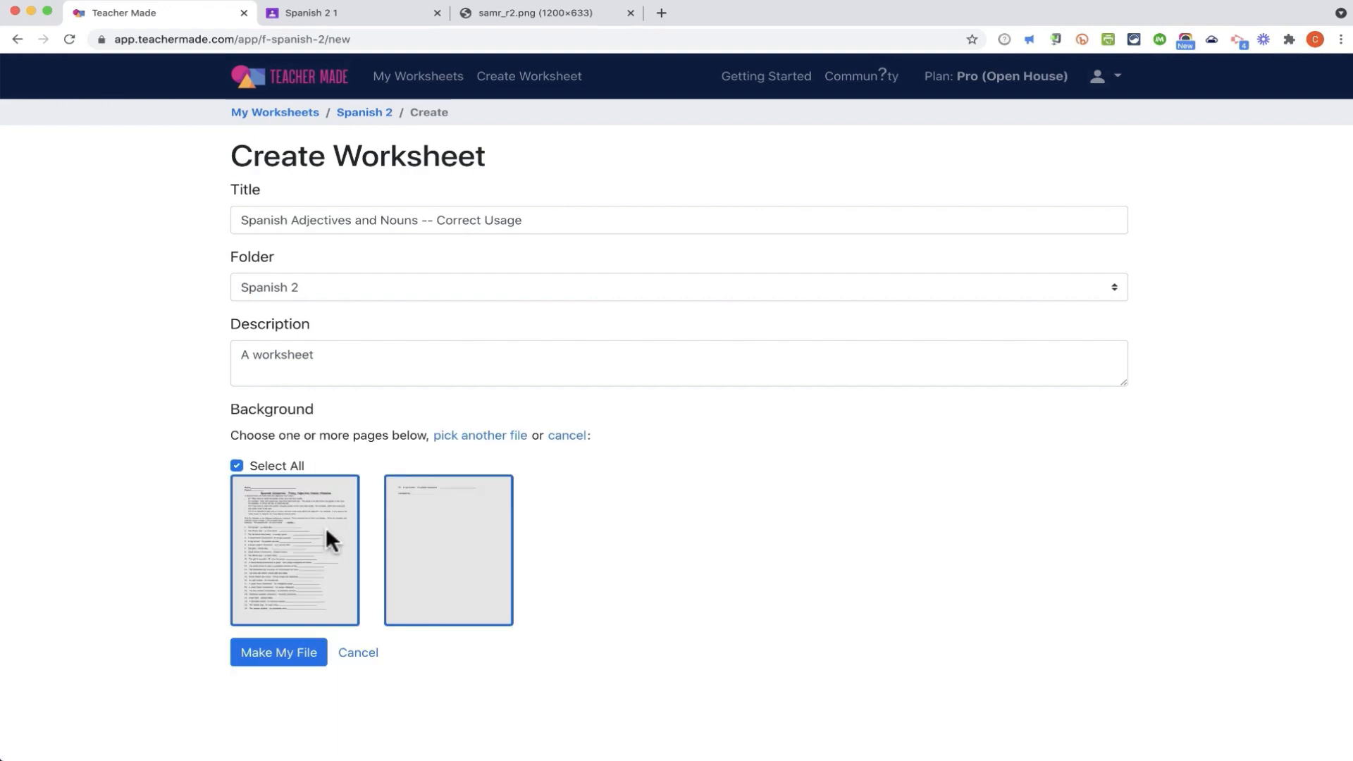
pyautogui.click(237, 466)
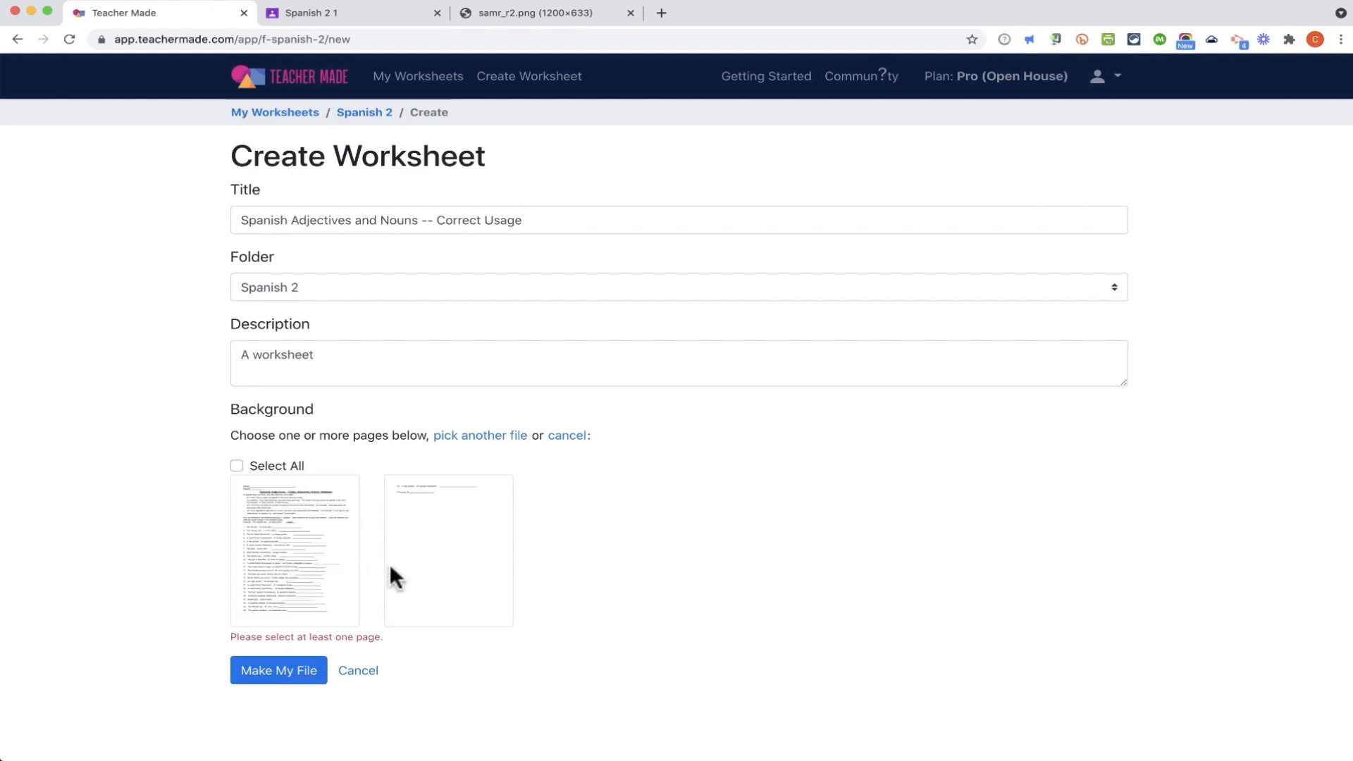
pyautogui.click(237, 466)
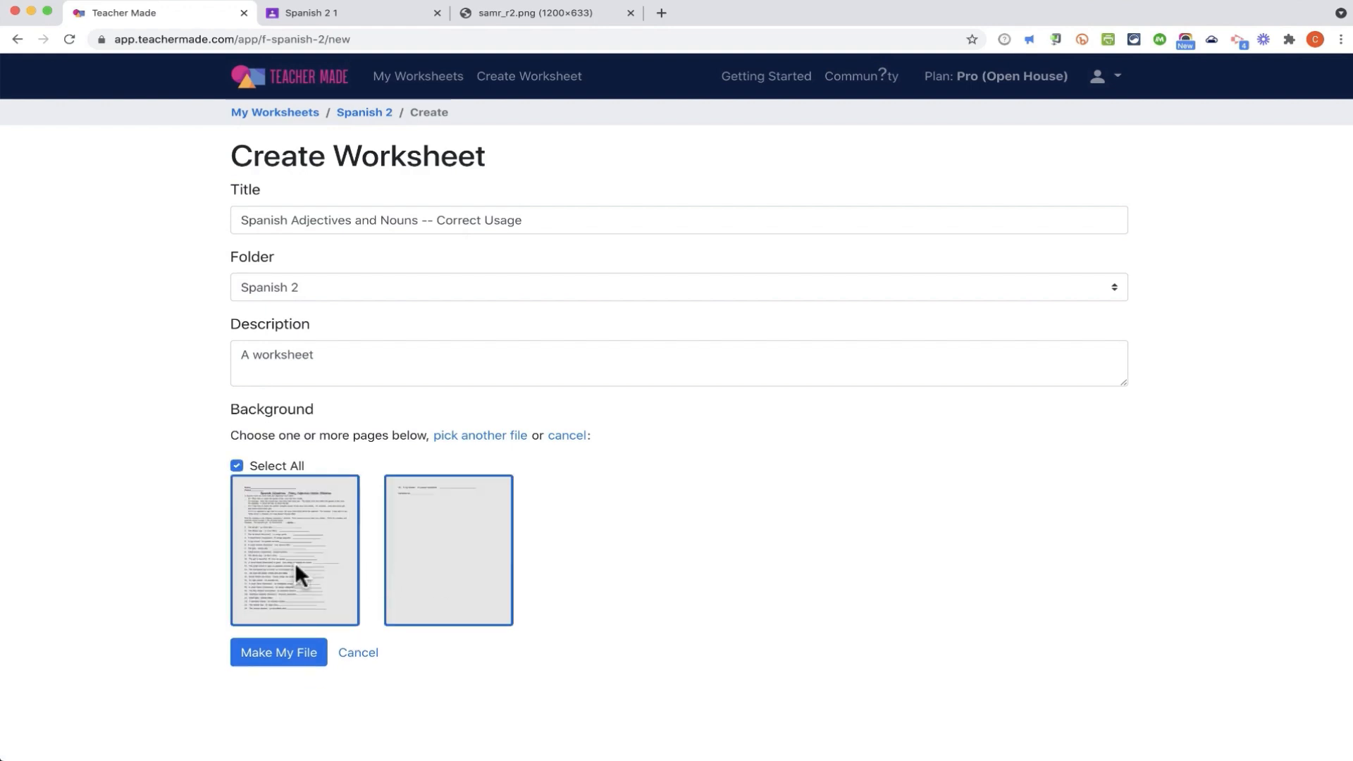
pyautogui.moveTo(473, 595)
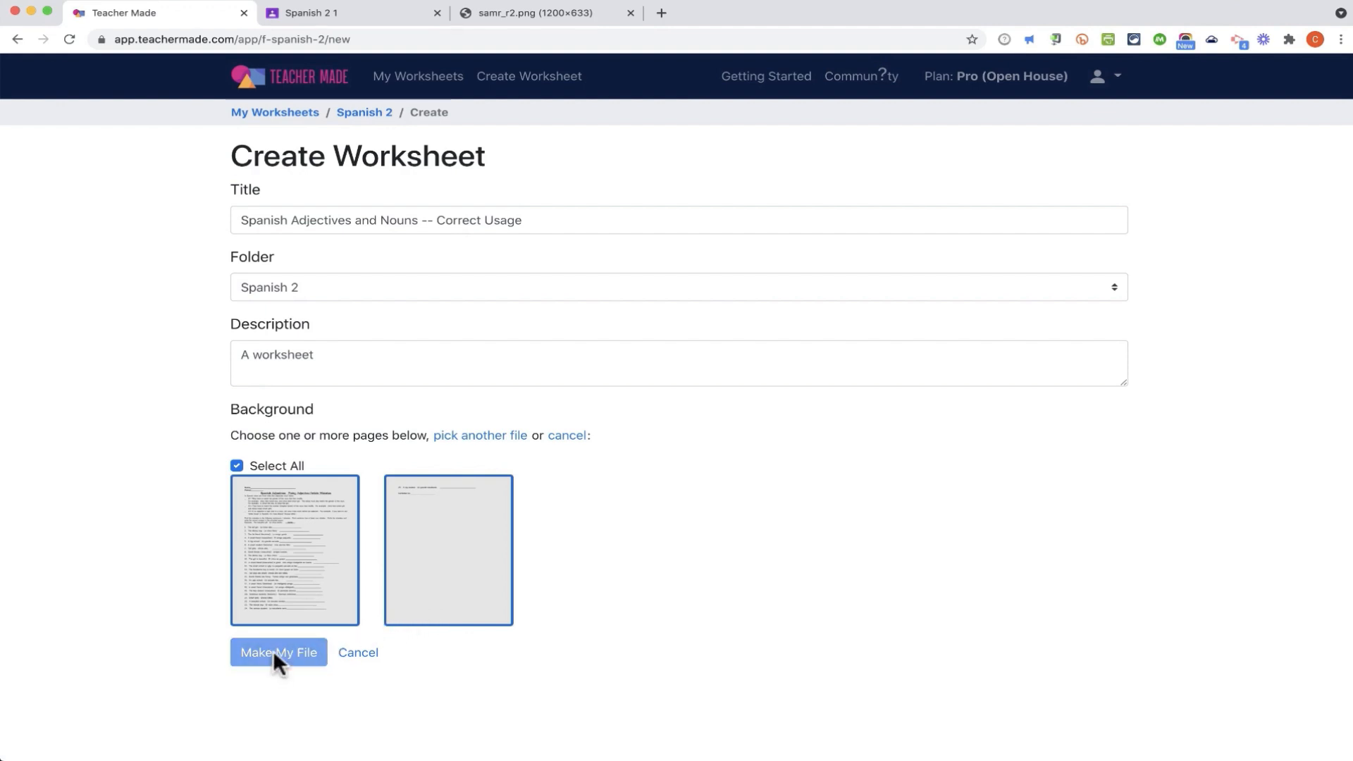
# Step: Make the worksheet file from the chosen pages and dismiss the editor's intro tip
pyautogui.click(278, 653)
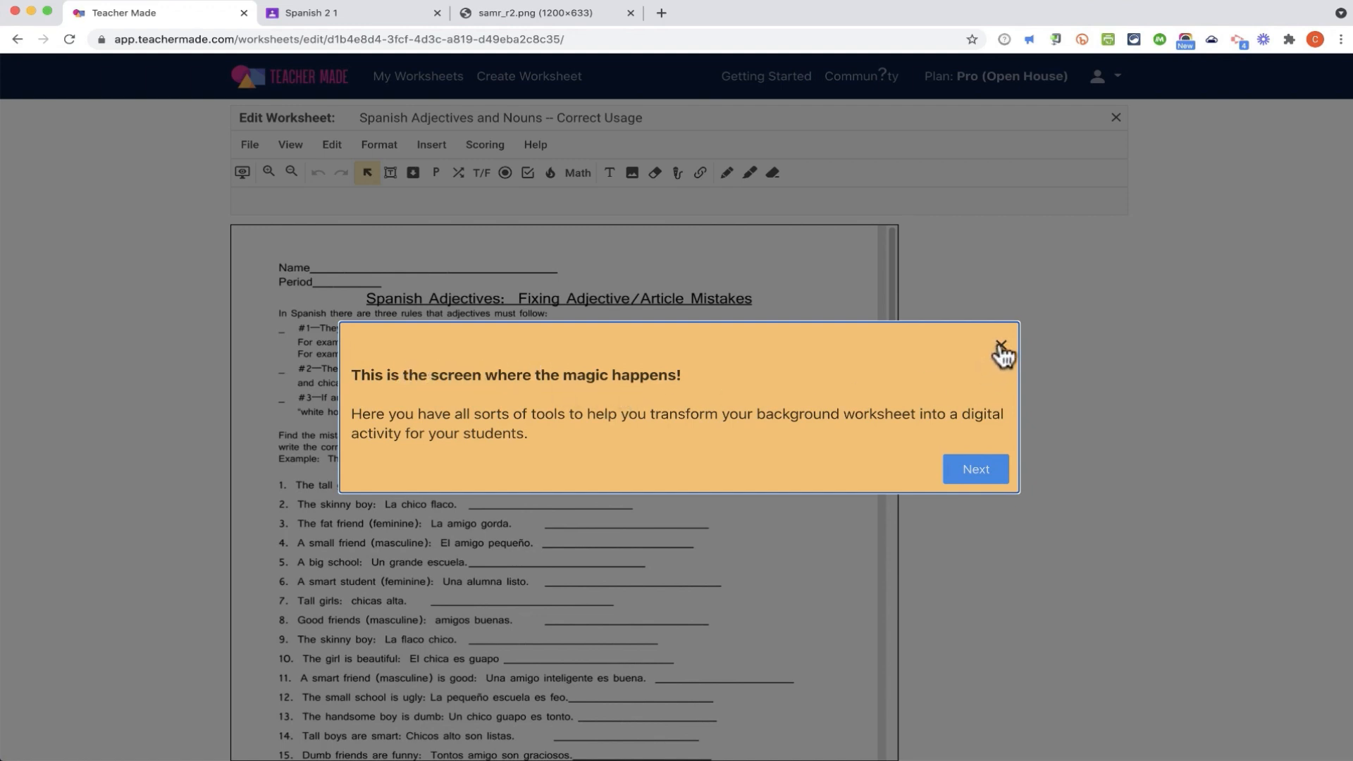
pyautogui.click(1002, 346)
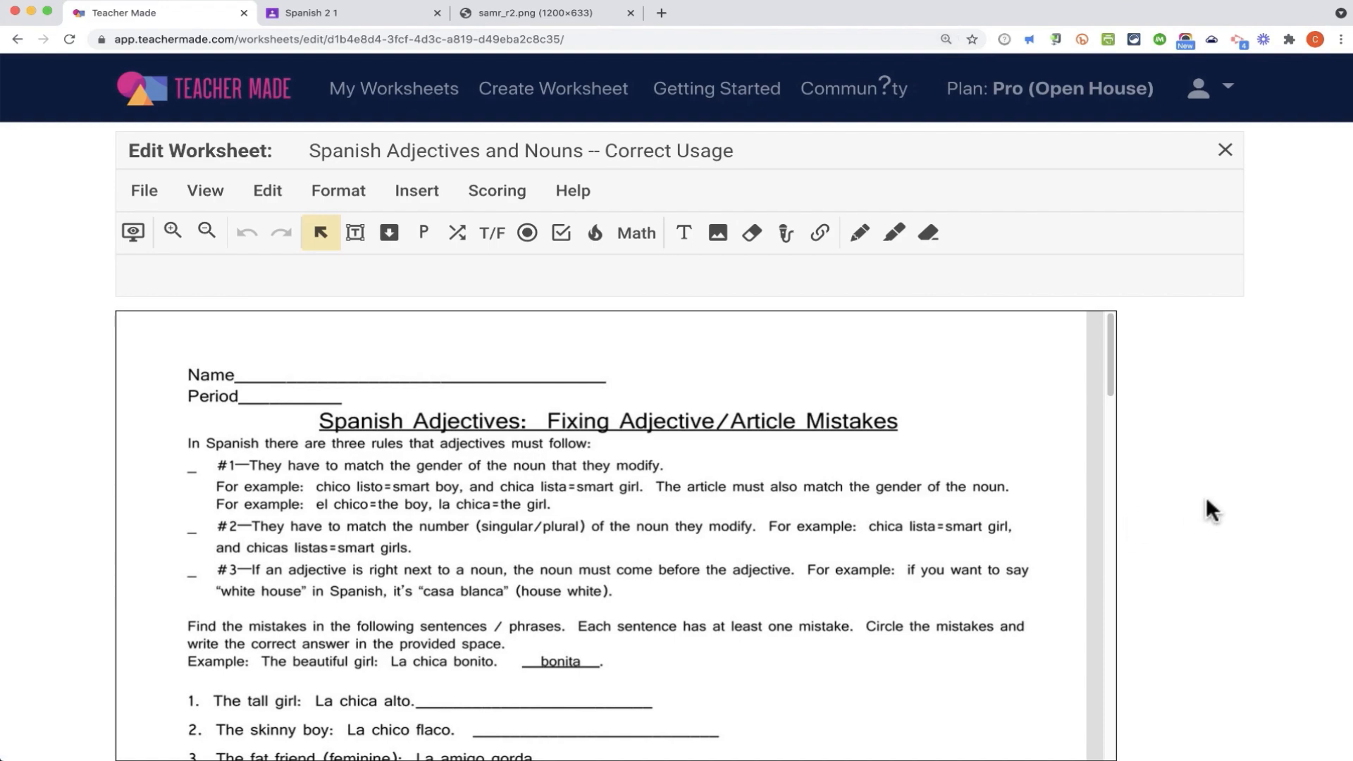
pyautogui.moveTo(1276, 479)
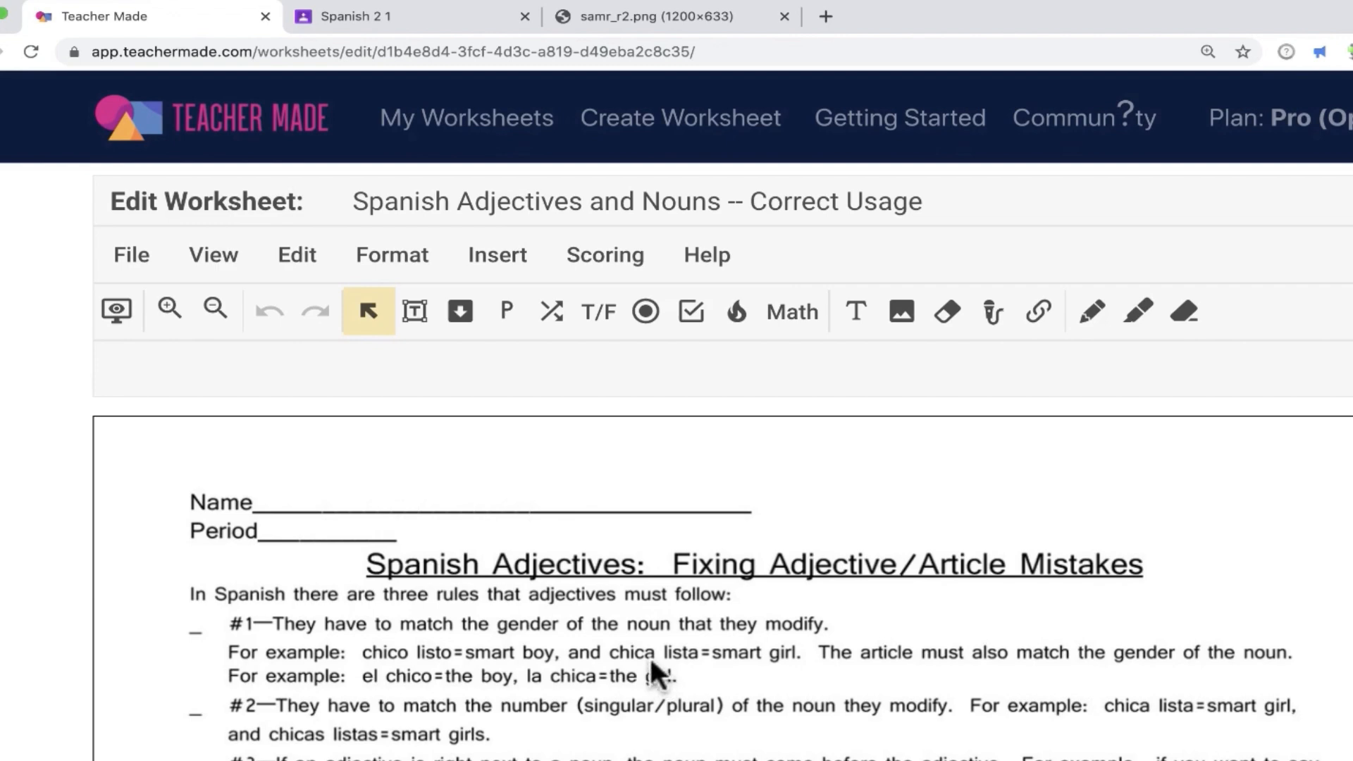
pyautogui.moveTo(386, 441)
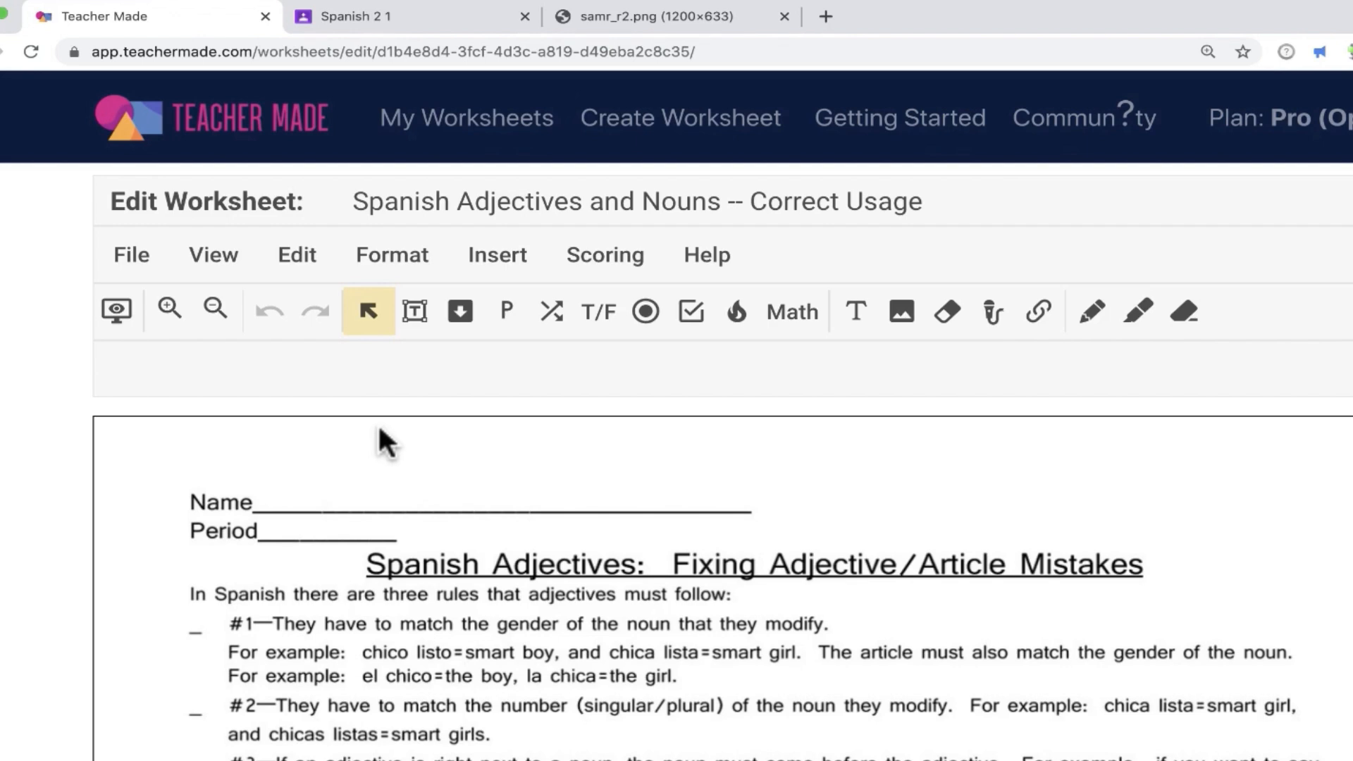
pyautogui.moveTo(366, 444)
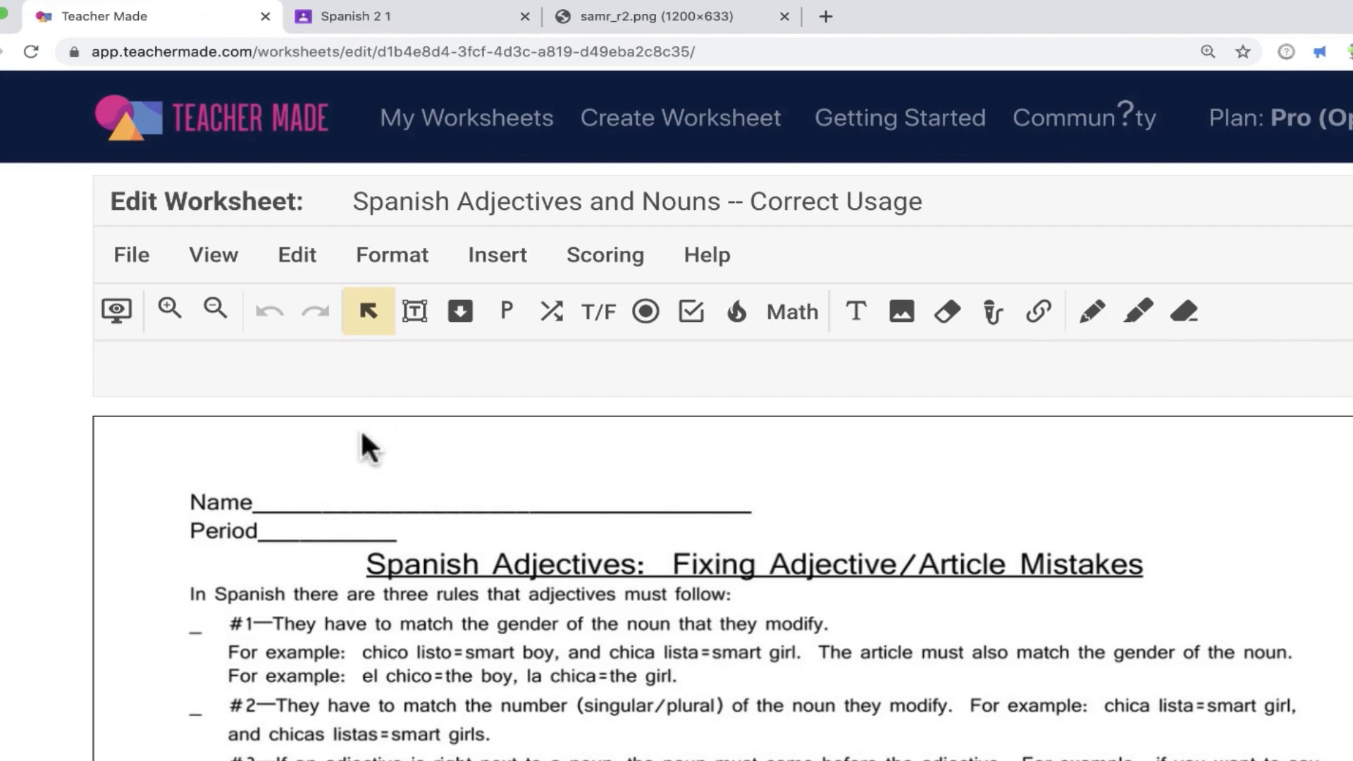
pyautogui.moveTo(131, 255)
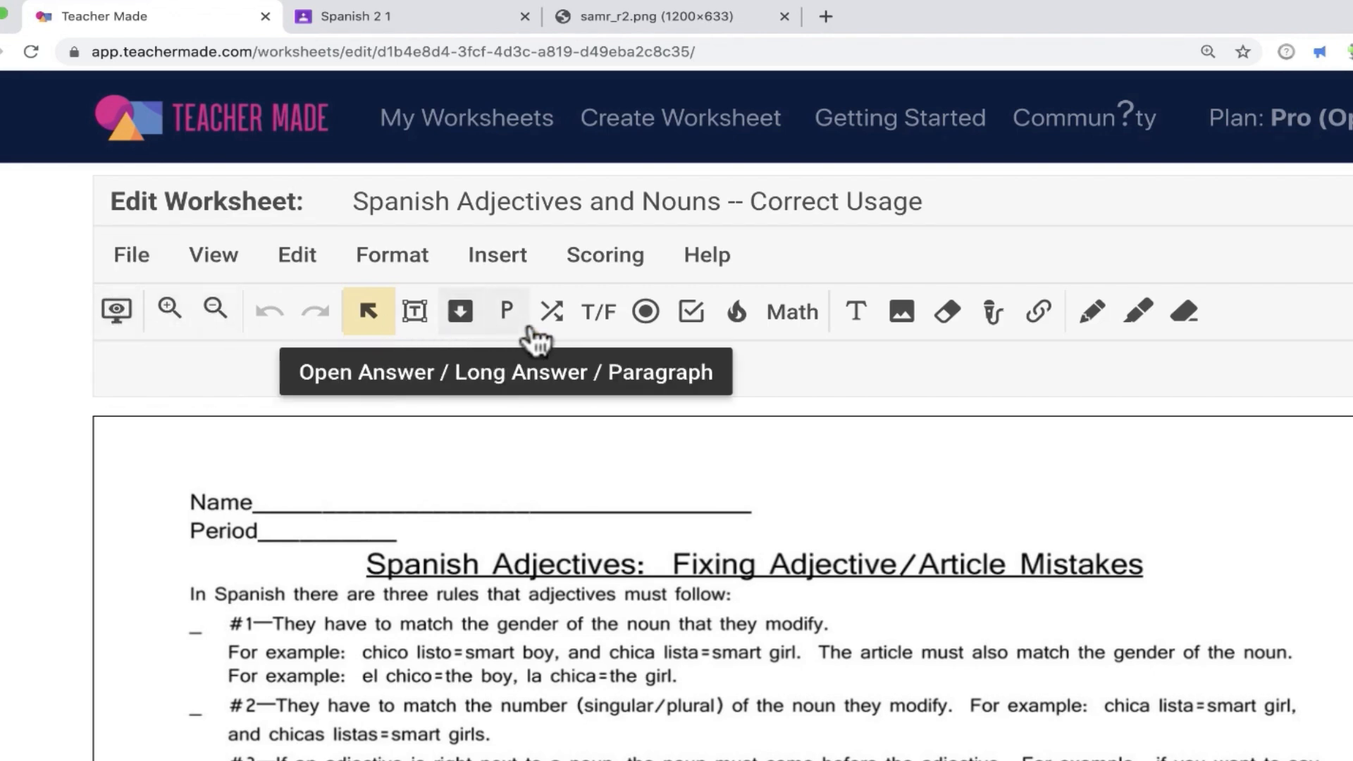
pyautogui.moveTo(1043, 349)
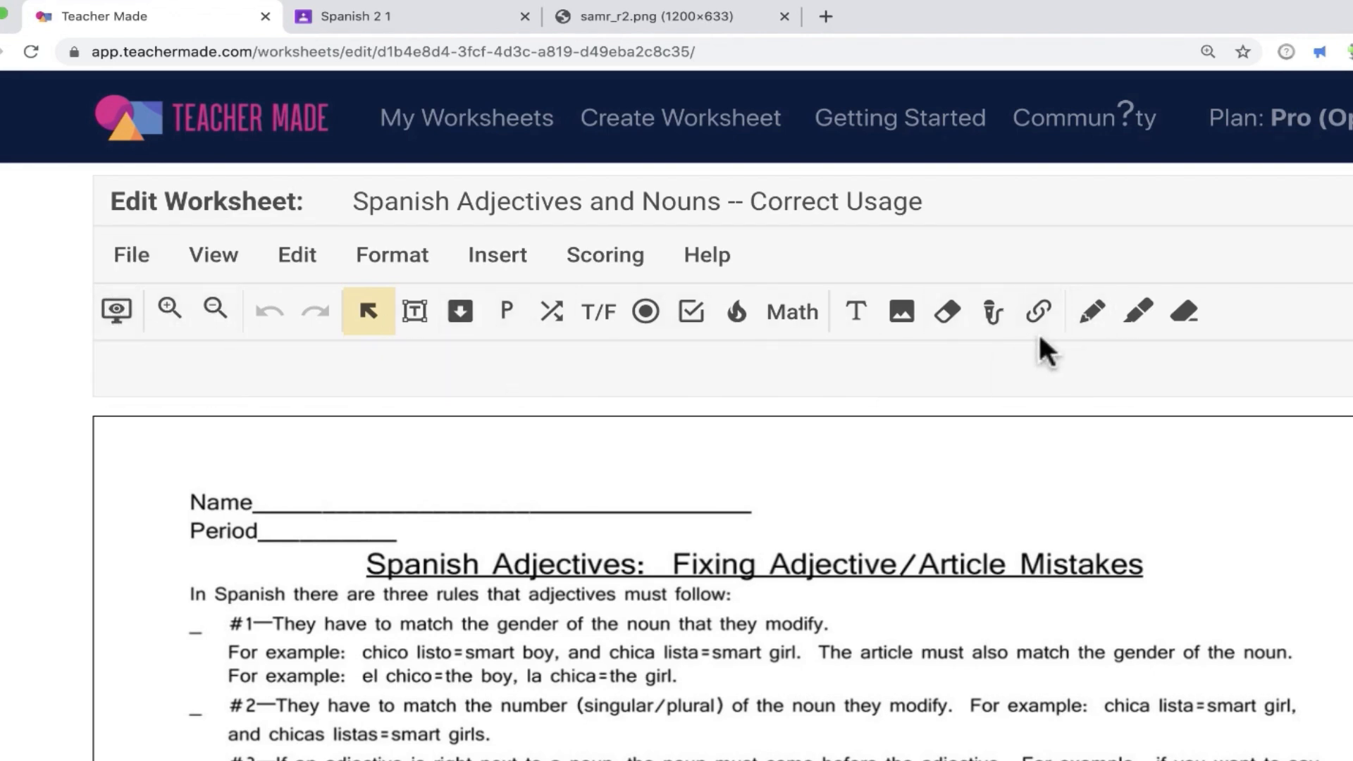
pyautogui.moveTo(900, 310)
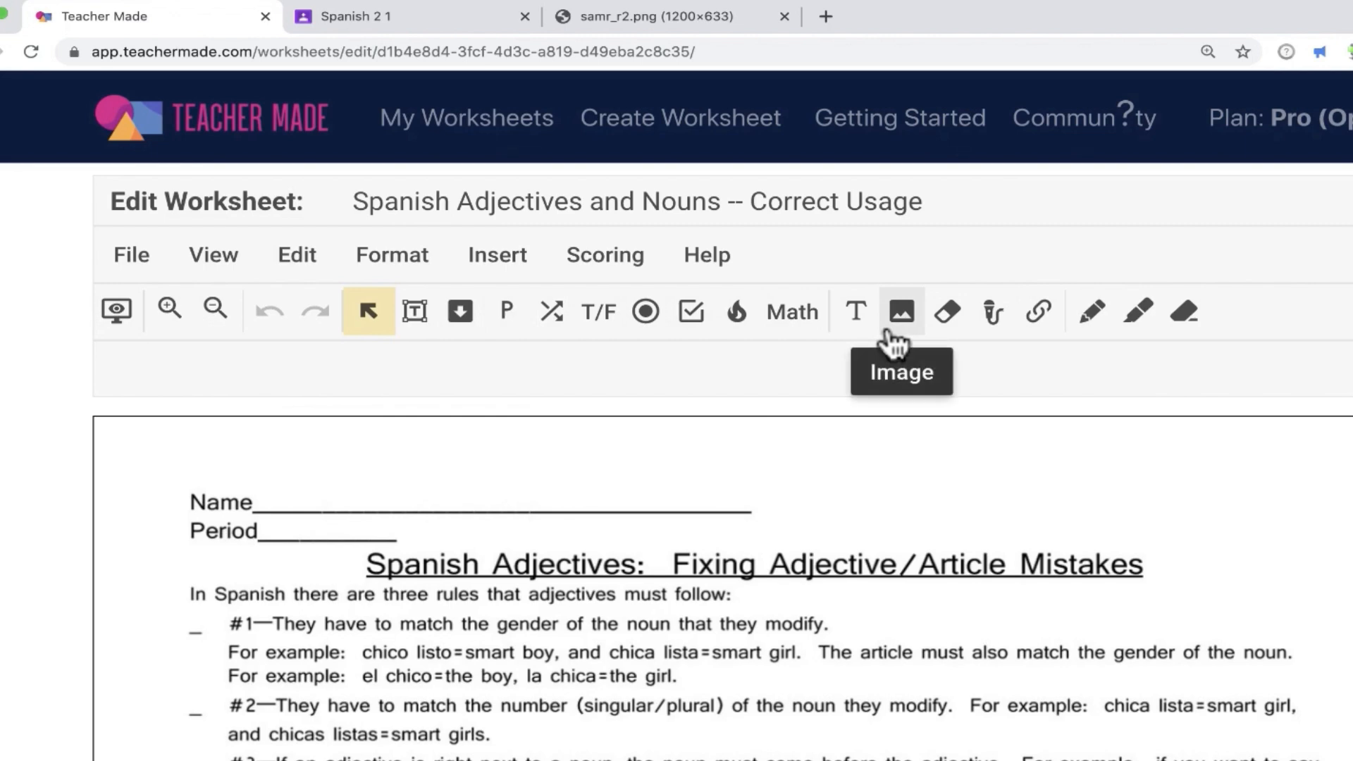
pyautogui.moveTo(1333, 147)
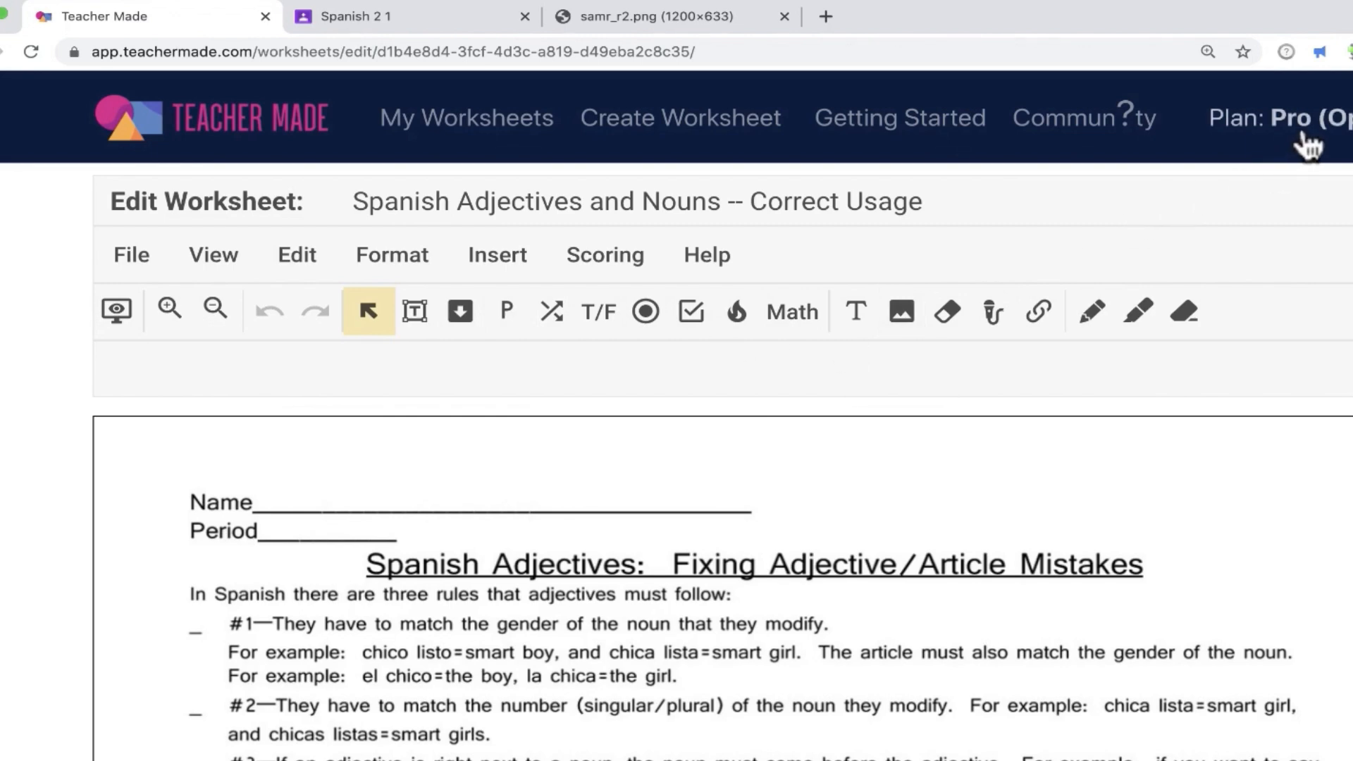
pyautogui.moveTo(1038, 312)
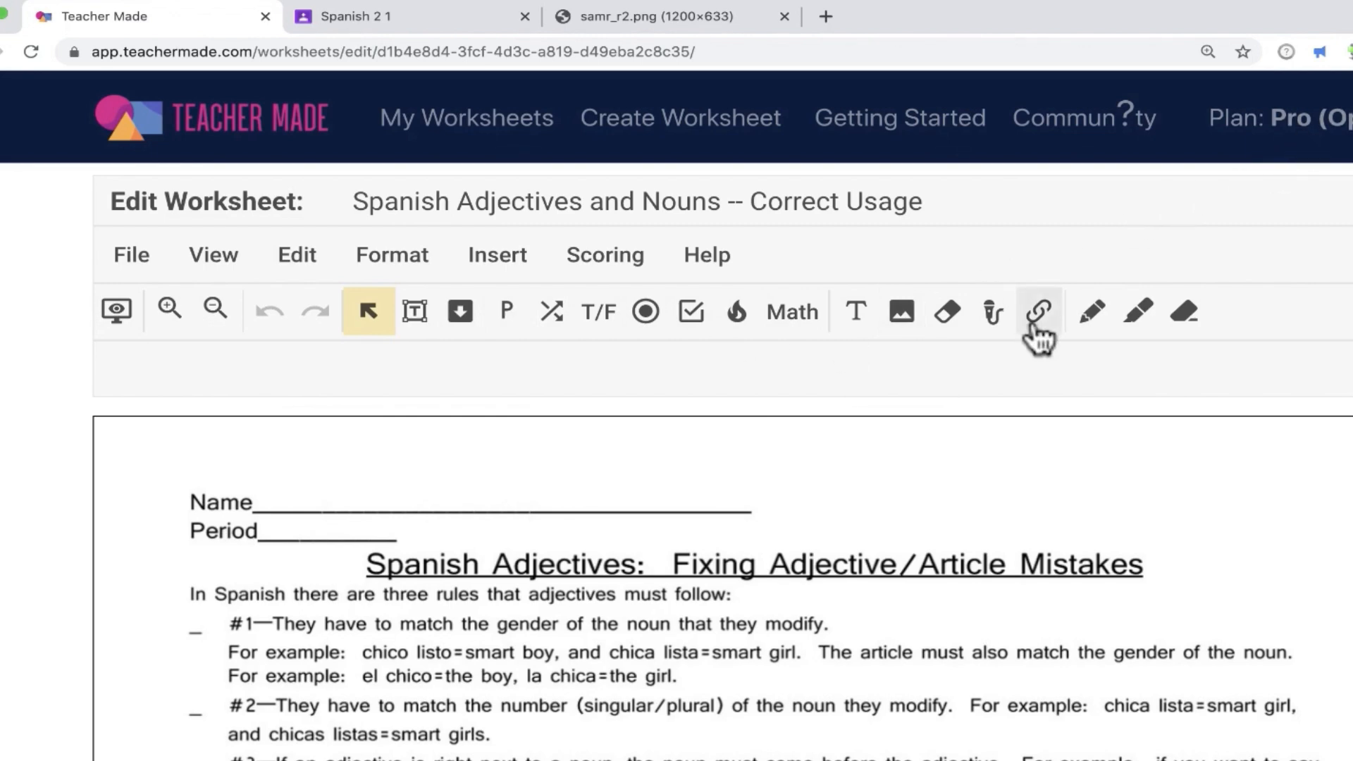
pyautogui.moveTo(1184, 313)
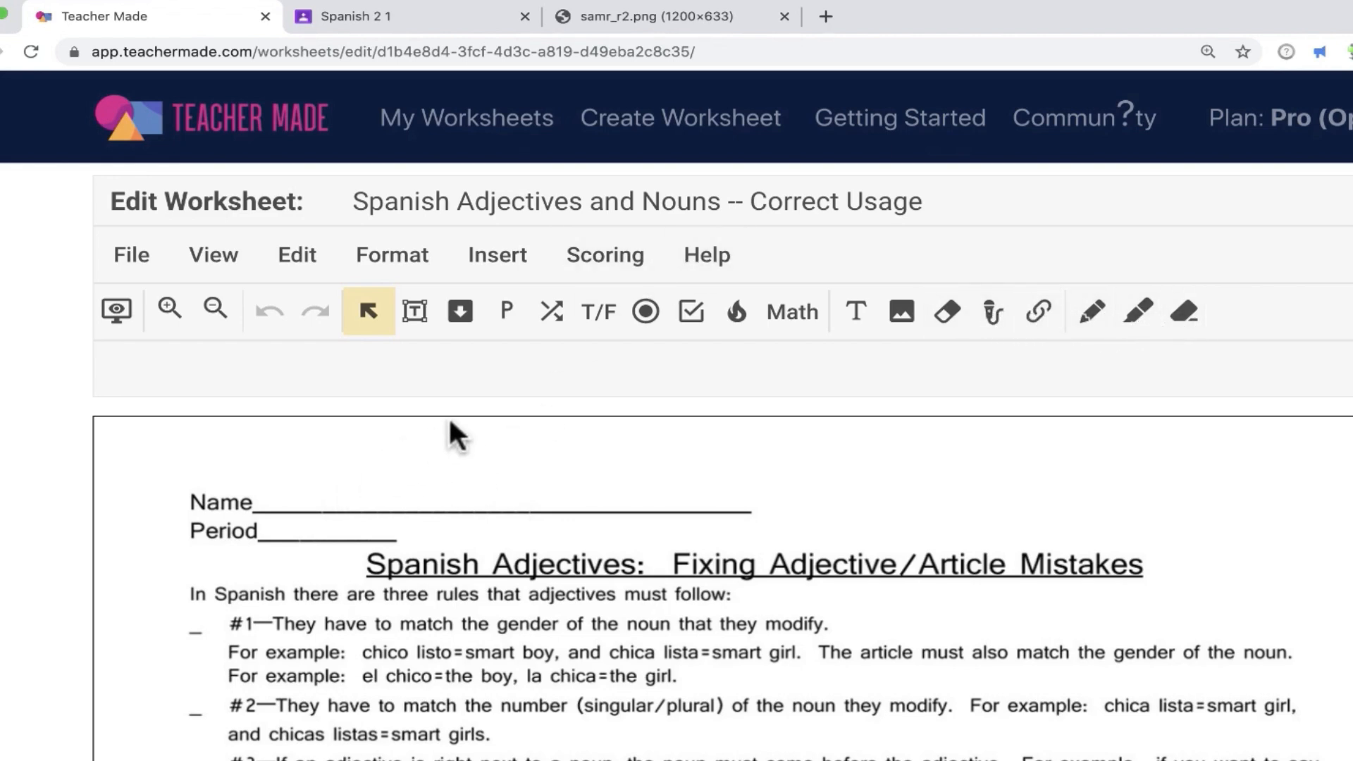
pyautogui.moveTo(474, 429)
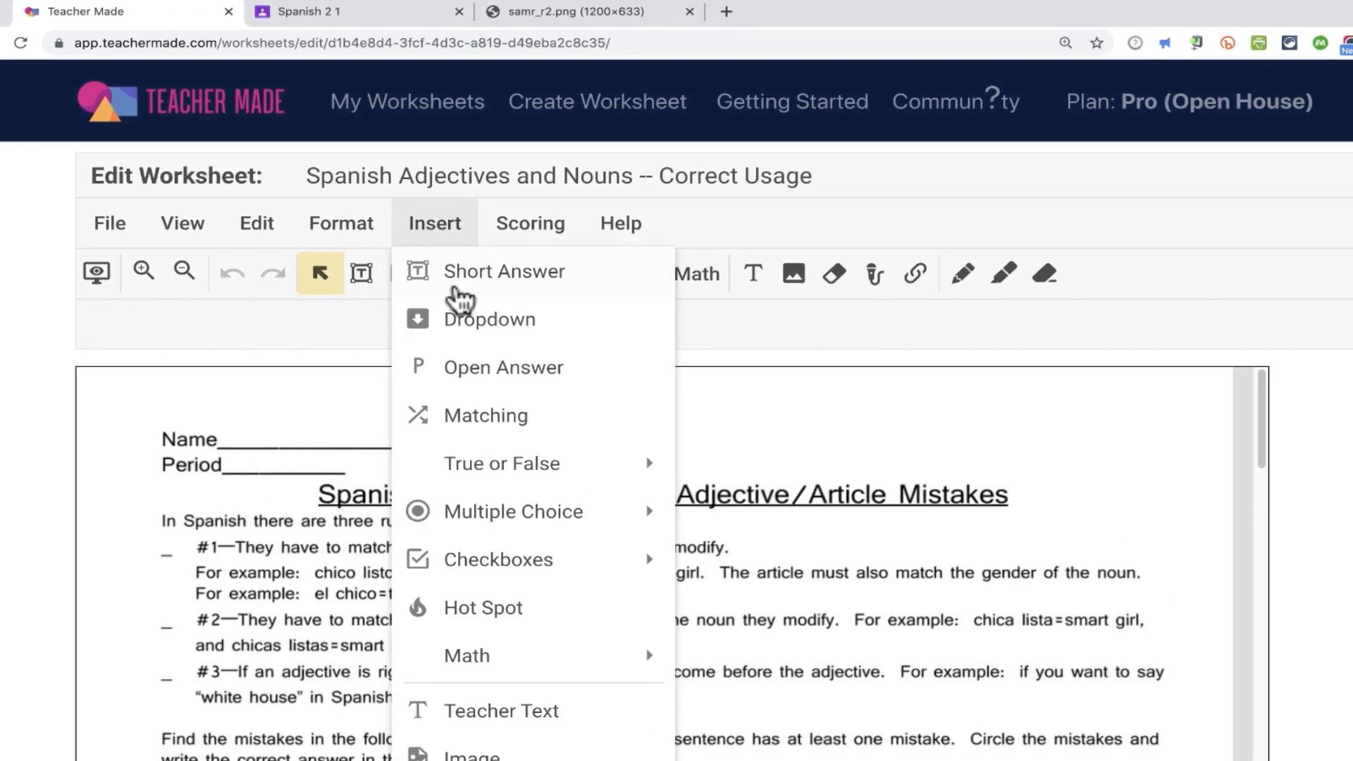
pyautogui.moveTo(286, 446)
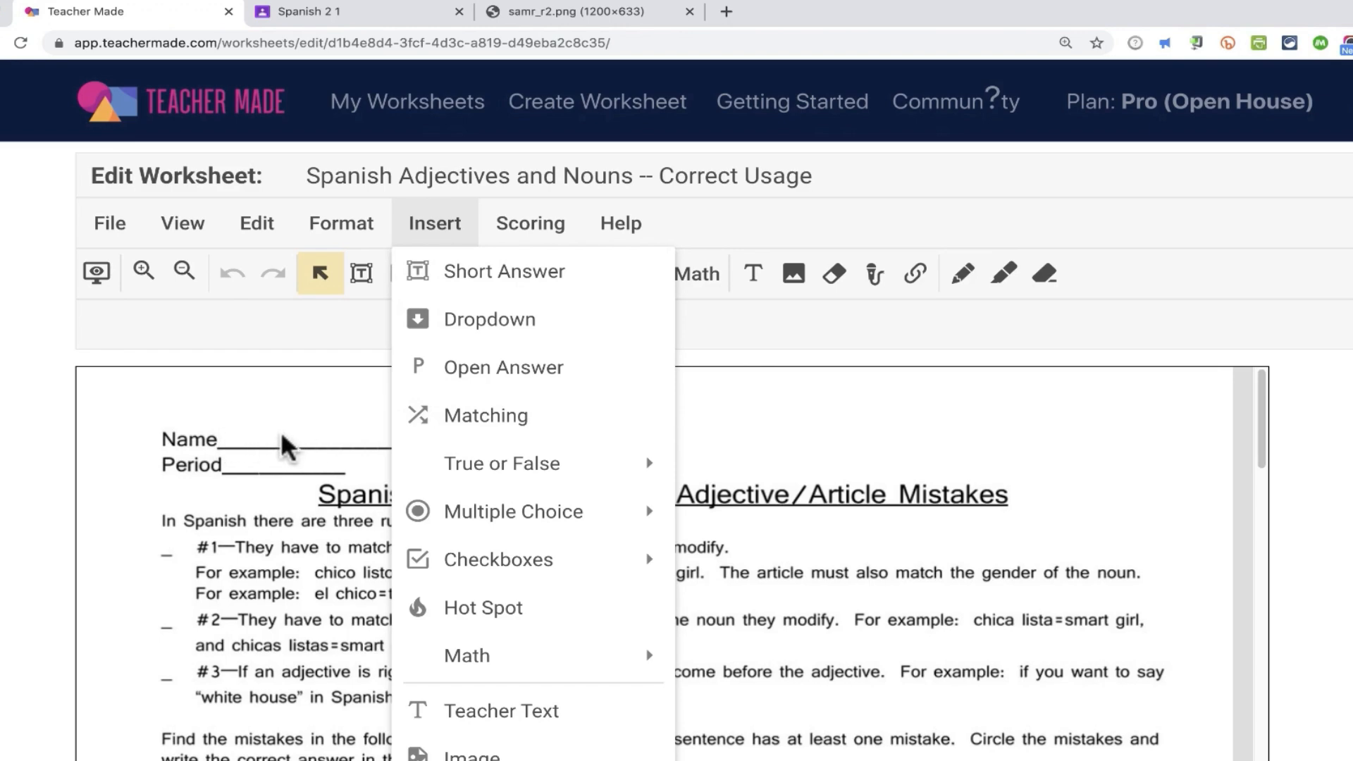
pyautogui.moveTo(464, 267)
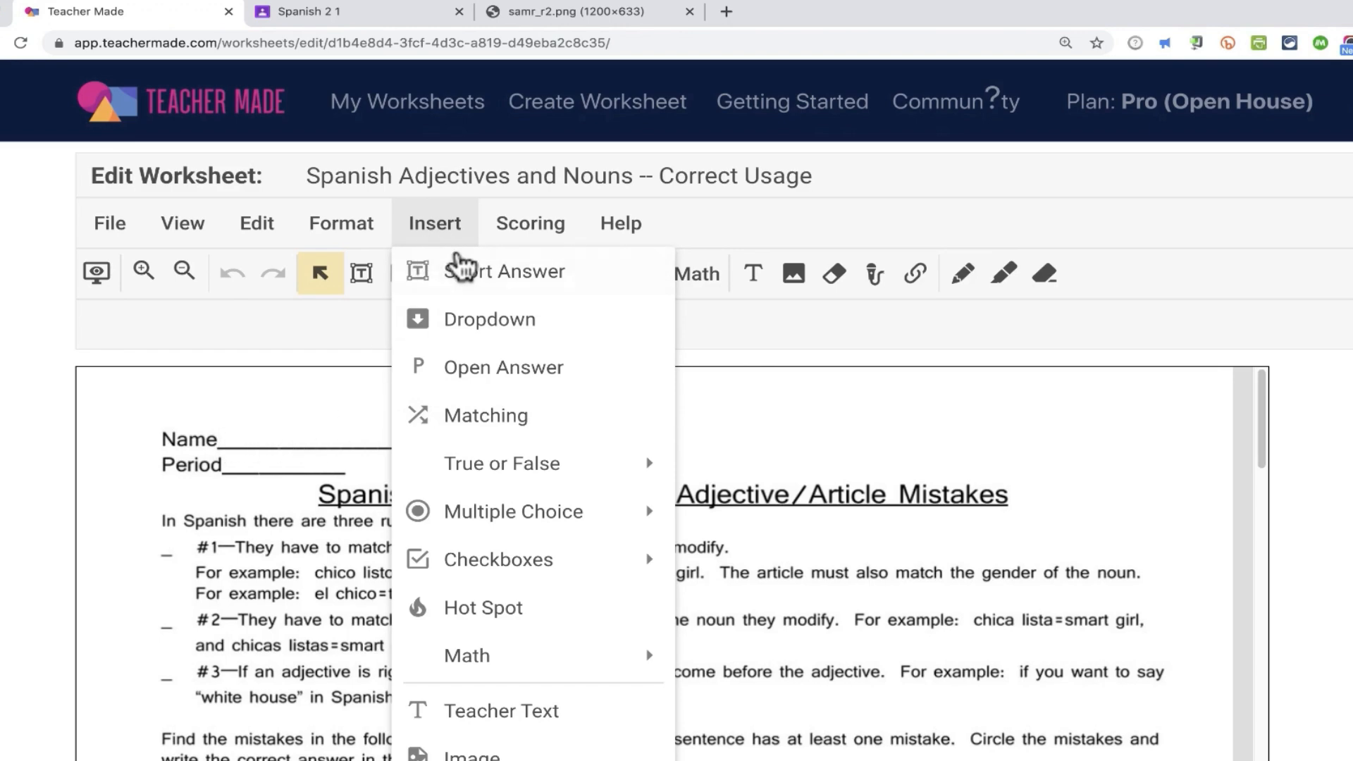
pyautogui.moveTo(423, 284)
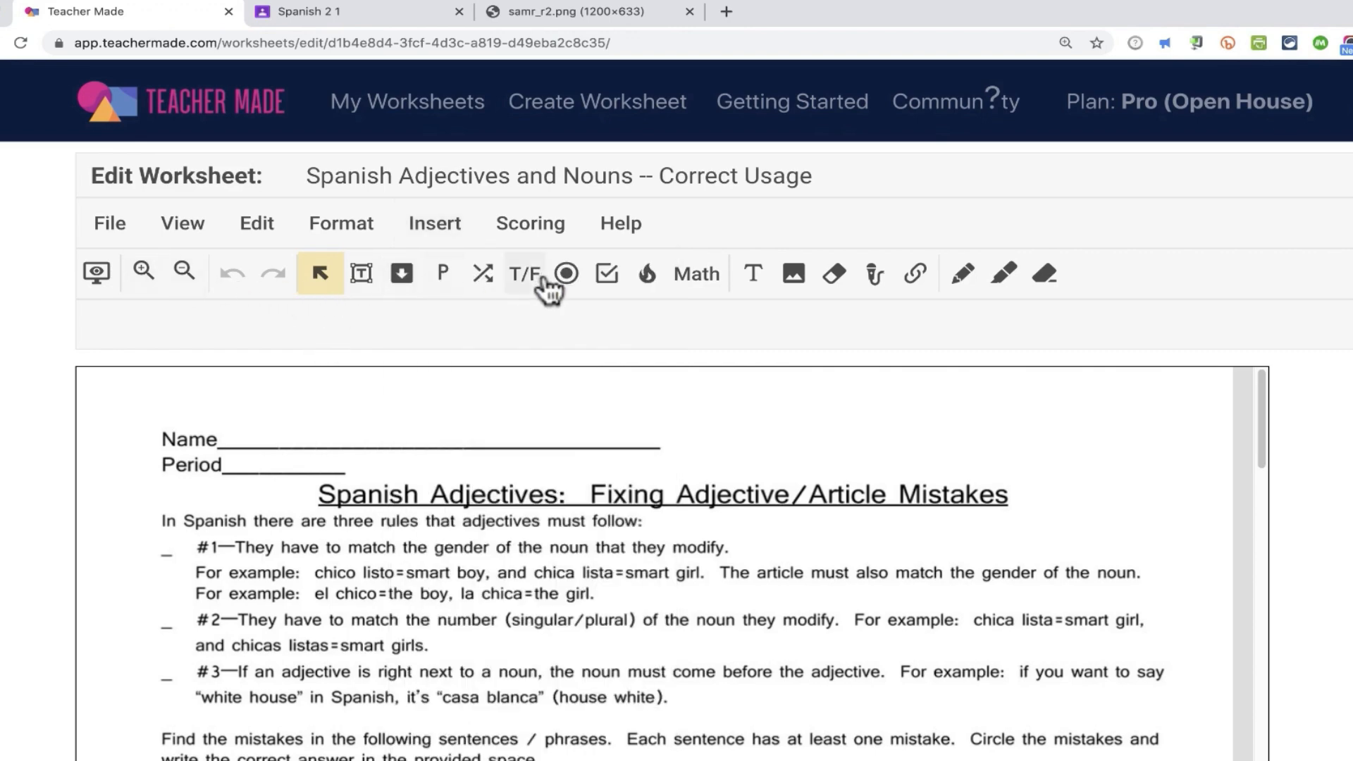
pyautogui.moveTo(361, 272)
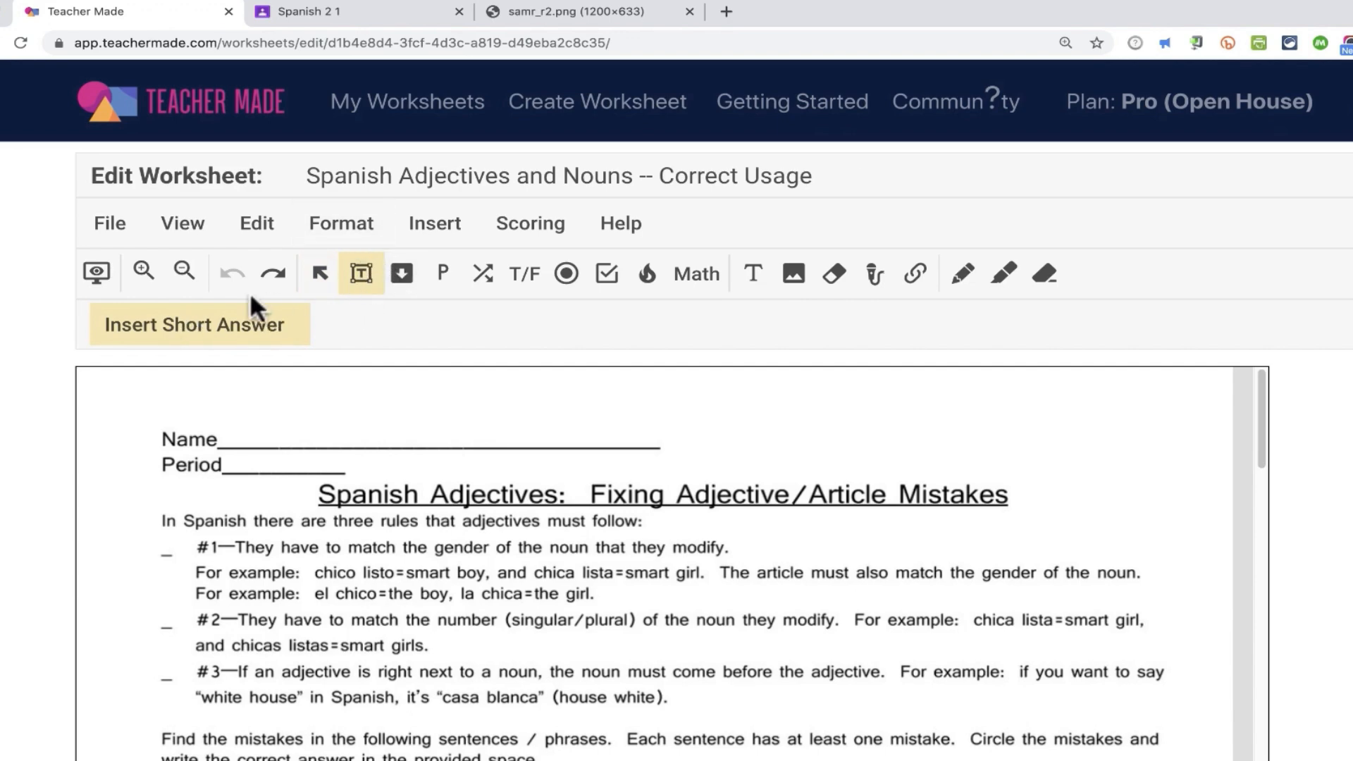
pyautogui.moveTo(243, 339)
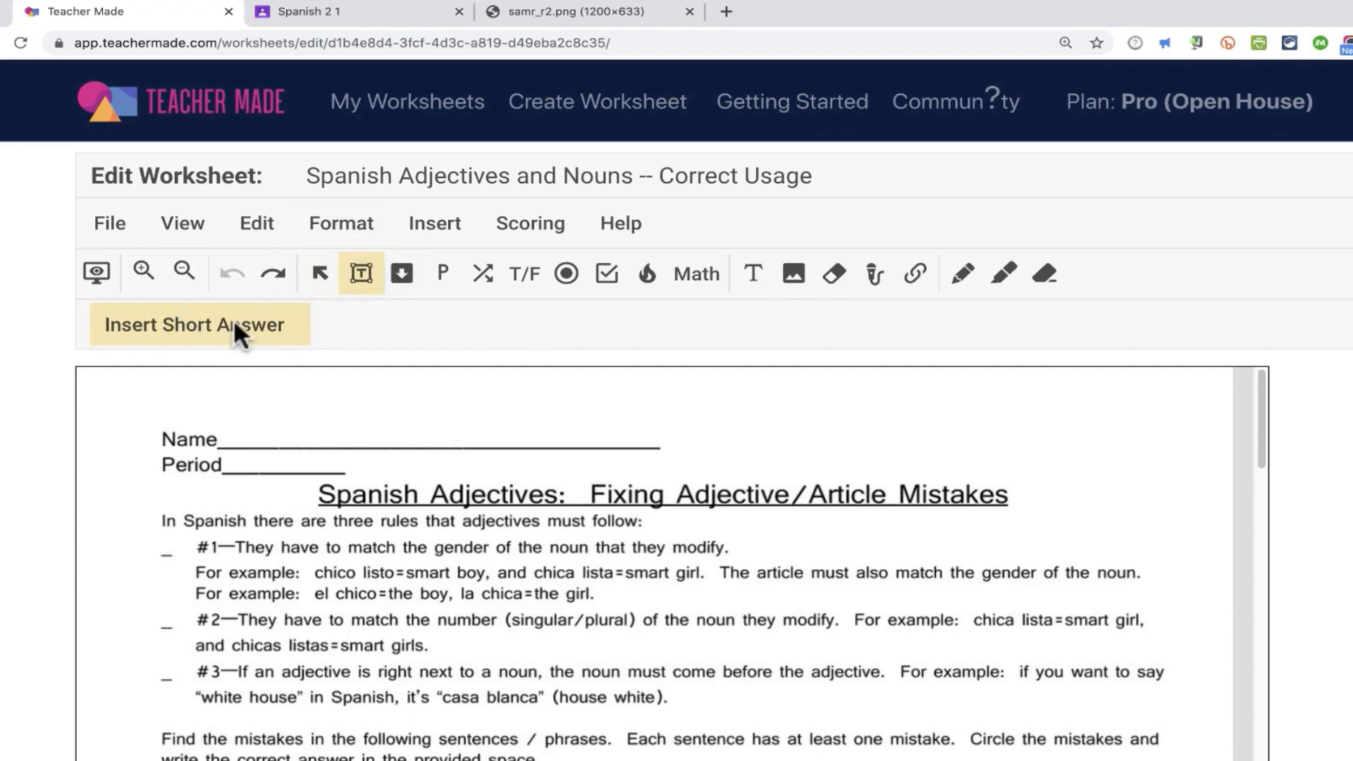
pyautogui.moveTo(266, 400)
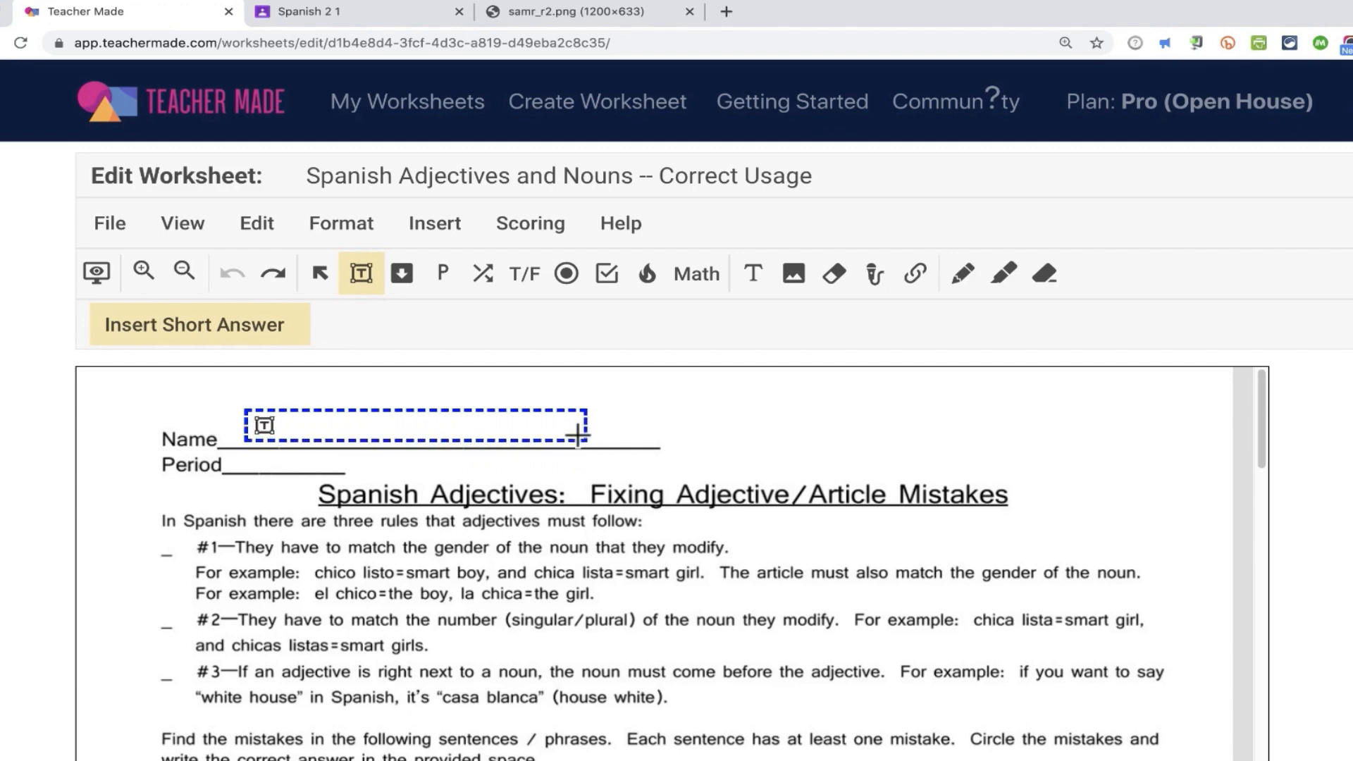
# Step: Place a short-answer field on the Name/Period line and deselect it
pyautogui.click(415, 424)
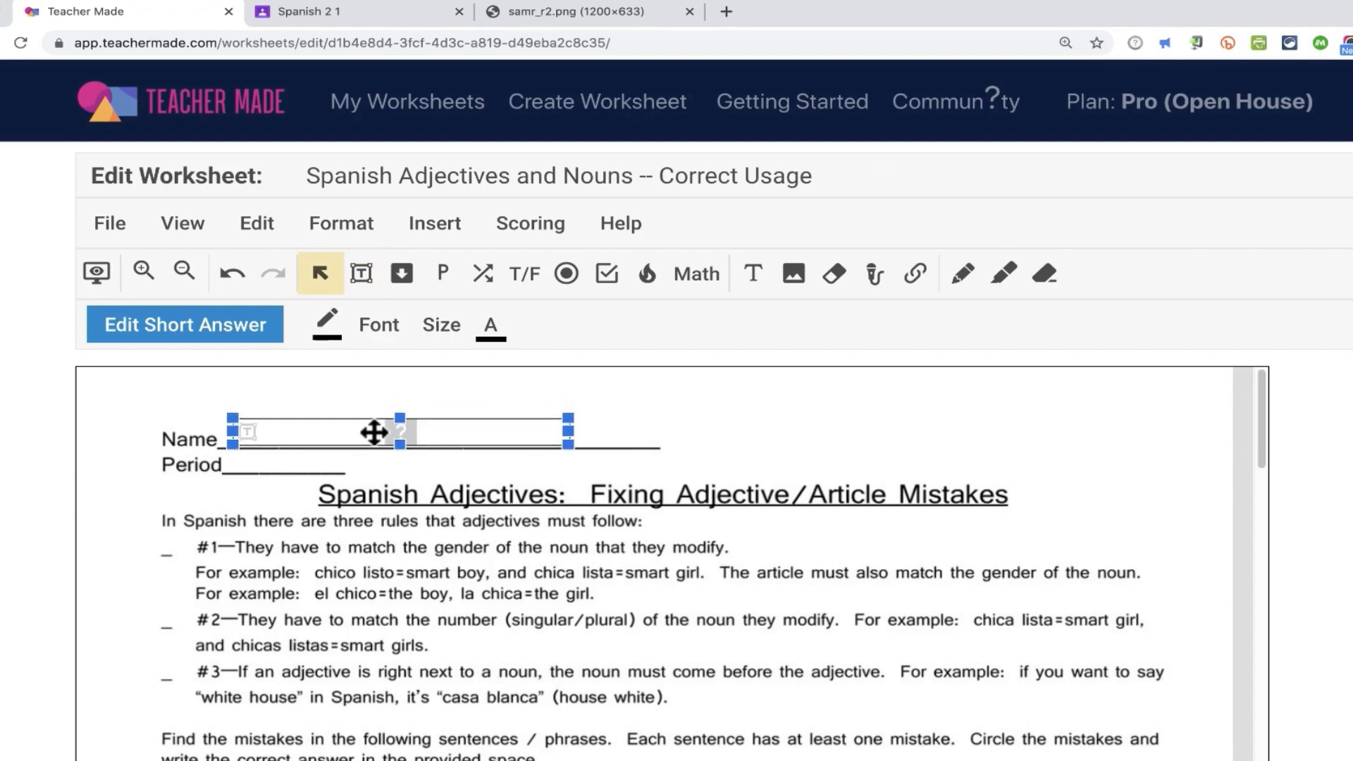
pyautogui.moveTo(663, 439)
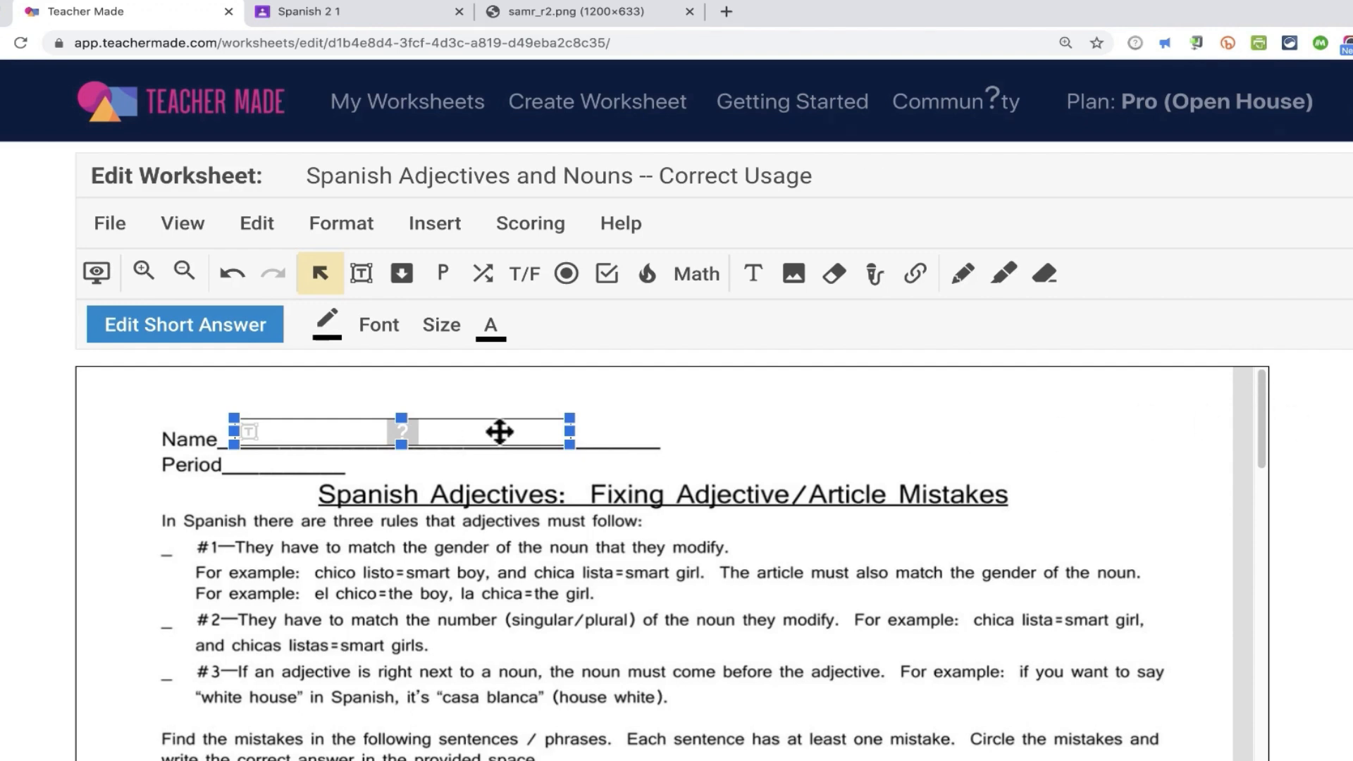
pyautogui.moveTo(159, 491)
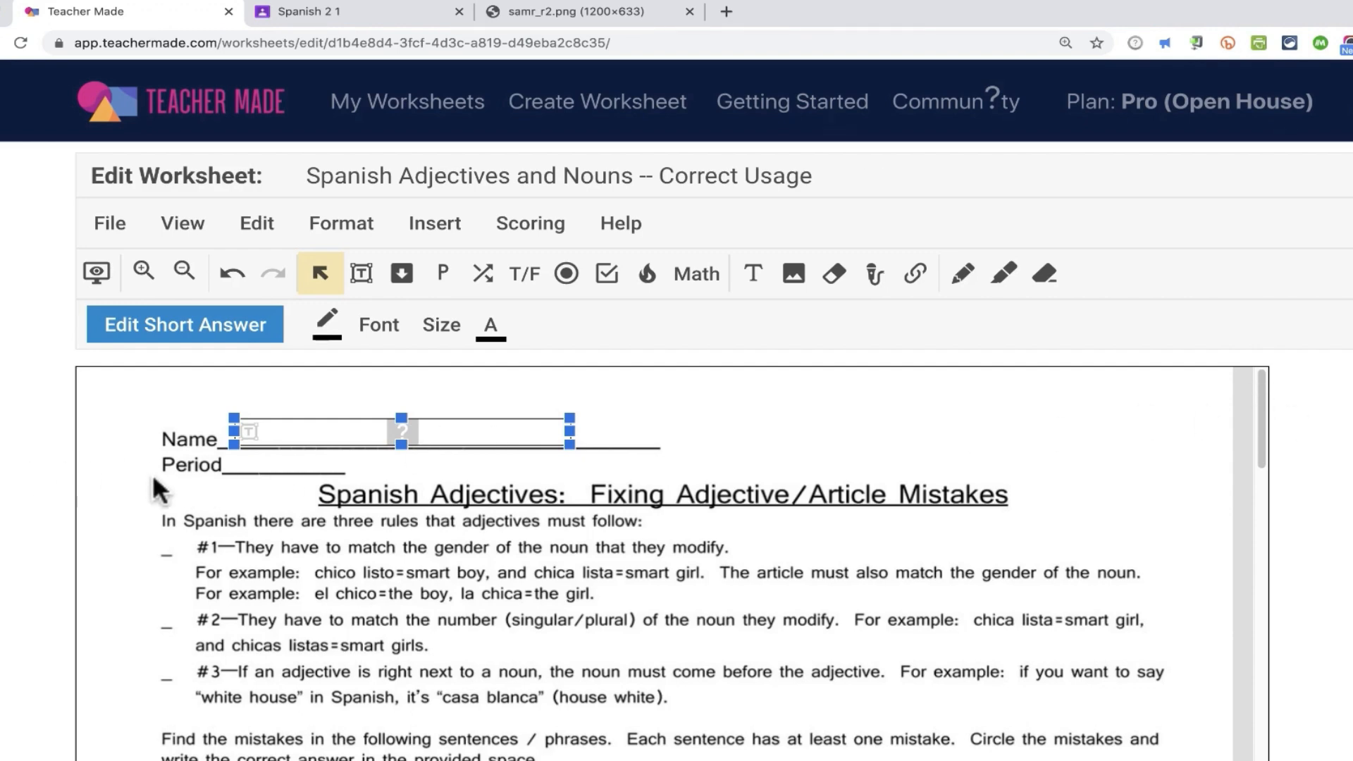
pyautogui.click(406, 337)
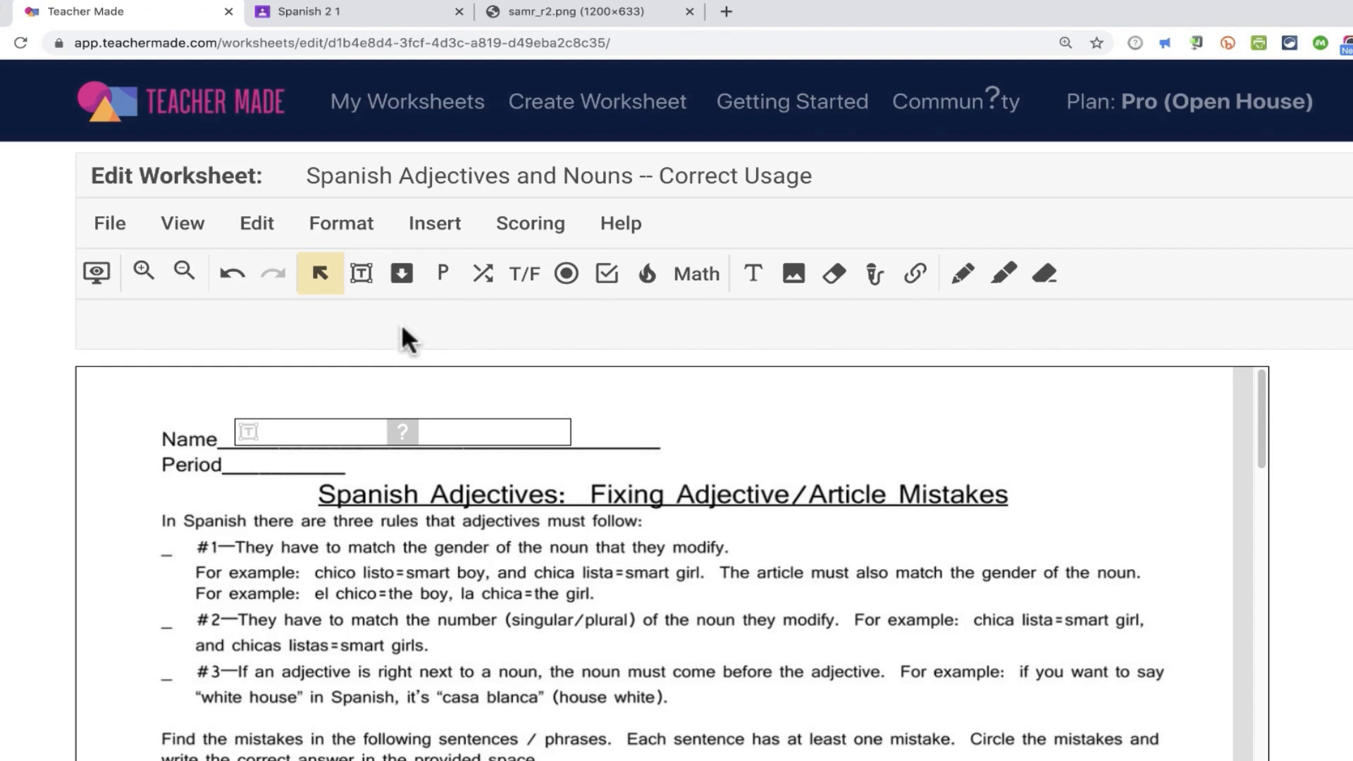
pyautogui.moveTo(361, 272)
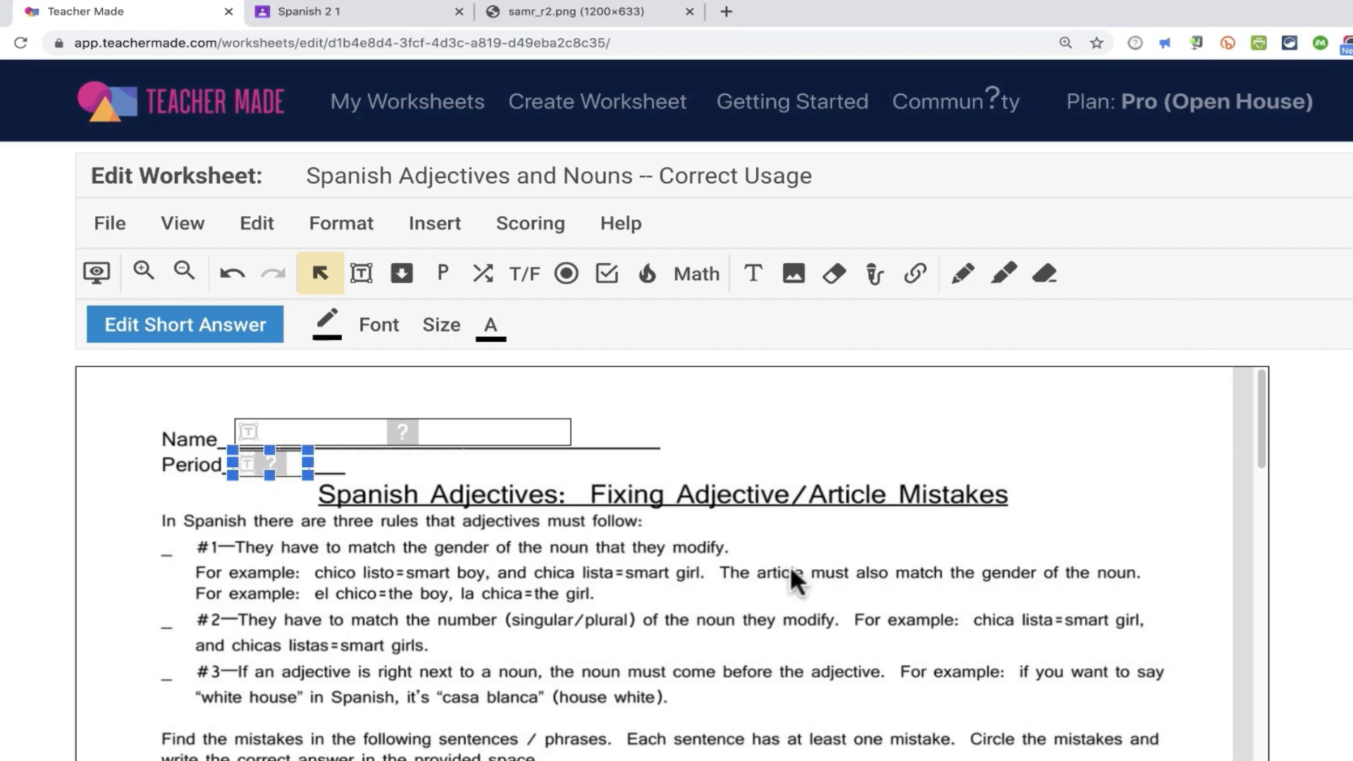
# Step: Place a short-answer field on question 1's blank, opening its answer settings
pyautogui.scroll(-3)
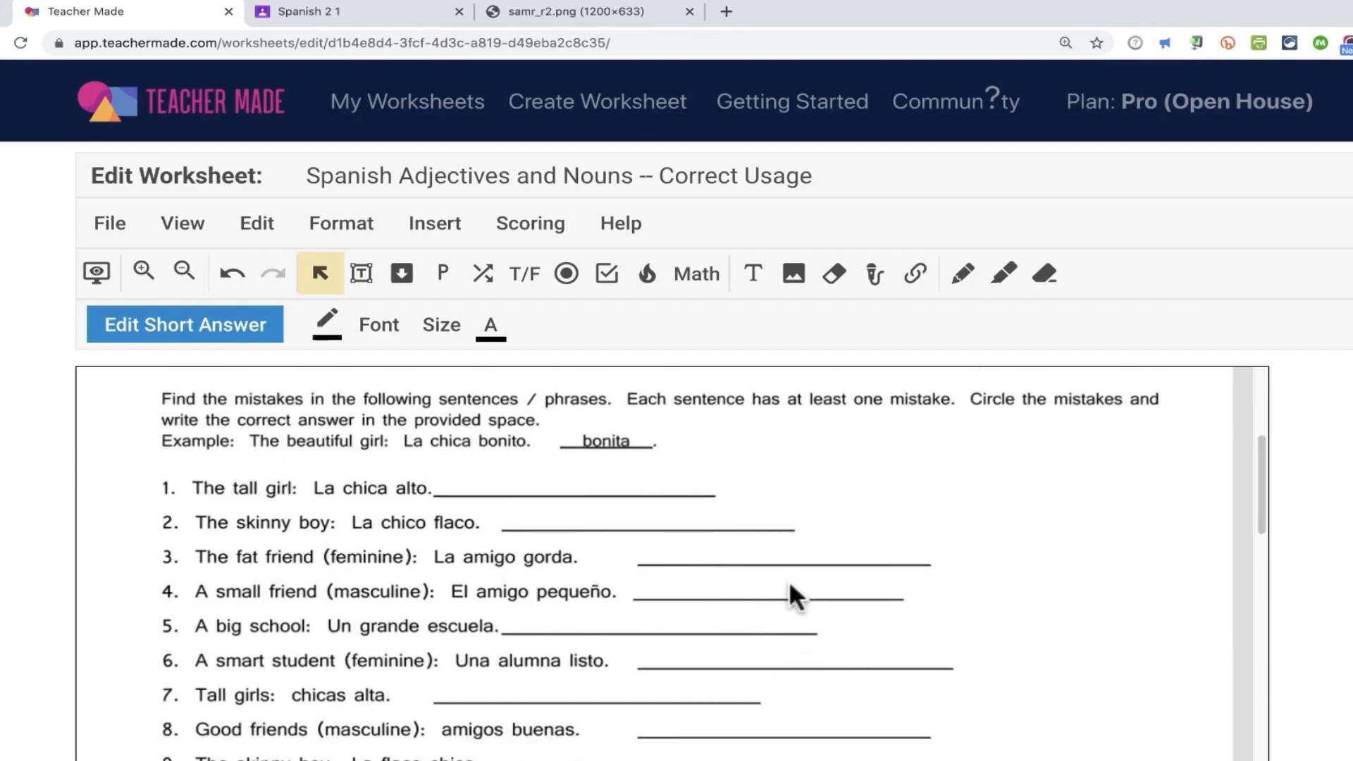
pyautogui.scroll(-3)
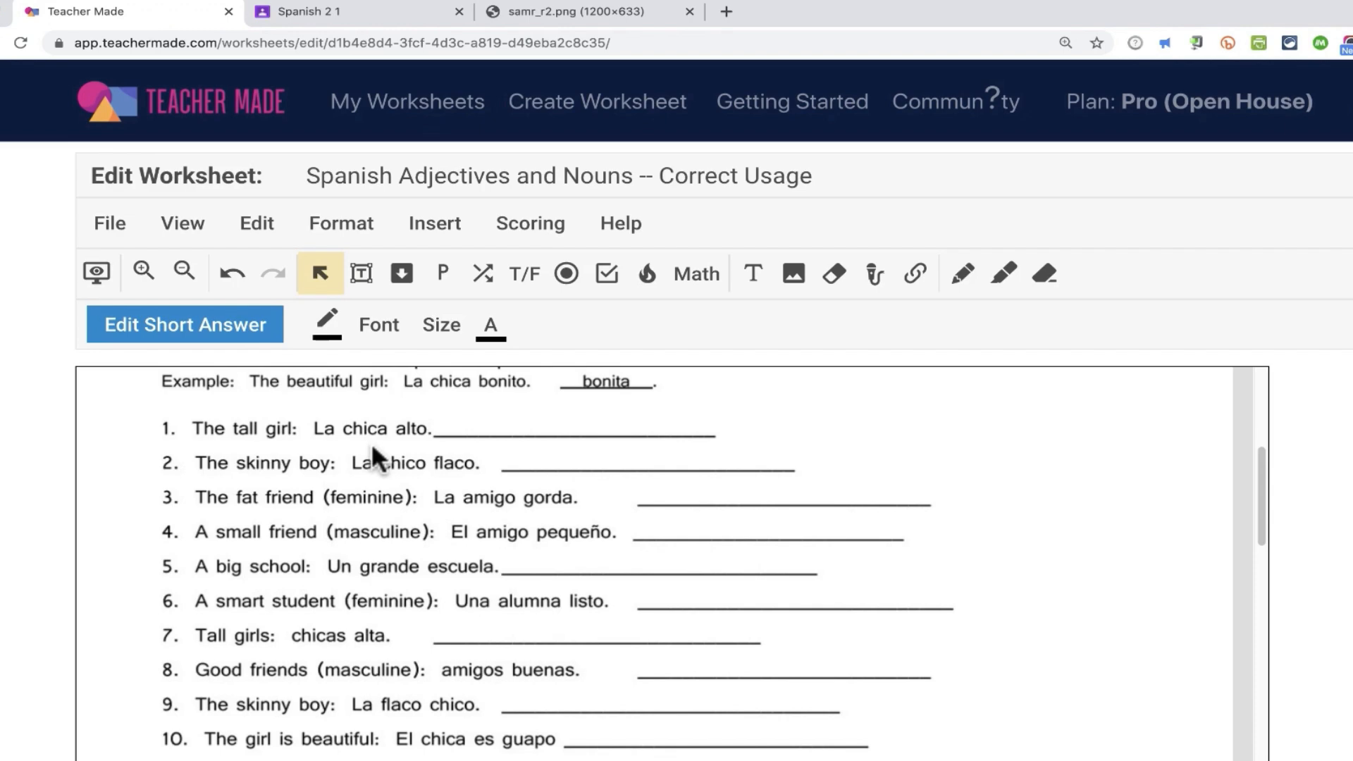
pyautogui.moveTo(362, 273)
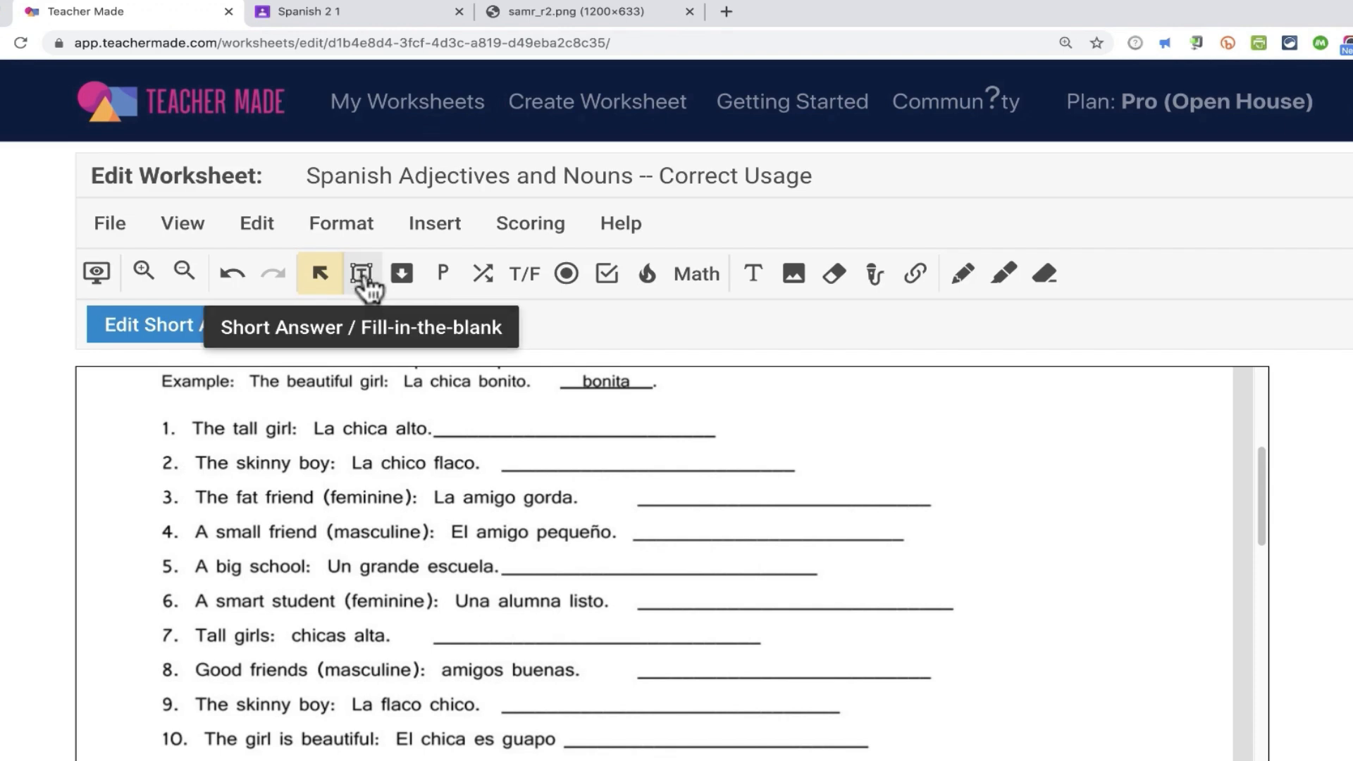
pyautogui.click(363, 274)
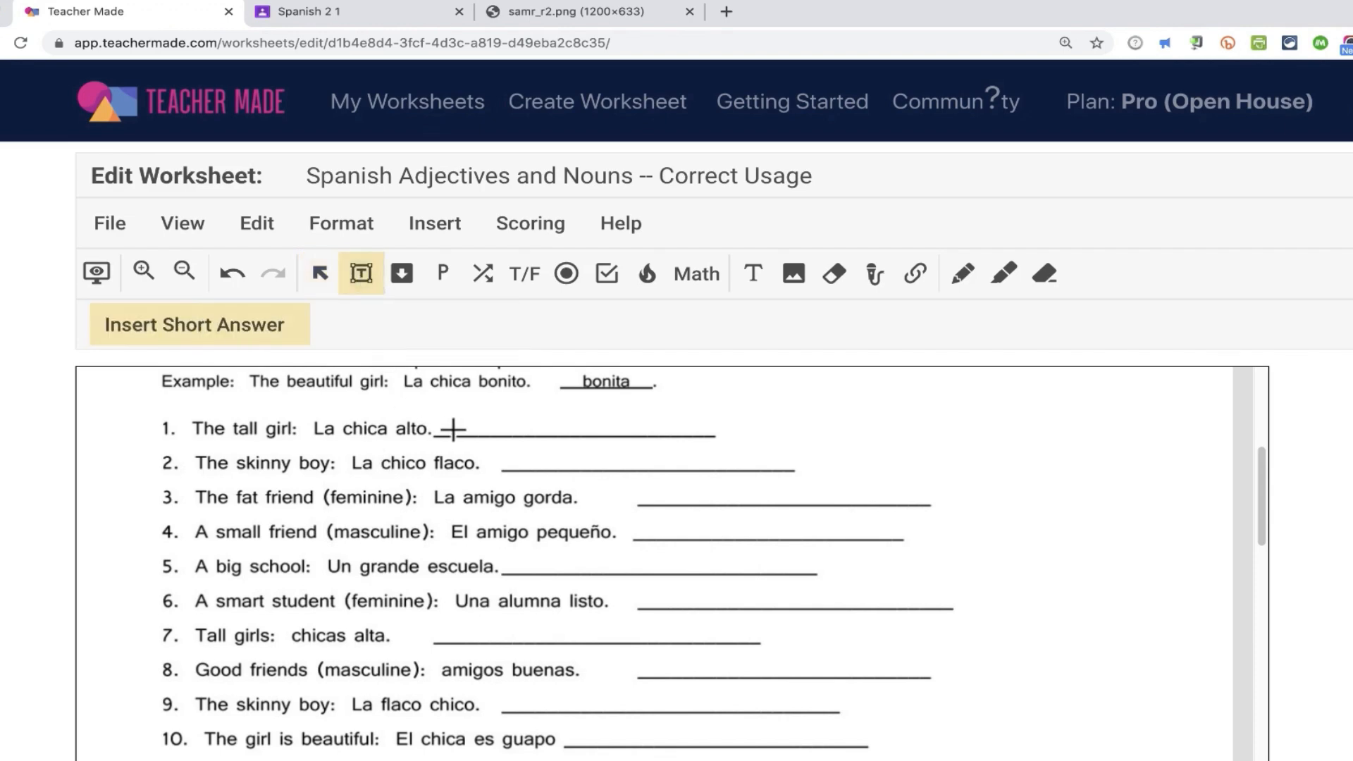
pyautogui.click(467, 428)
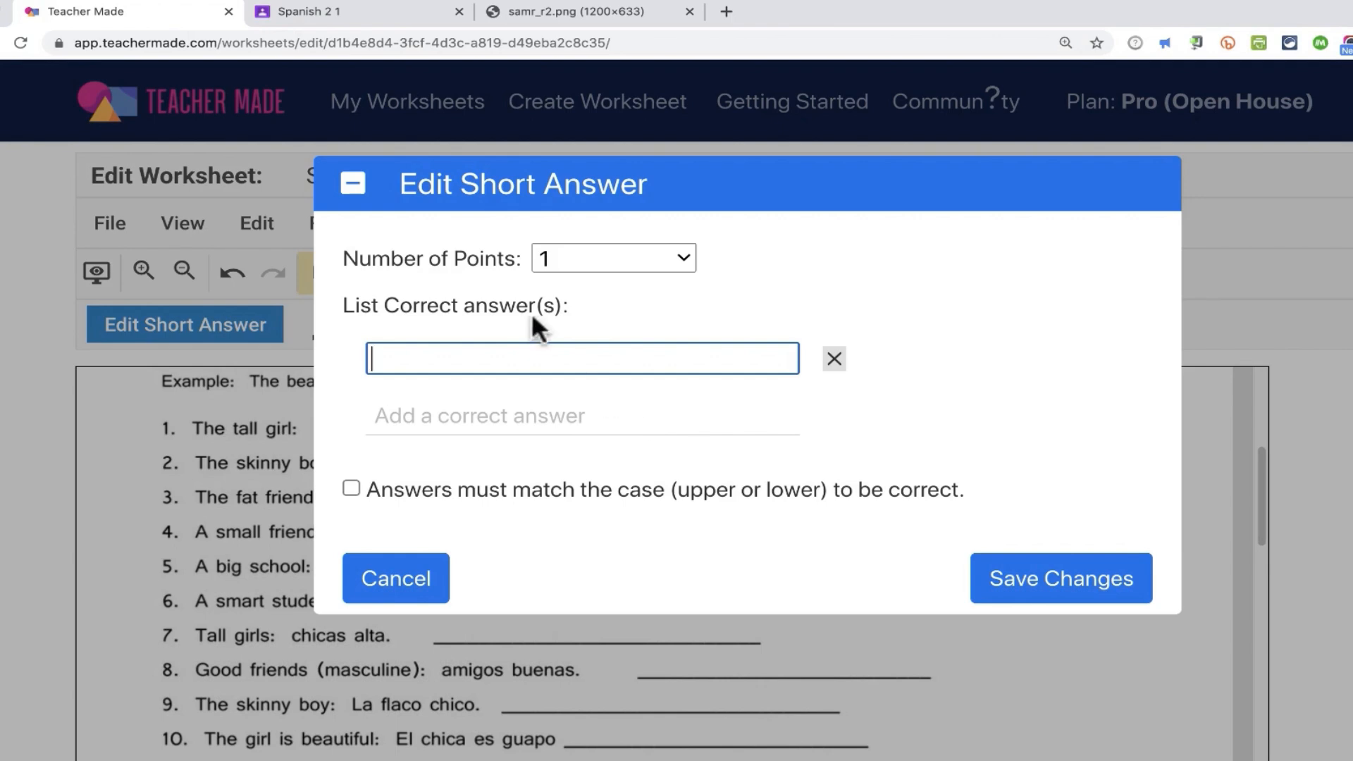
pyautogui.moveTo(655, 267)
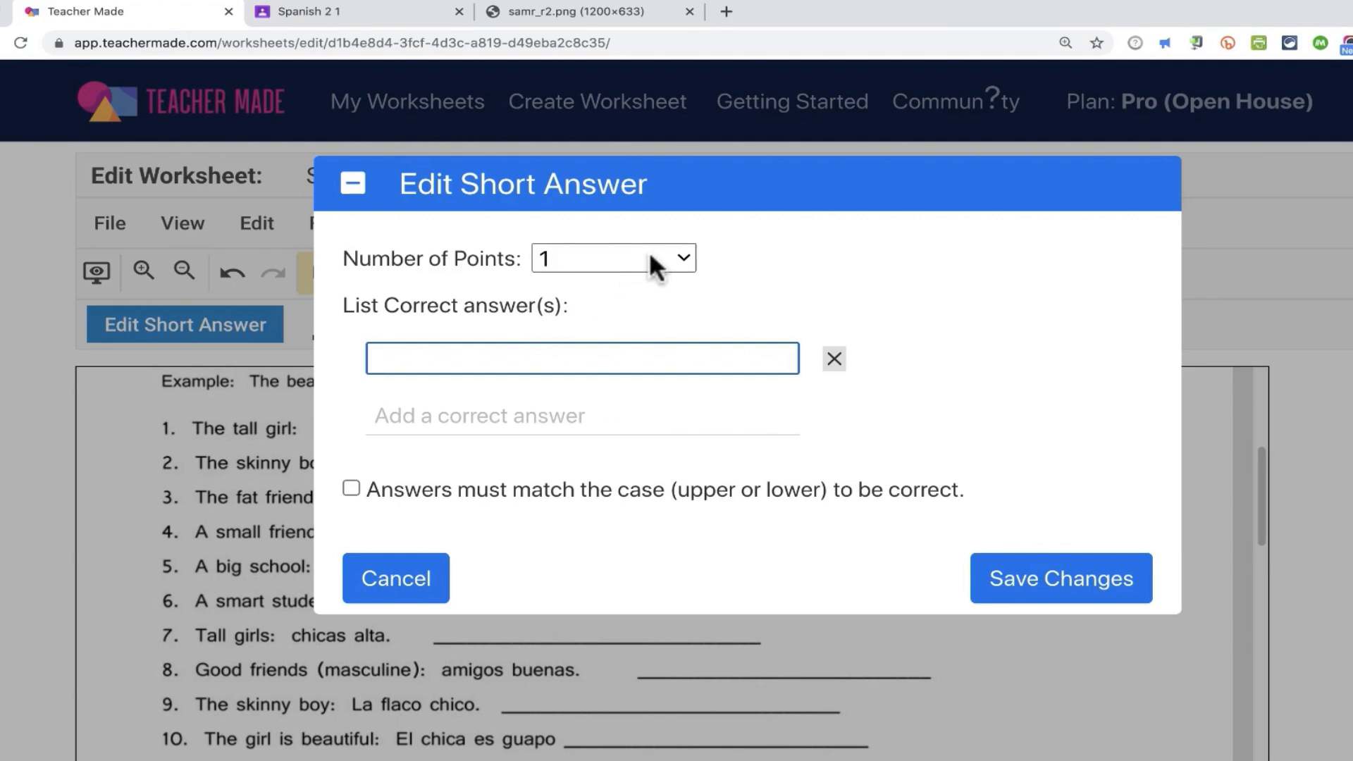
pyautogui.moveTo(670, 266)
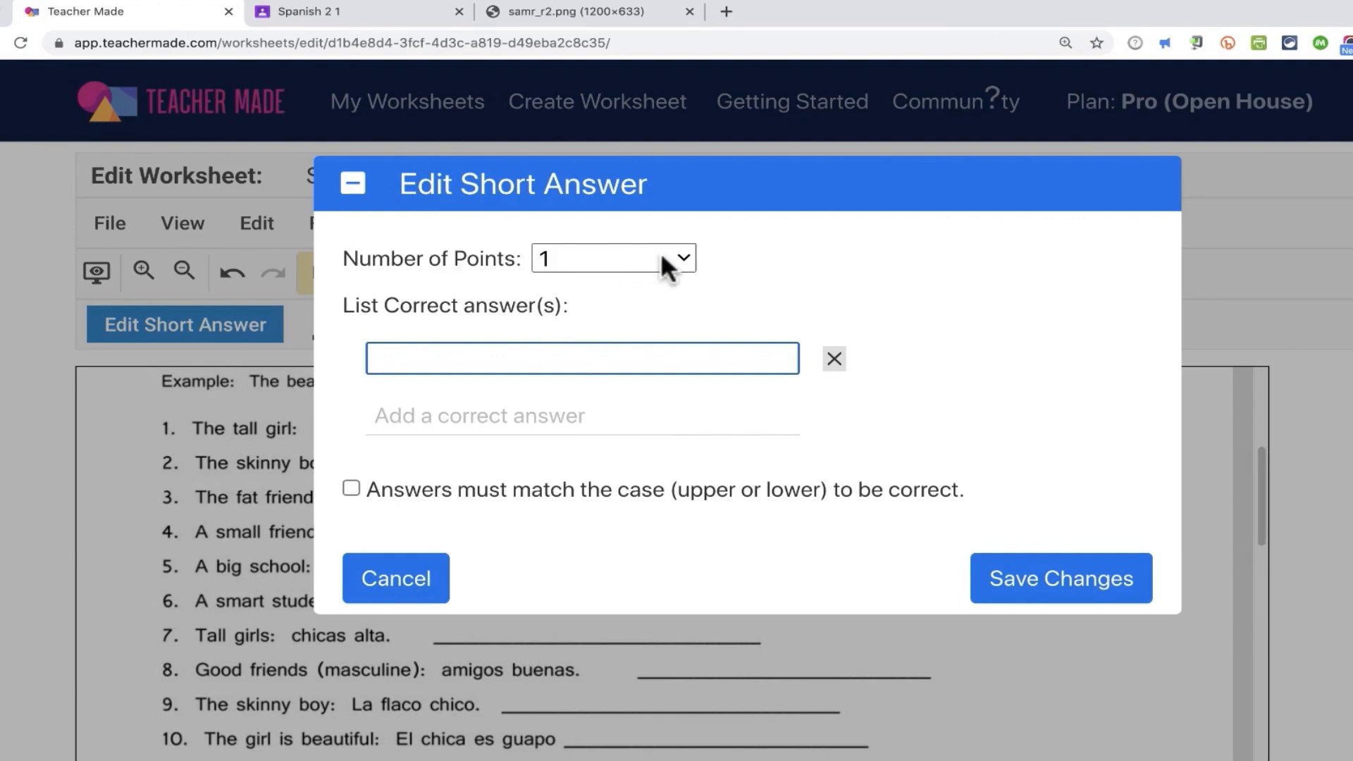
# Step: Set 1 point and accept 'la chica alta', 'la chica alta.', 'la nina alta', 'la niña alta', then save
pyautogui.click(613, 256)
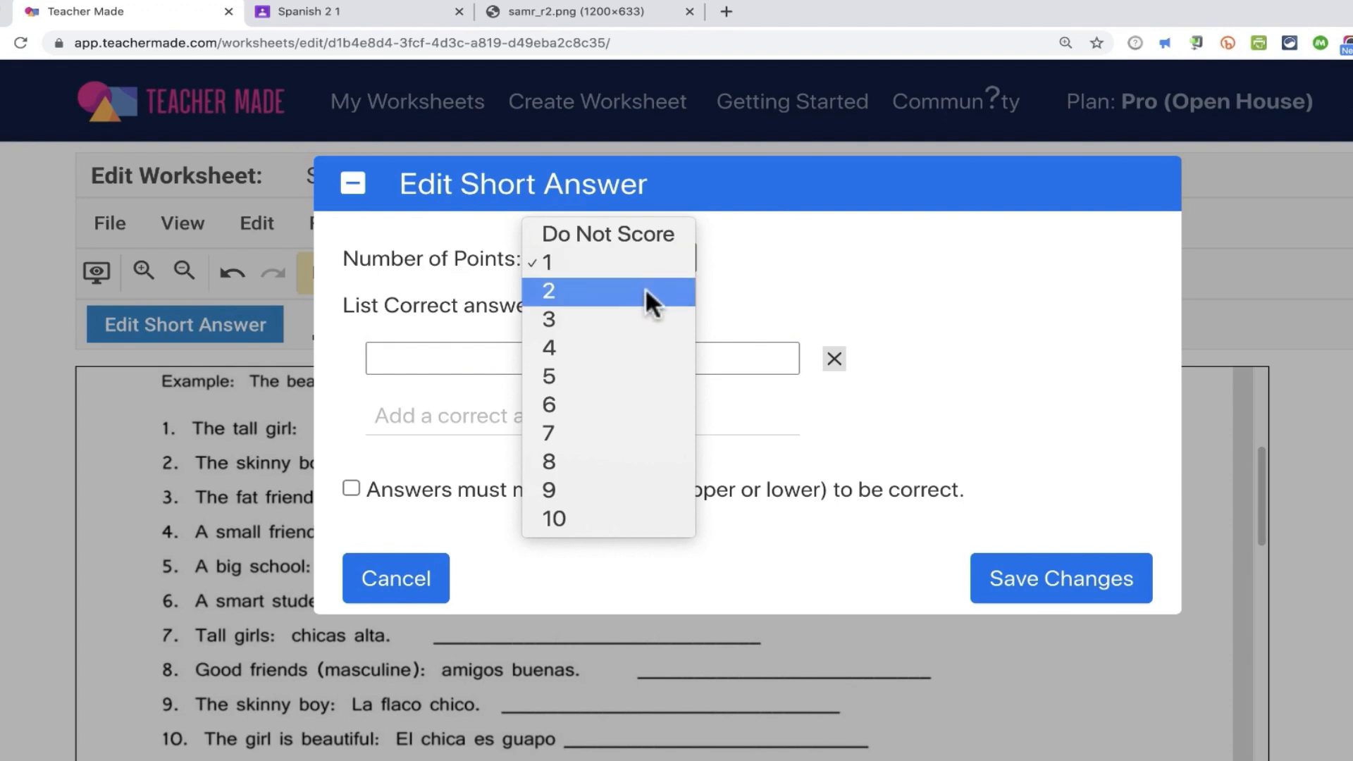
pyautogui.moveTo(652, 378)
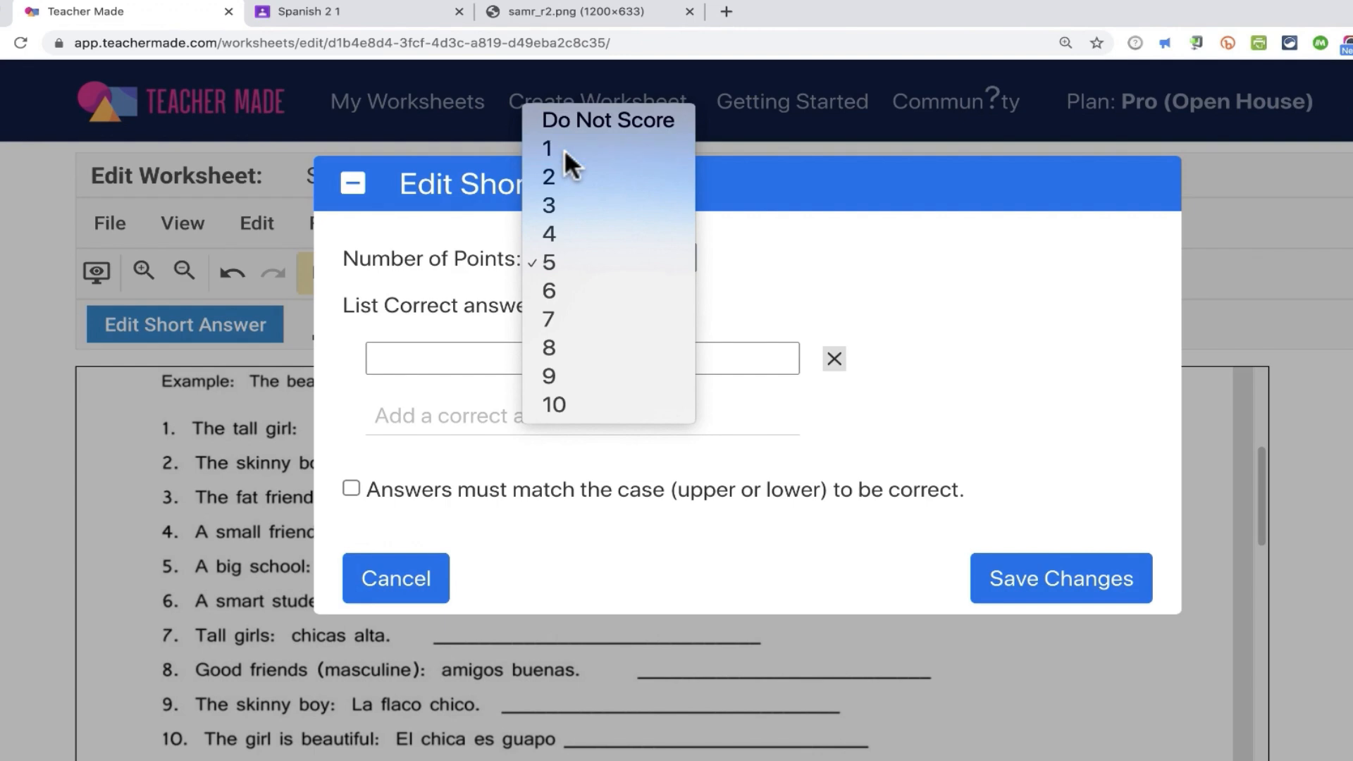
pyautogui.click(547, 148)
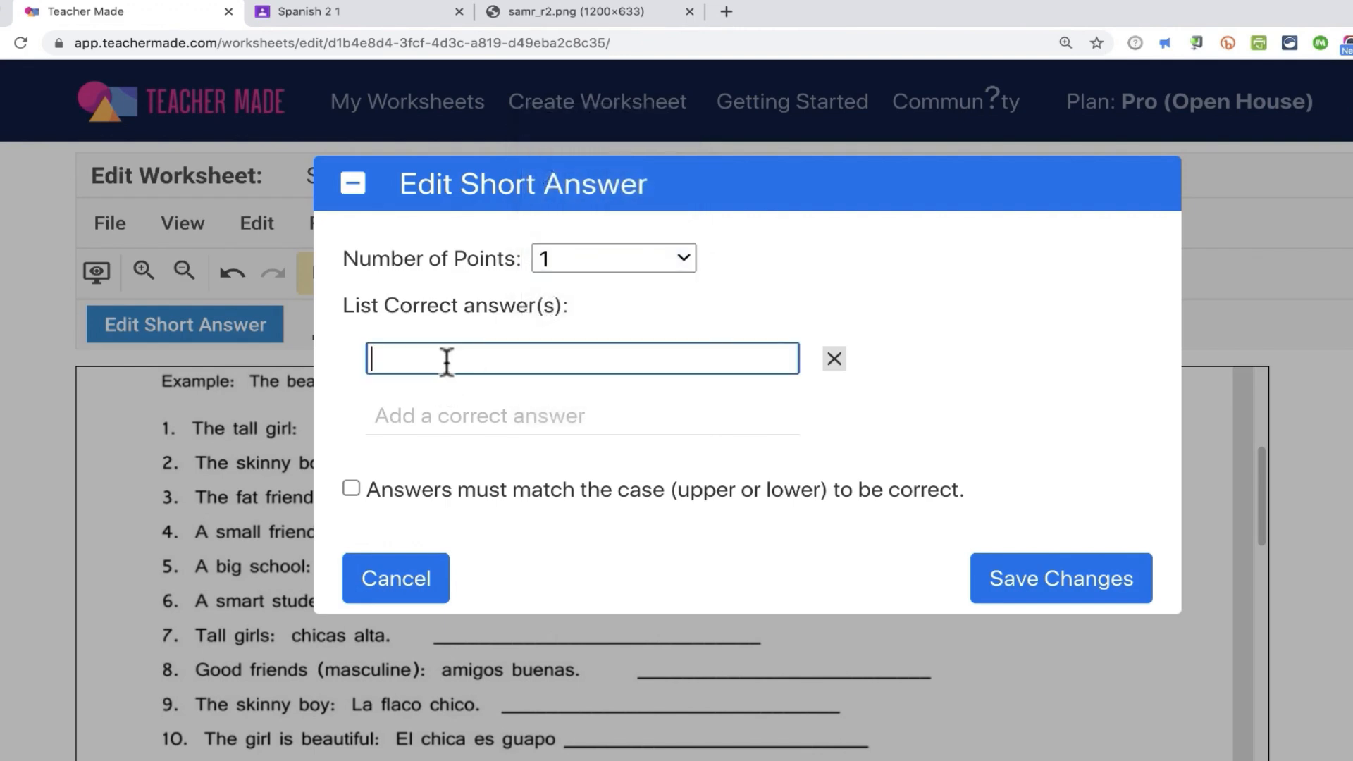
pyautogui.write('la chica alta')
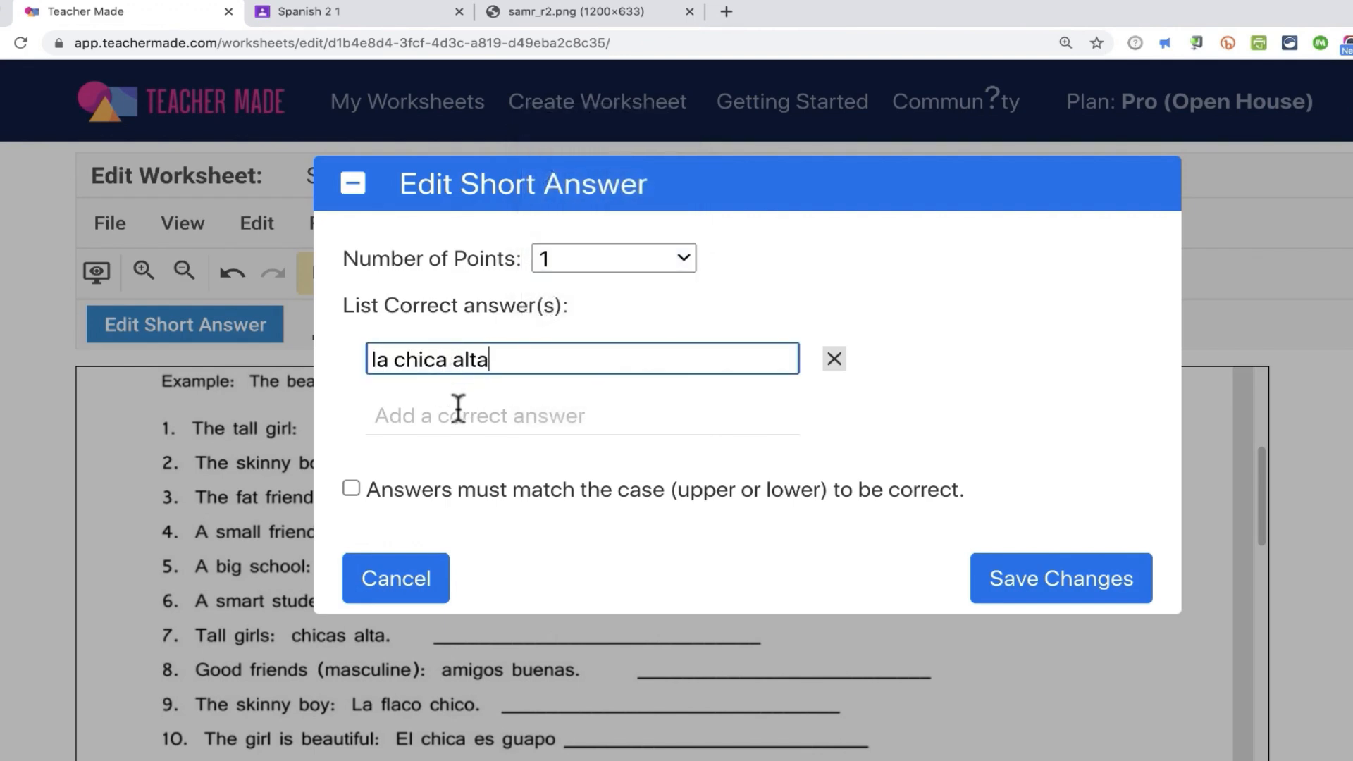
pyautogui.click(478, 415)
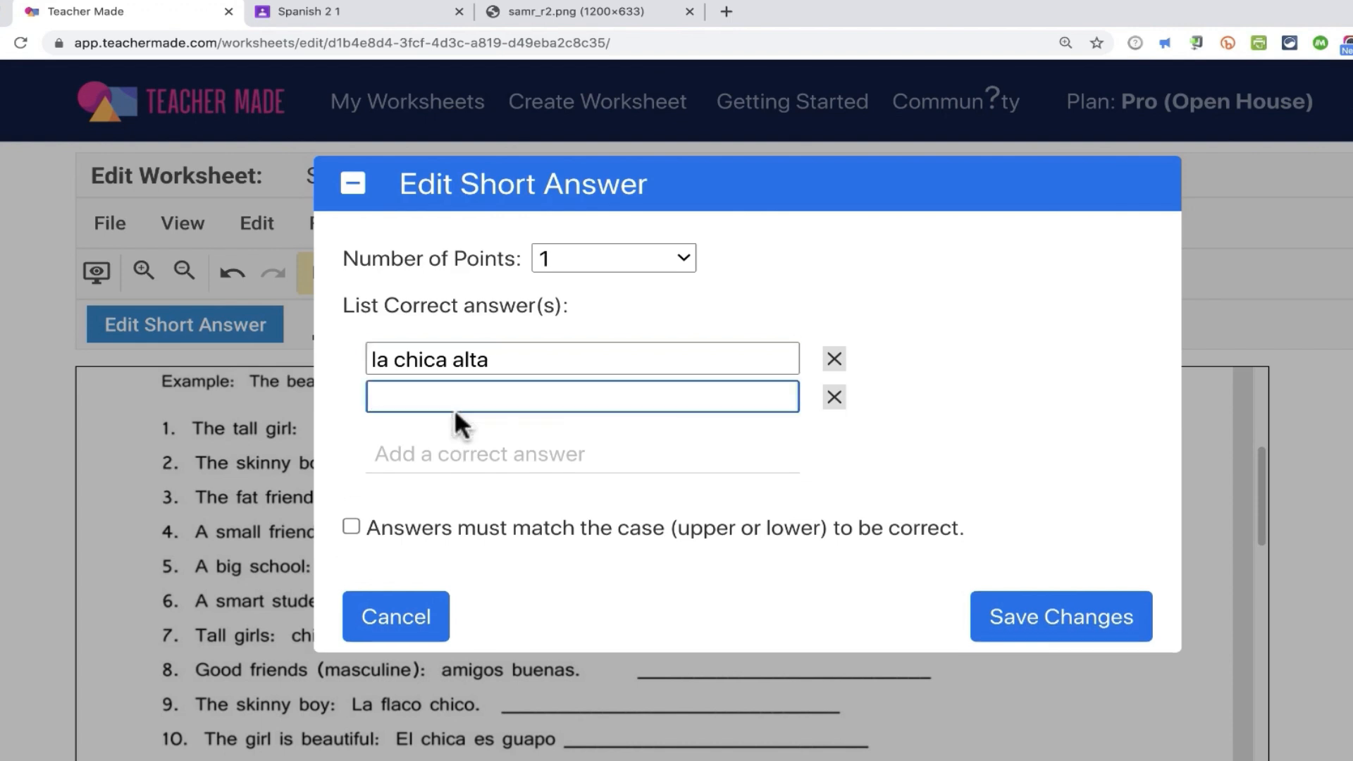
pyautogui.write('la chica alta.')
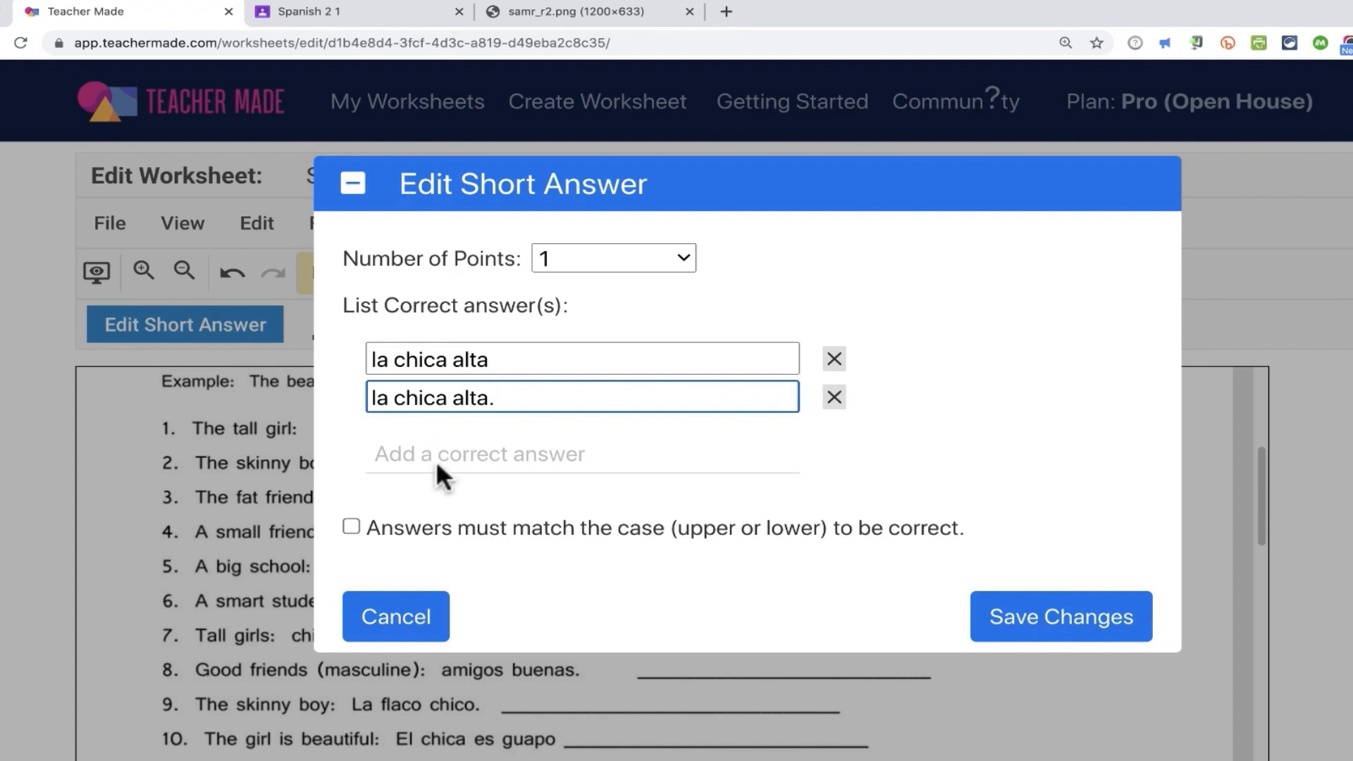
pyautogui.moveTo(716, 560)
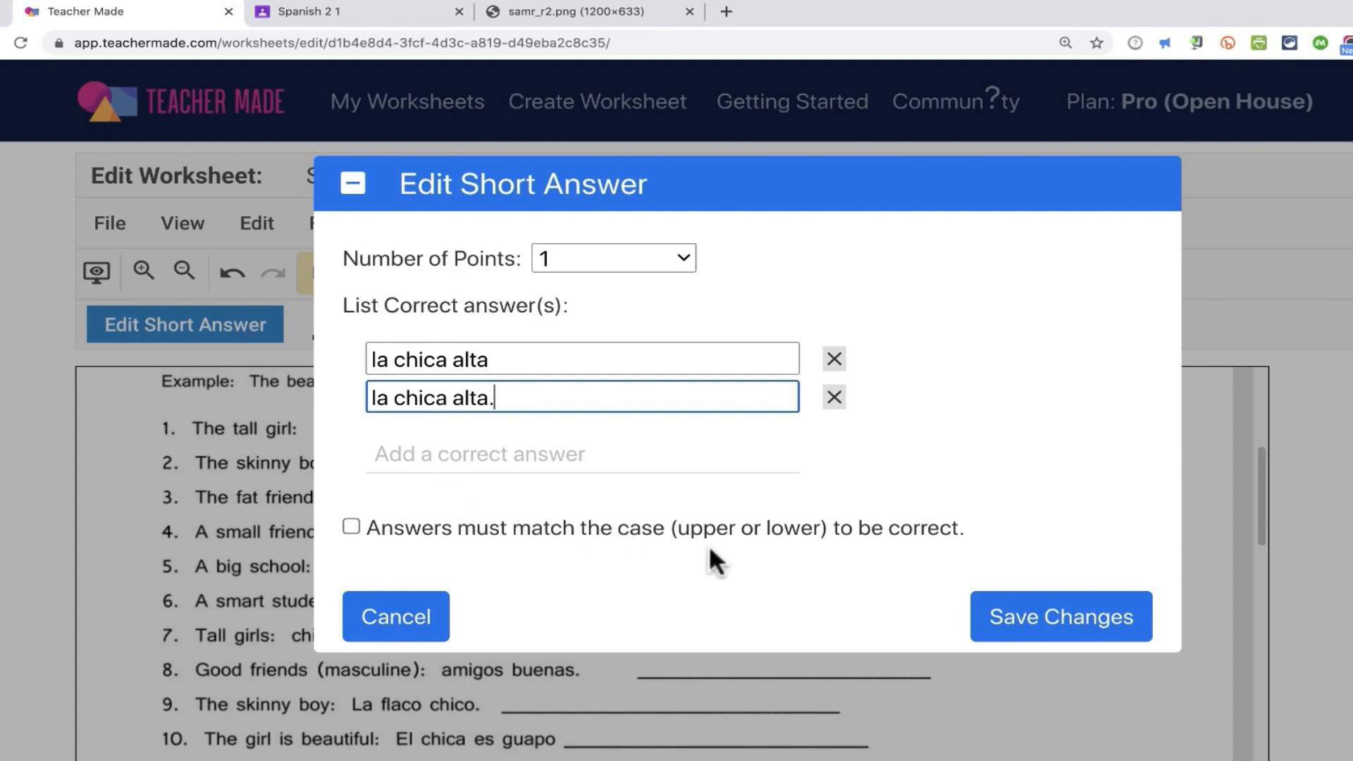
pyautogui.moveTo(351, 527)
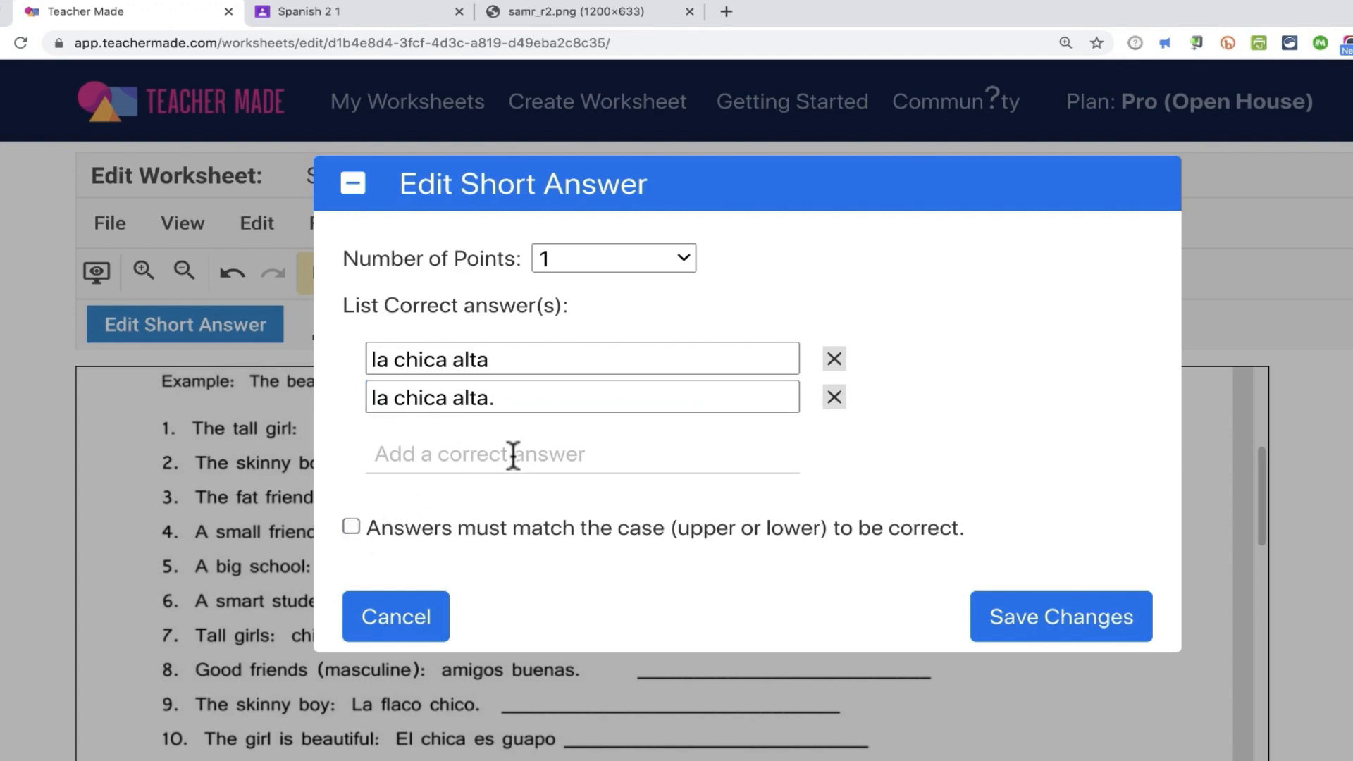
pyautogui.write('la')
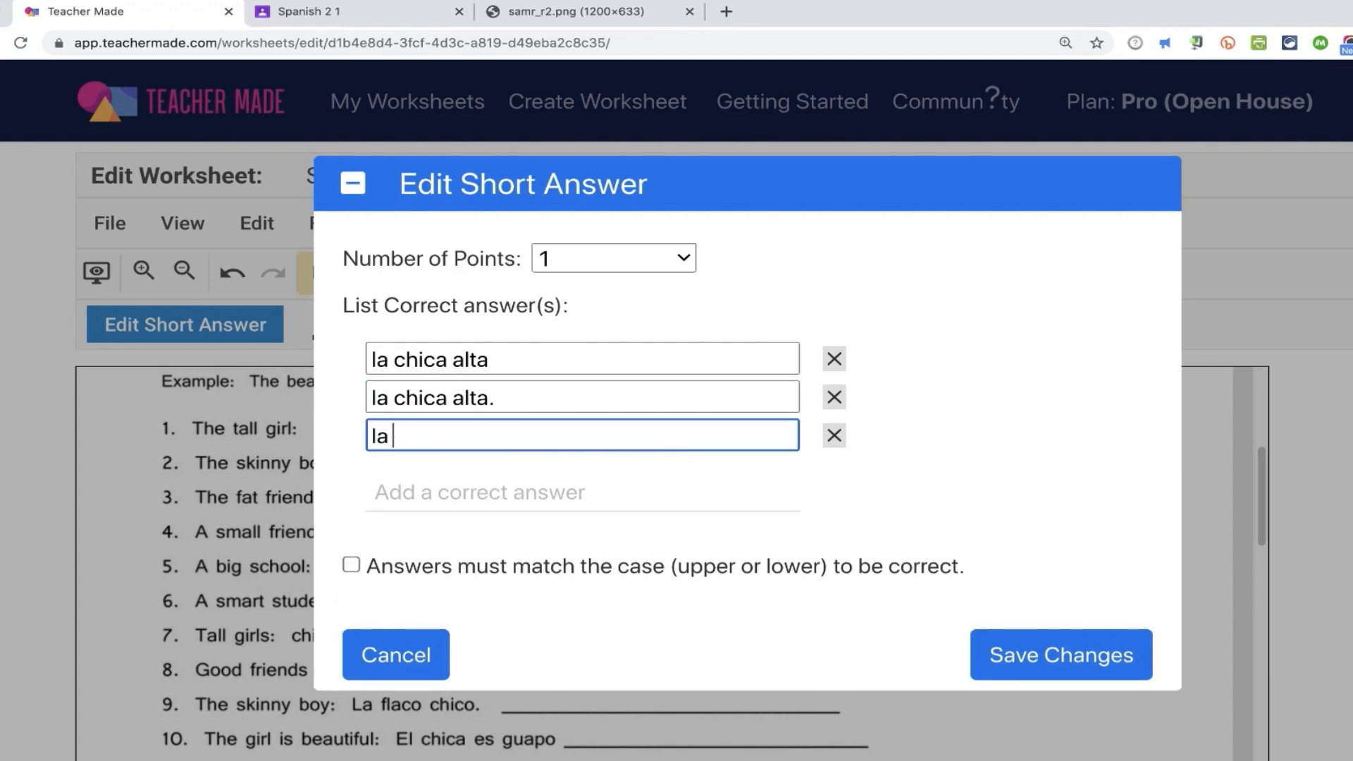
pyautogui.write('nina alta')
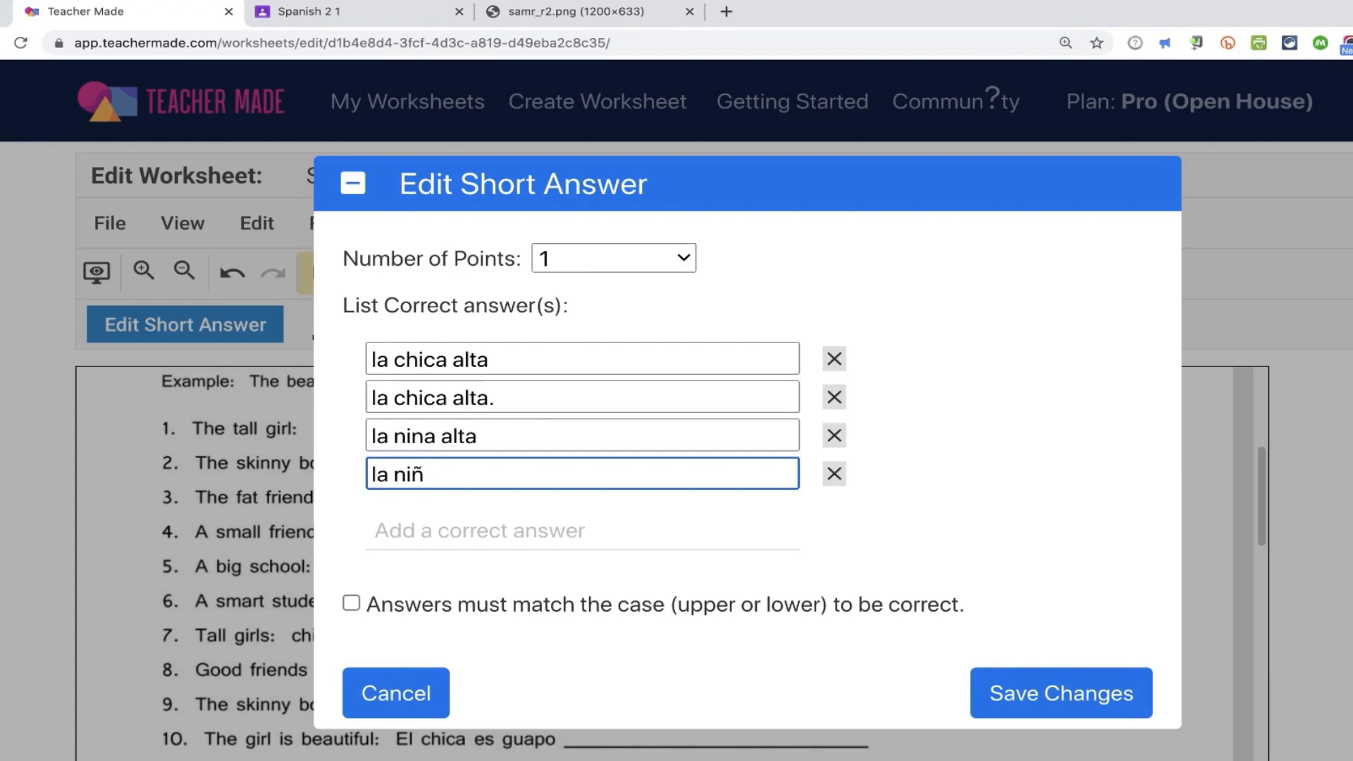
pyautogui.write('a alta')
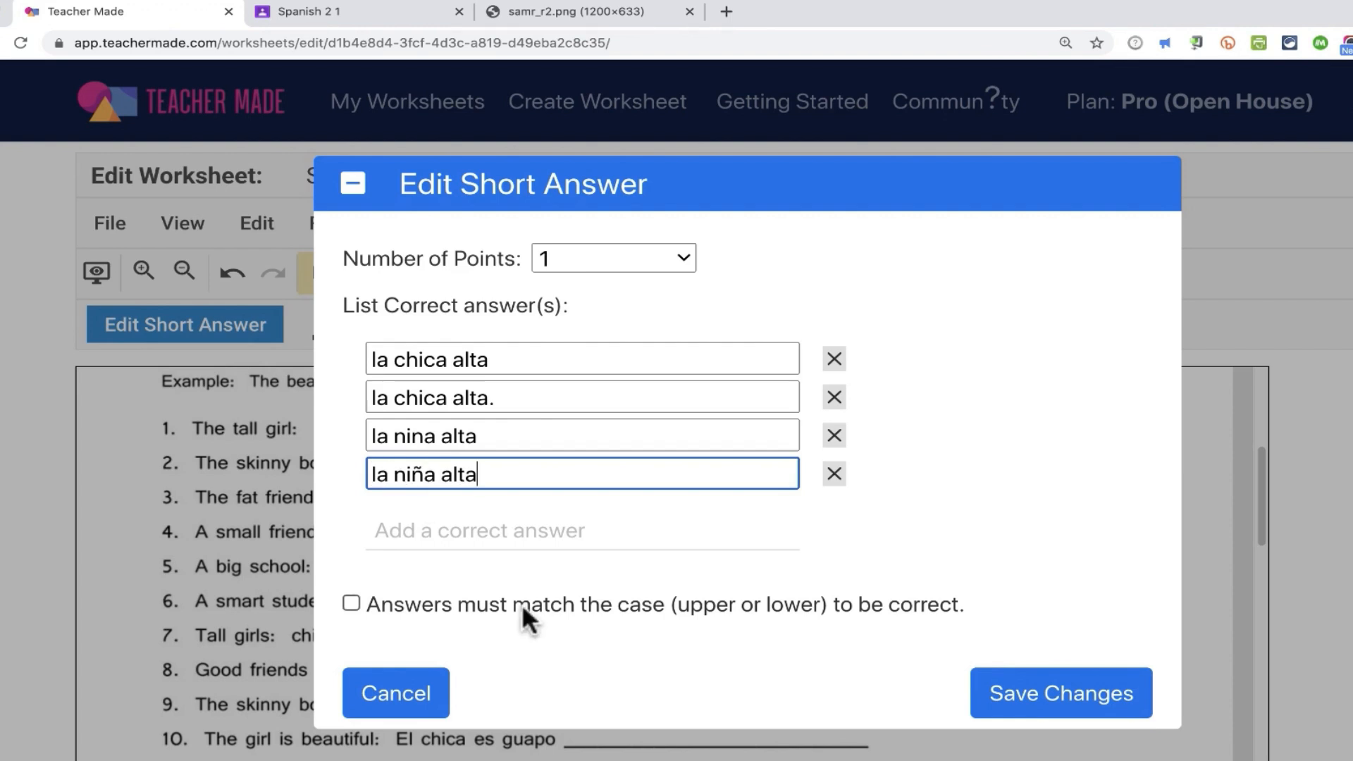
pyautogui.moveTo(561, 626)
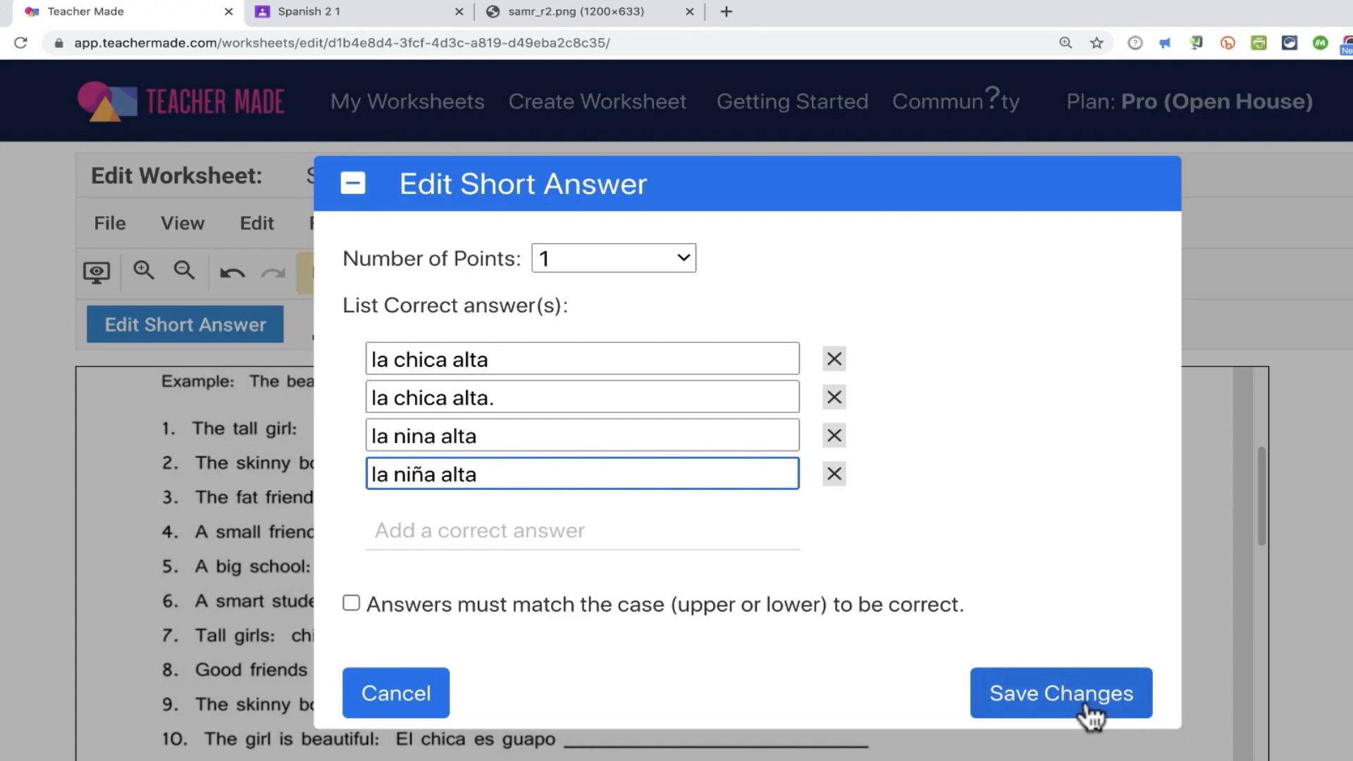
pyautogui.click(1059, 692)
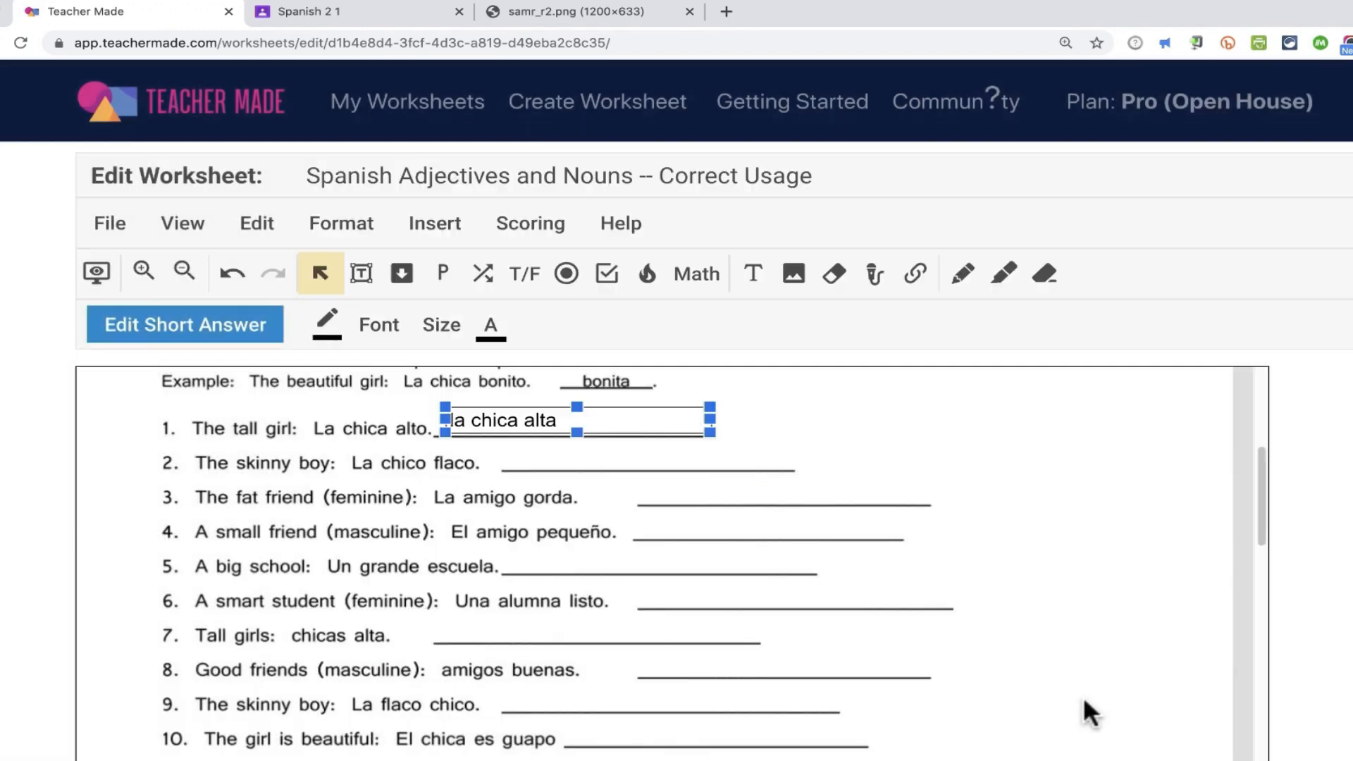
# Step: Create a shuffled question-22 dropdown including 'Un escuela bonita', mark 'Una escuela bonita' correct, and save
pyautogui.click(532, 463)
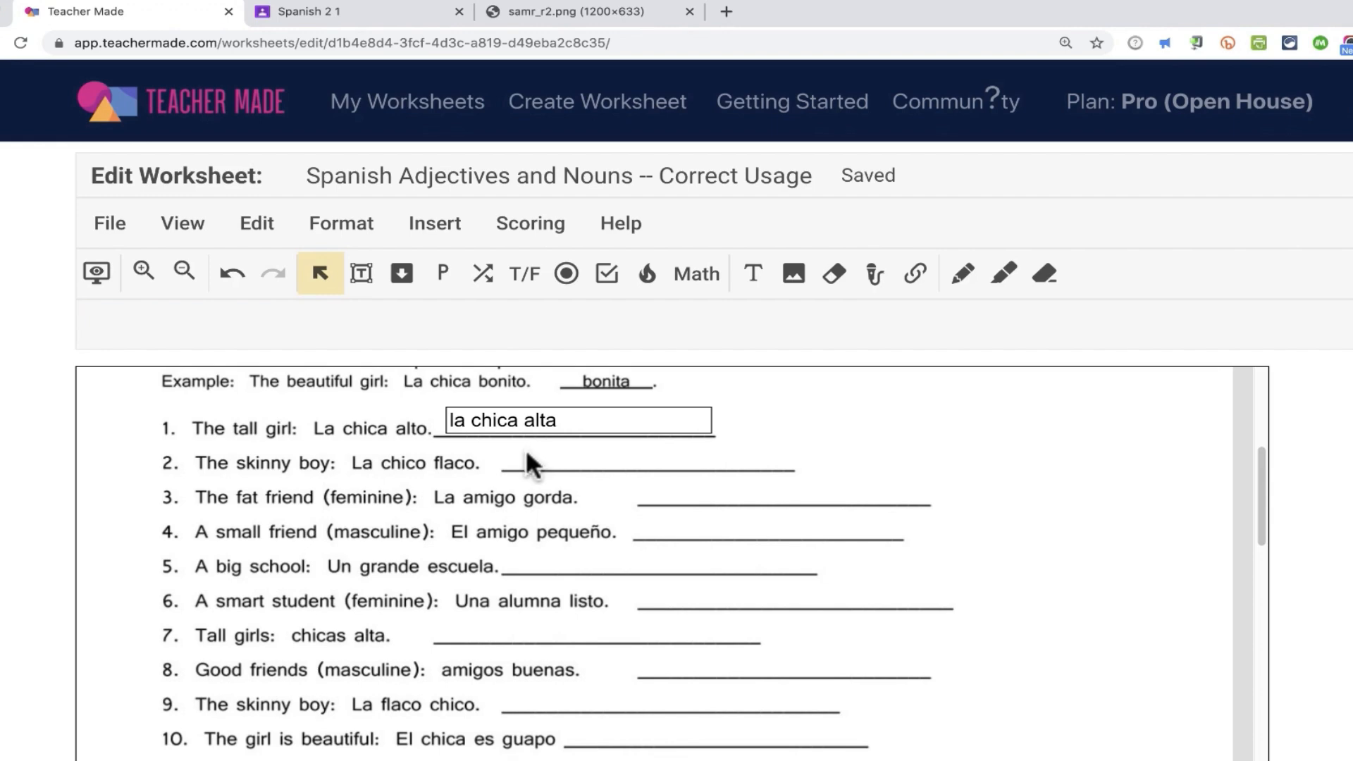
pyautogui.scroll(-3)
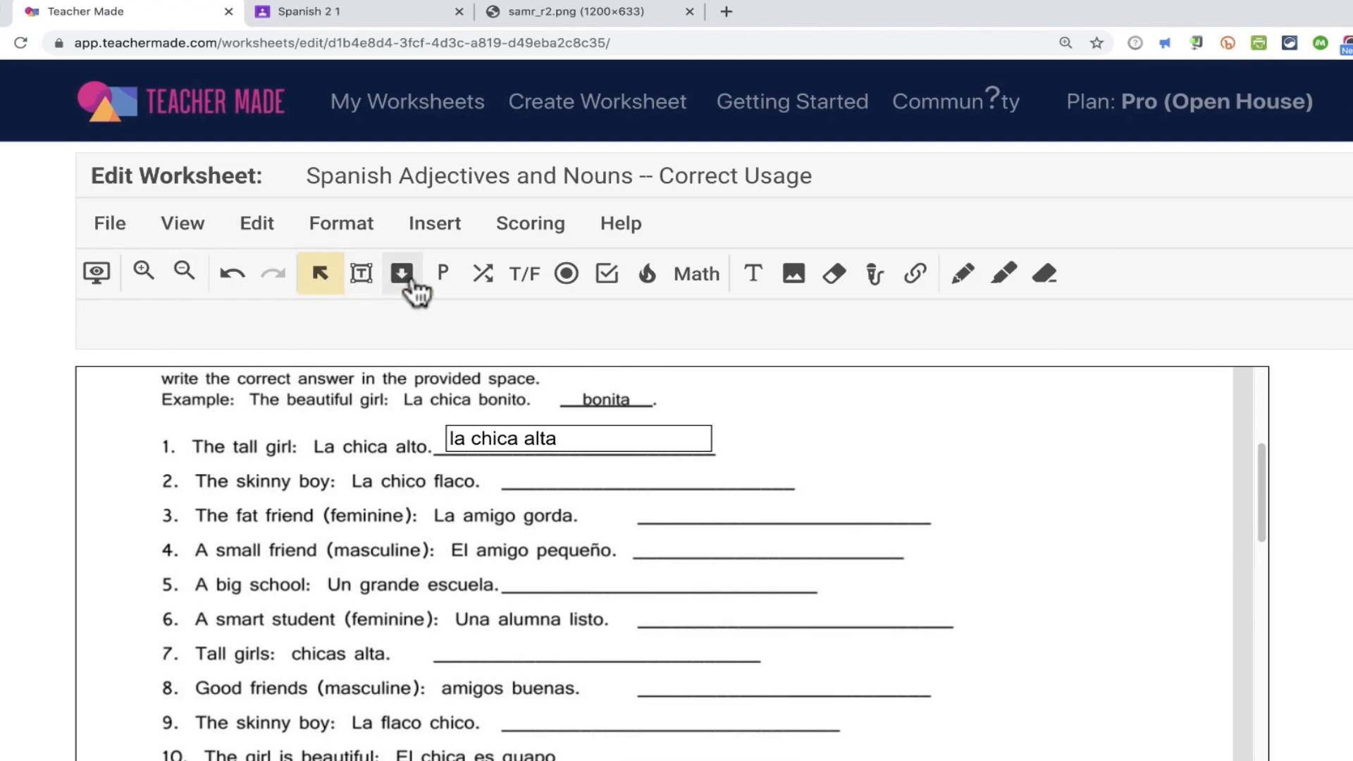
pyautogui.moveTo(402, 272)
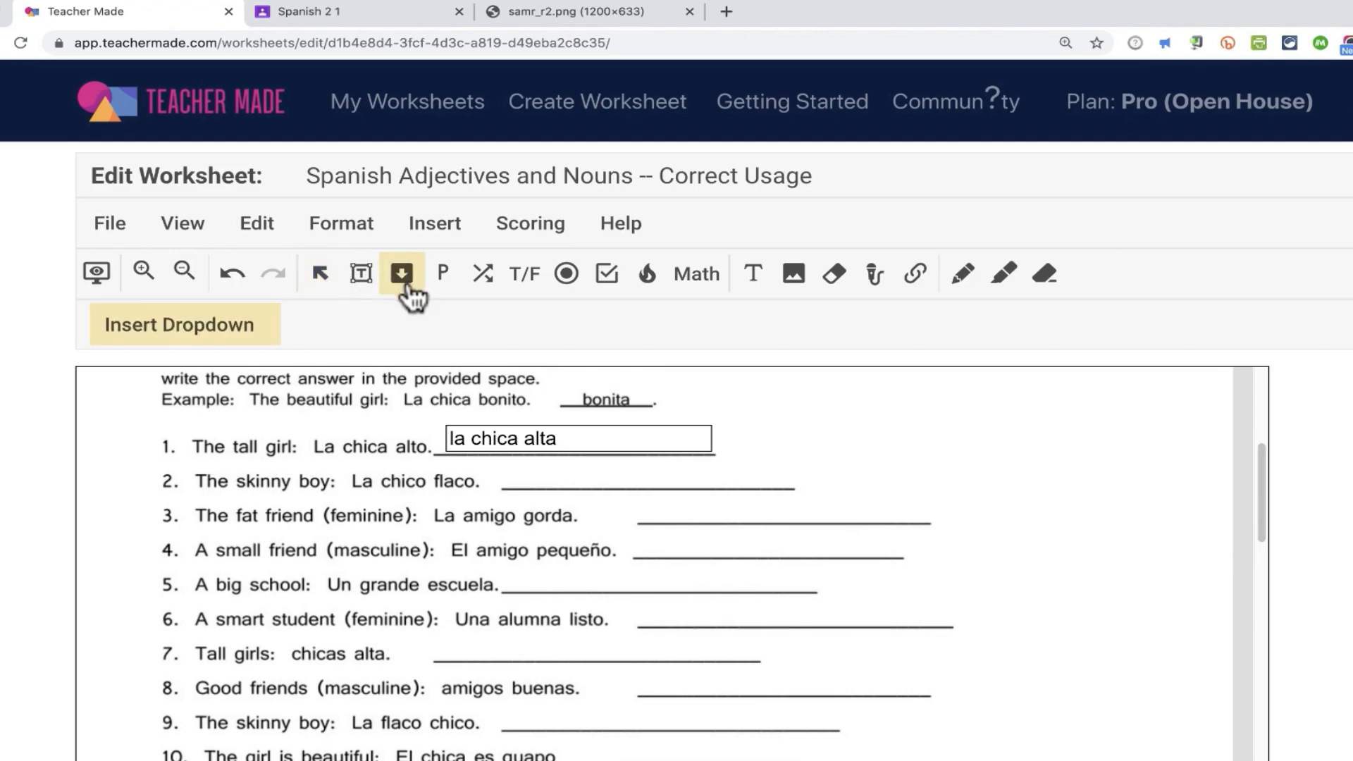
pyautogui.scroll(-3)
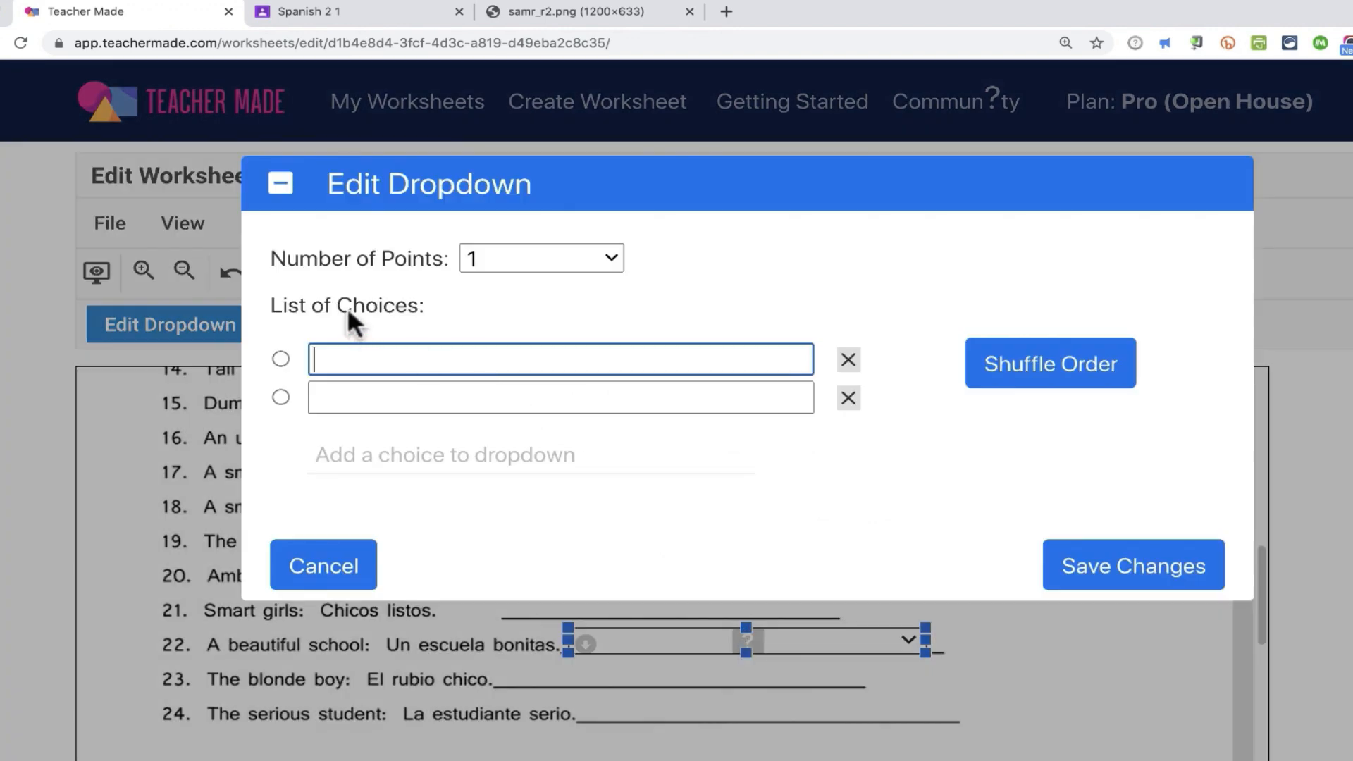
pyautogui.moveTo(540, 330)
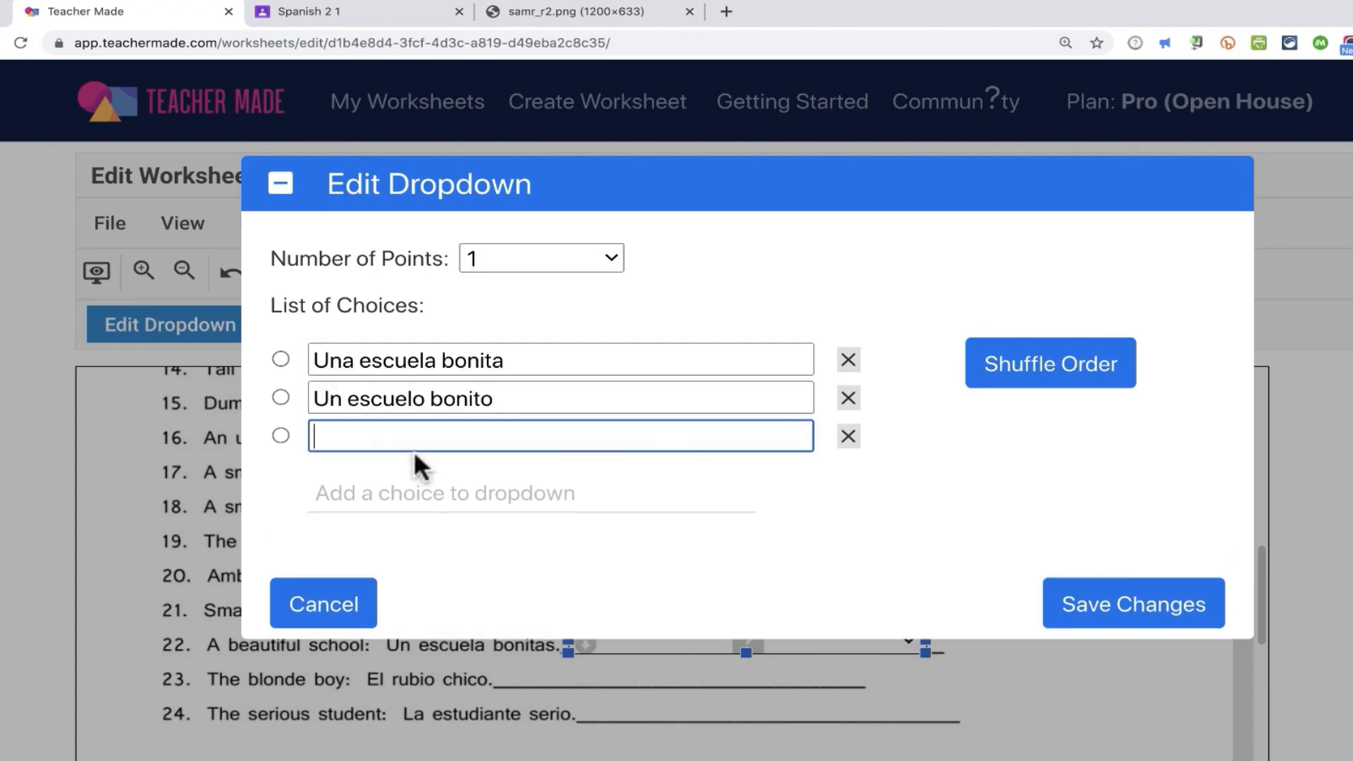
pyautogui.write('Un escuela bonita')
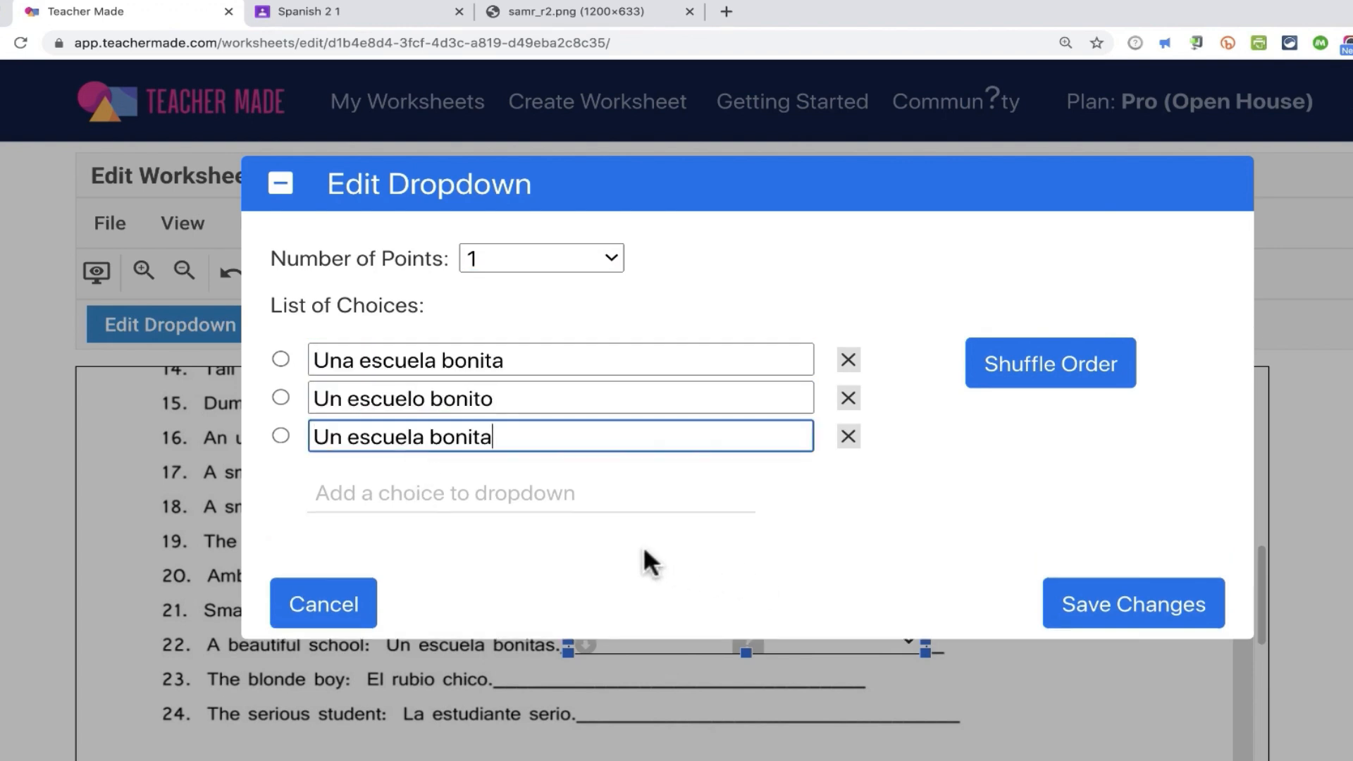
pyautogui.moveTo(1048, 362)
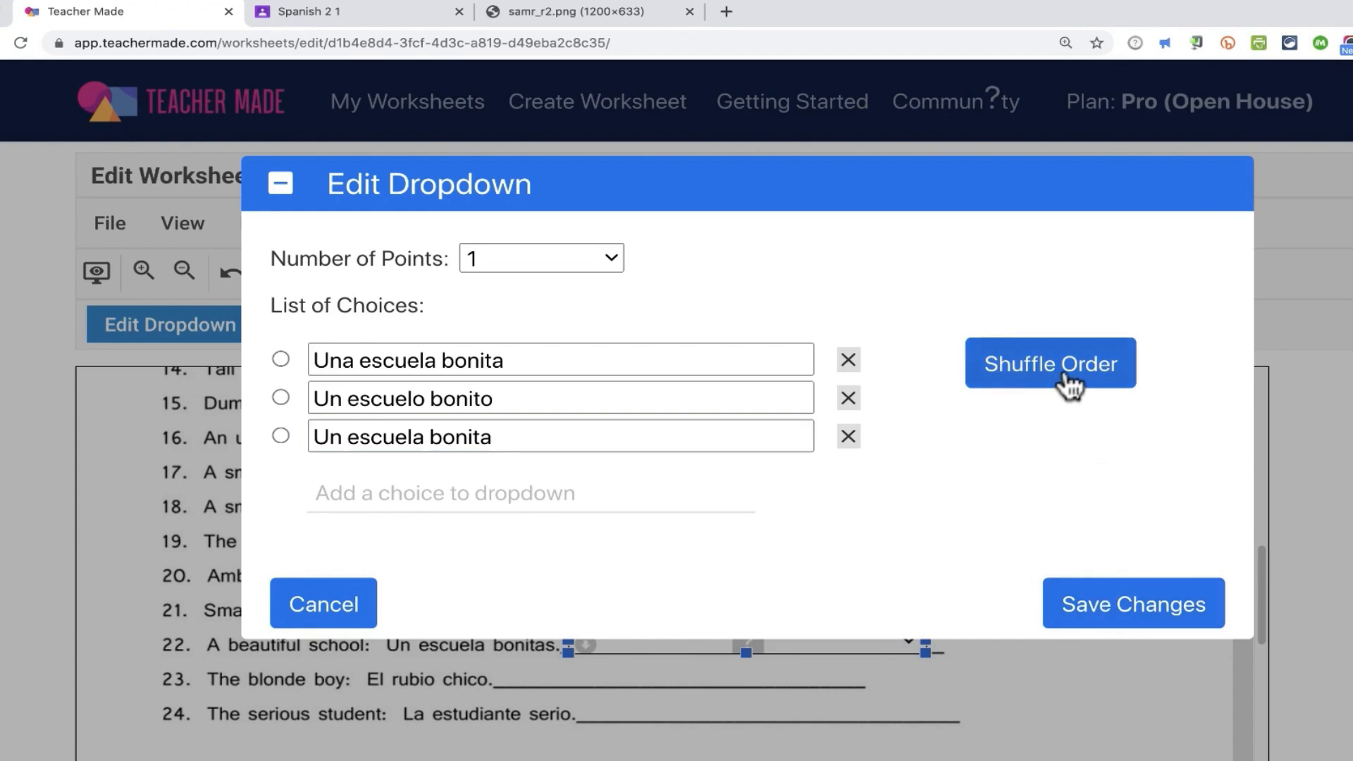
pyautogui.click(1049, 362)
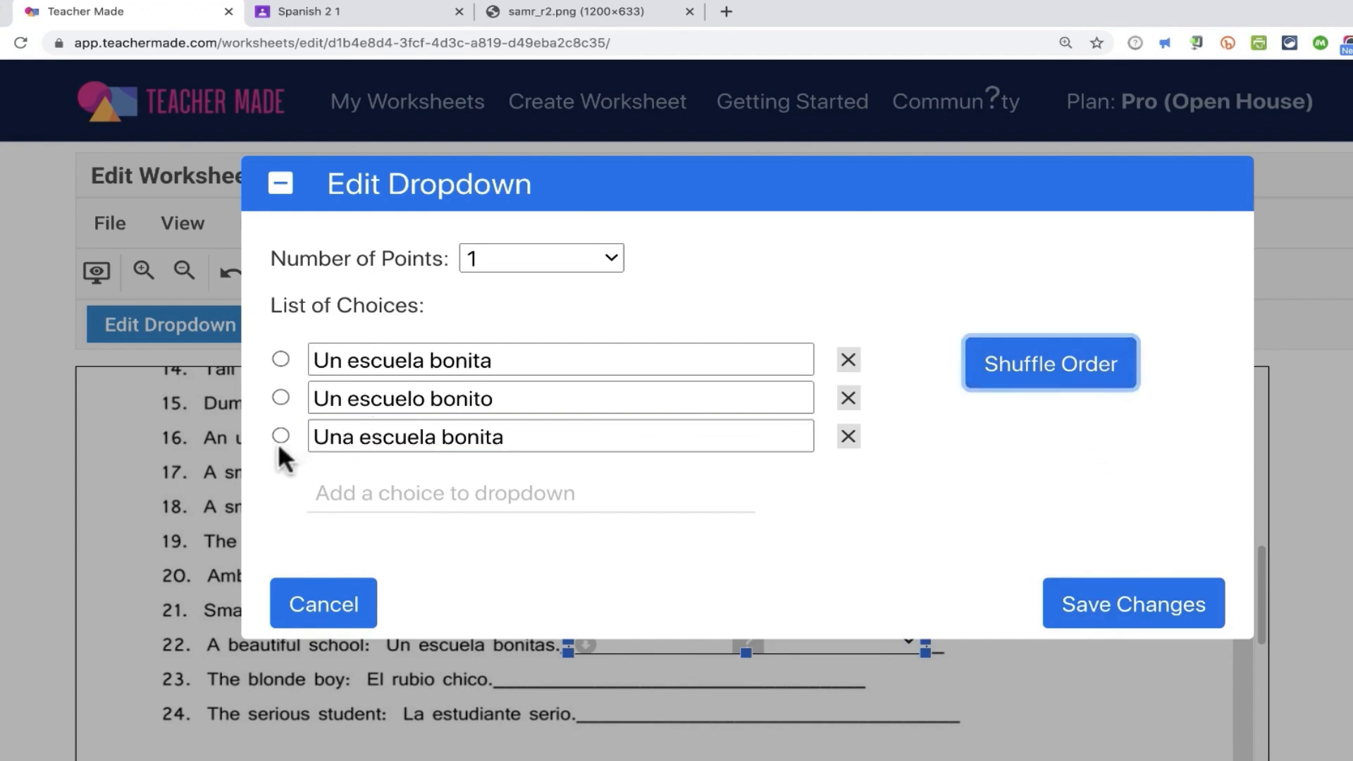
pyautogui.click(281, 435)
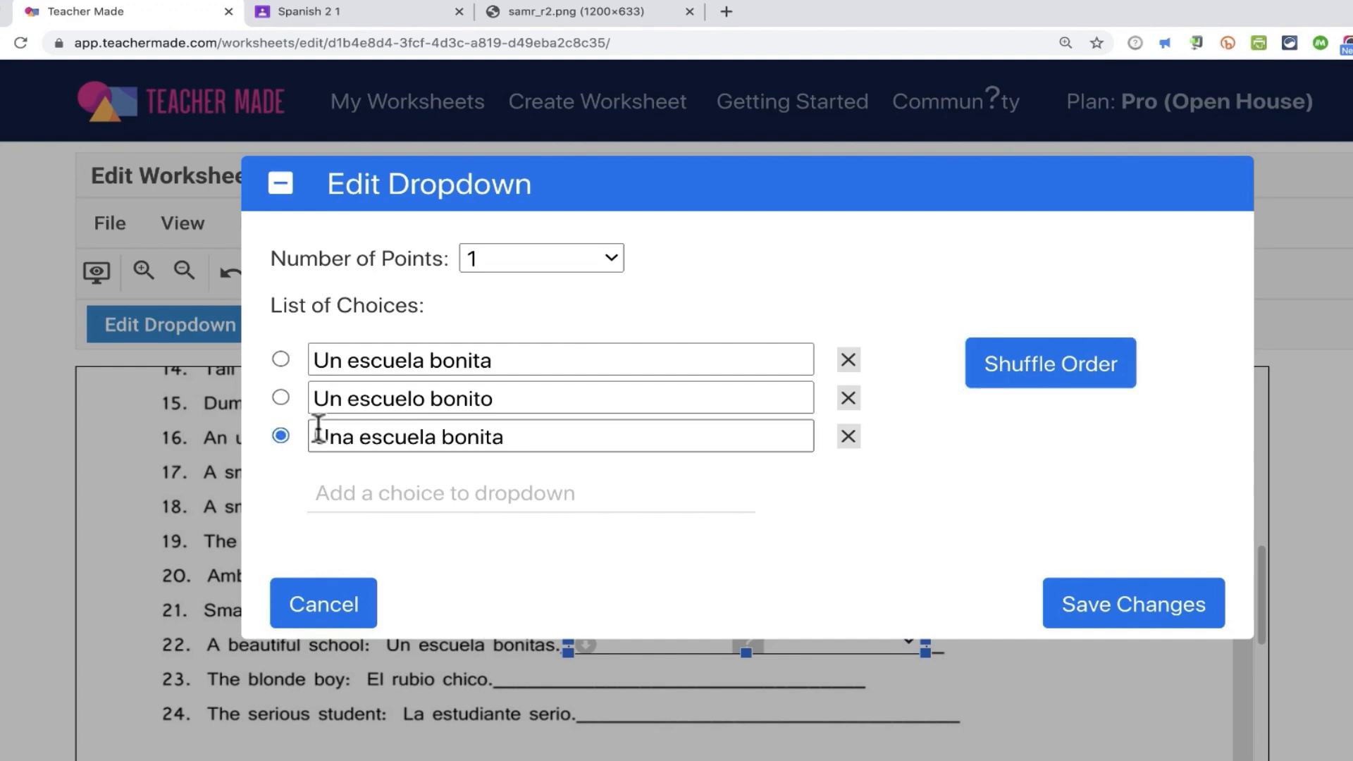
pyautogui.click(1132, 603)
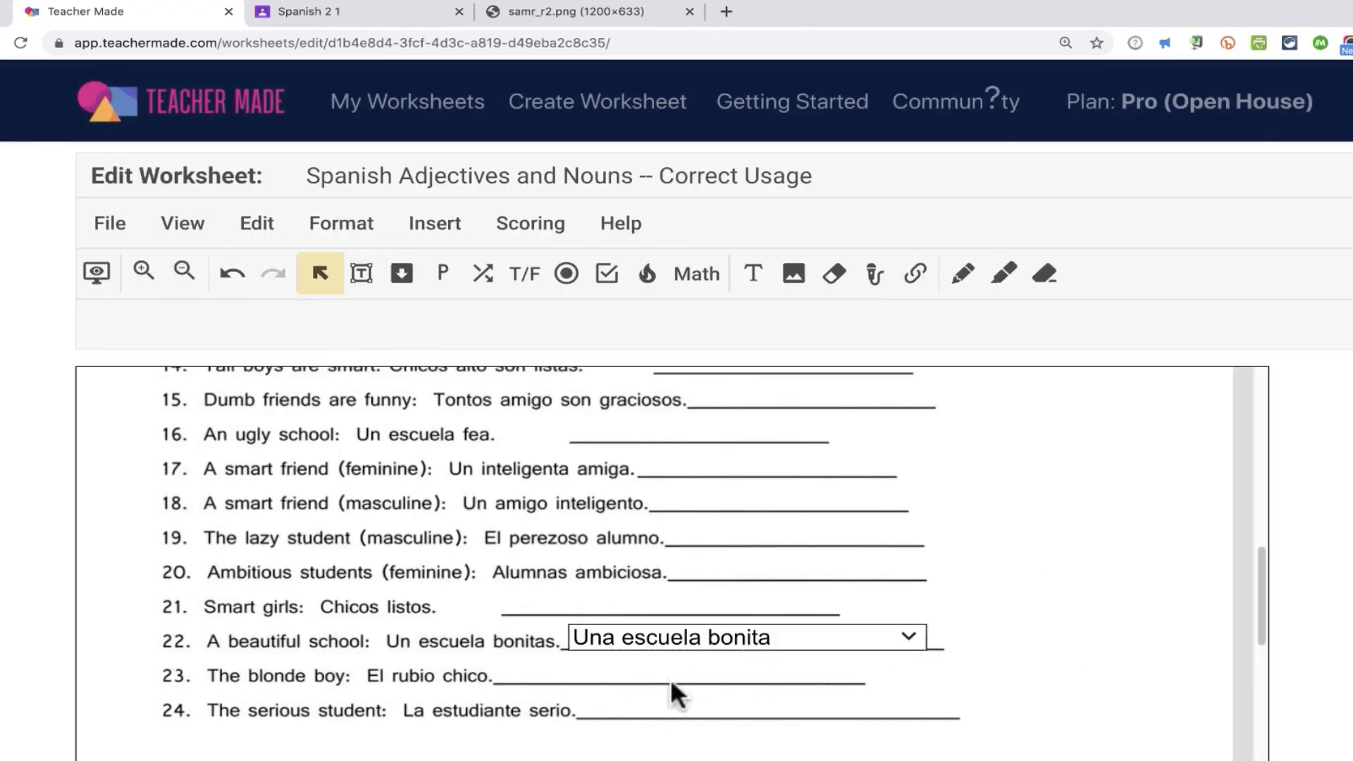
pyautogui.moveTo(441, 273)
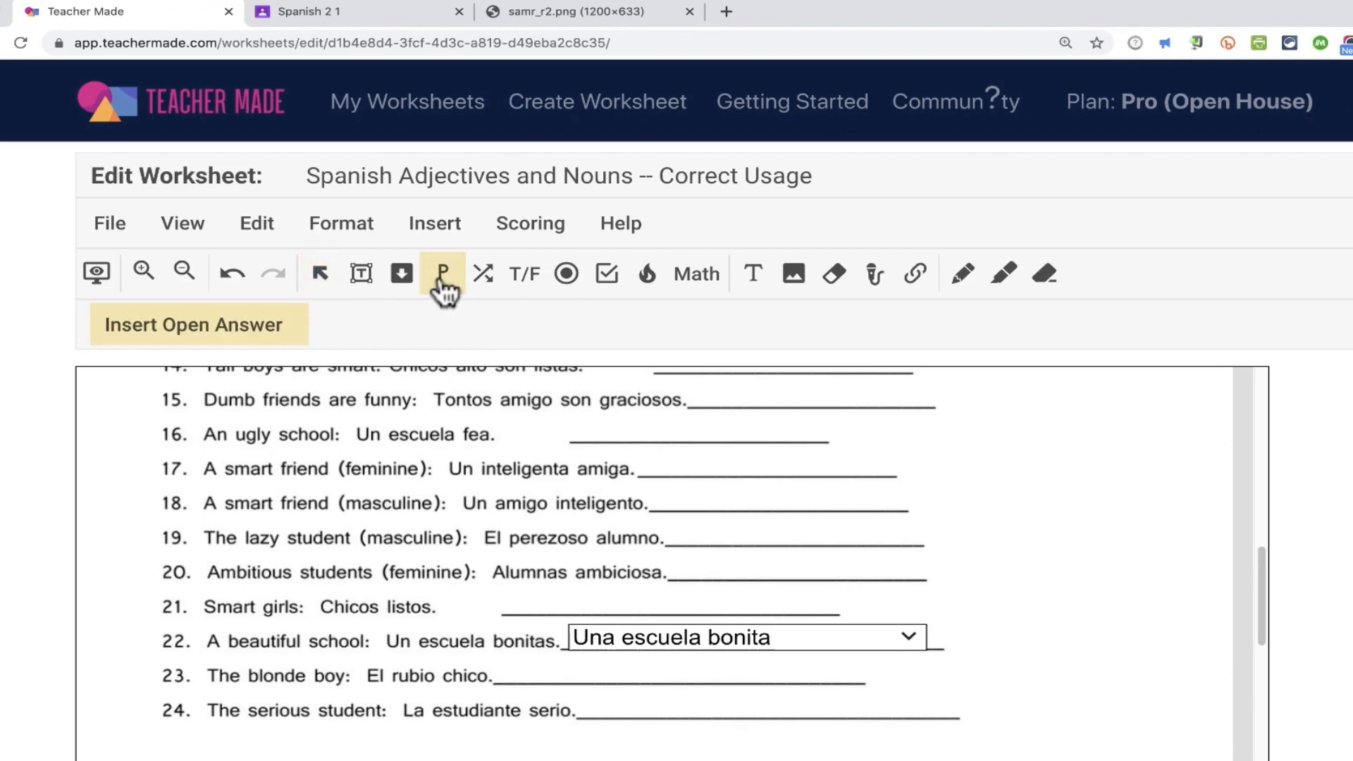
pyautogui.moveTo(444, 272)
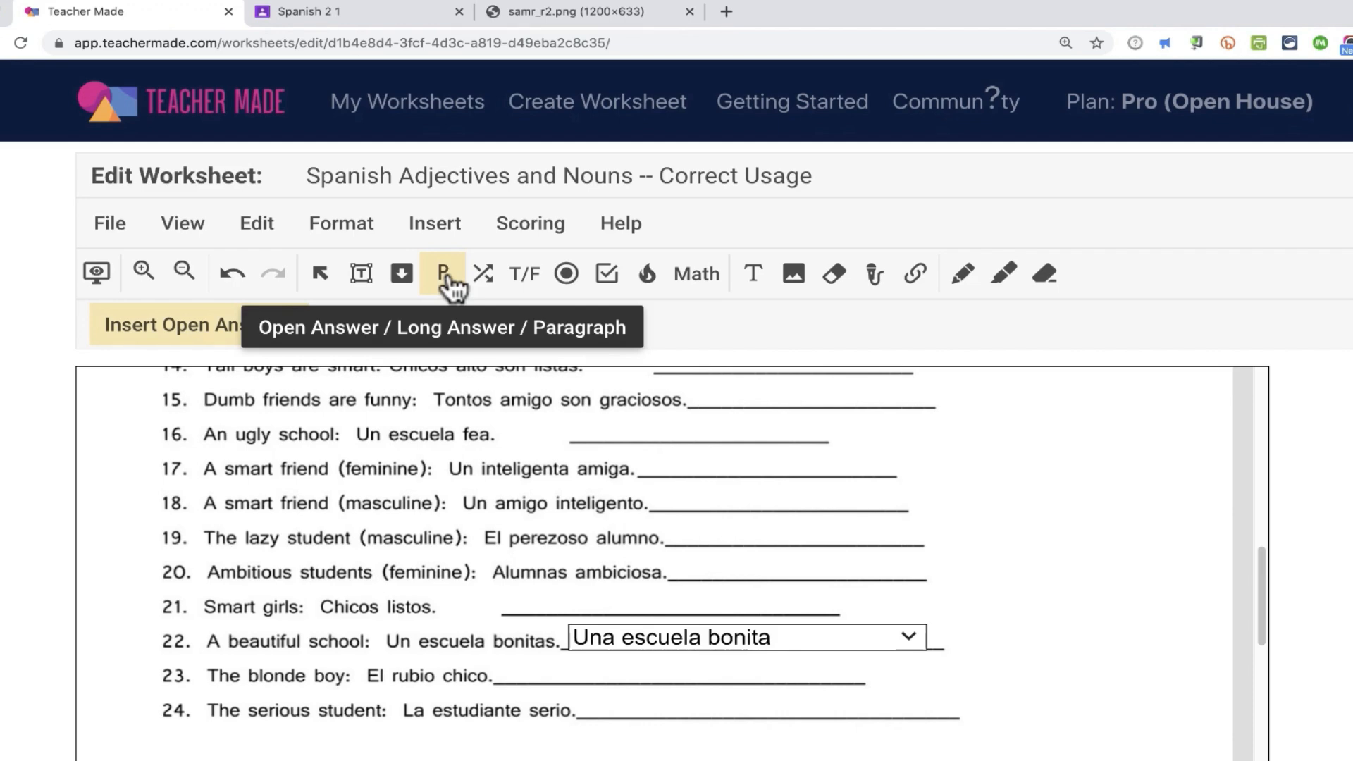
pyautogui.moveTo(457, 292)
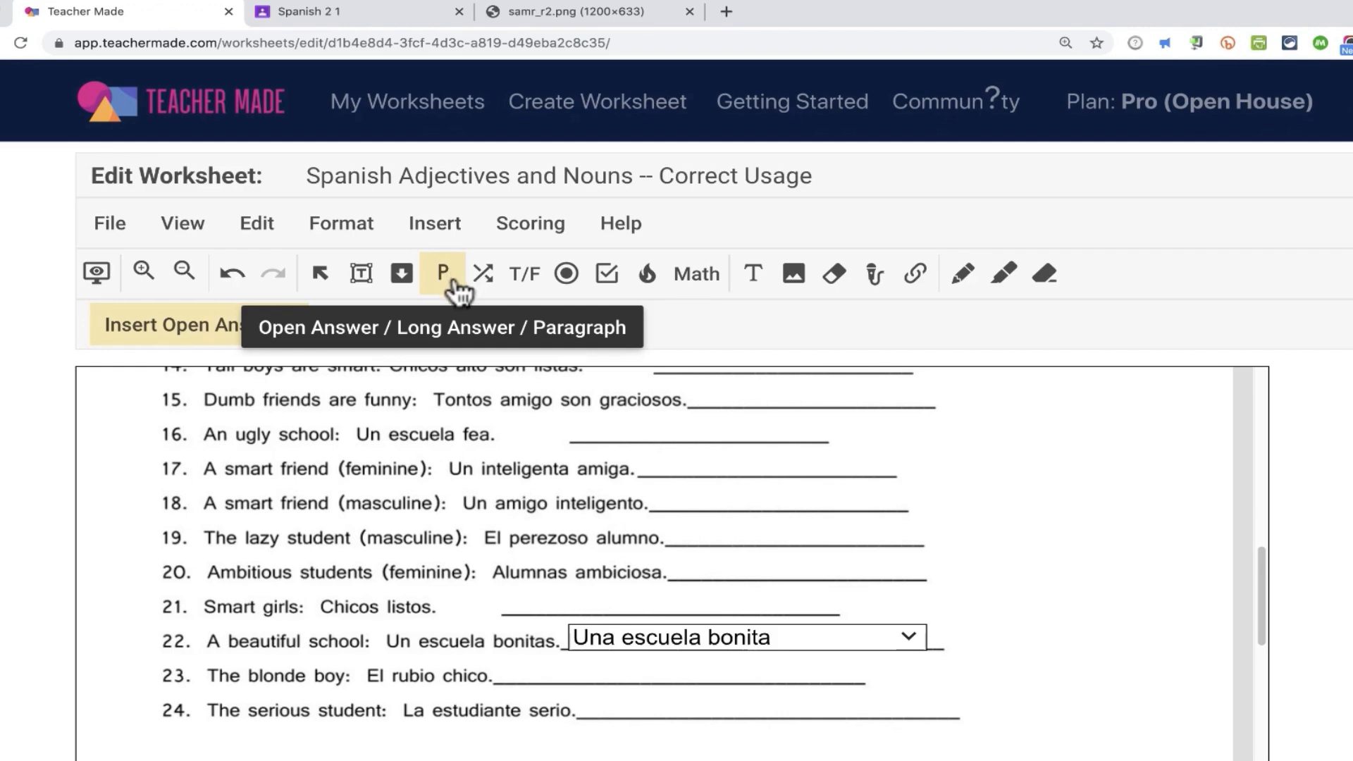
pyautogui.moveTo(484, 274)
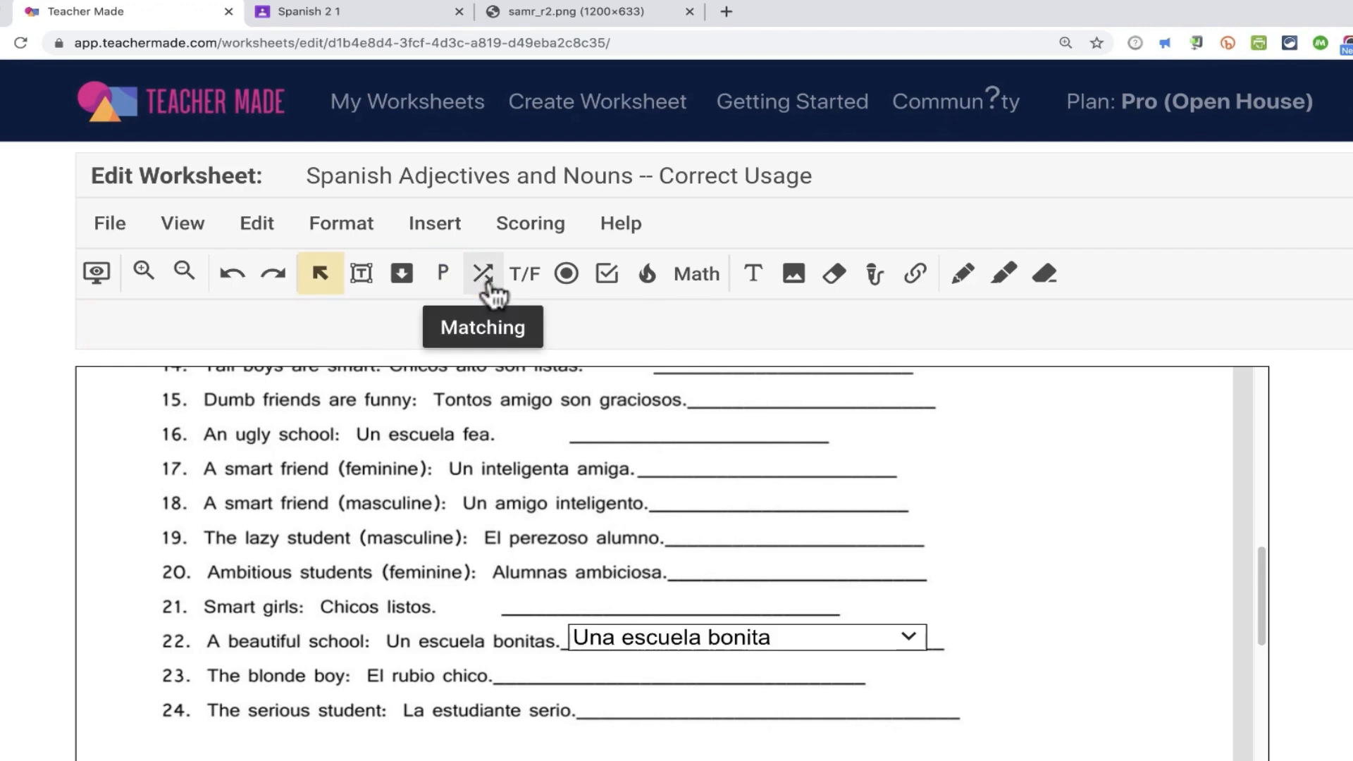
pyautogui.moveTo(524, 273)
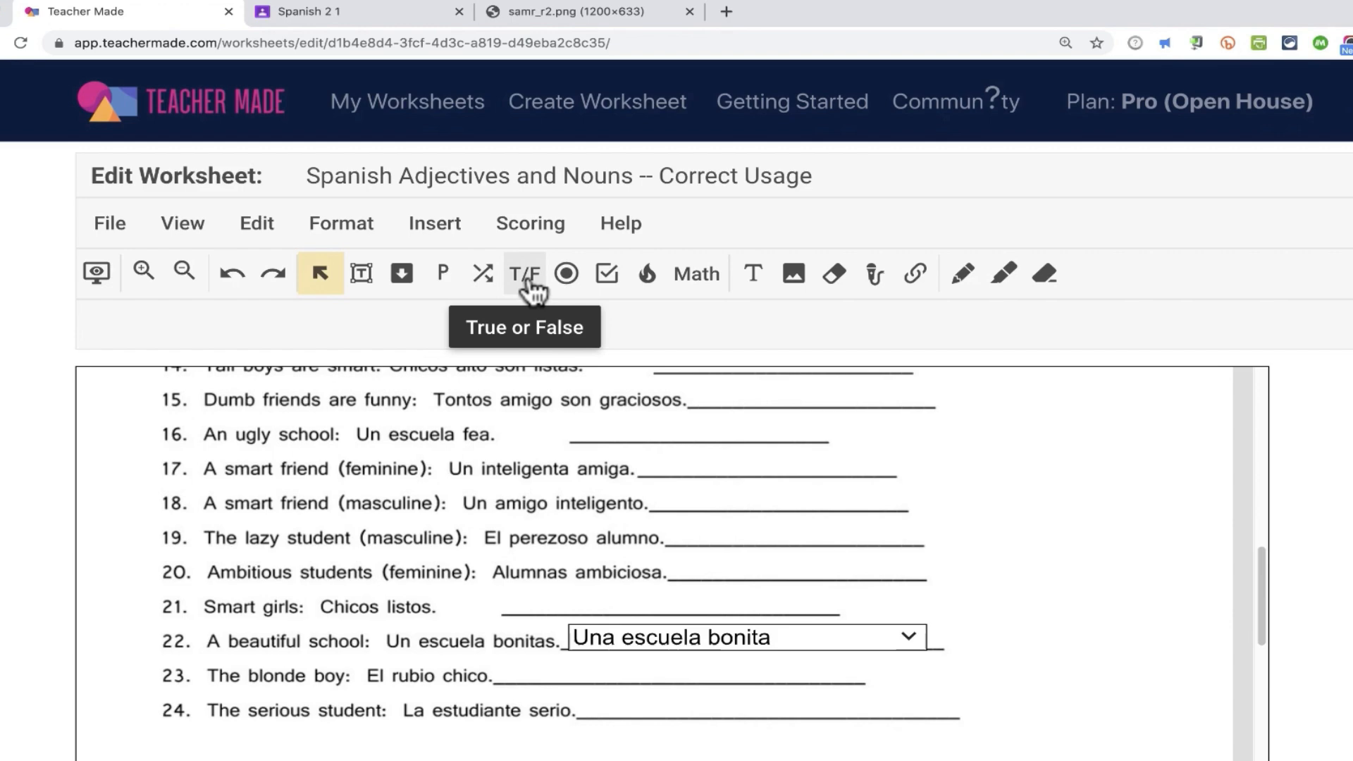
pyautogui.click(566, 274)
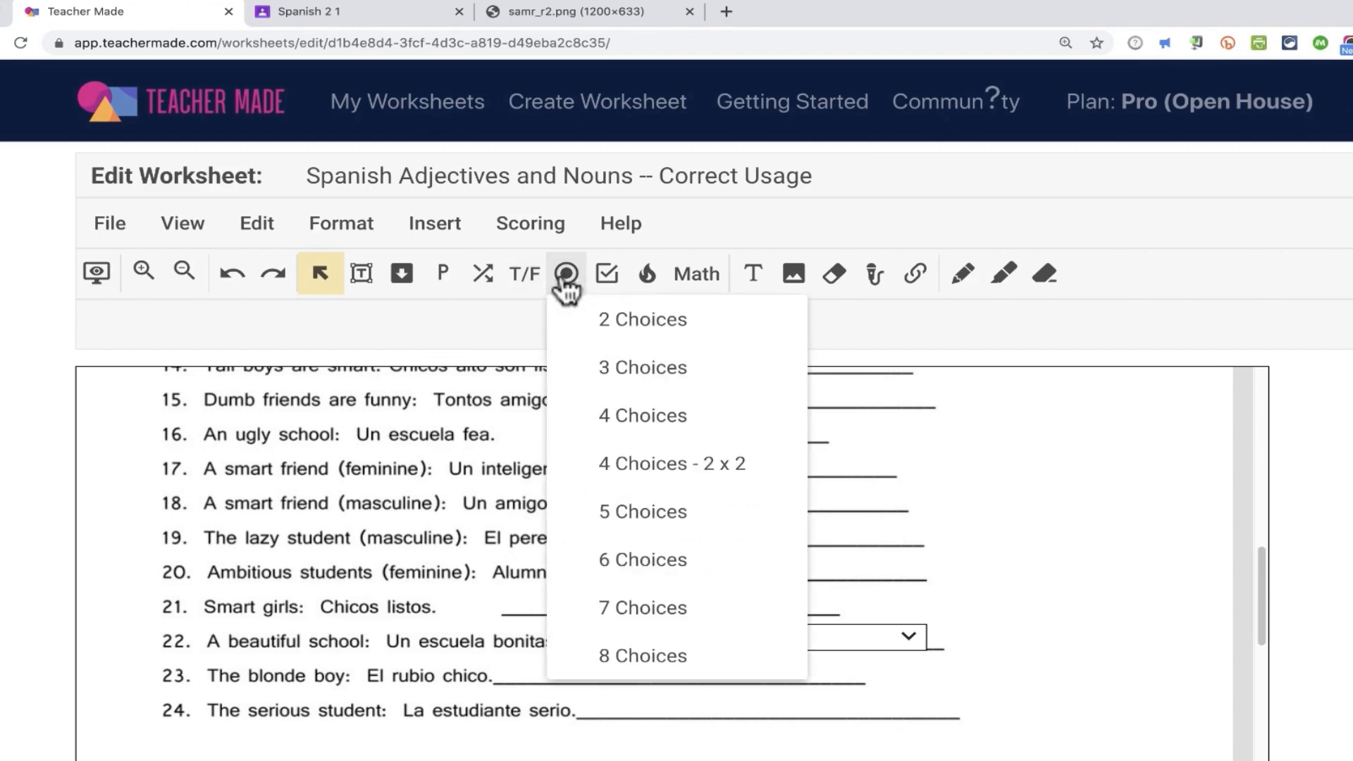
pyautogui.click(606, 272)
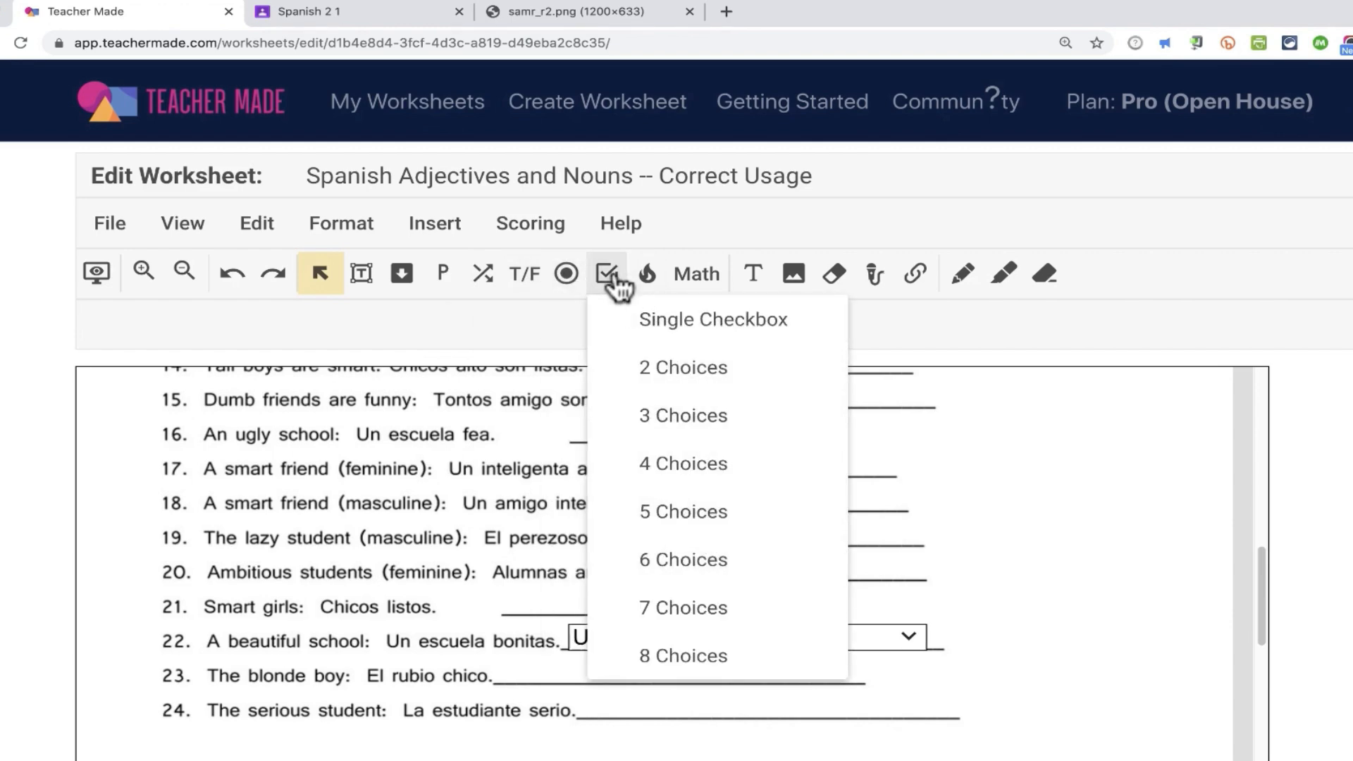
pyautogui.moveTo(645, 273)
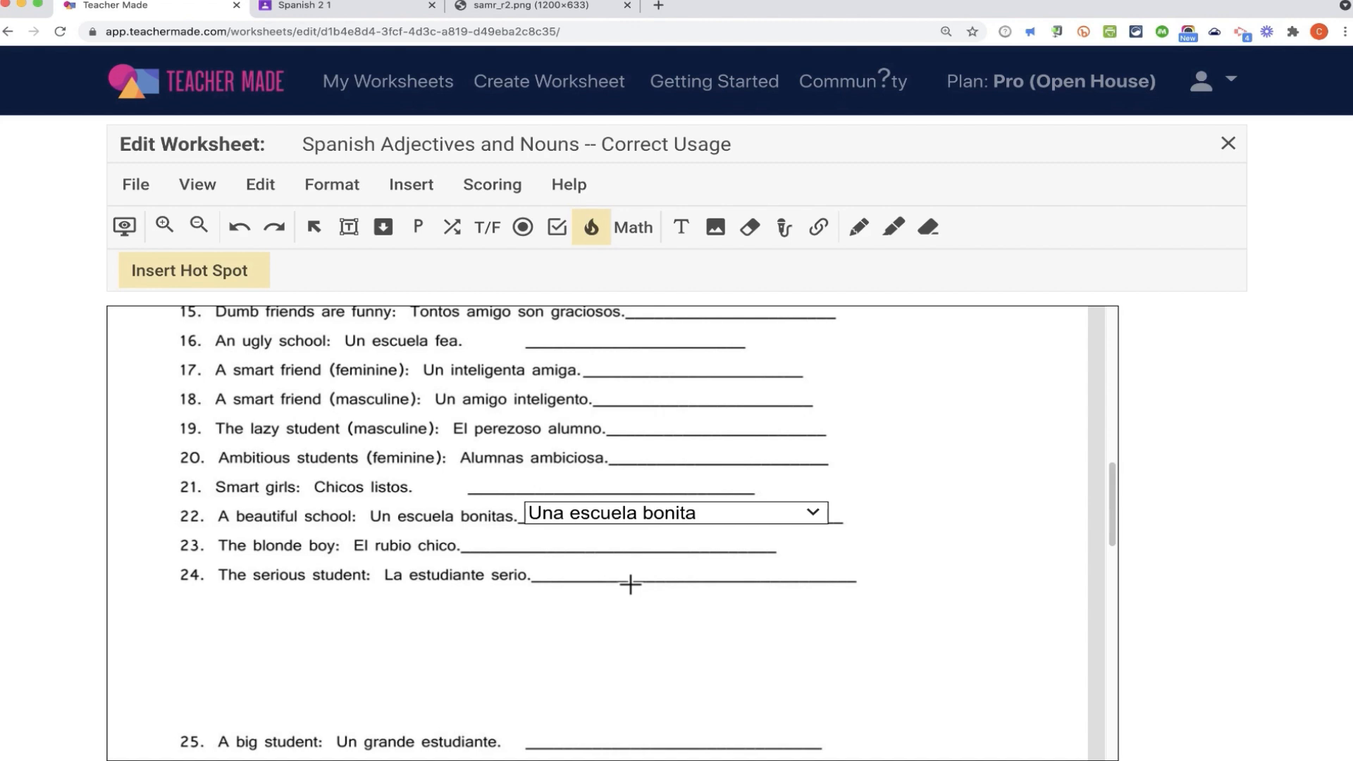
pyautogui.moveTo(399, 665)
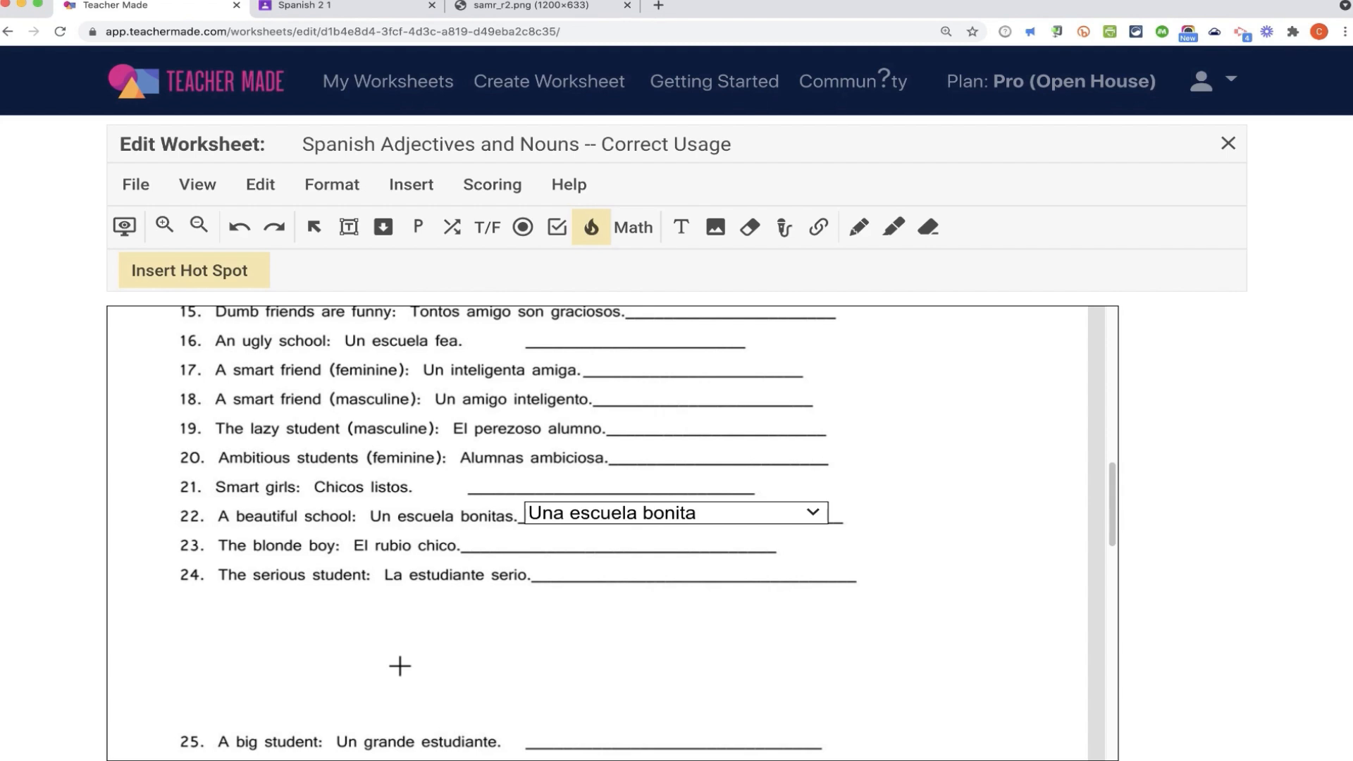
pyautogui.moveTo(532, 637)
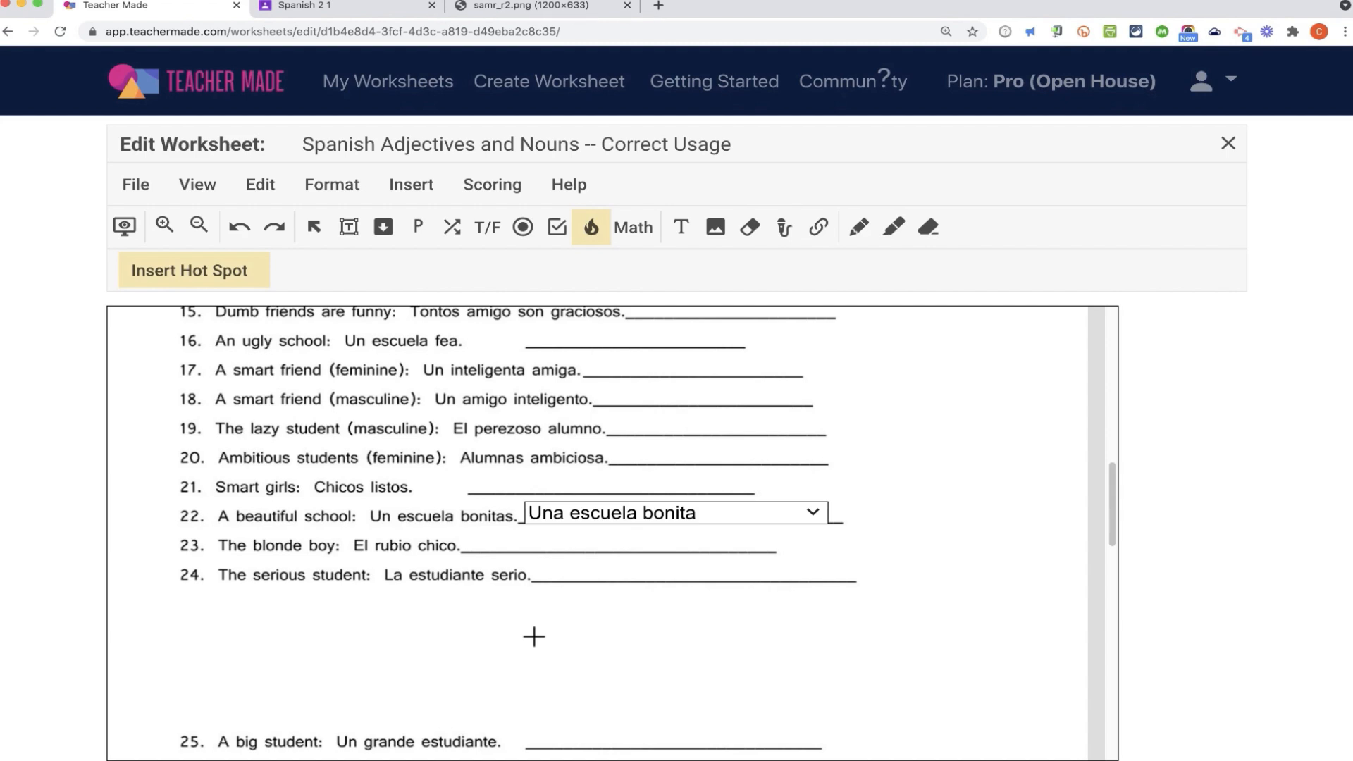
pyautogui.moveTo(508, 620)
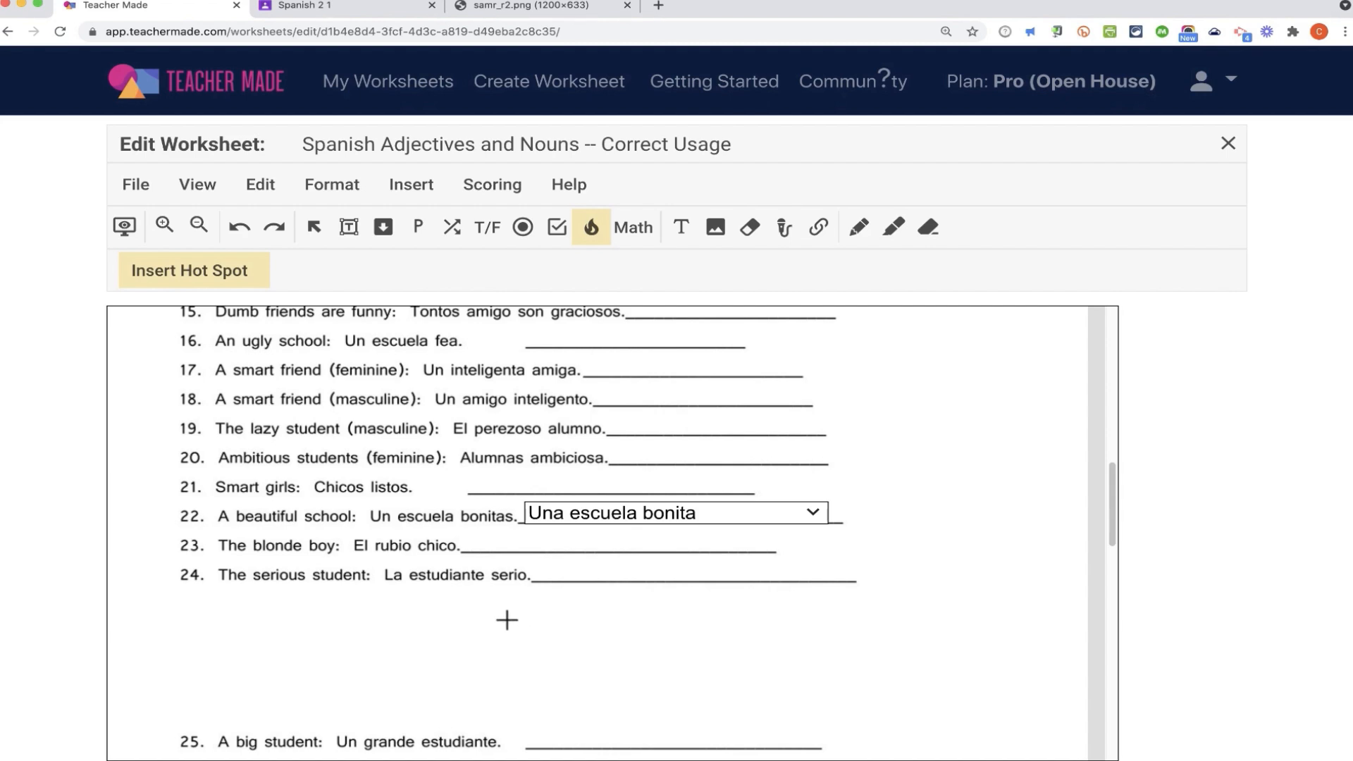
pyautogui.moveTo(589, 675)
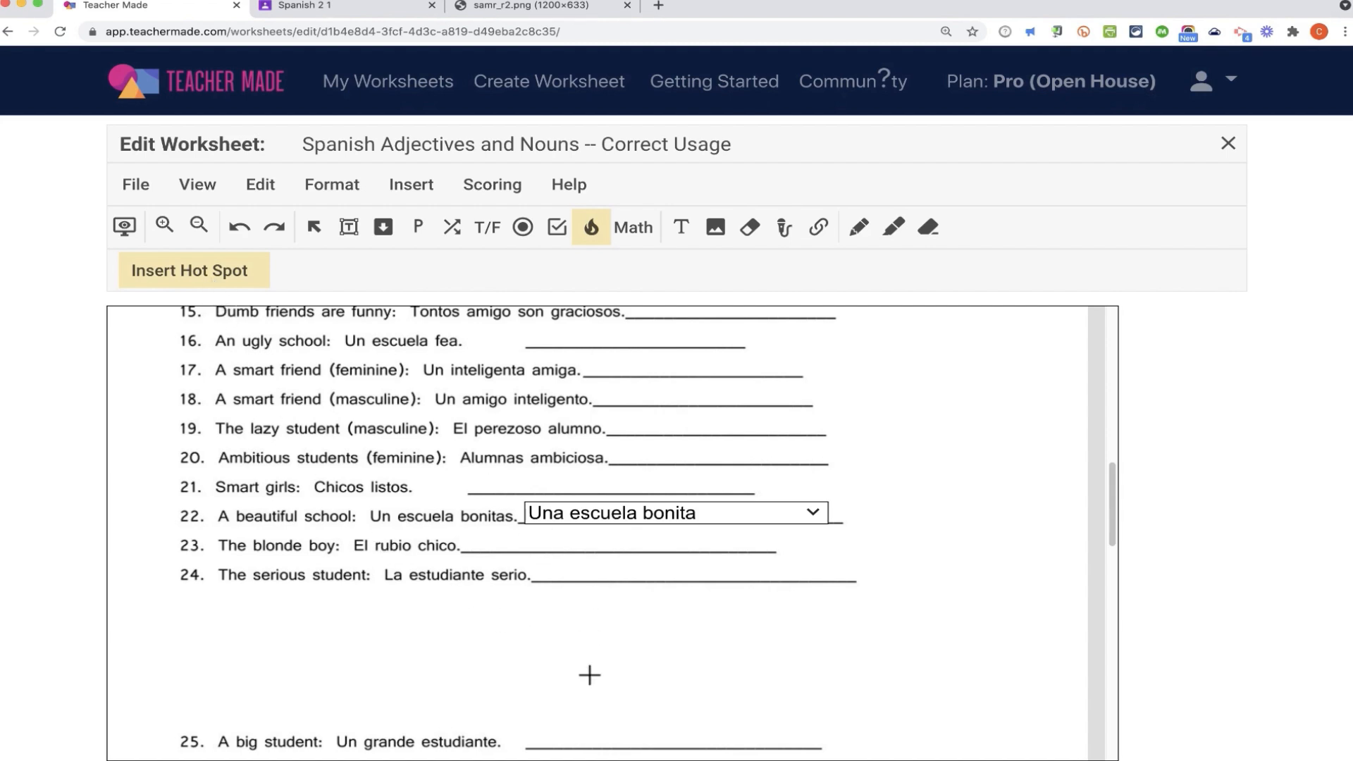
# Step: Place a hot spot beside 'Corrected by:' and set it to 1 point
pyautogui.scroll(-3)
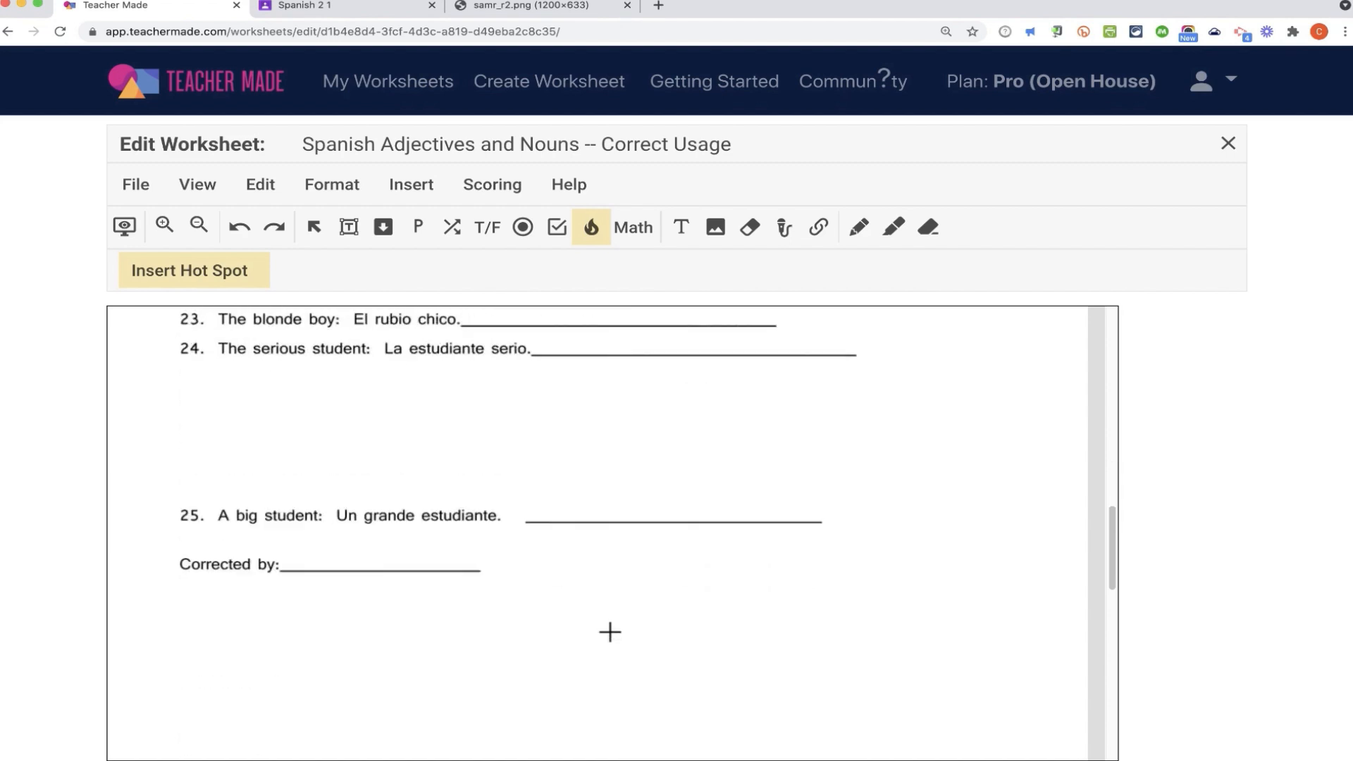
pyautogui.moveTo(538, 578)
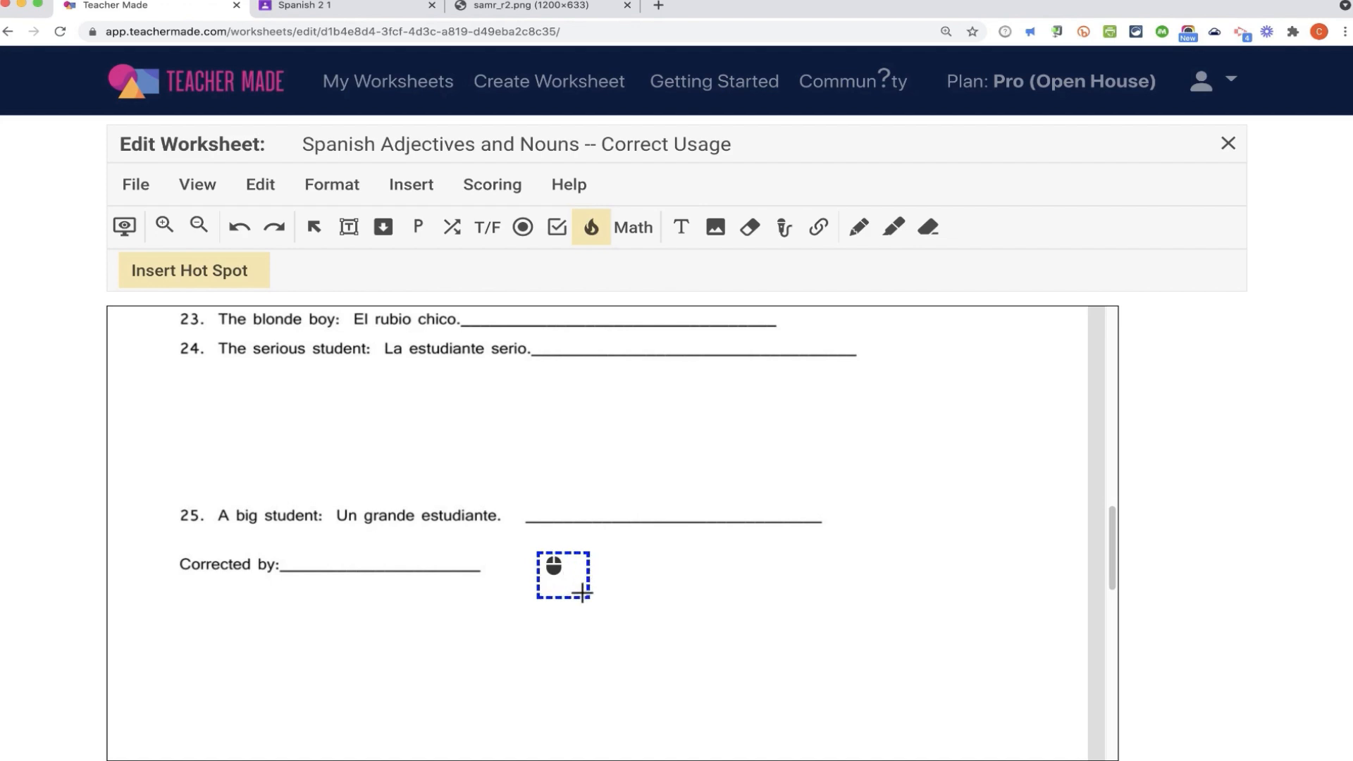
pyautogui.click(564, 575)
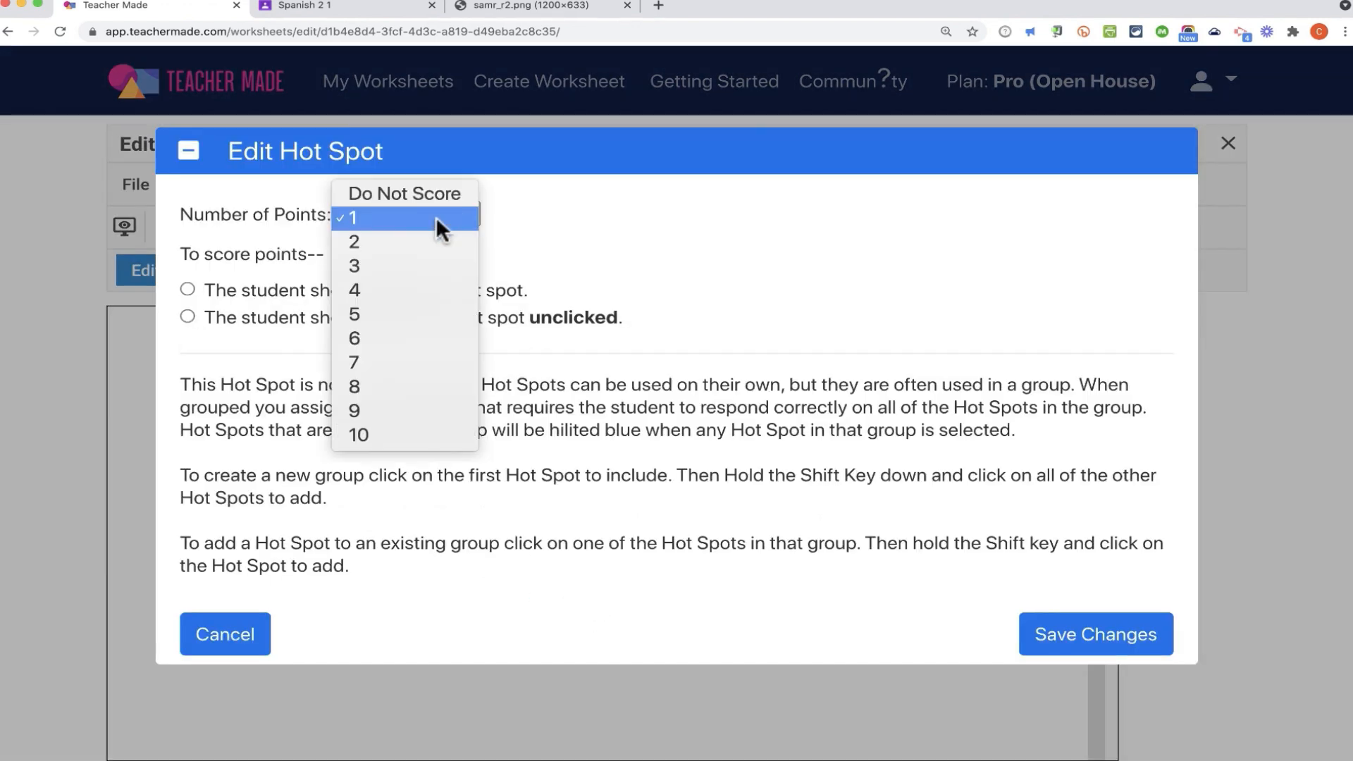
pyautogui.click(354, 241)
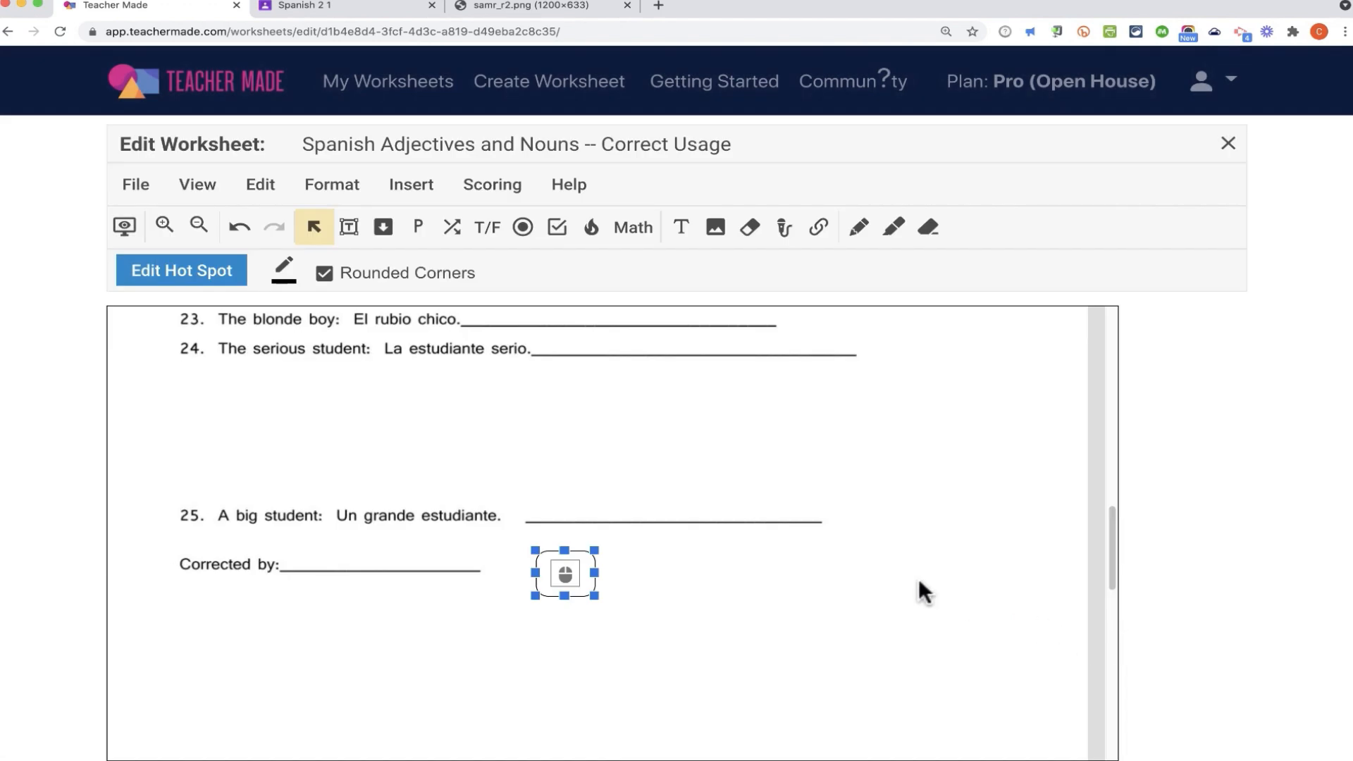
pyautogui.moveTo(621, 430)
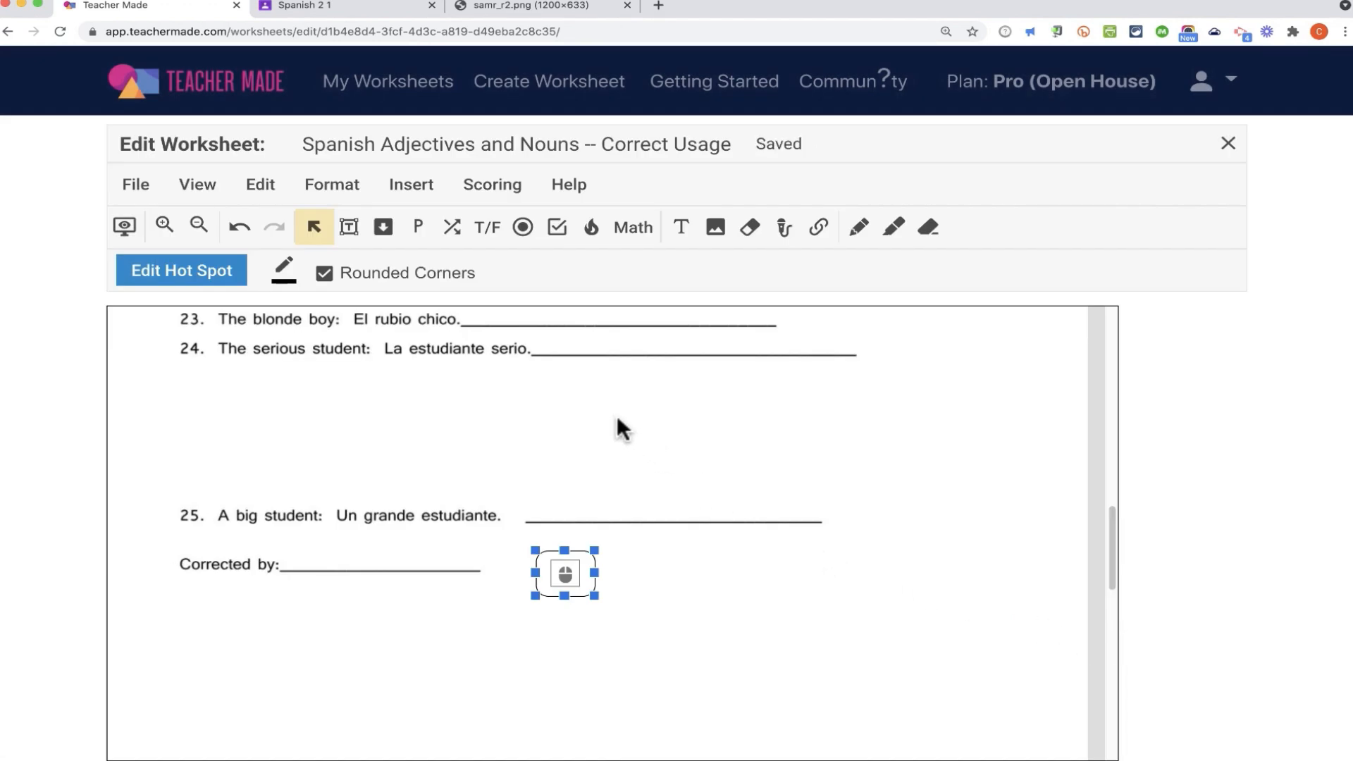
# Step: Draw a hot spot below item 24, require students to click it, and save its scoring
pyautogui.click(521, 227)
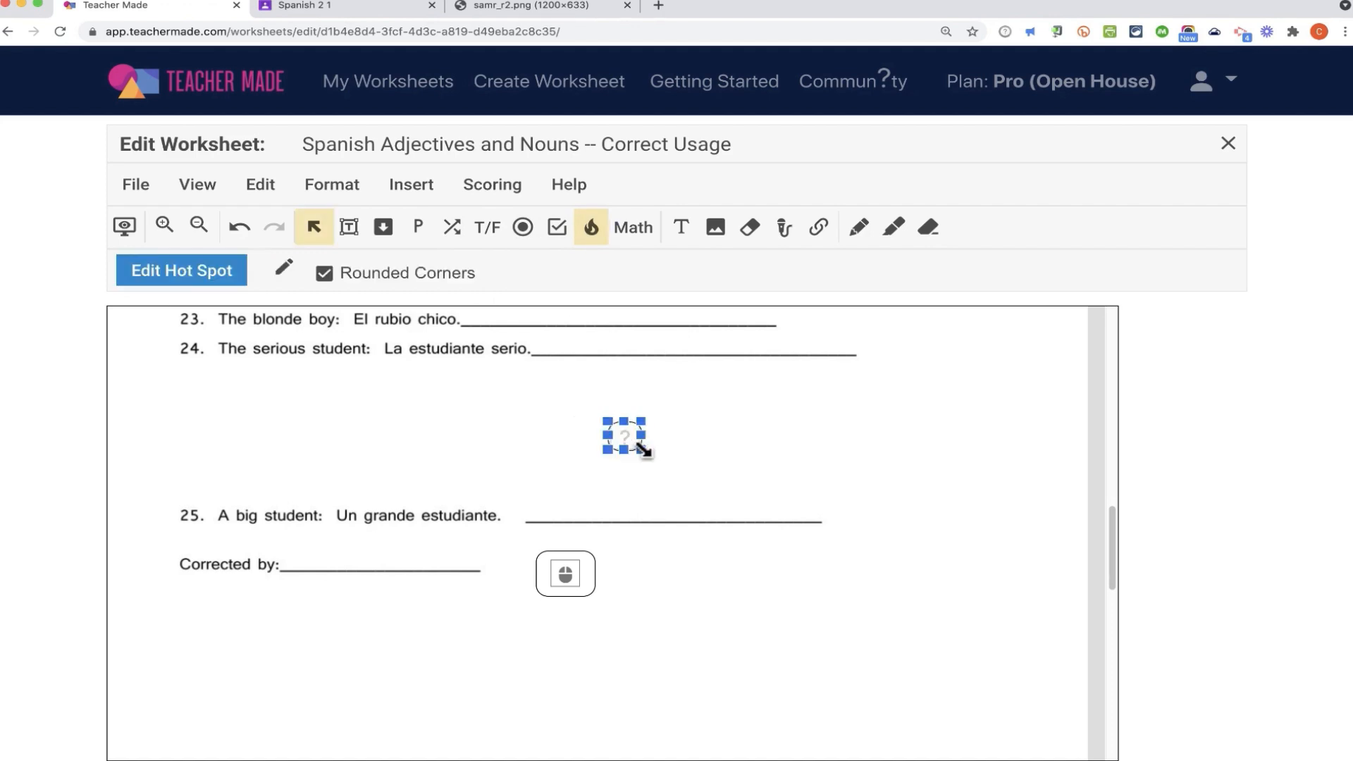
pyautogui.click(182, 270)
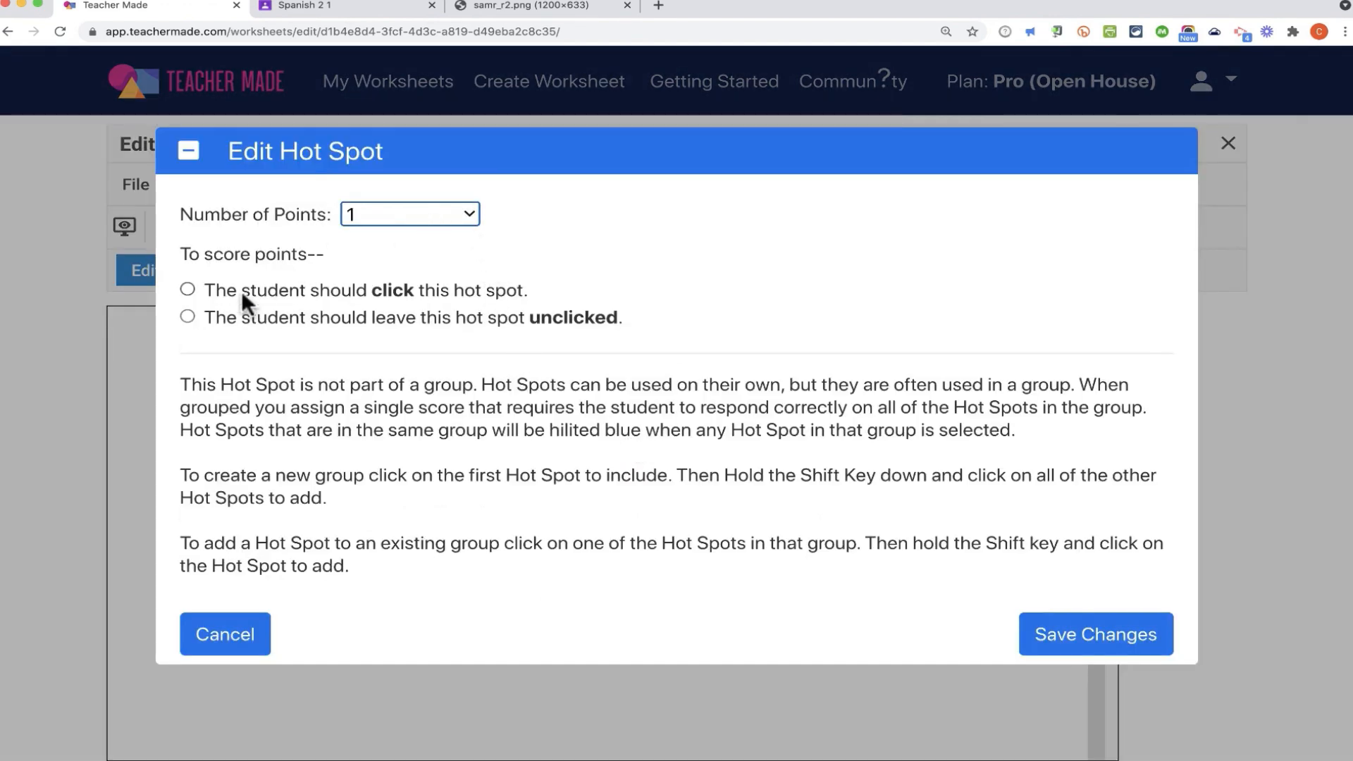
pyautogui.click(188, 289)
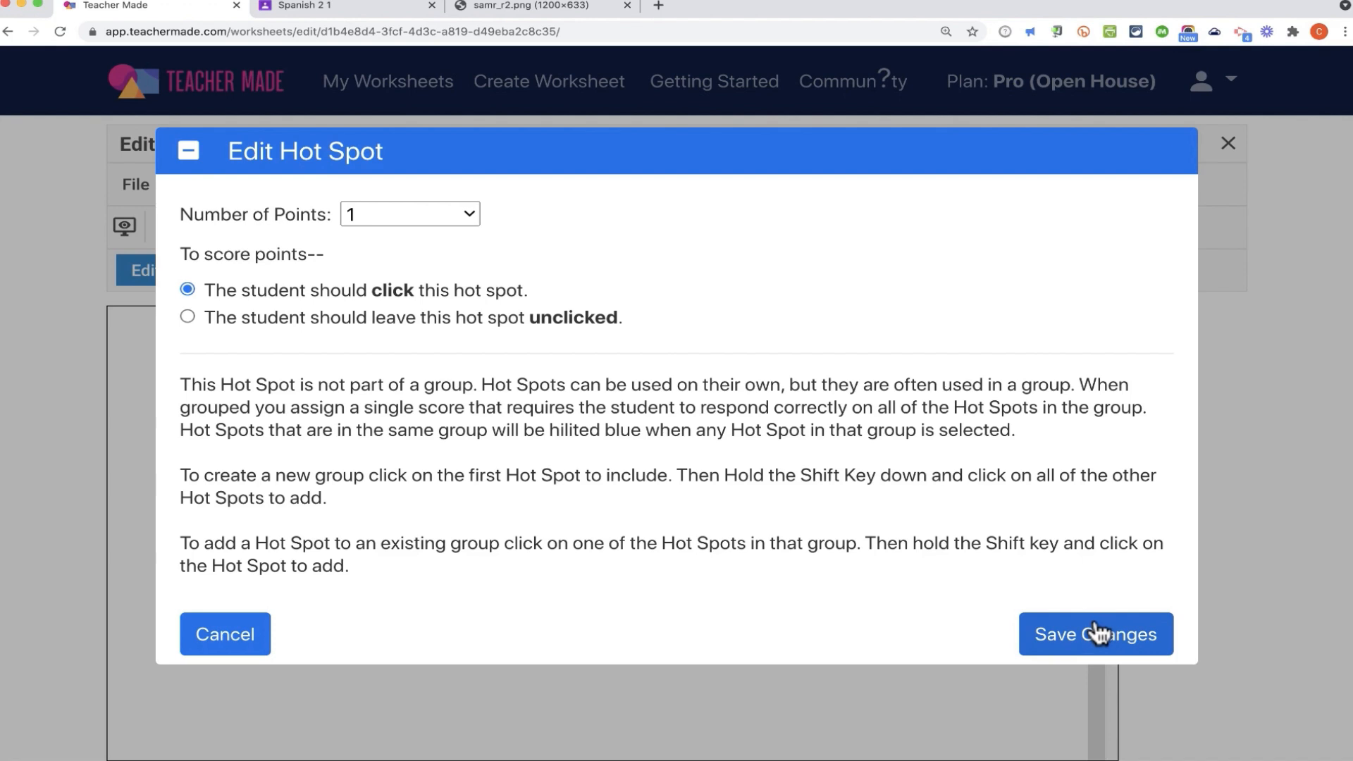
pyautogui.click(1094, 633)
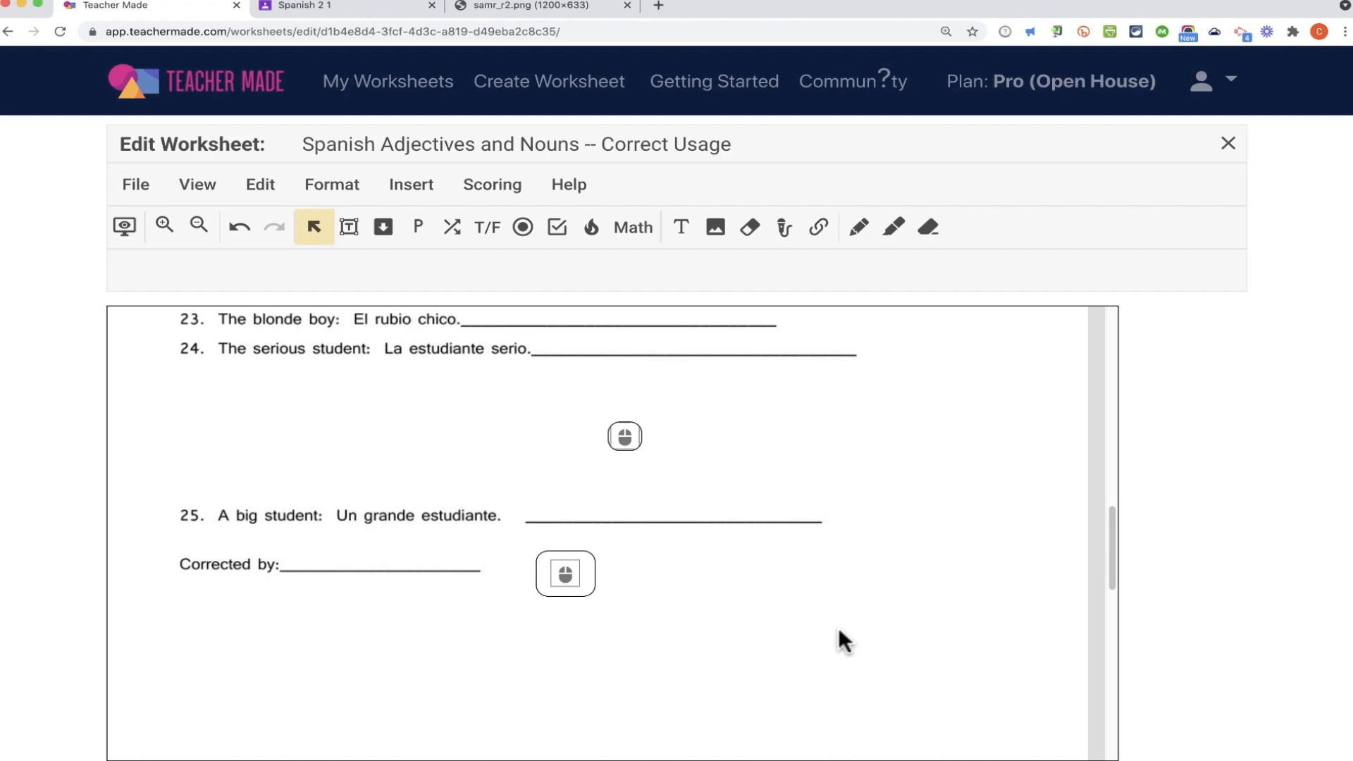
pyautogui.moveTo(624, 436)
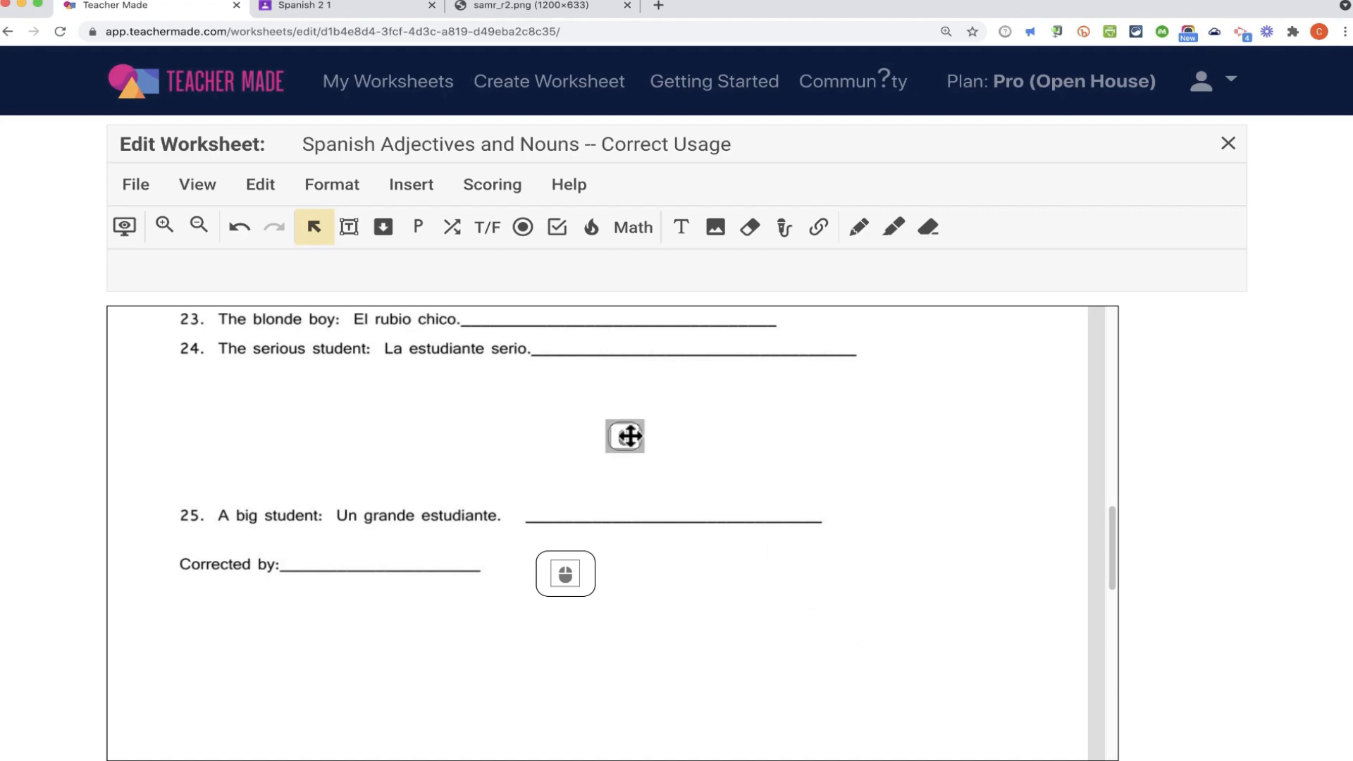
pyautogui.moveTo(628, 449)
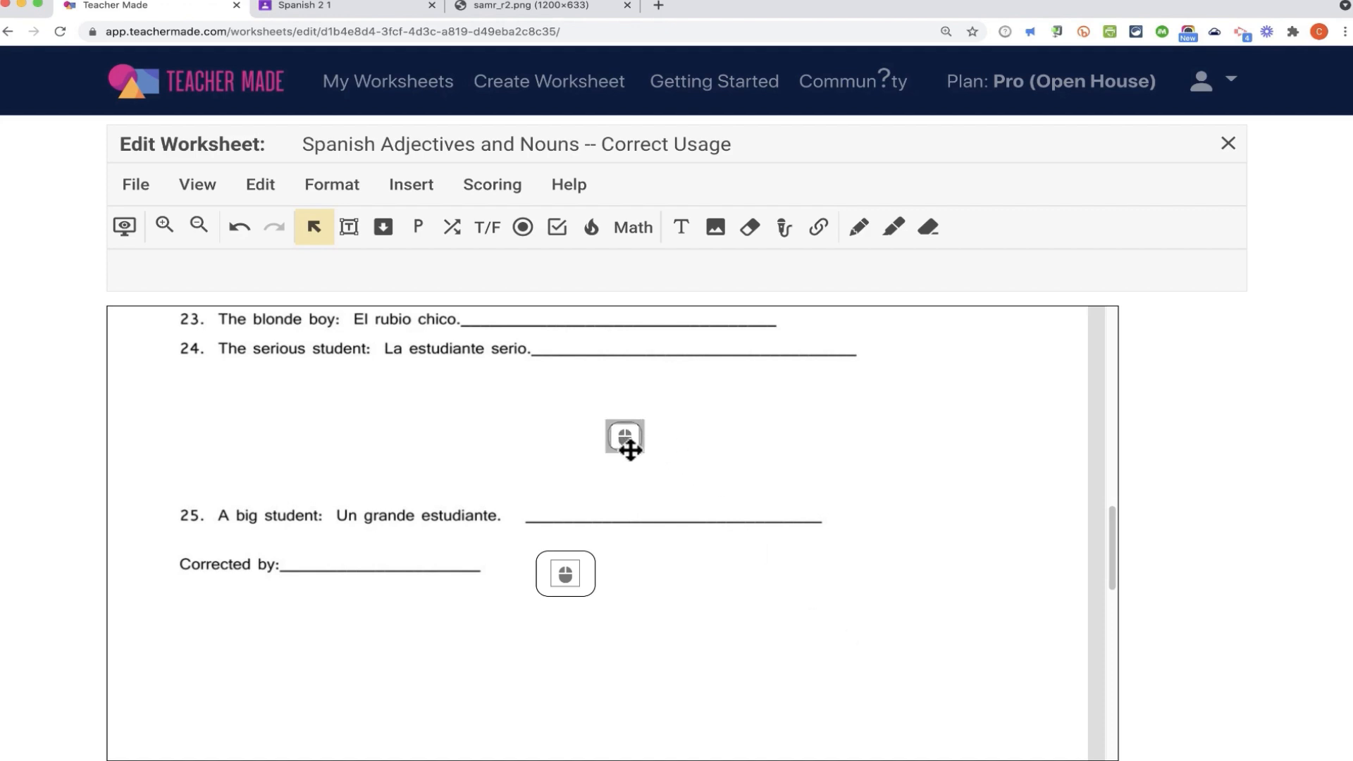
pyautogui.moveTo(590, 227)
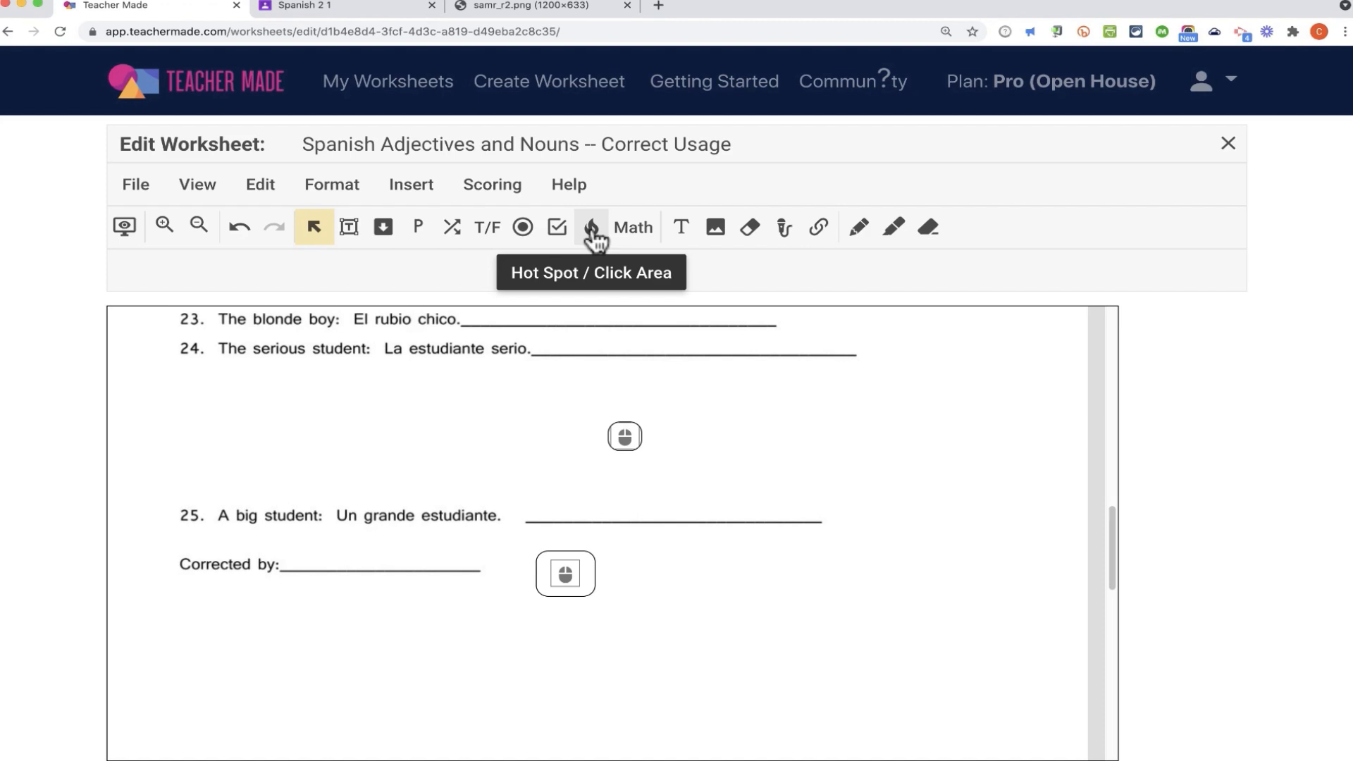
pyautogui.moveTo(632, 227)
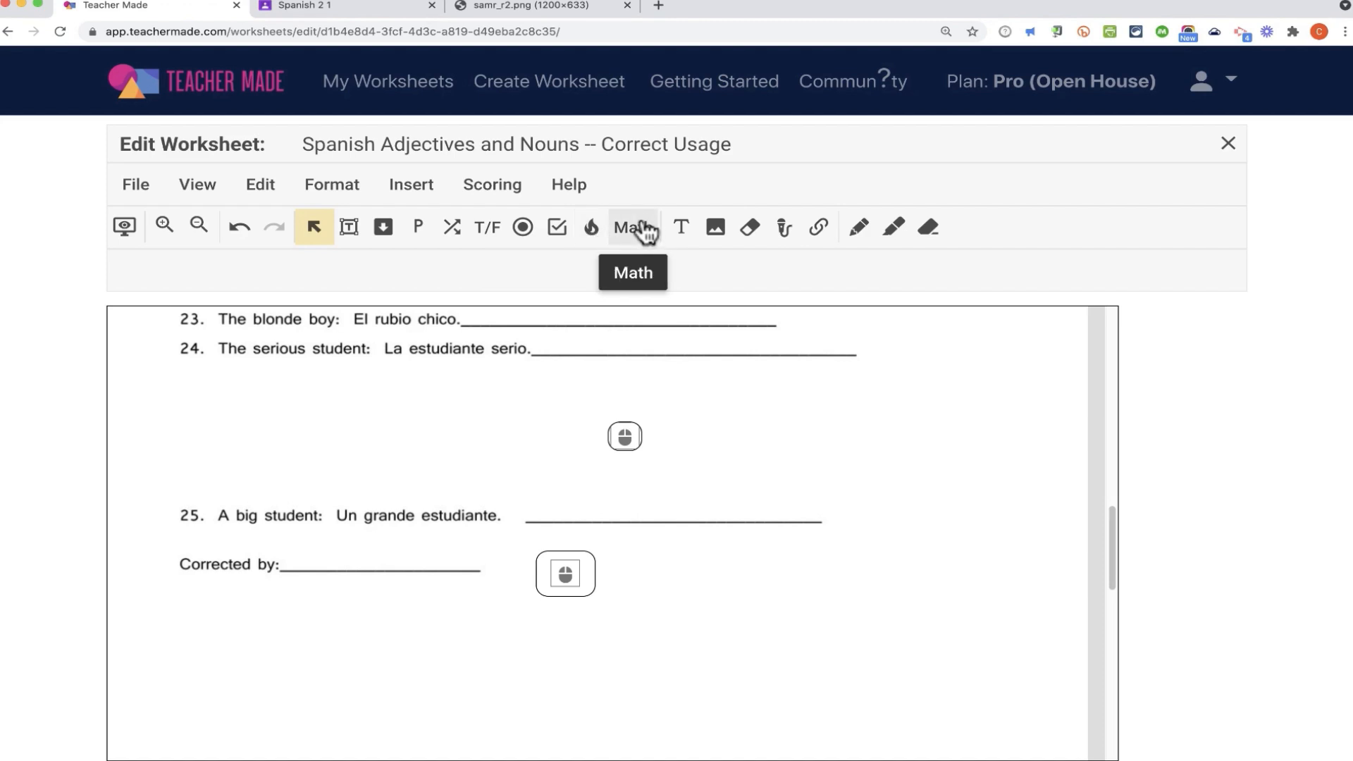
# Step: Preview the Math answer types, then choose the Teacher Text tool for a box below item 24
pyautogui.click(632, 227)
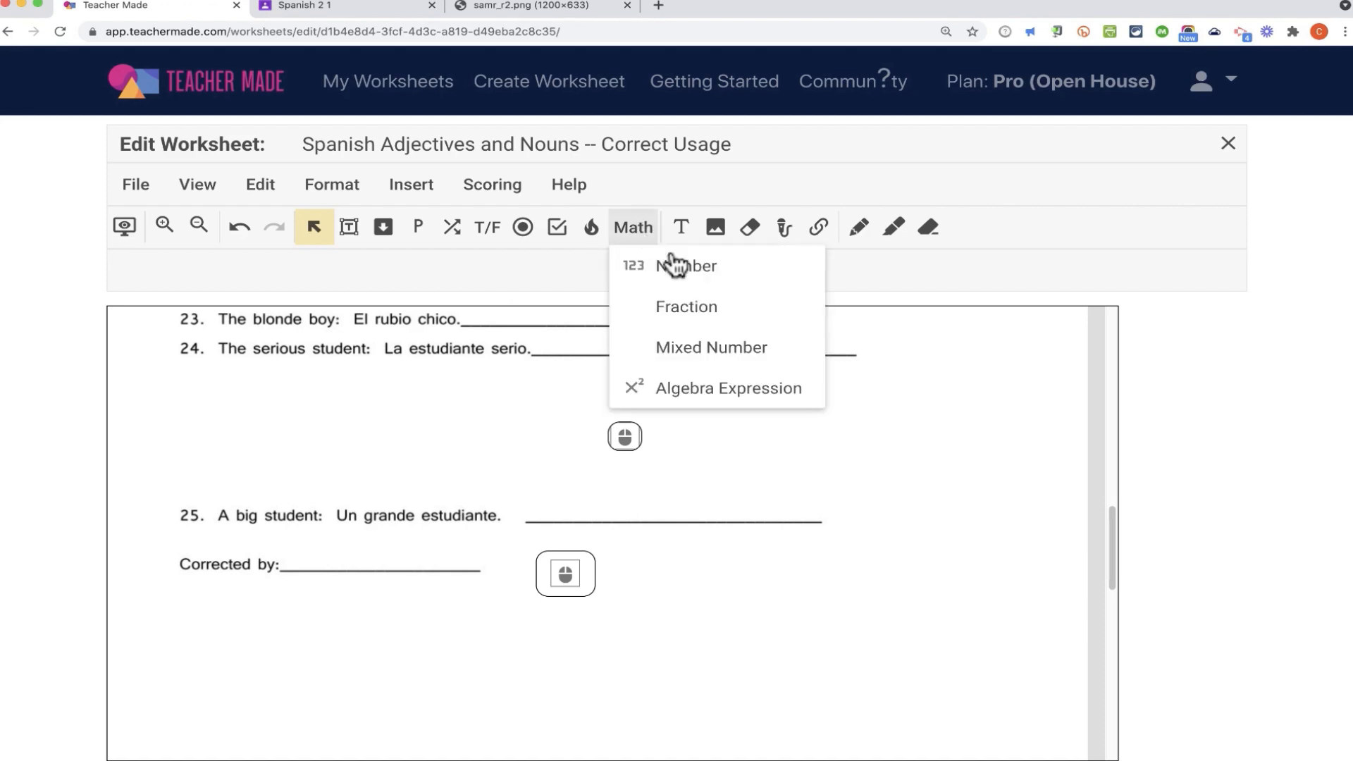
pyautogui.moveTo(781, 398)
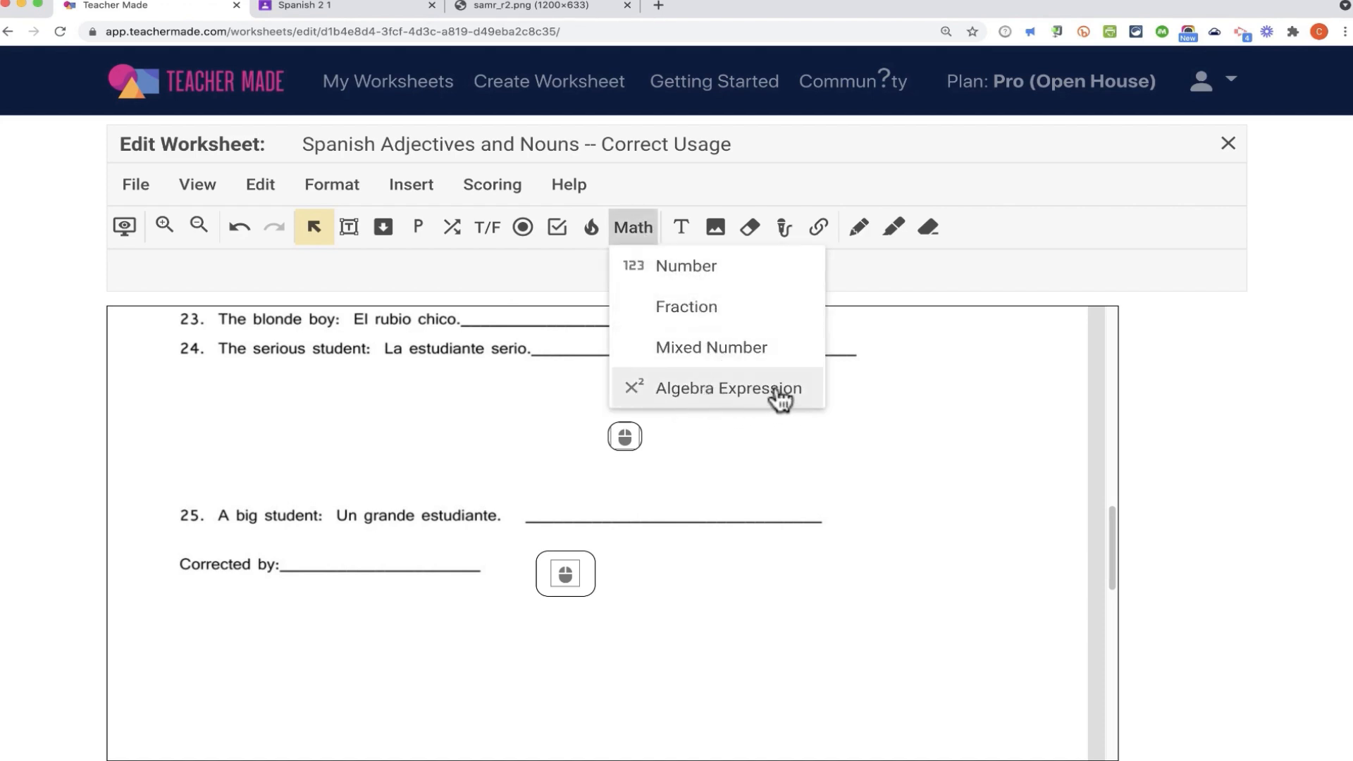
pyautogui.moveTo(682, 227)
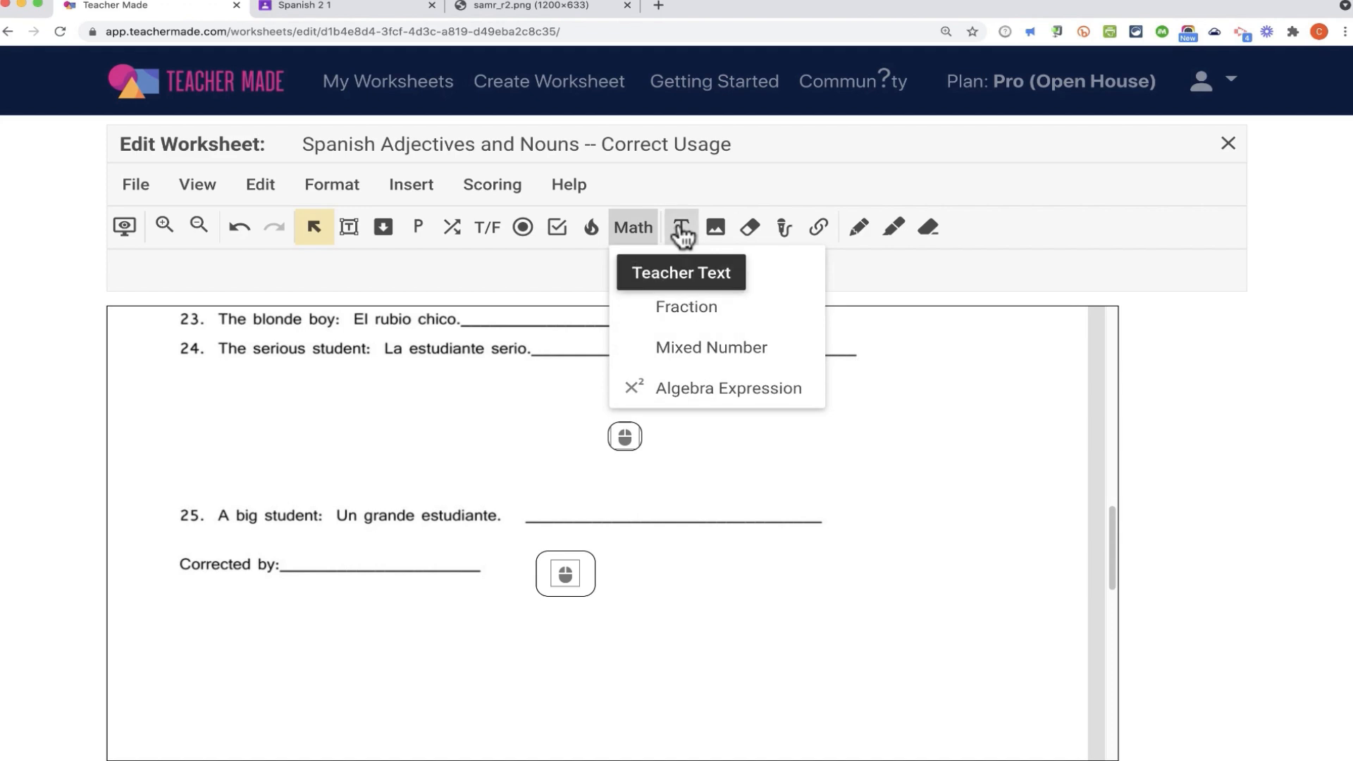
pyautogui.click(679, 272)
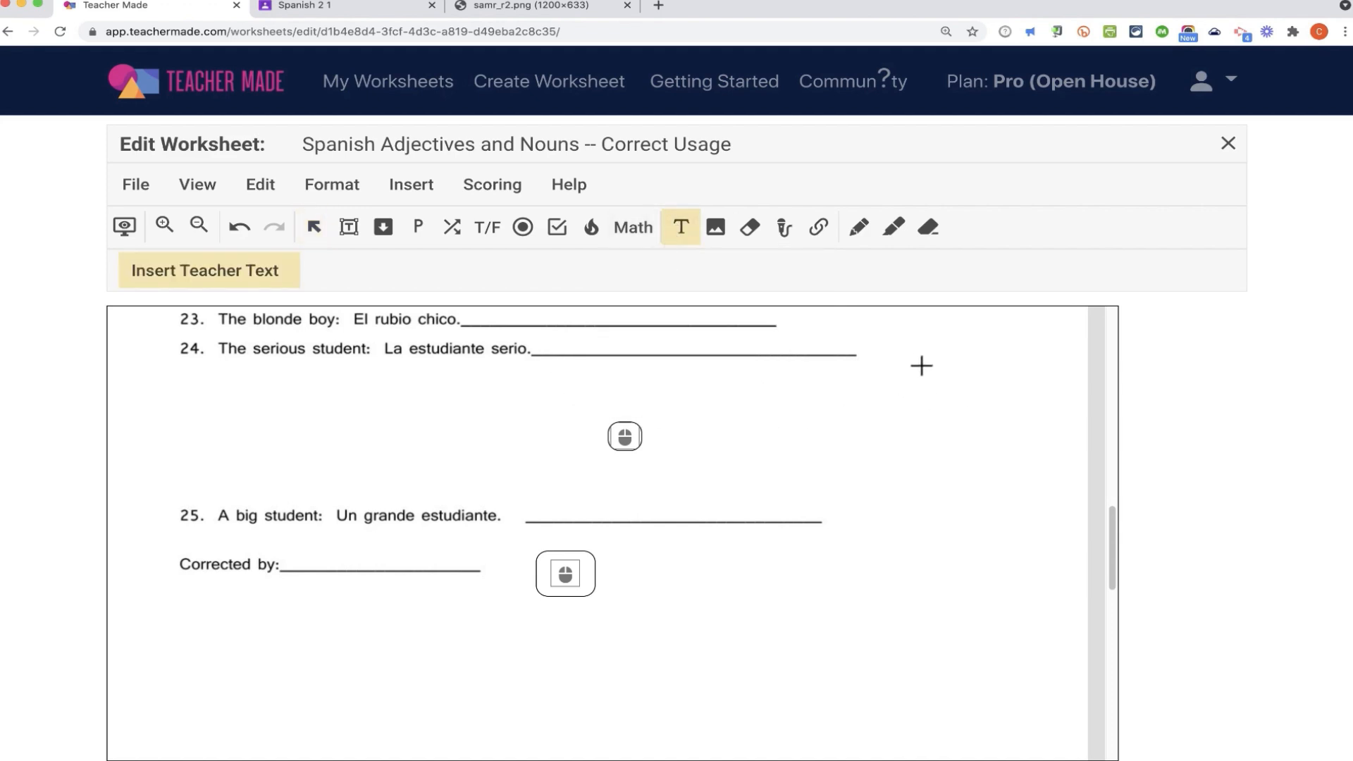
pyautogui.scroll(3)
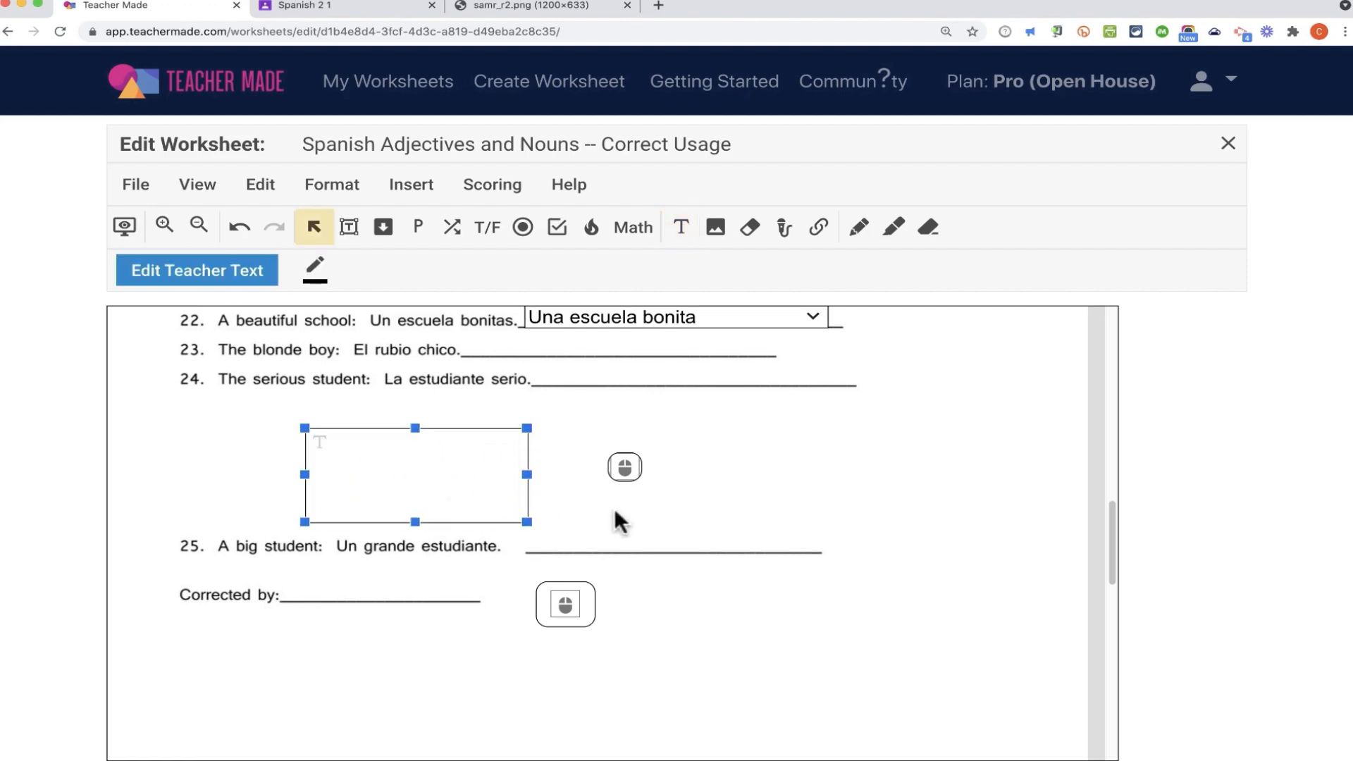
# Step: Enter 'Click on each of the following body parts: la mano, el ojo, la pierna.' and save it
pyautogui.doubleClick(414, 475)
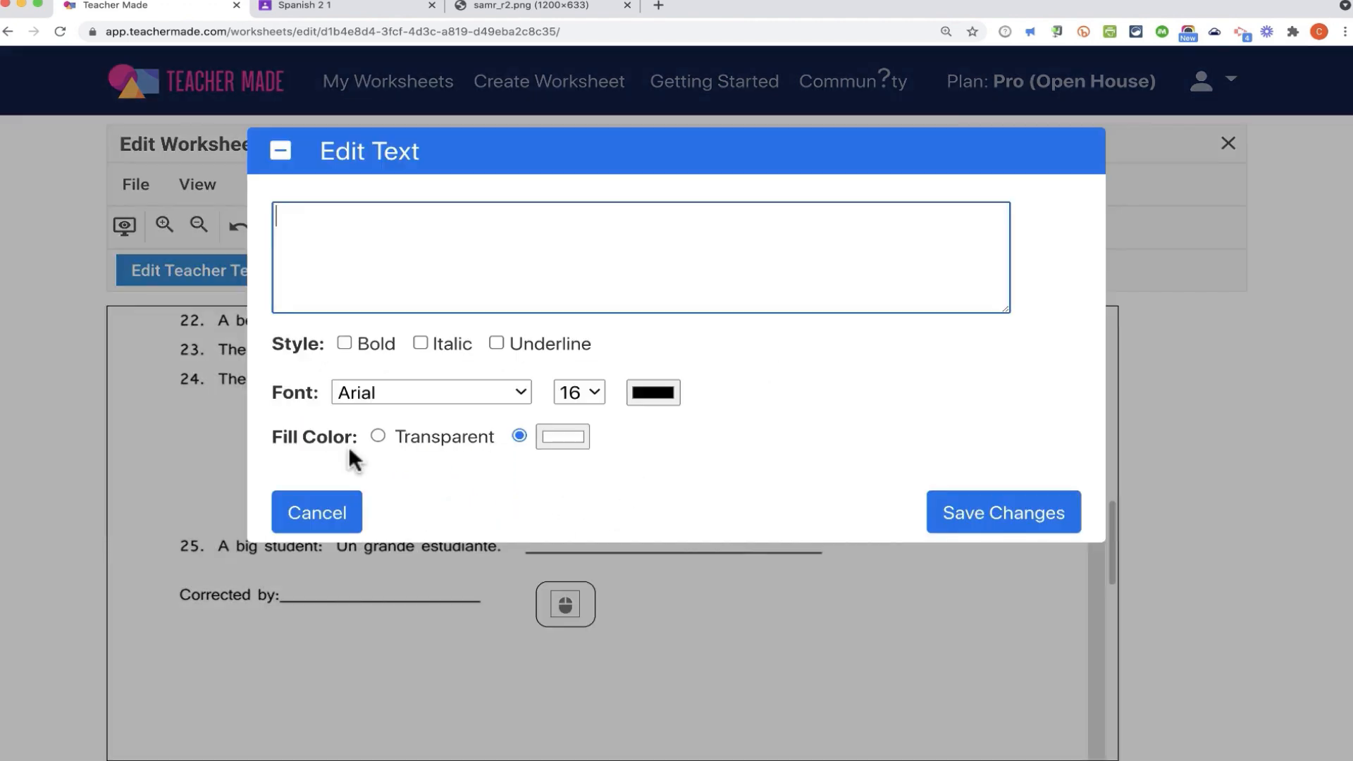
pyautogui.moveTo(414, 223)
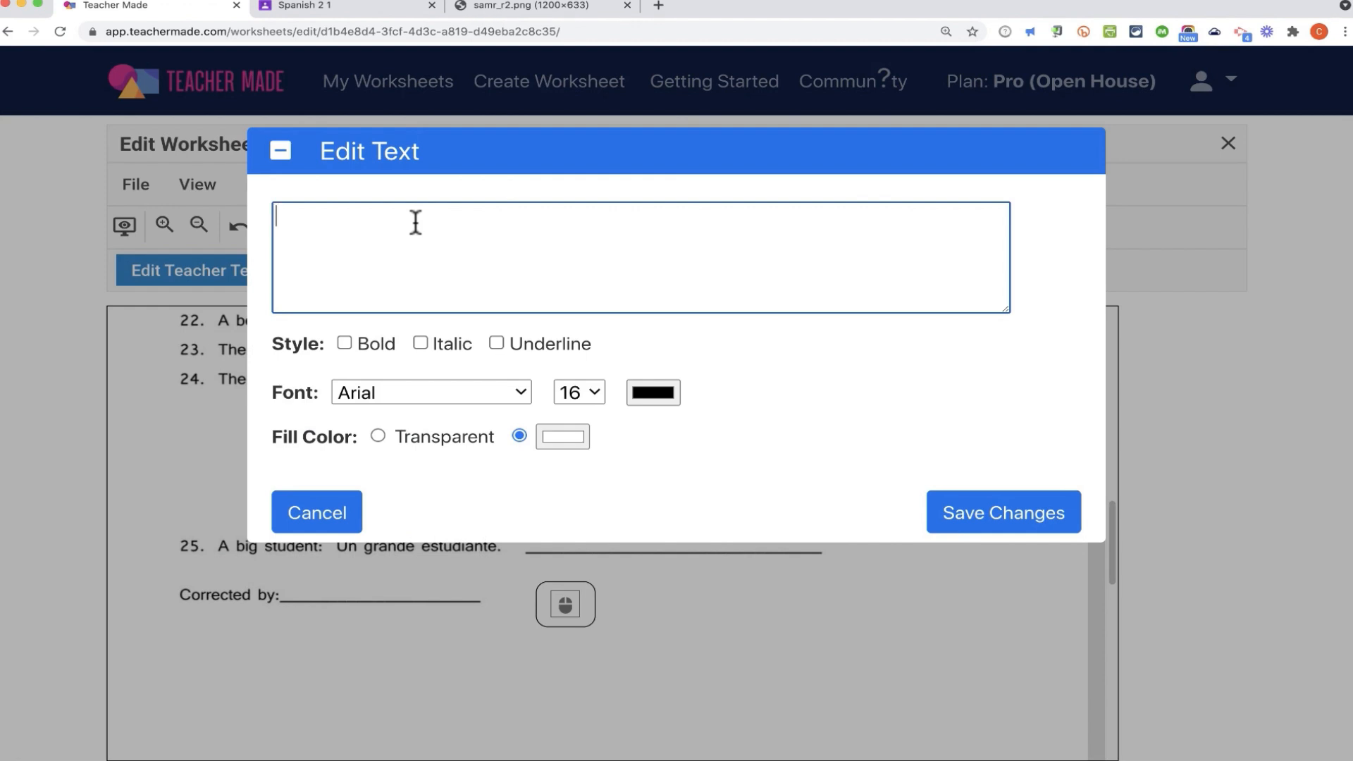
pyautogui.write('Click on each of the following body')
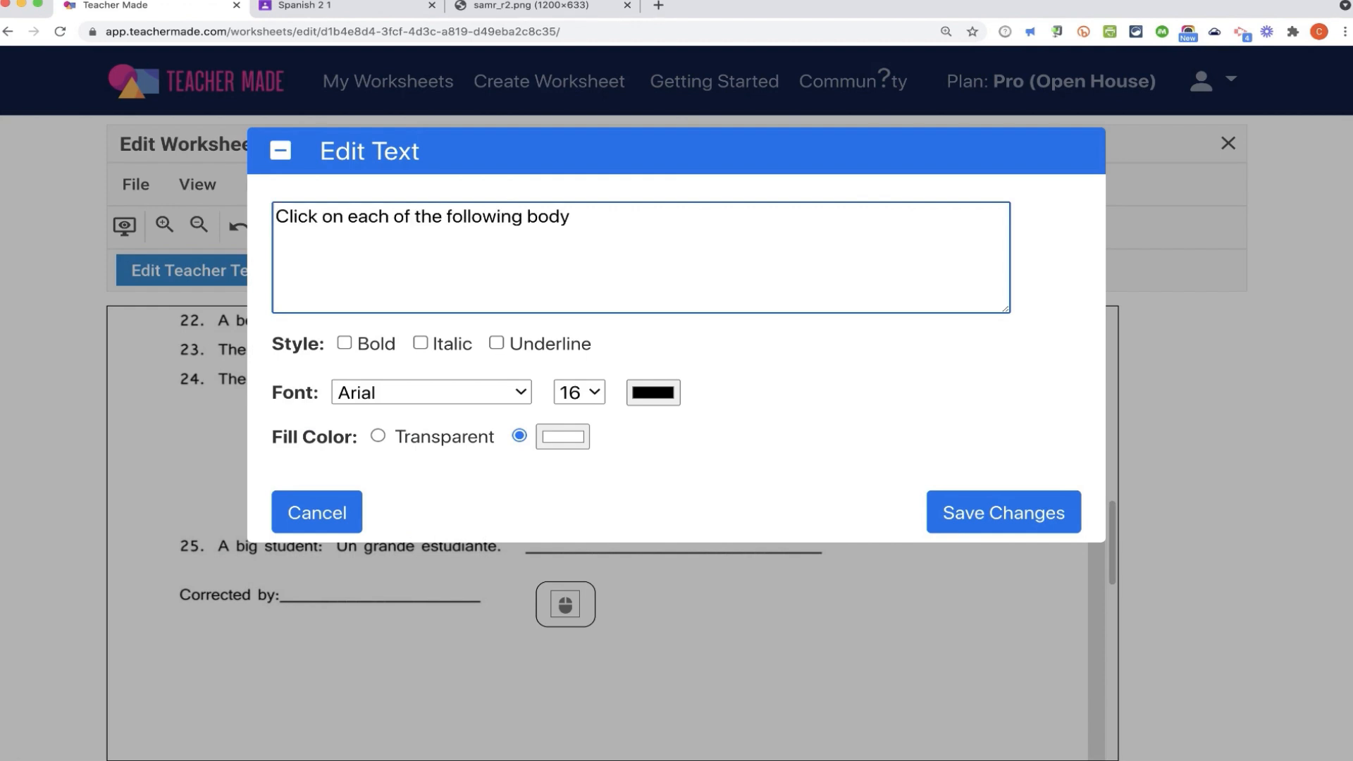
pyautogui.write('parts: la mano, el ojo, la pierna')
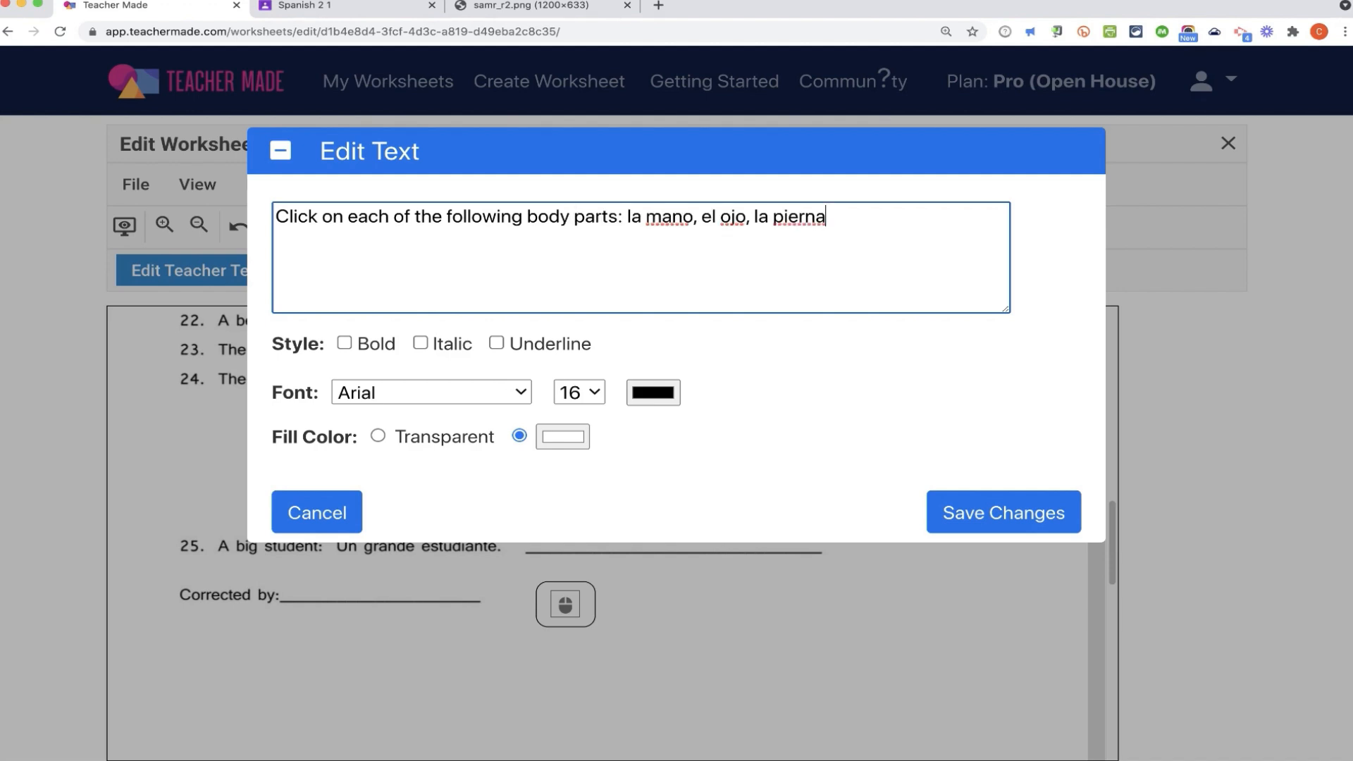
pyautogui.write('.')
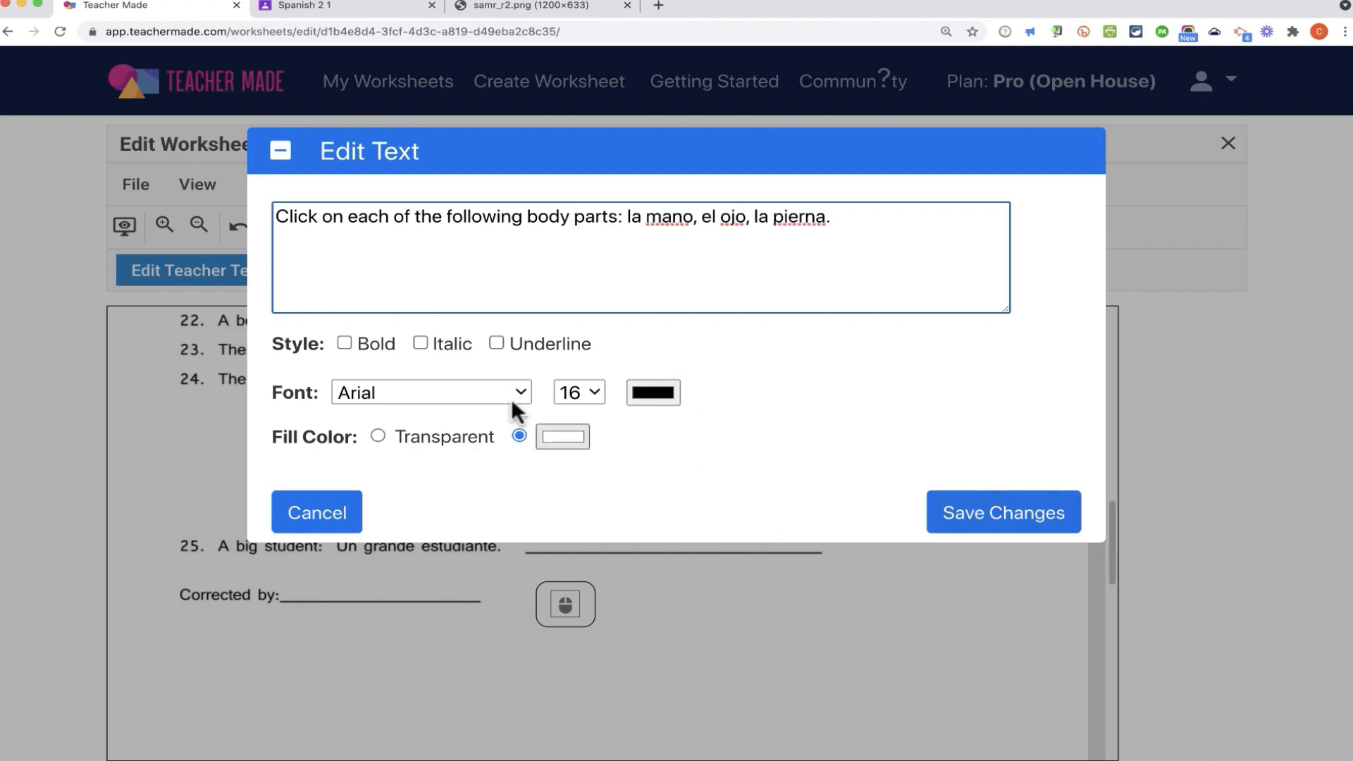
pyautogui.click(1002, 512)
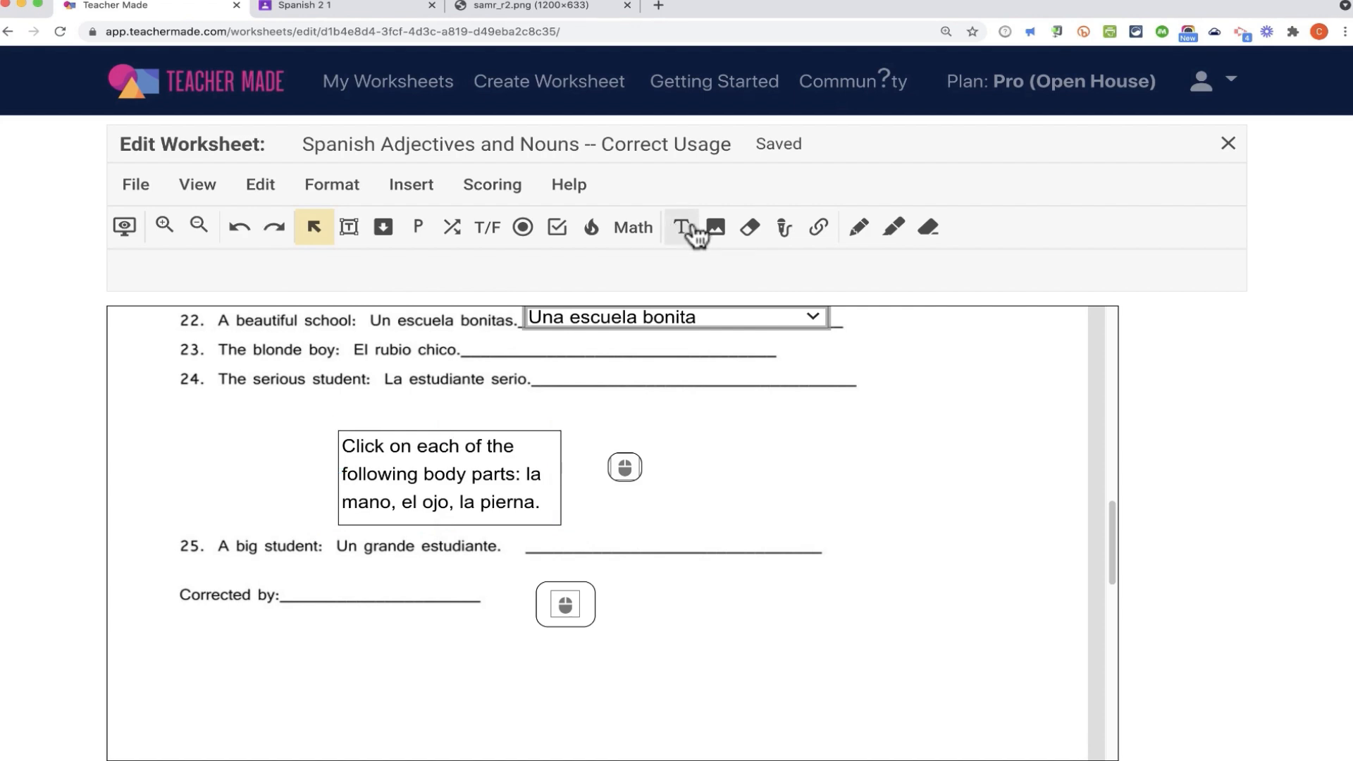
# Step: Upload a picture from Downloads to the image gallery and insert it on the worksheet
pyautogui.click(716, 227)
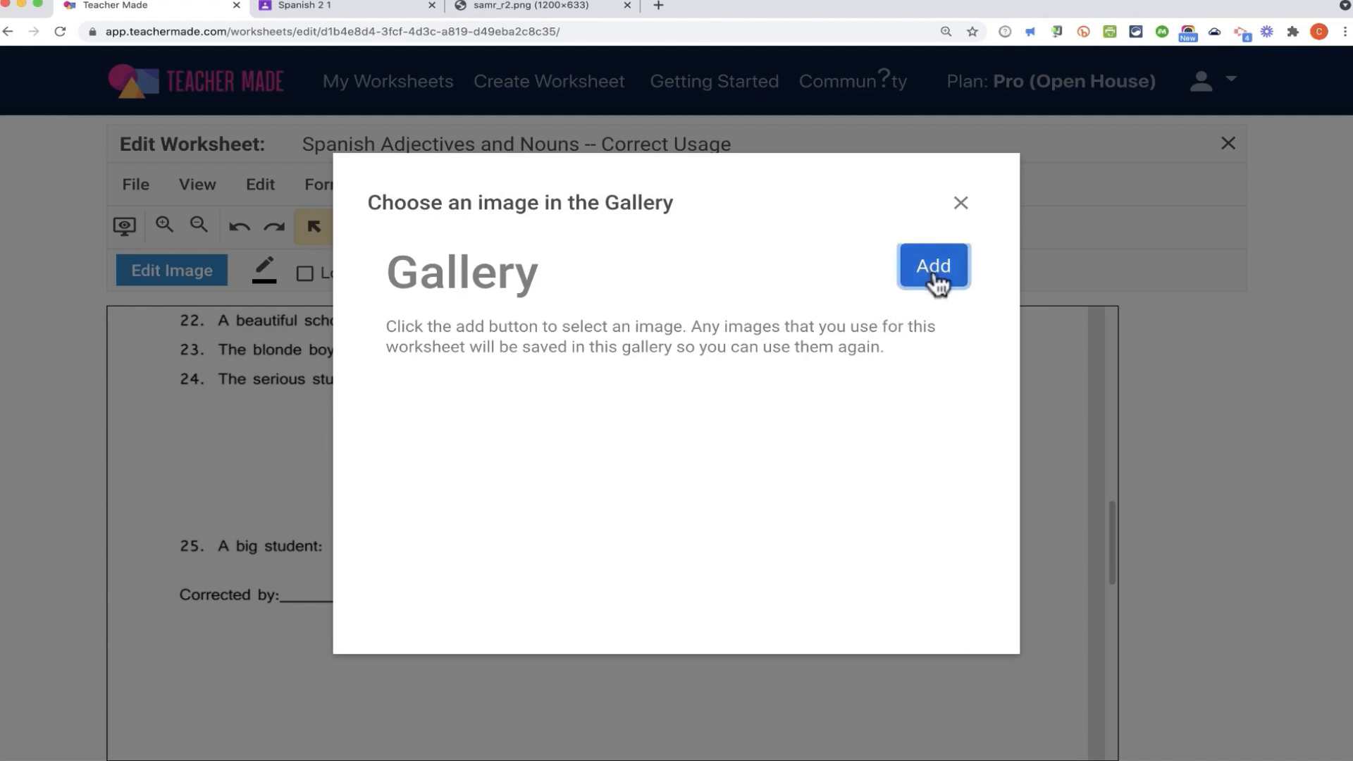
pyautogui.click(933, 266)
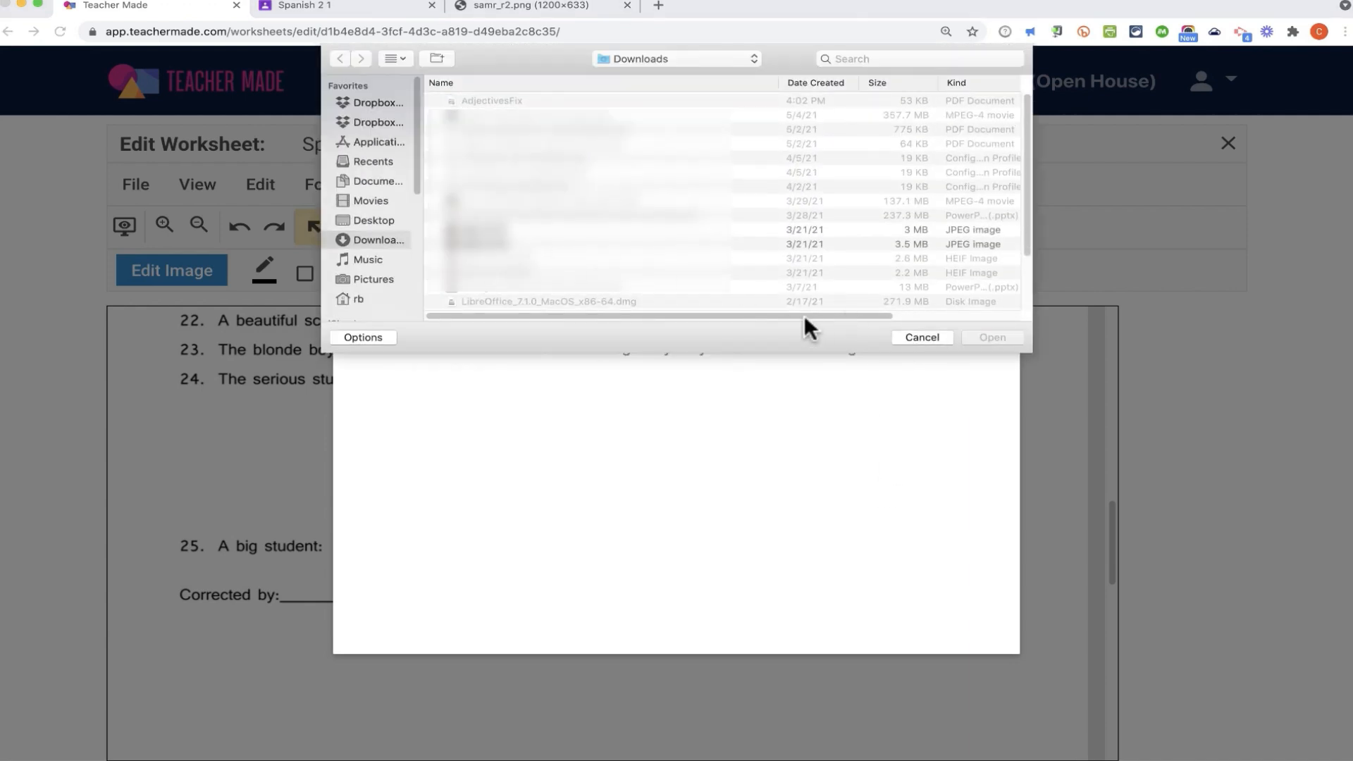
pyautogui.moveTo(594, 283)
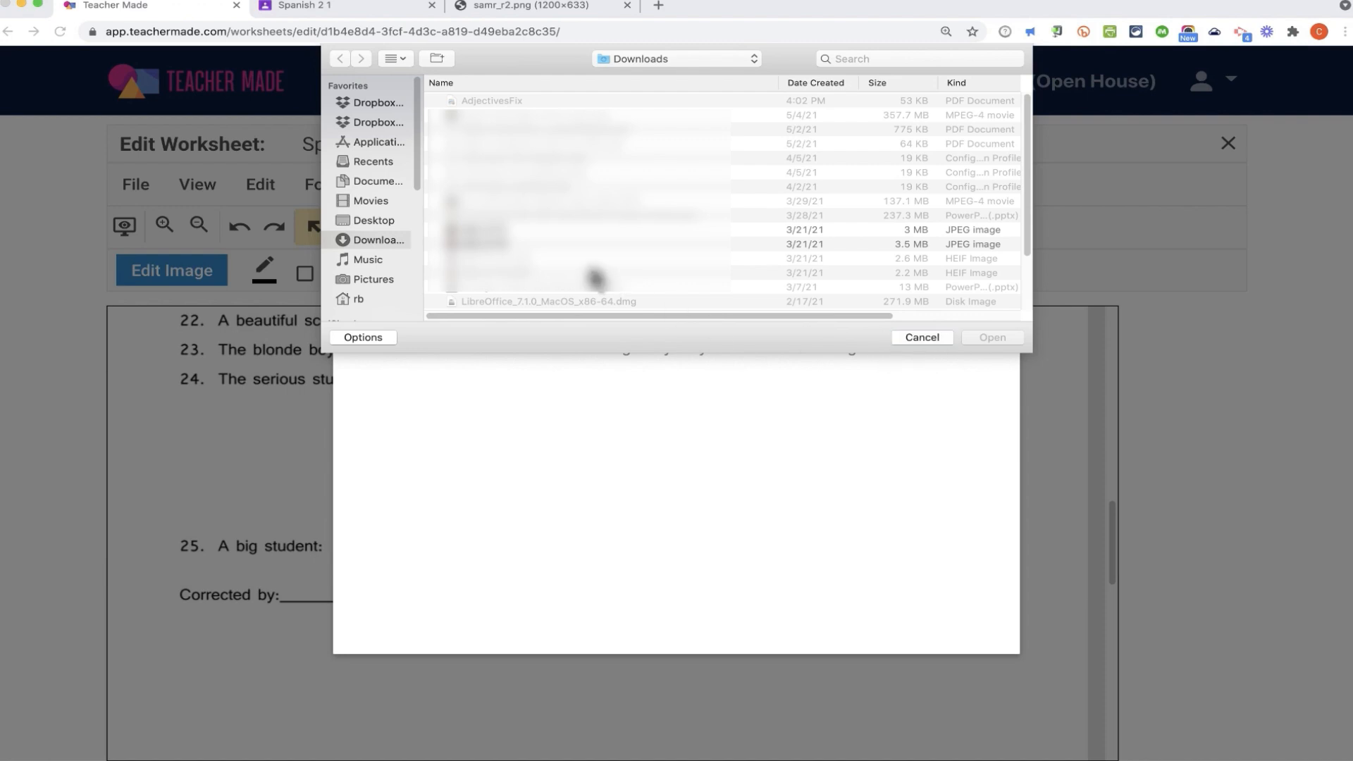
pyautogui.click(991, 337)
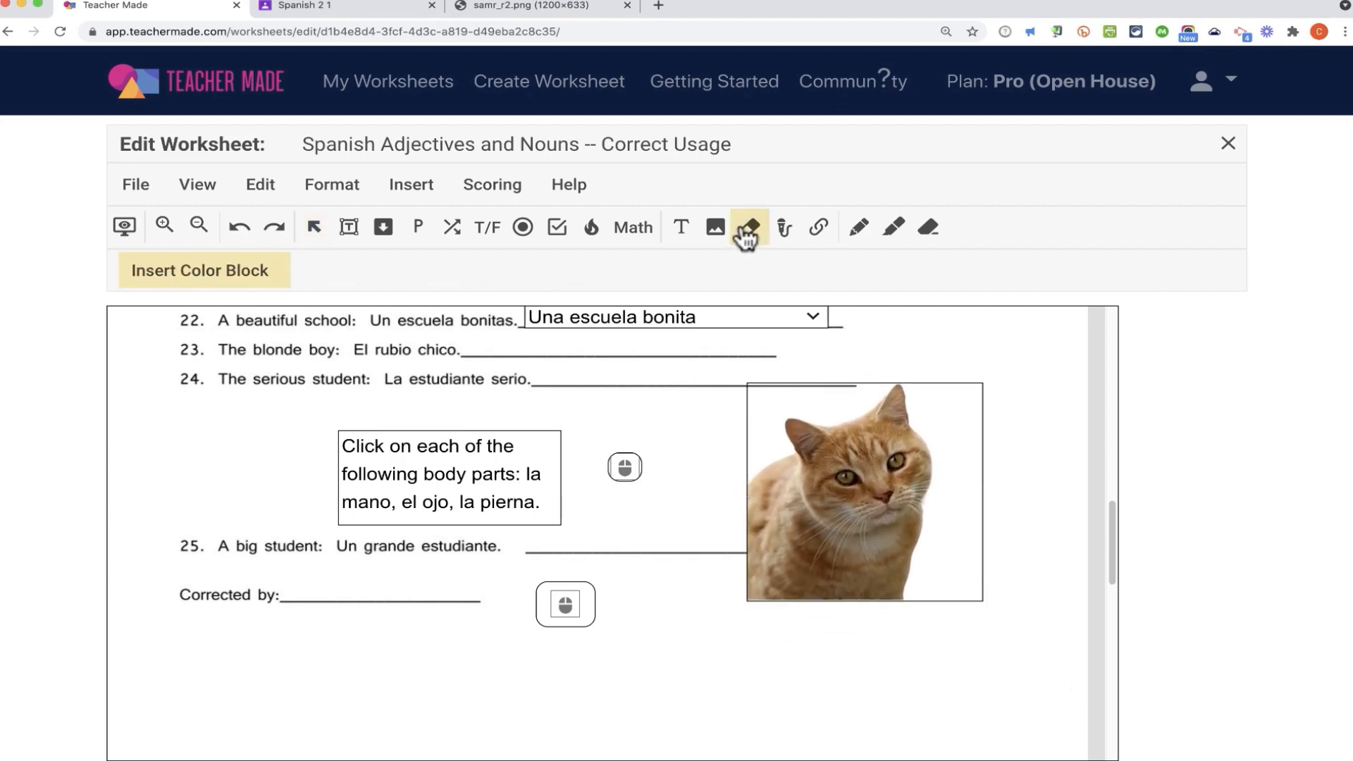
# Step: Select the Color Block / Eraser tool to draw a block below the Corrected by line
pyautogui.click(747, 227)
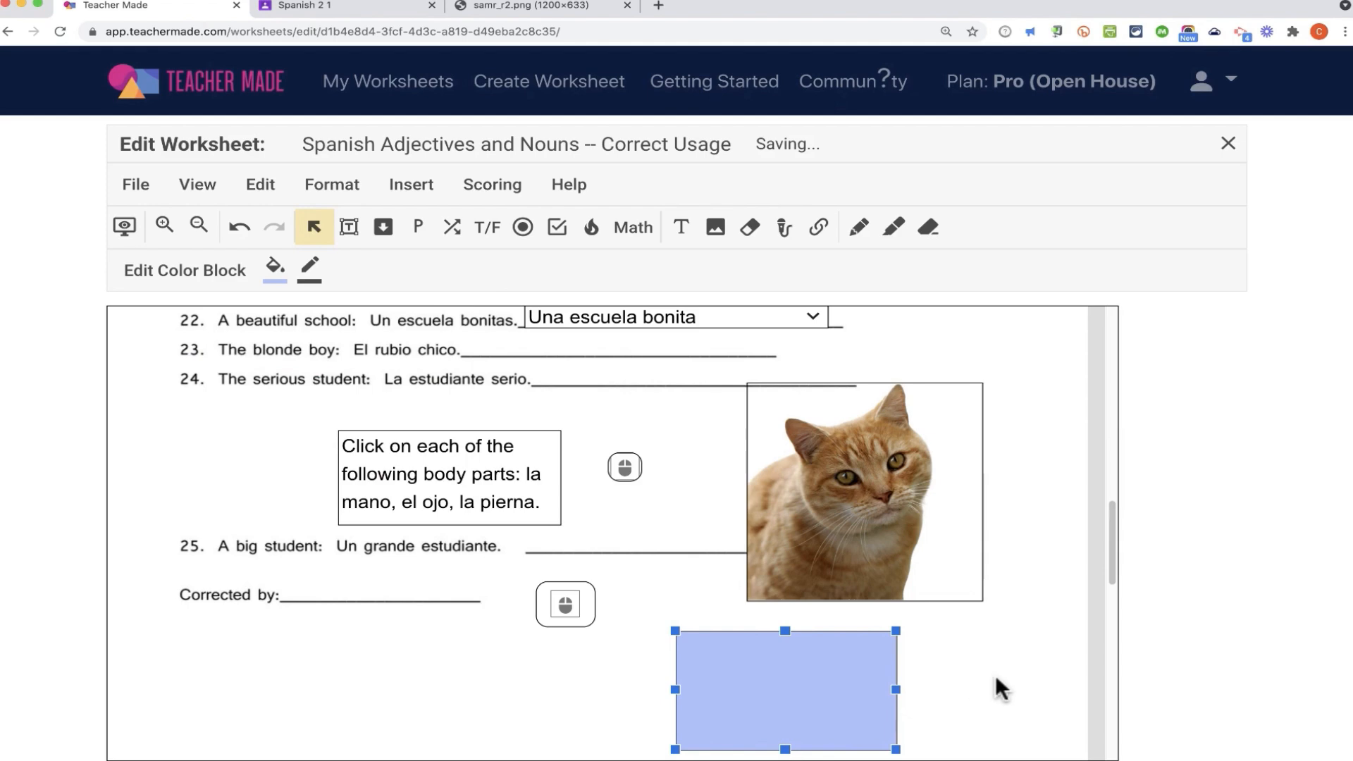
pyautogui.moveTo(893, 226)
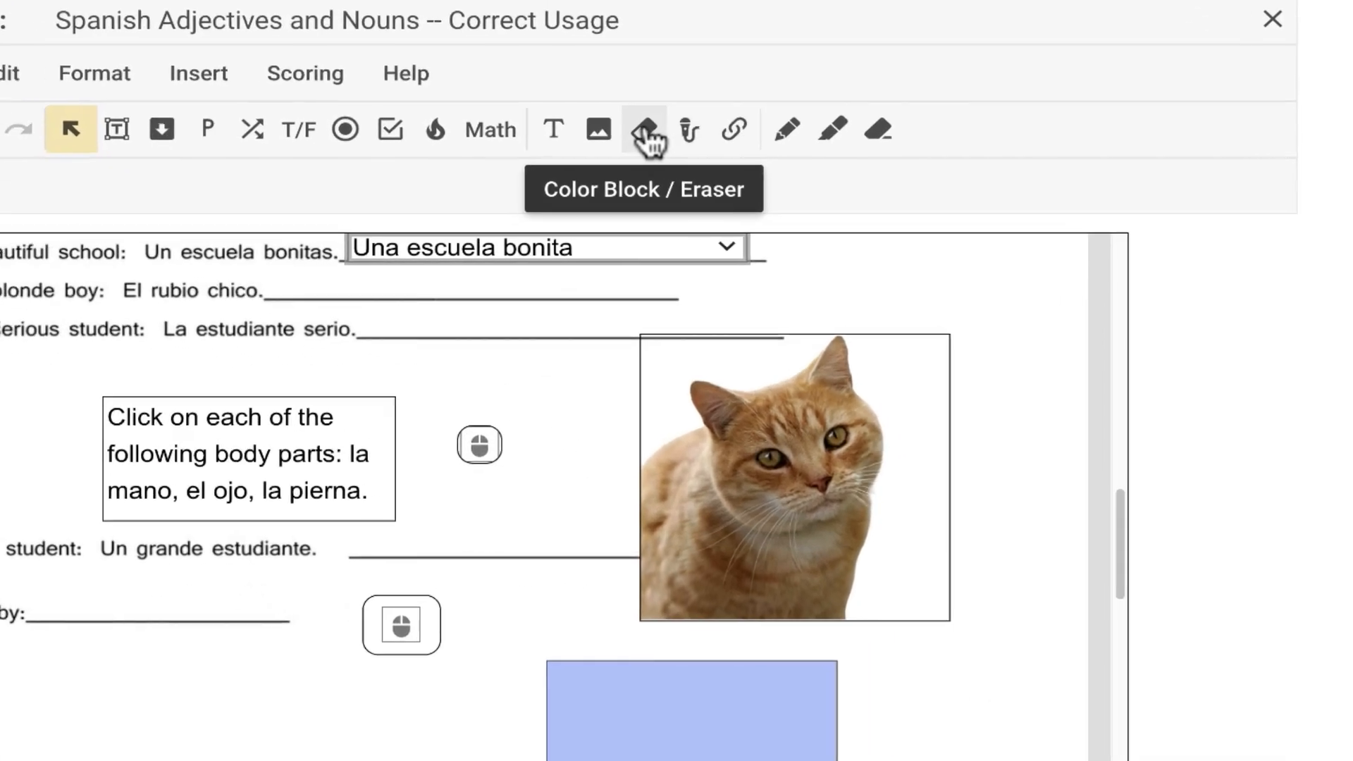
pyautogui.moveTo(766, 83)
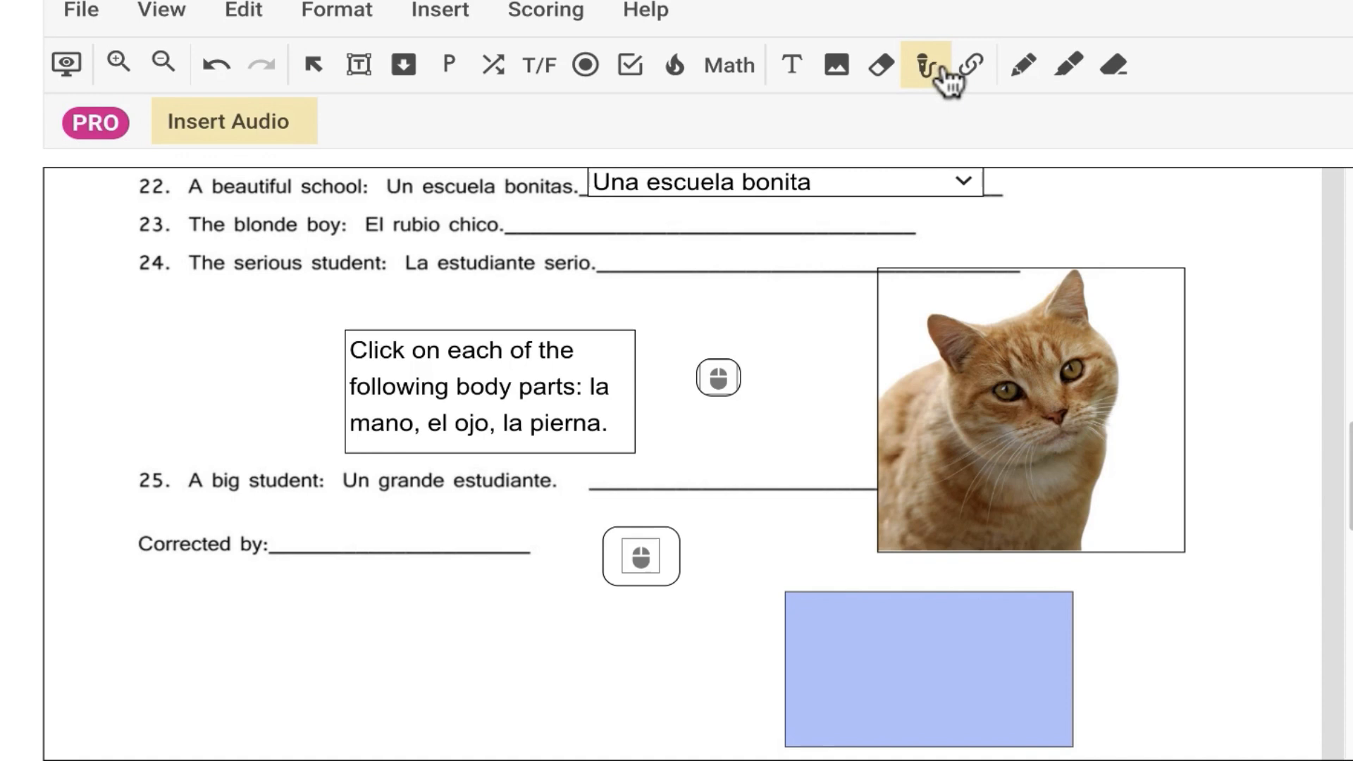
pyautogui.moveTo(969, 65)
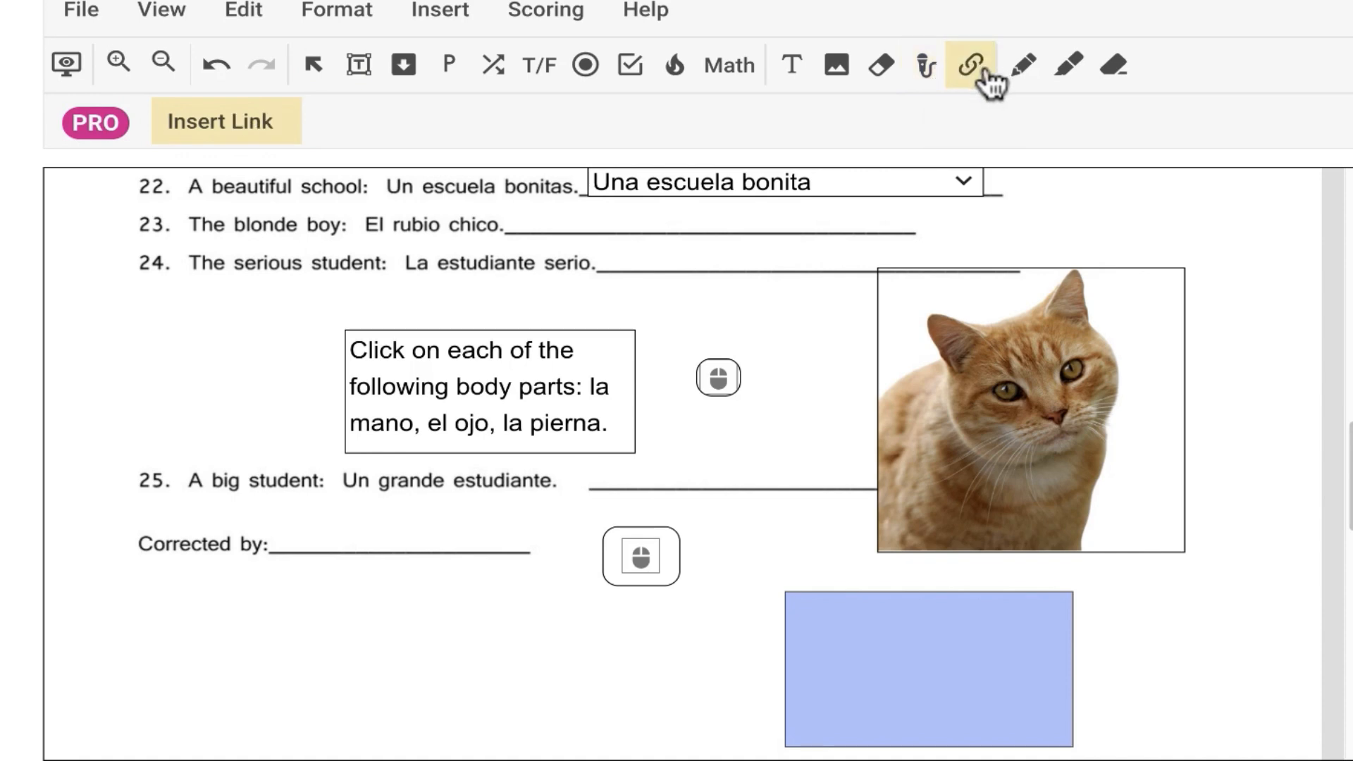
pyautogui.click(1020, 64)
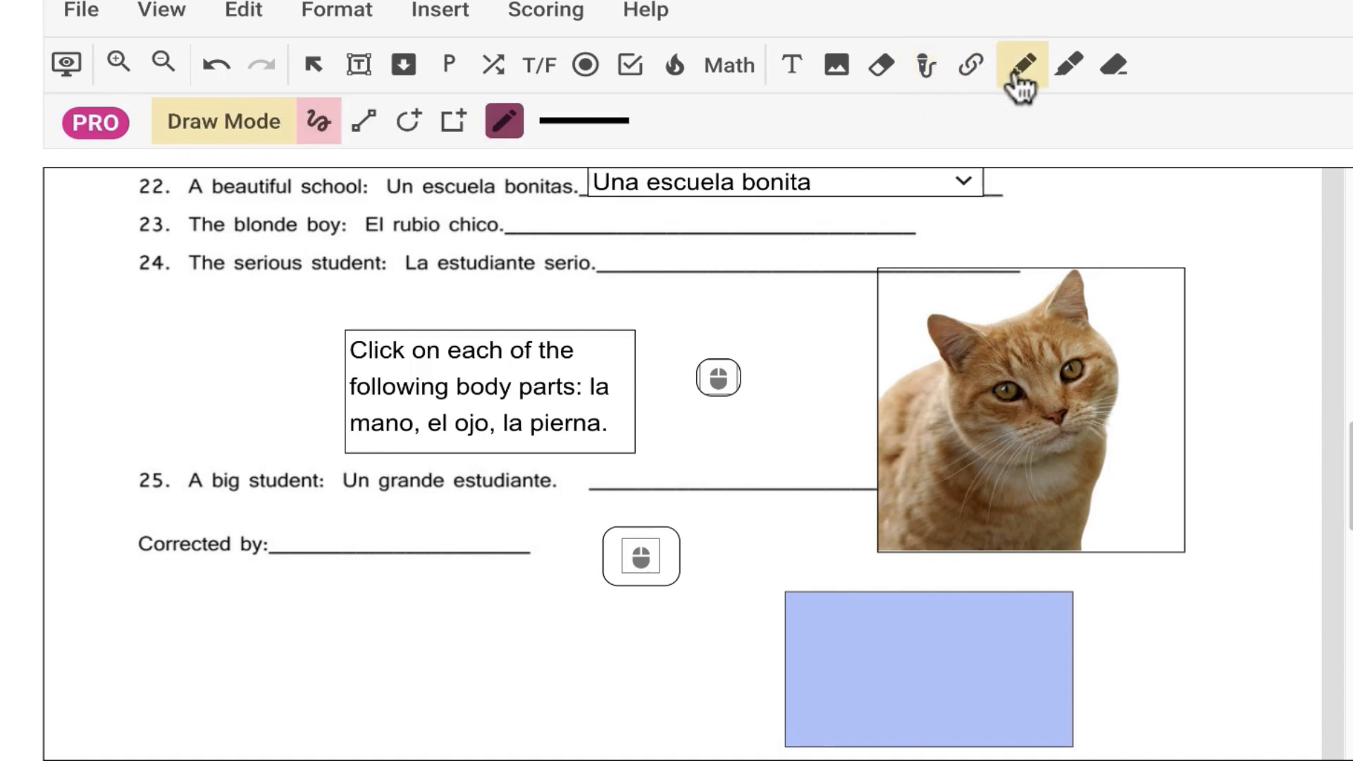
pyautogui.click(1068, 65)
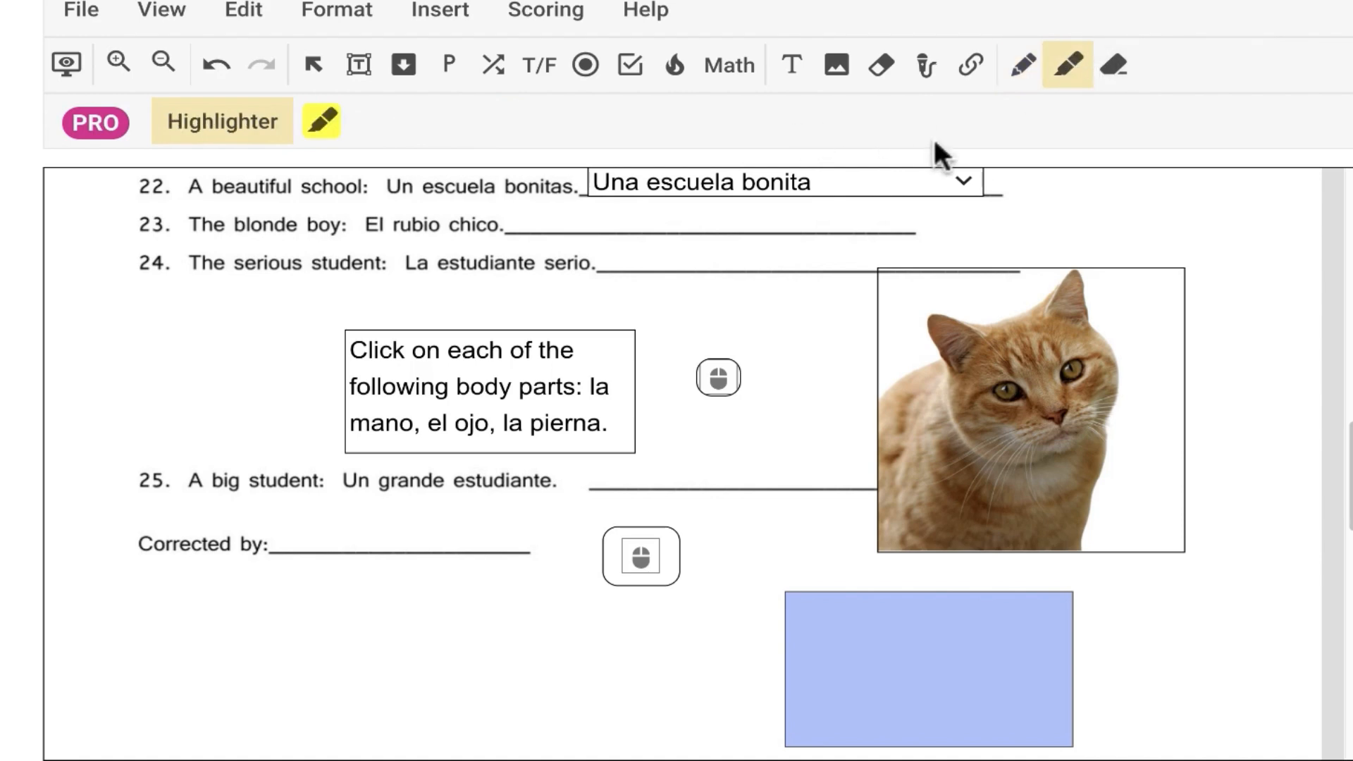
pyautogui.click(1113, 65)
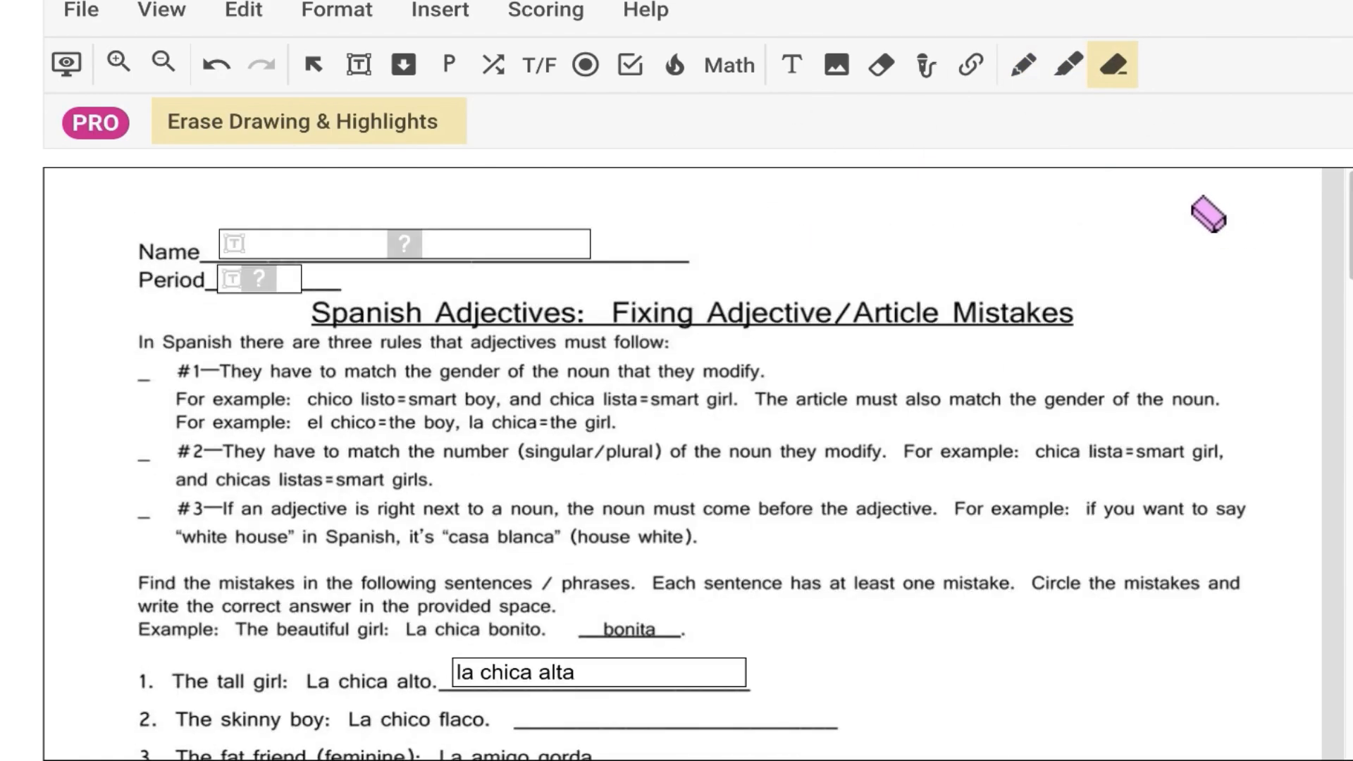
pyautogui.moveTo(920, 239)
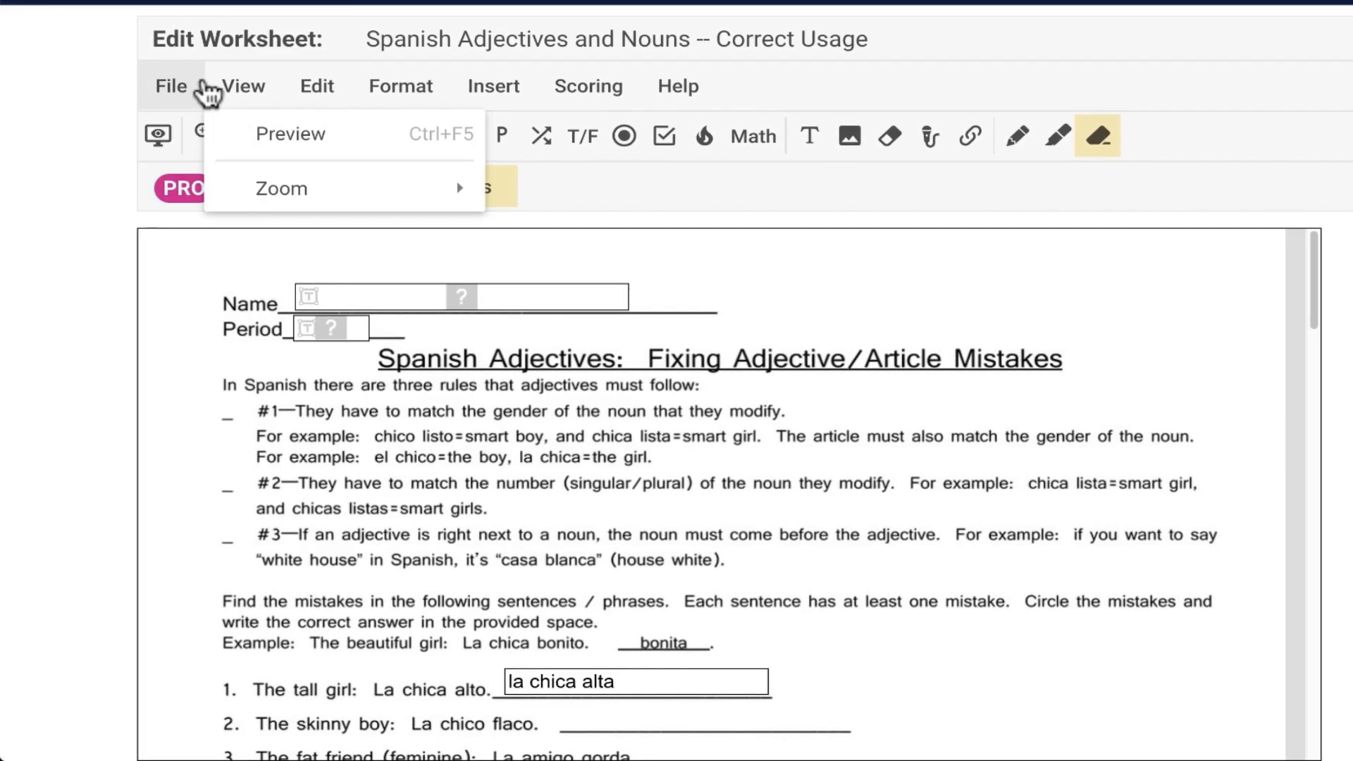
pyautogui.click(589, 86)
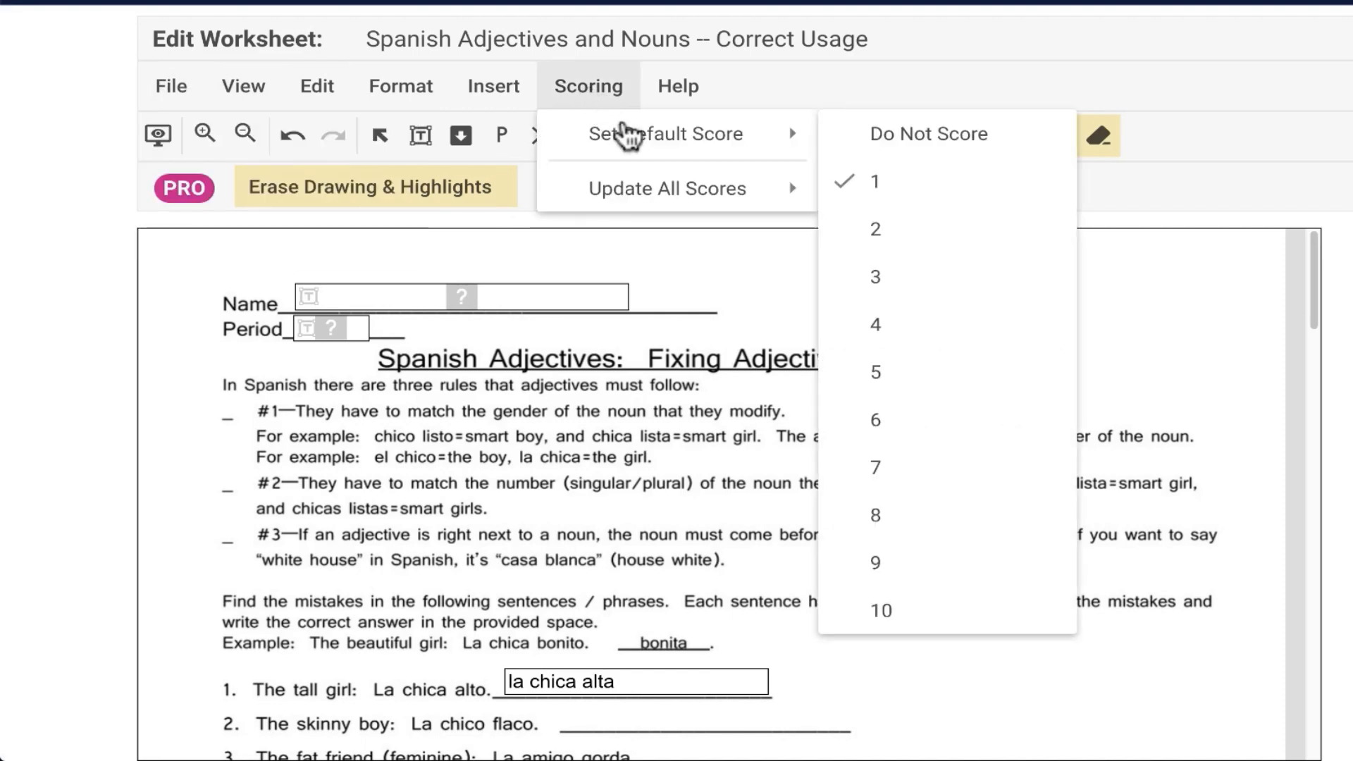
pyautogui.moveTo(876, 181)
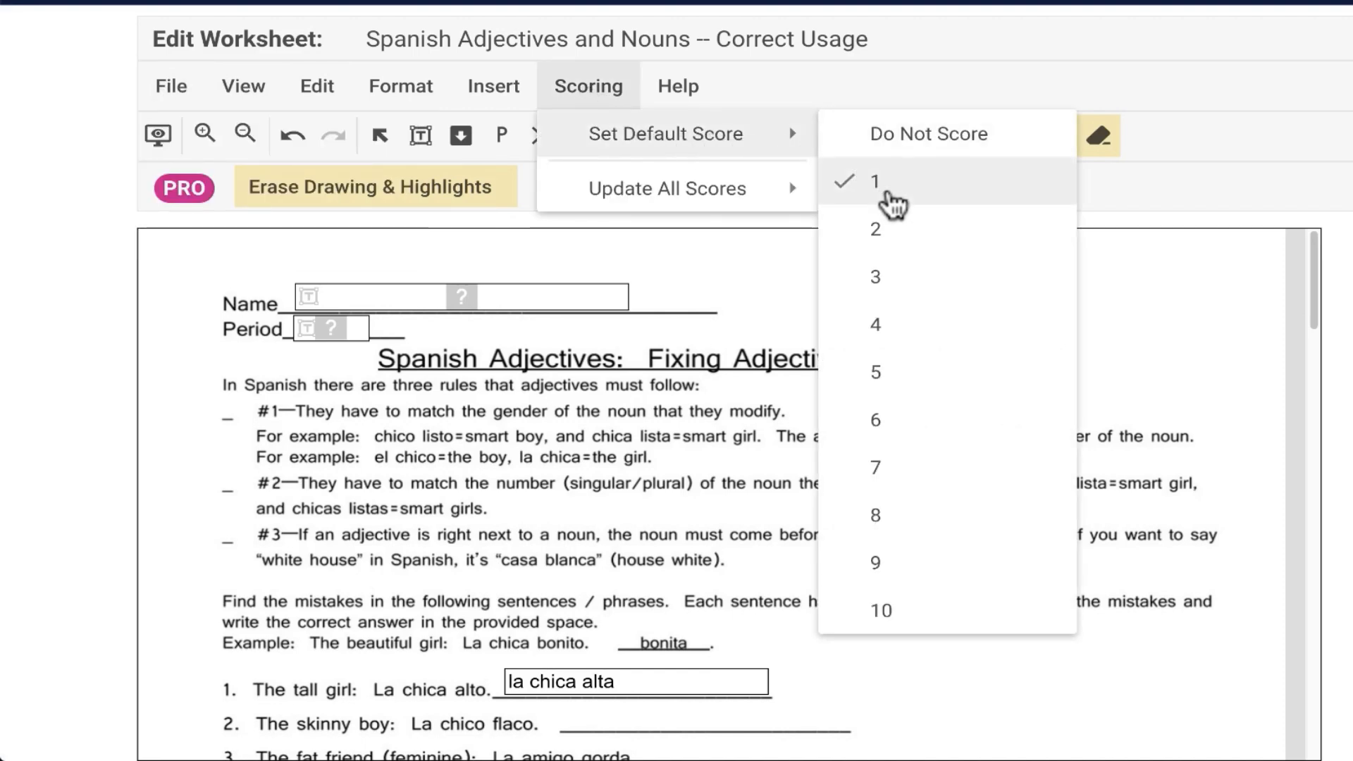
pyautogui.moveTo(665, 187)
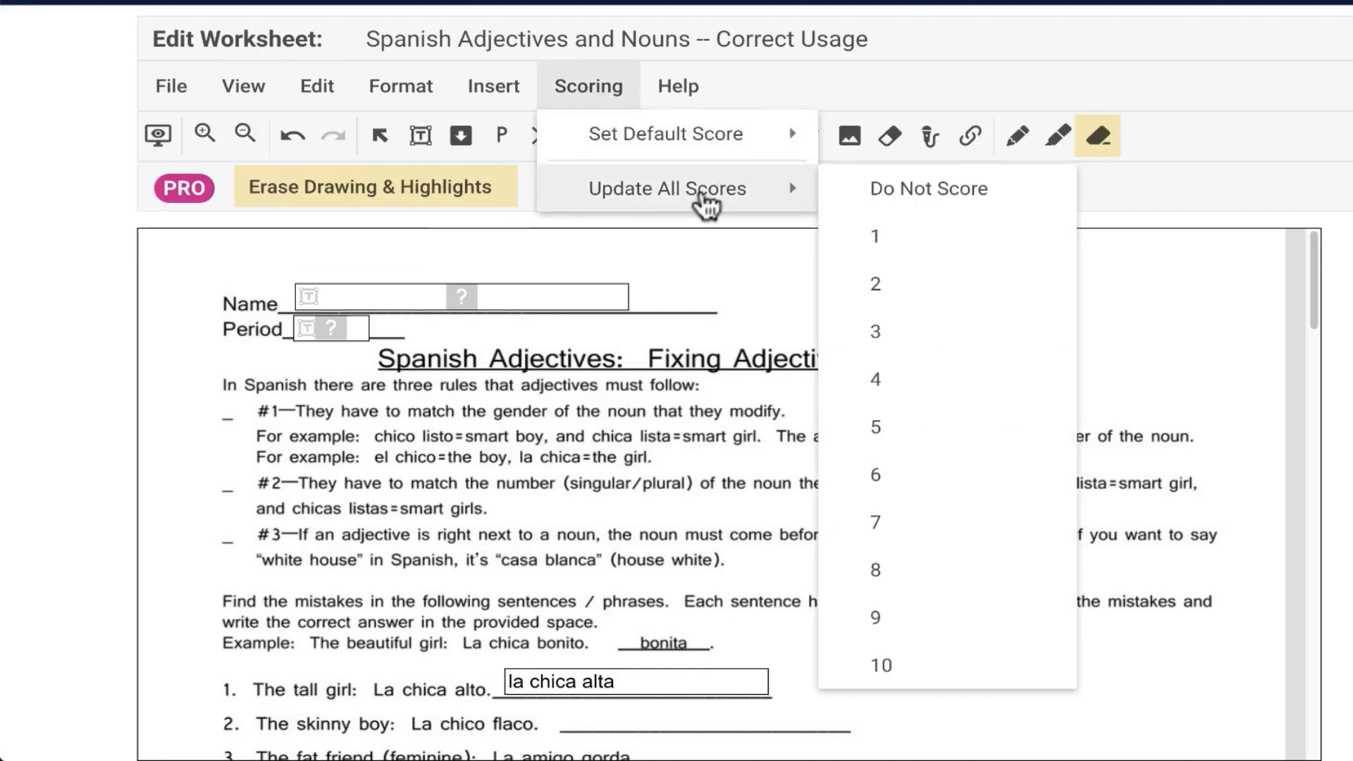
pyautogui.click(678, 86)
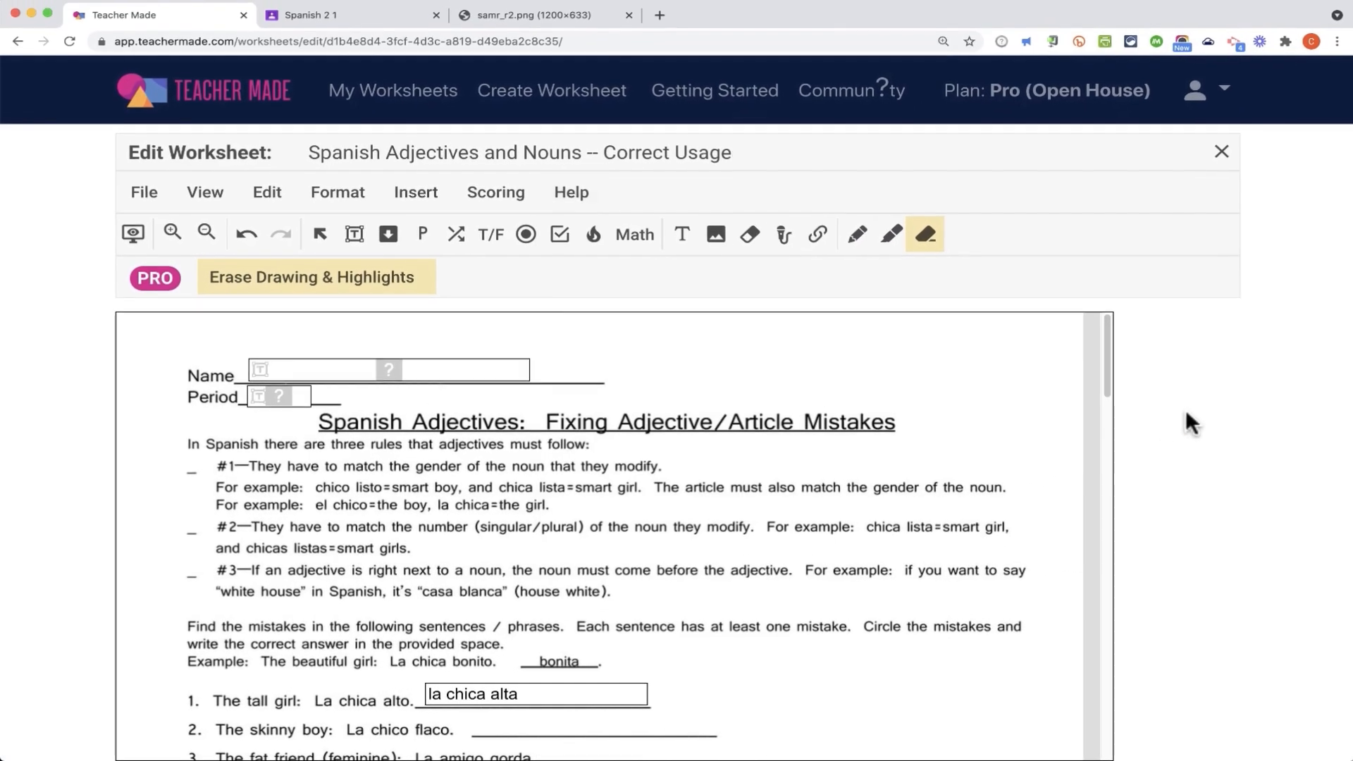
pyautogui.moveTo(992, 112)
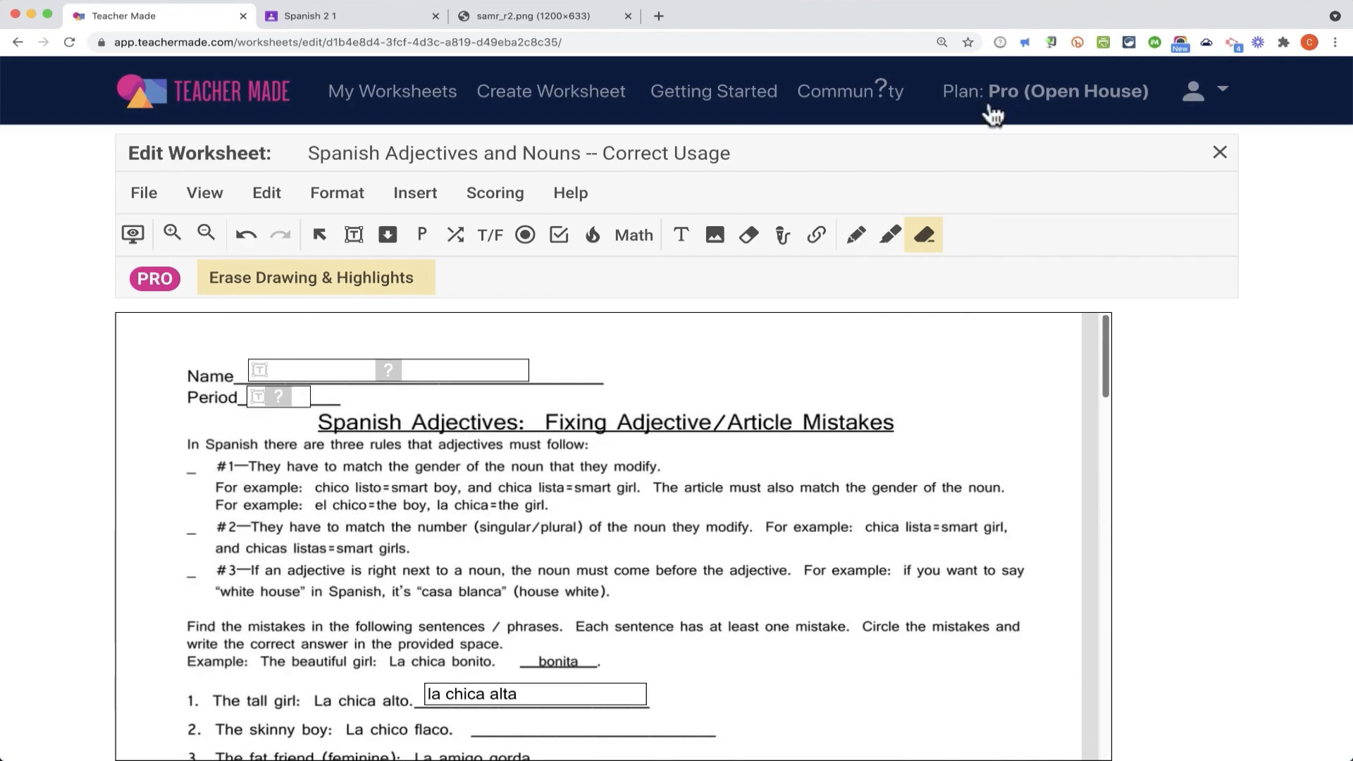
pyautogui.click(132, 235)
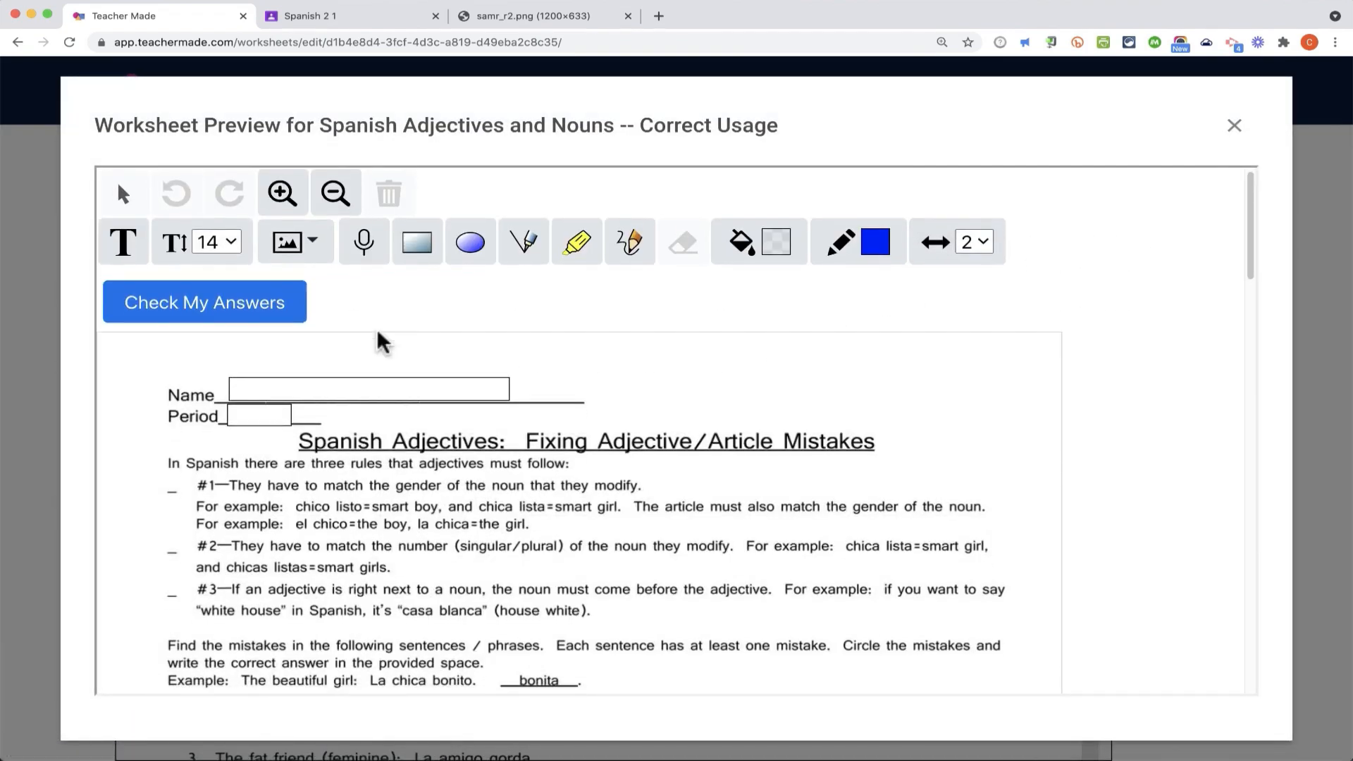
pyautogui.write('ksladfjk;as')
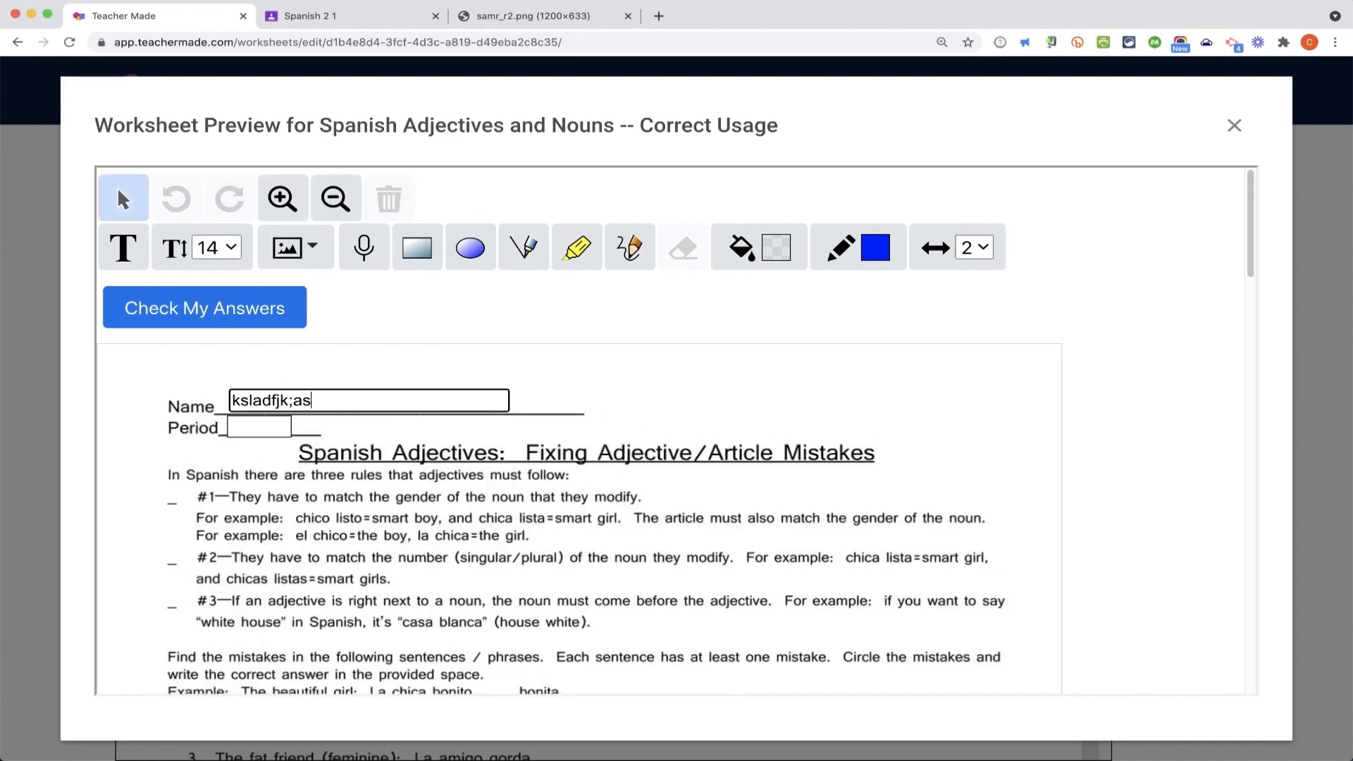
pyautogui.scroll(-3)
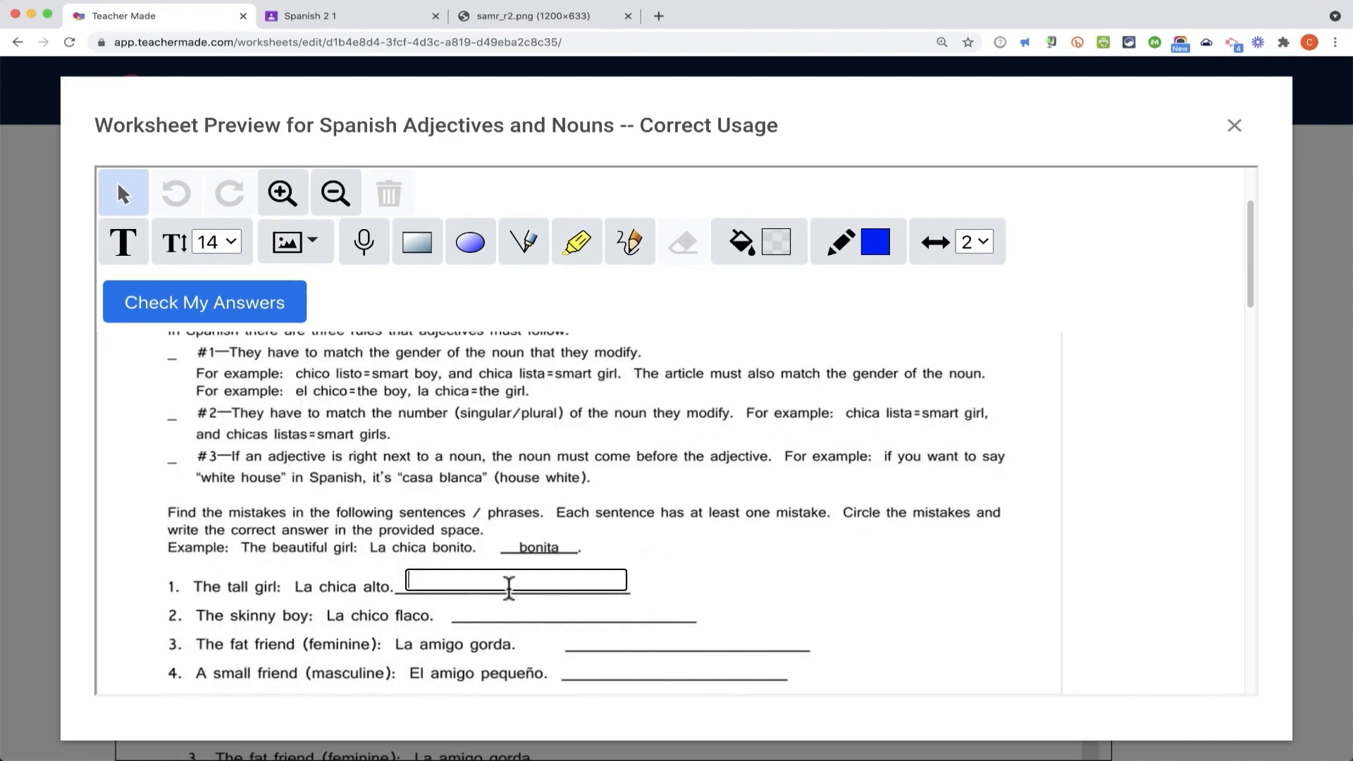
pyautogui.scroll(-3)
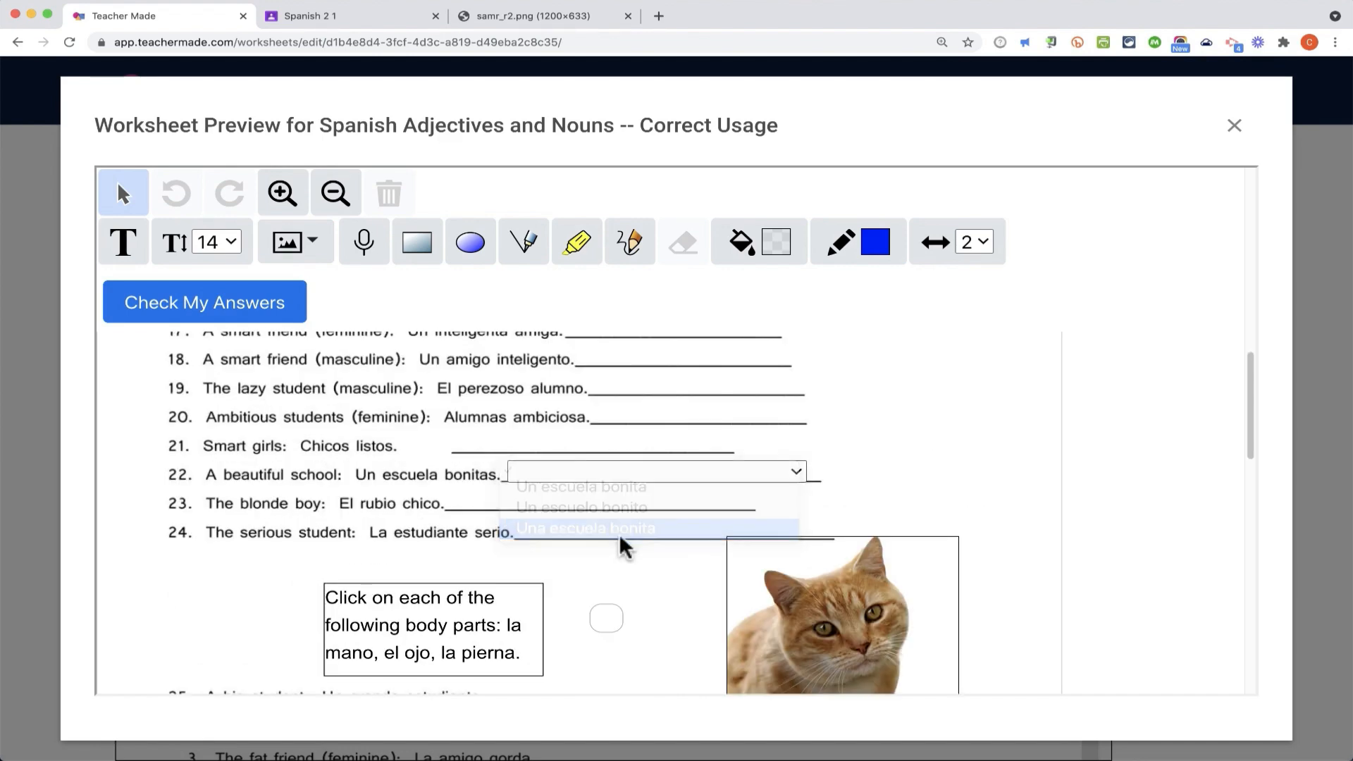
pyautogui.scroll(-3)
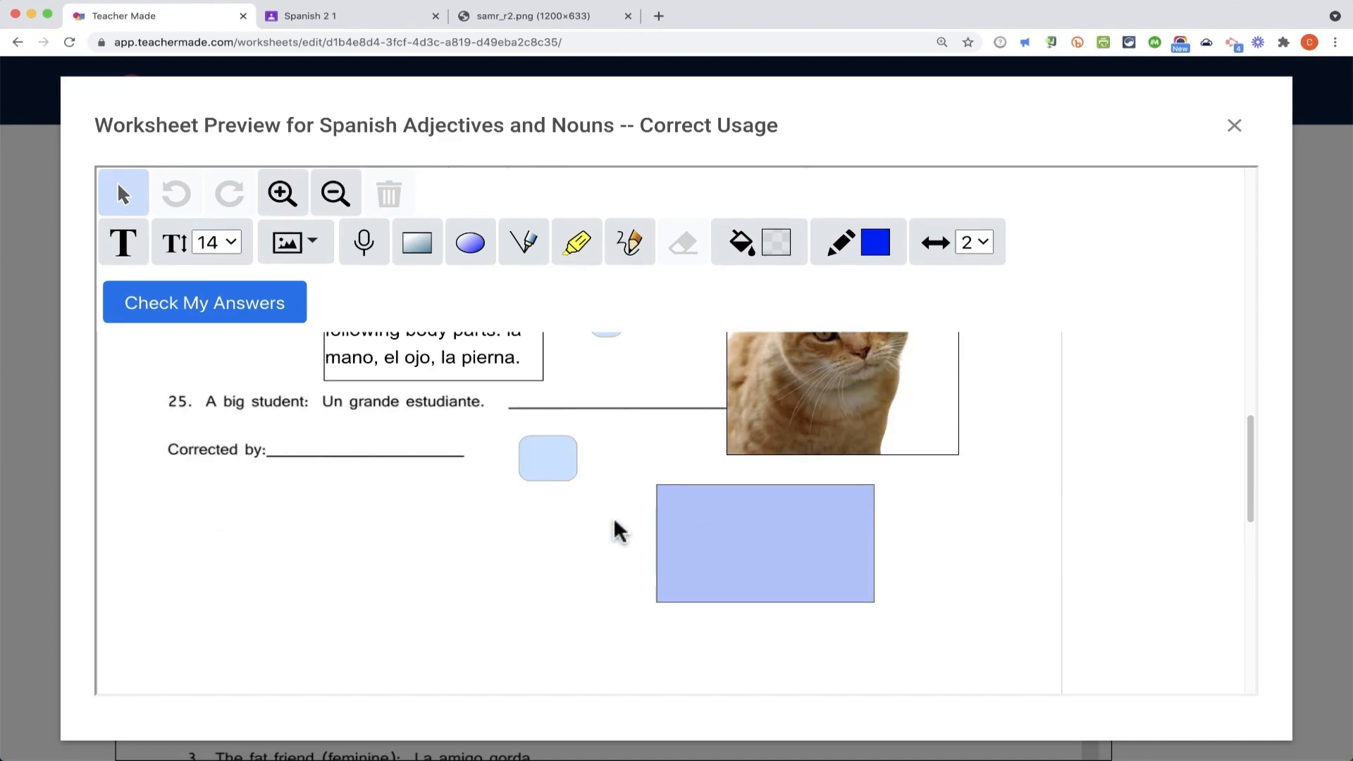
pyautogui.click(205, 301)
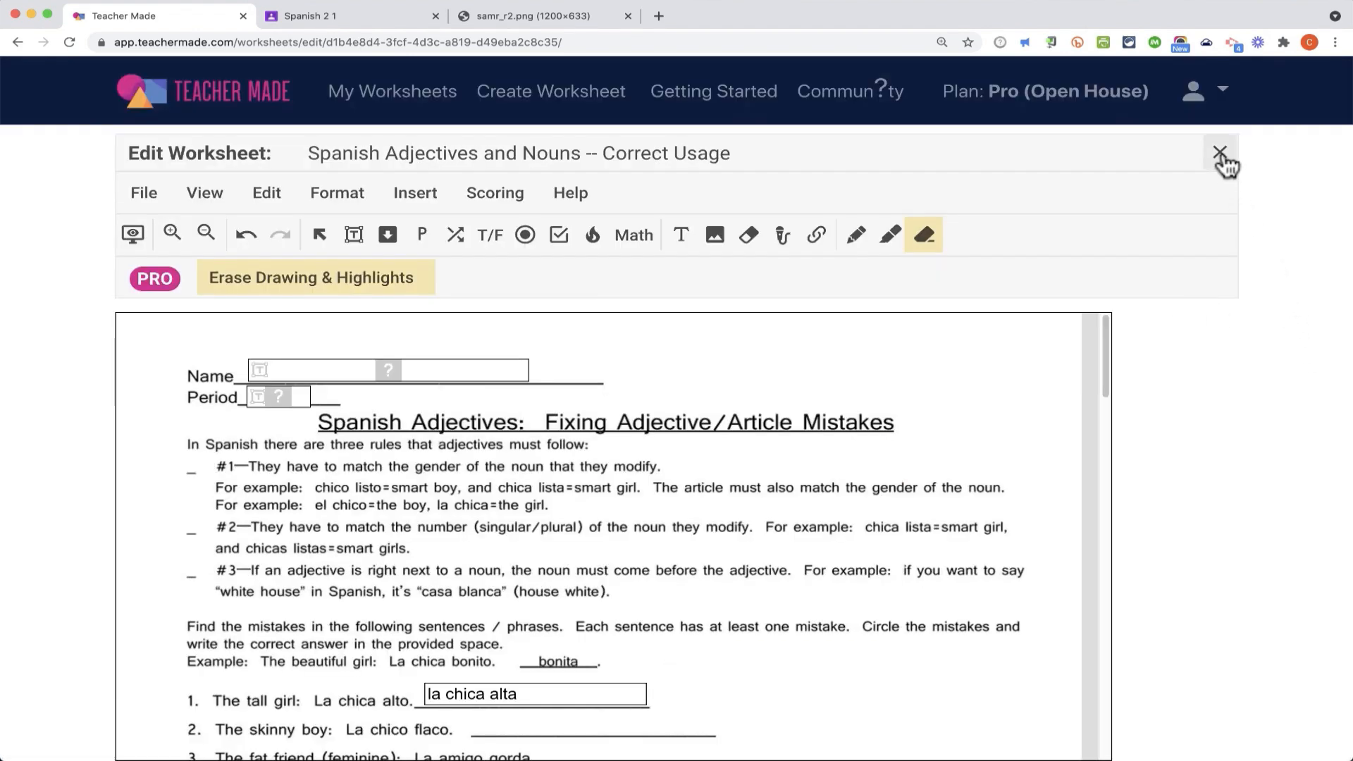
# Step: Leave the editor, return to the Spanish 2 folder, and bring up the adjectives worksheet's actions
pyautogui.click(1220, 152)
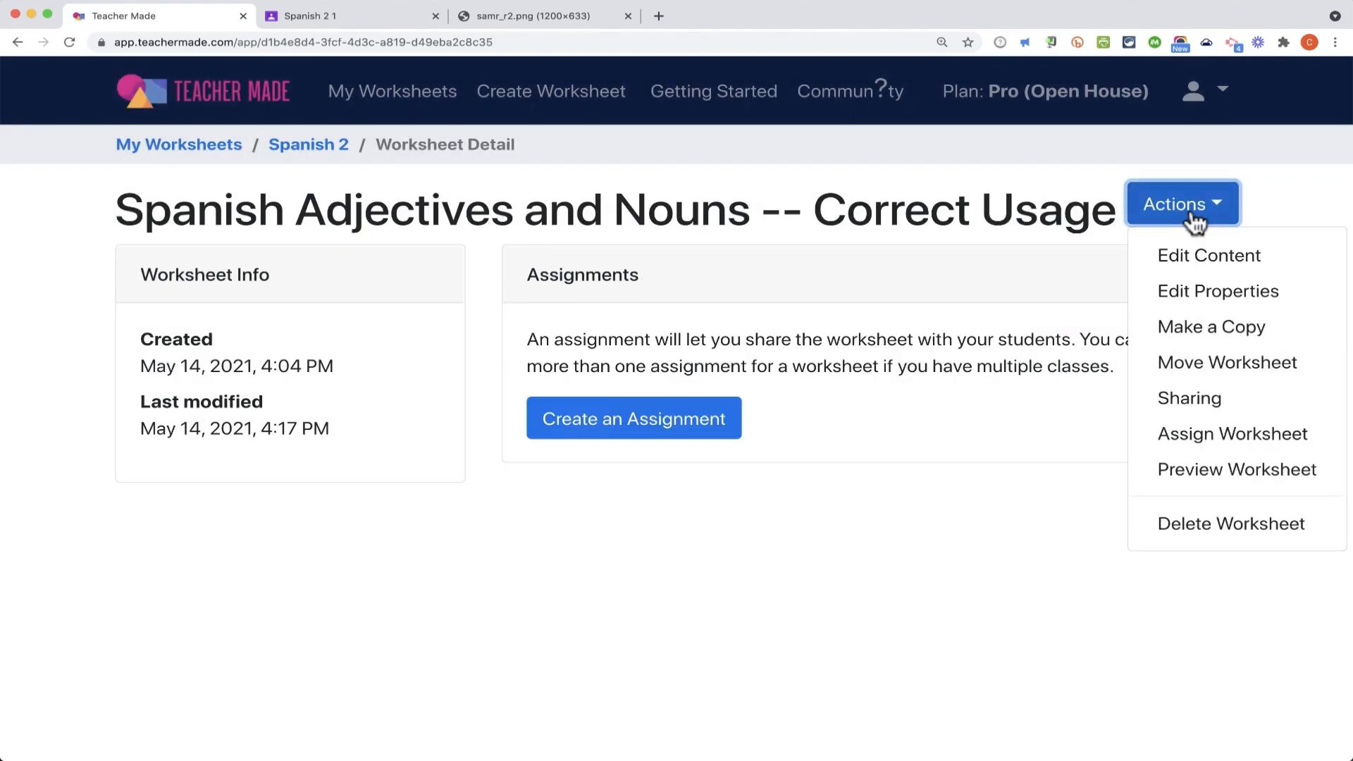
pyautogui.moveTo(1217, 255)
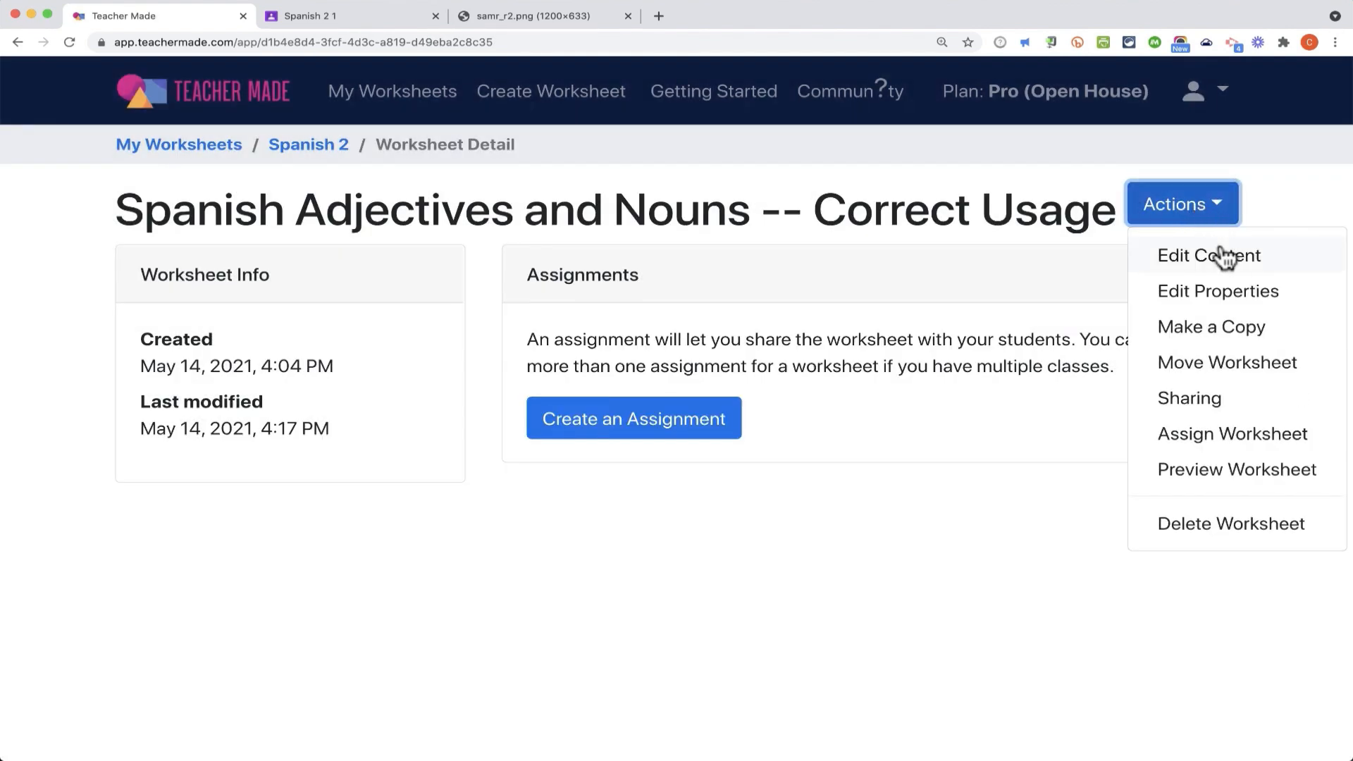
pyautogui.moveTo(1212, 325)
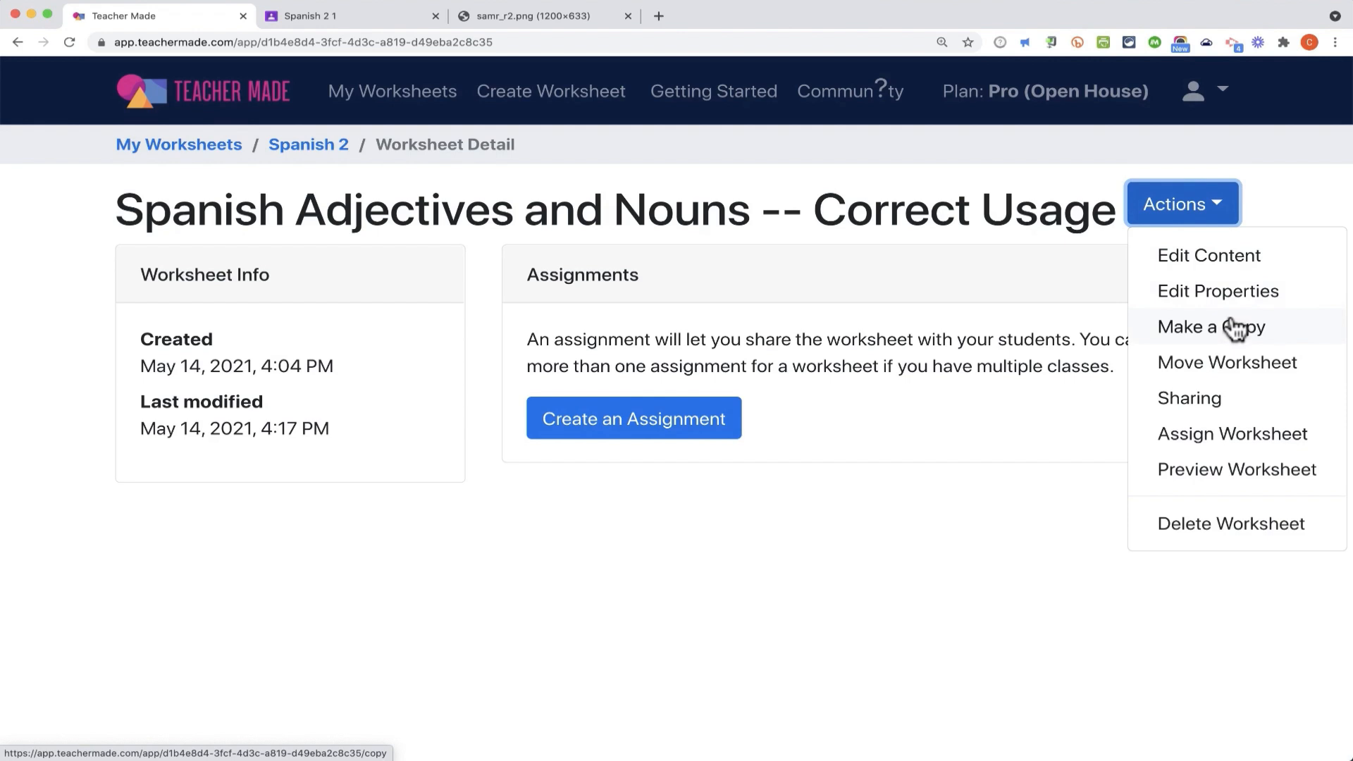
pyautogui.moveTo(1275, 379)
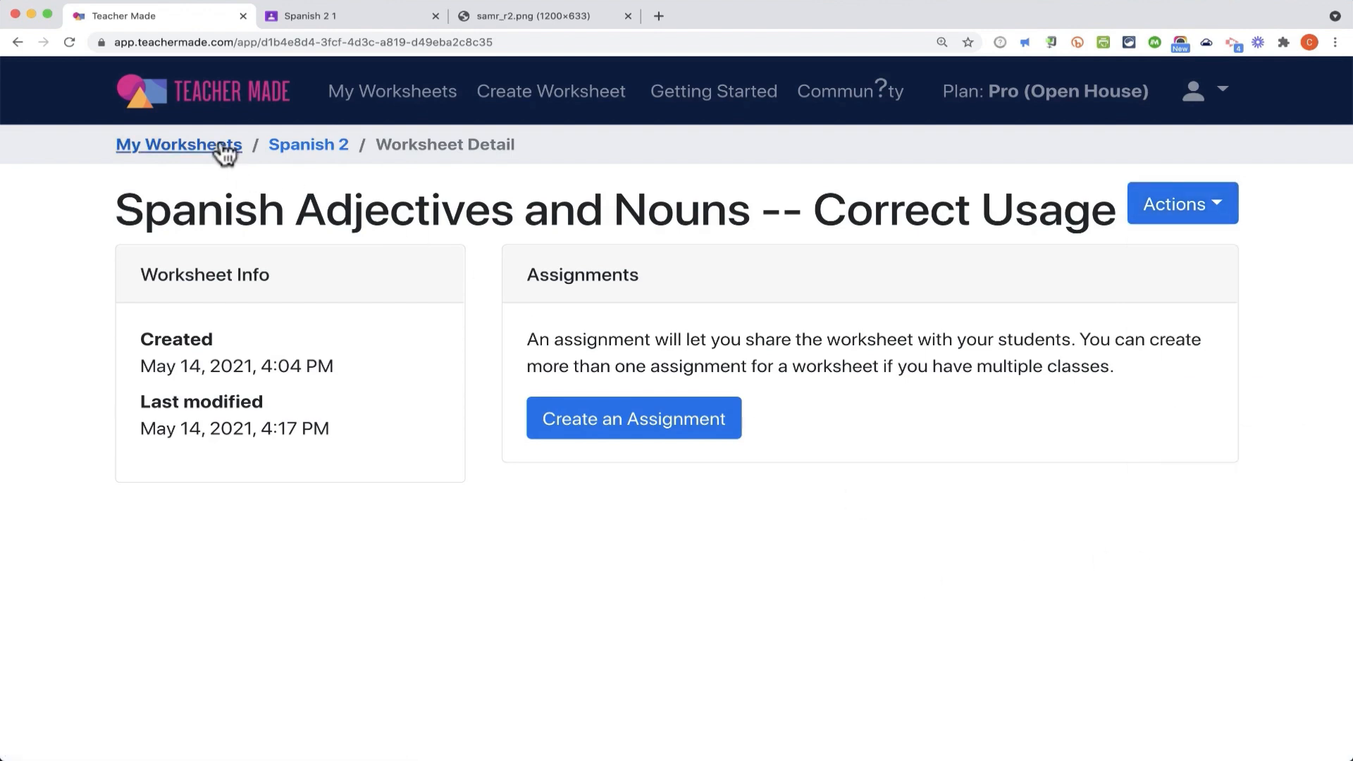
pyautogui.click(179, 143)
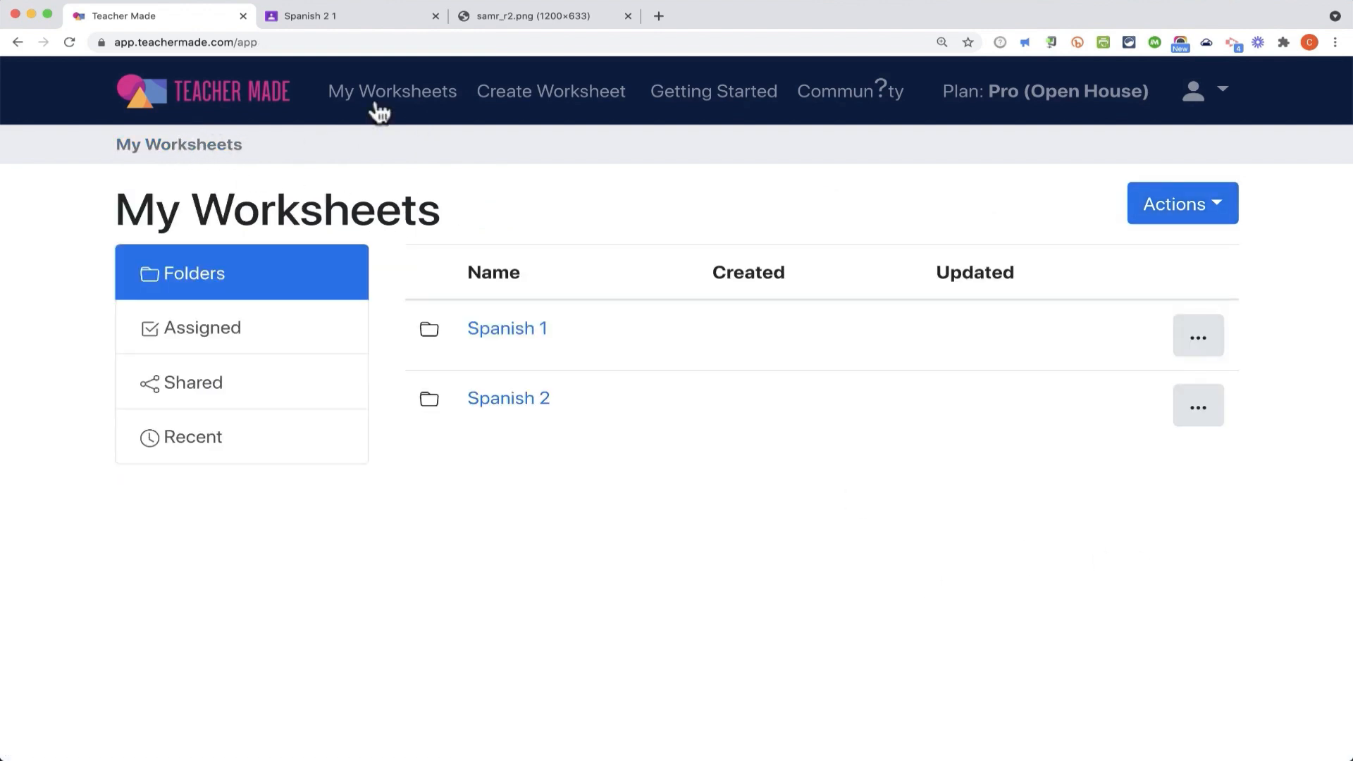
pyautogui.click(392, 90)
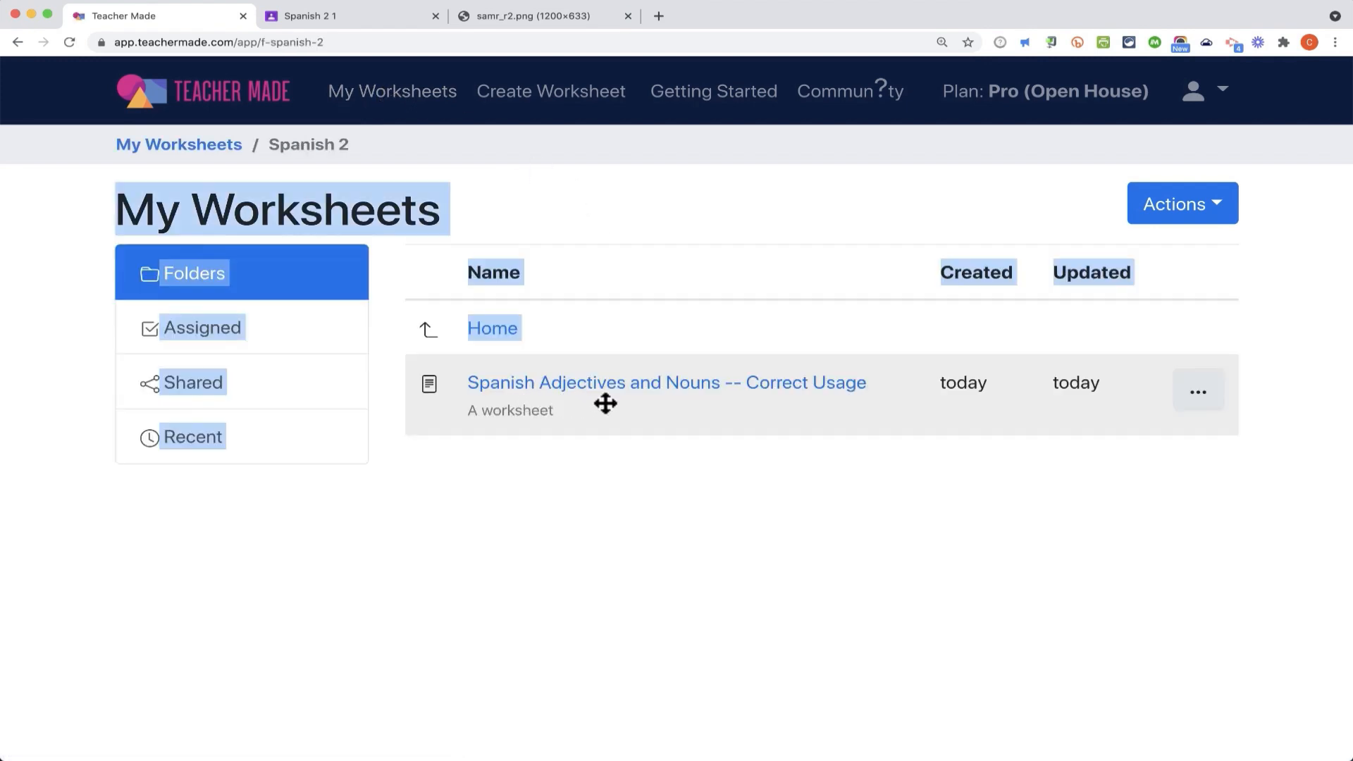
pyautogui.moveTo(1200, 393)
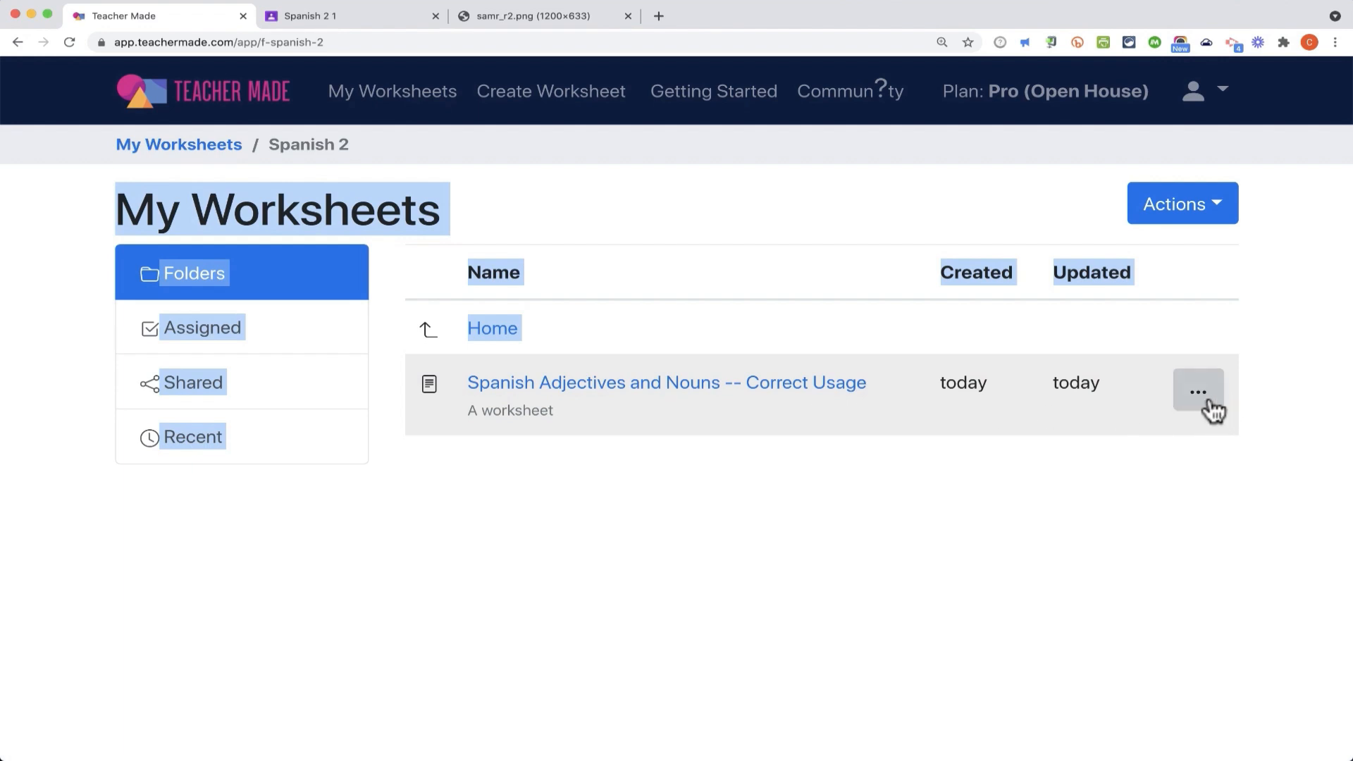
pyautogui.click(1198, 392)
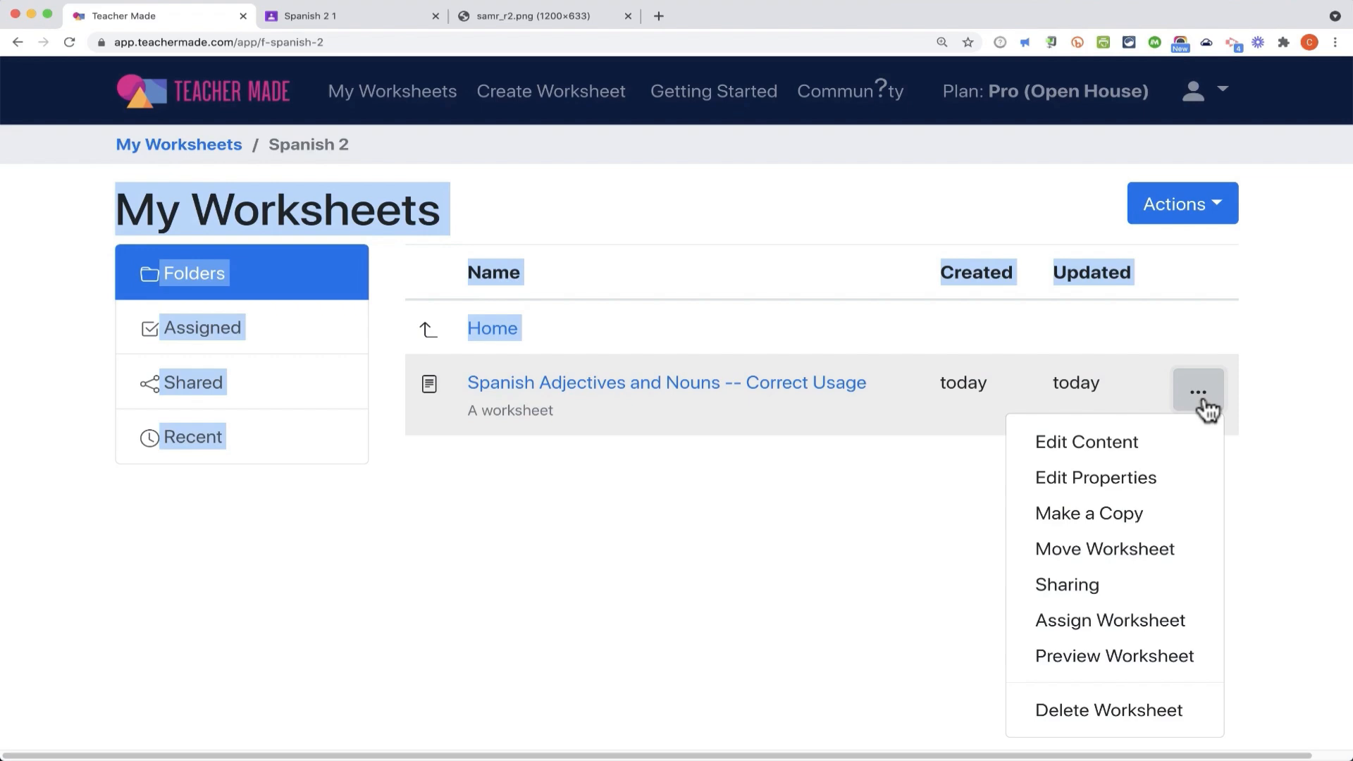
pyautogui.moveTo(1155, 455)
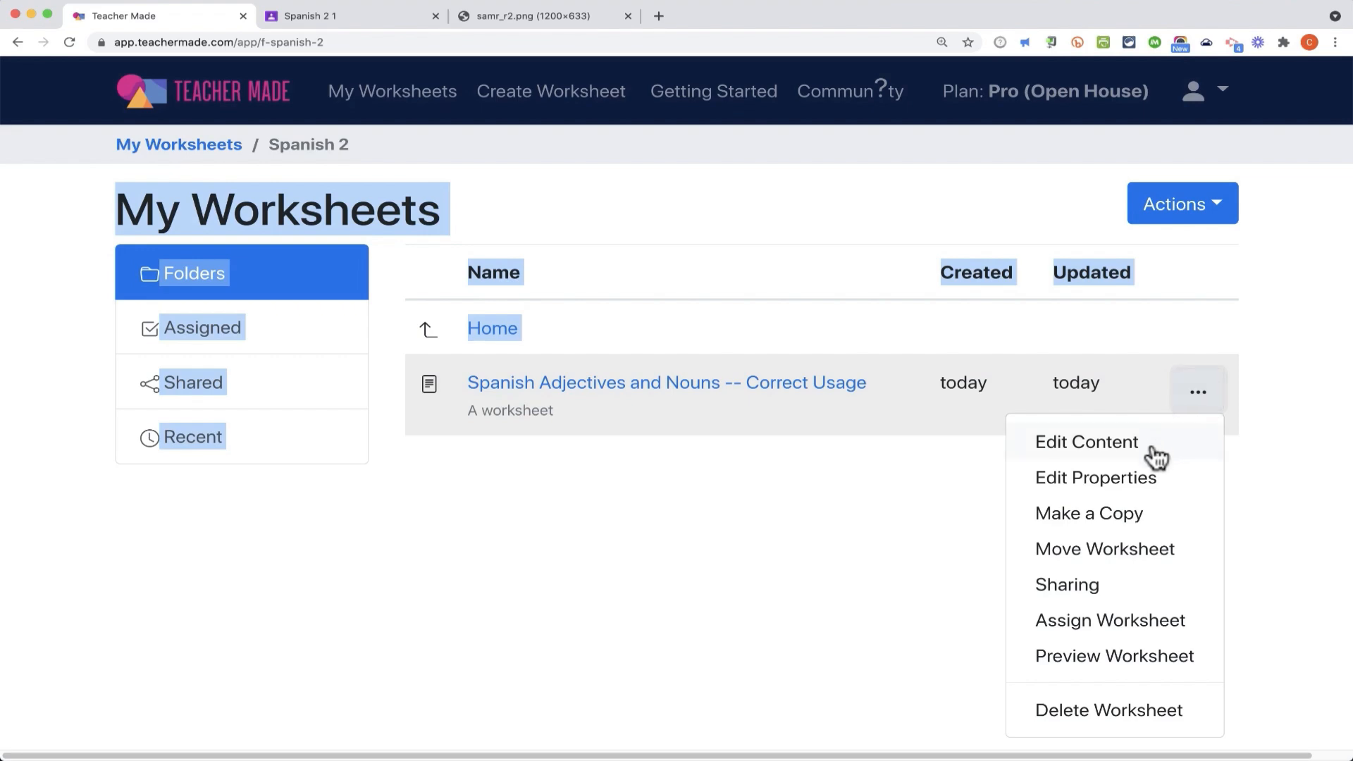
# Step: Start Assign Worksheet and choose delivery through TeacherMade
pyautogui.click(1110, 620)
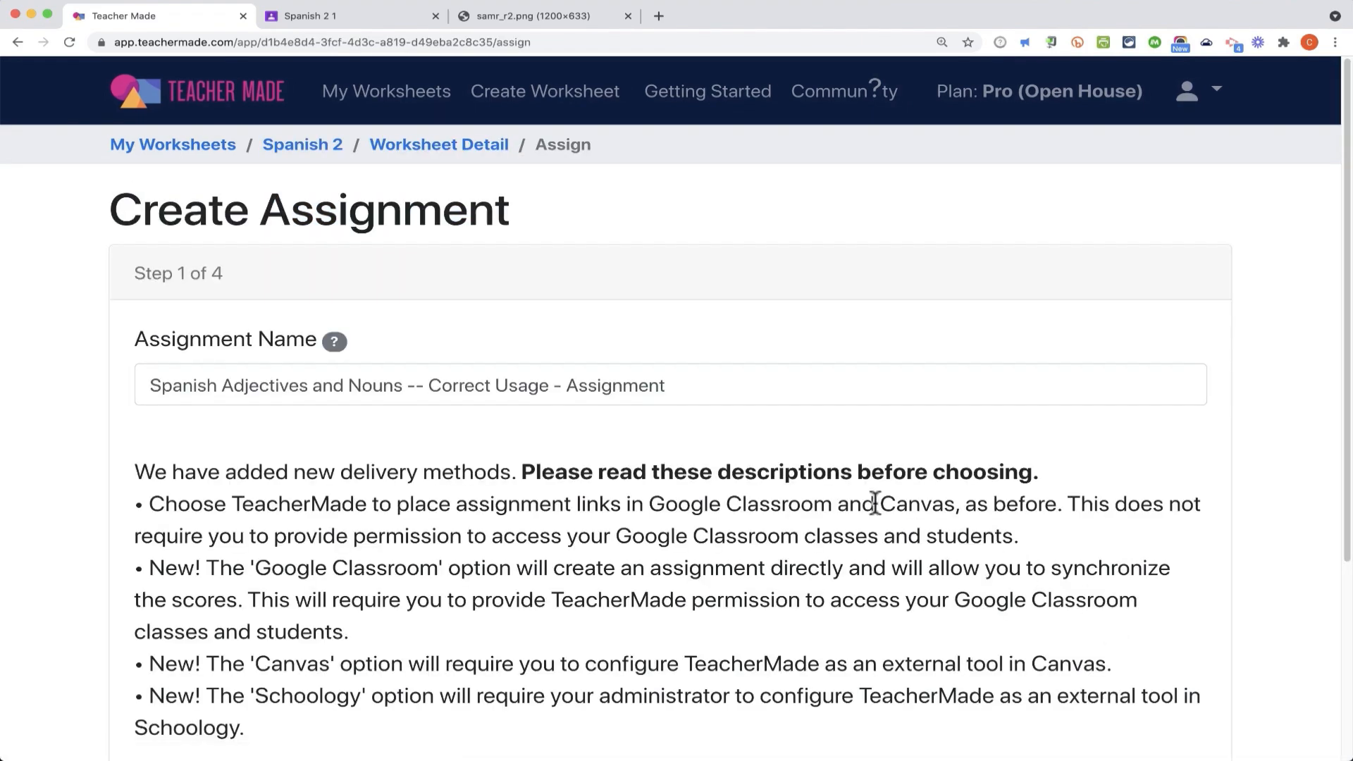
pyautogui.moveTo(633, 250)
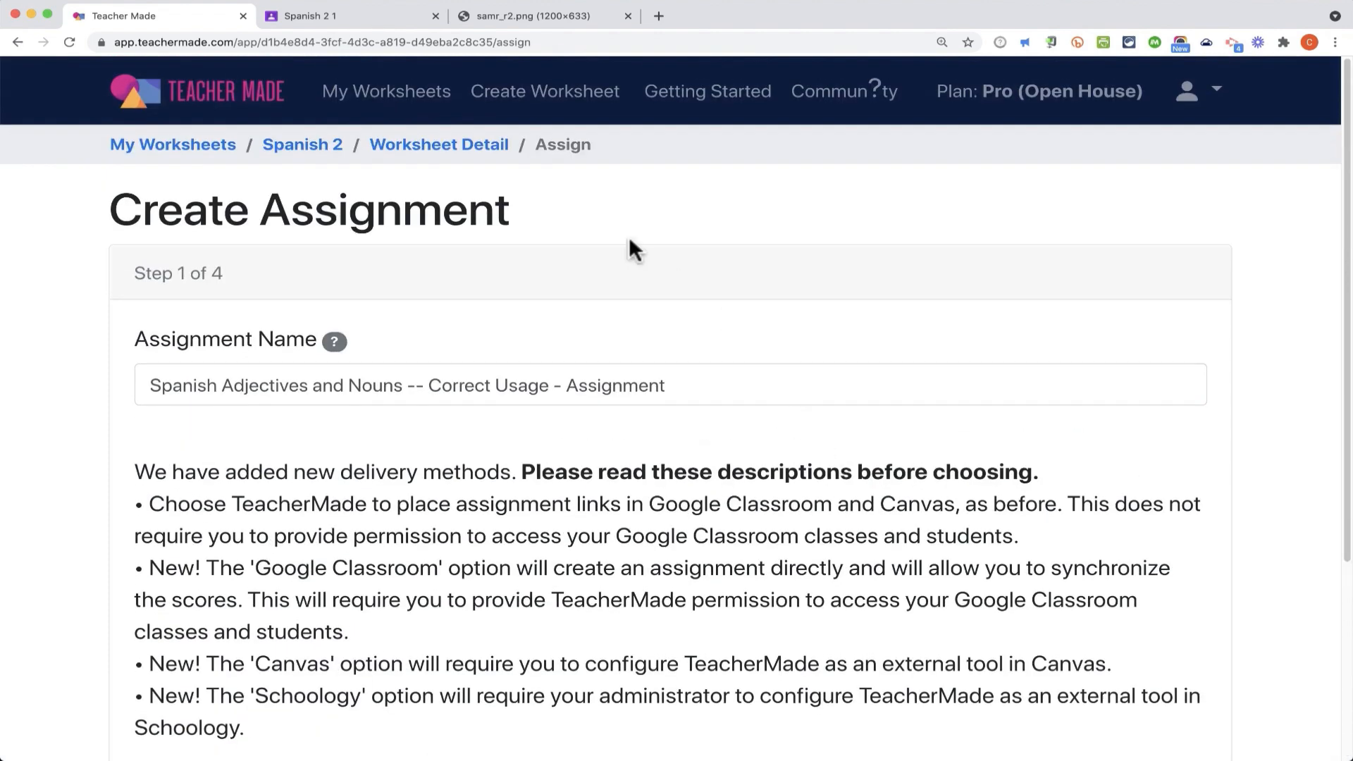
pyautogui.scroll(-3)
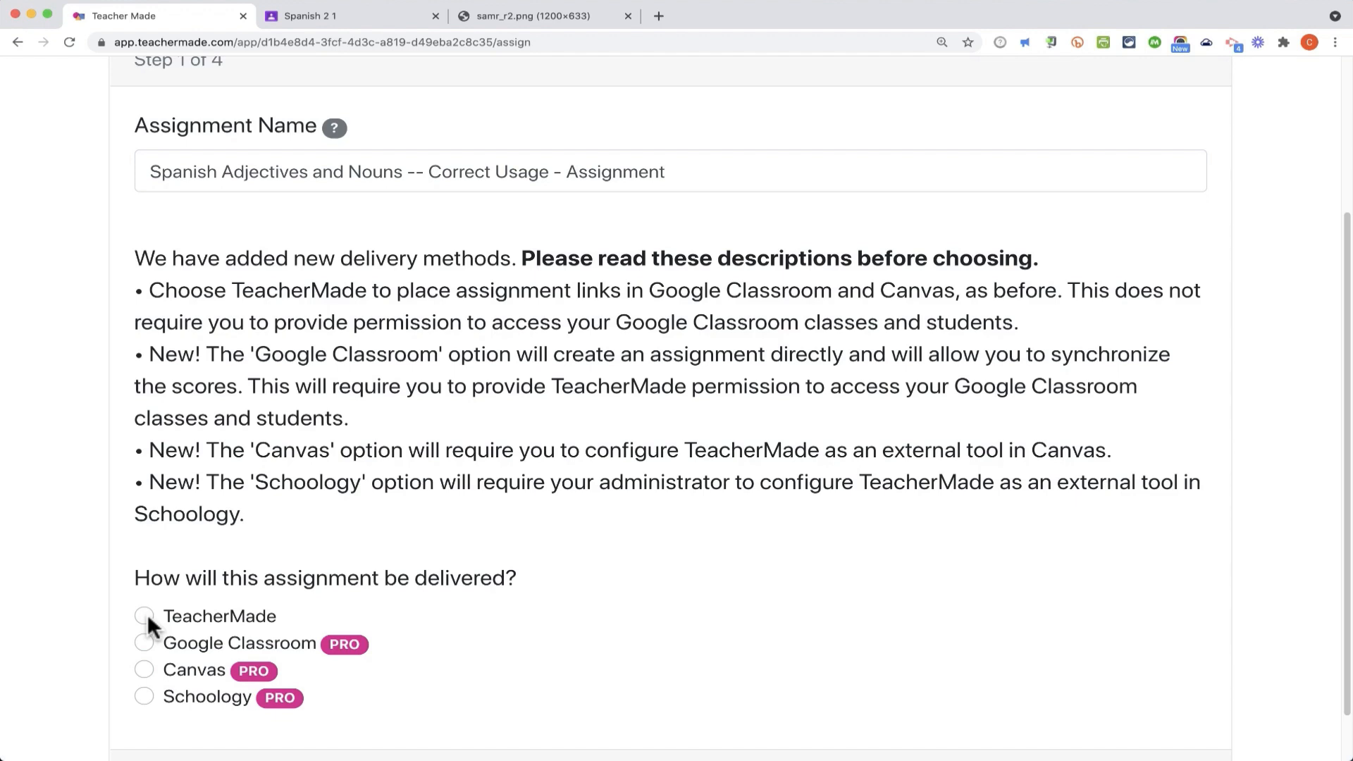
pyautogui.click(144, 616)
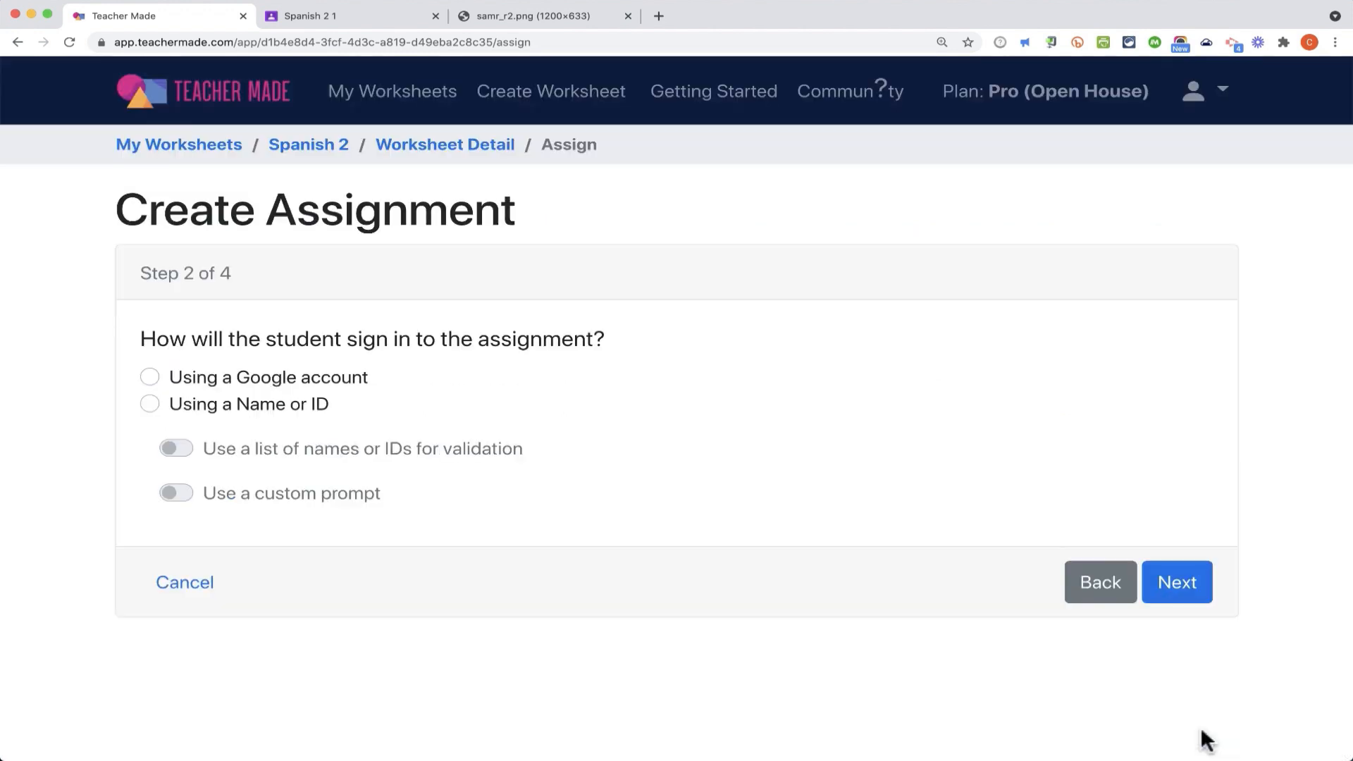
pyautogui.moveTo(515, 362)
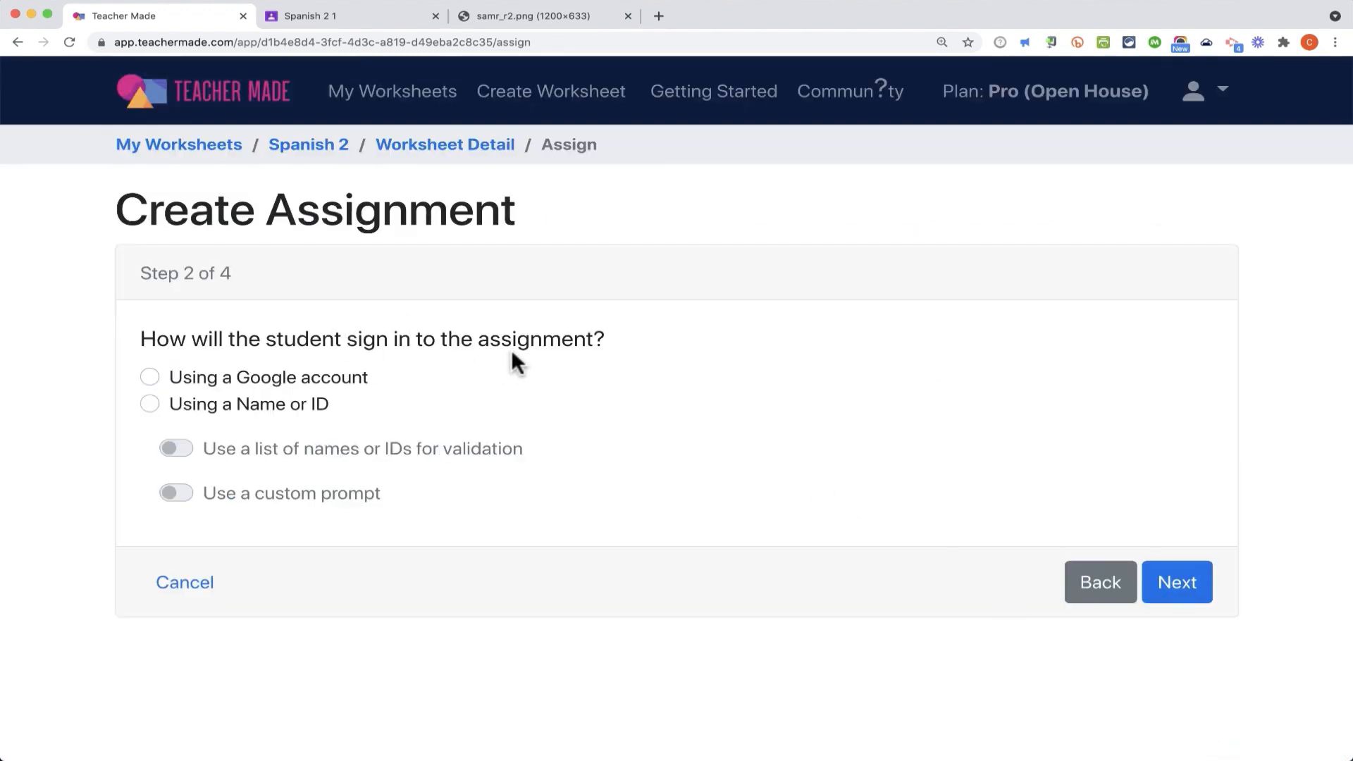
# Step: Try Name or ID sign-in with name-list validation and a custom prompt, toggling each off again
pyautogui.click(149, 377)
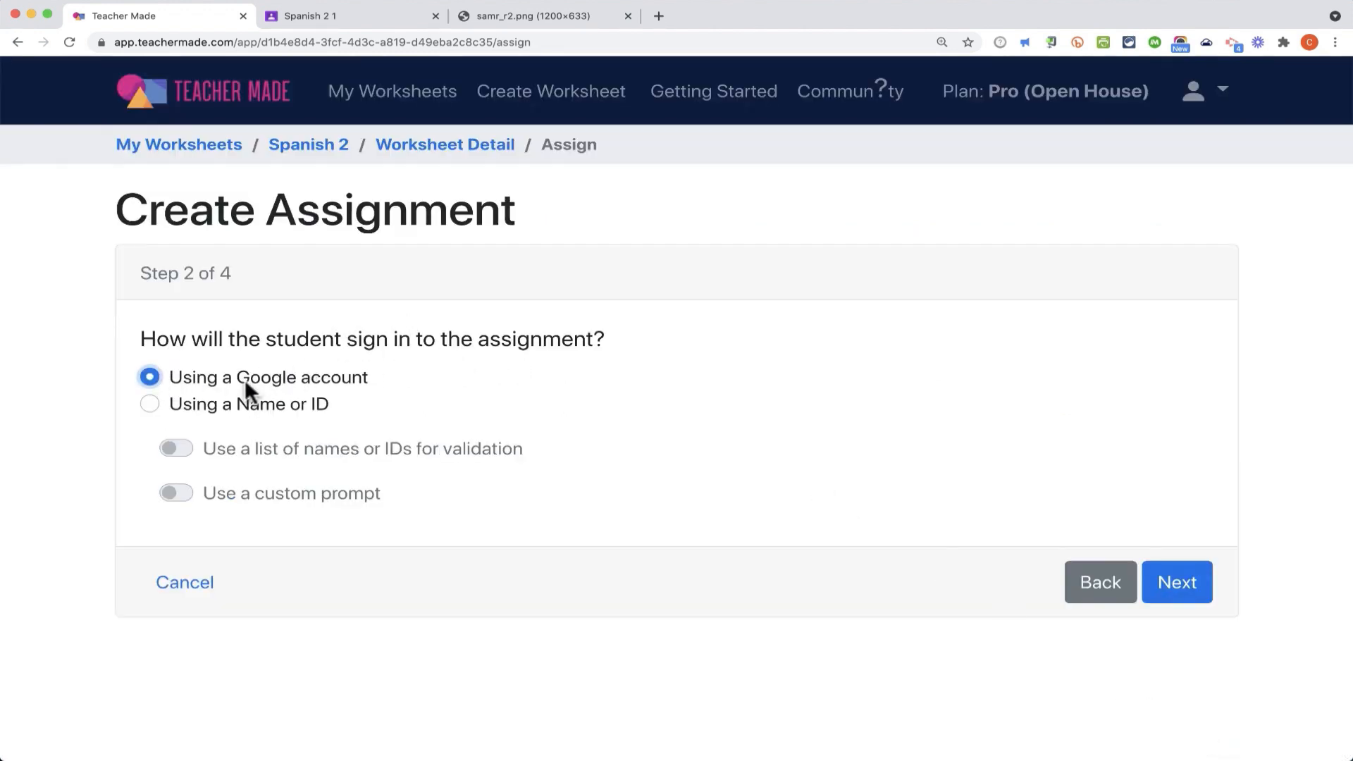
pyautogui.moveTo(350, 370)
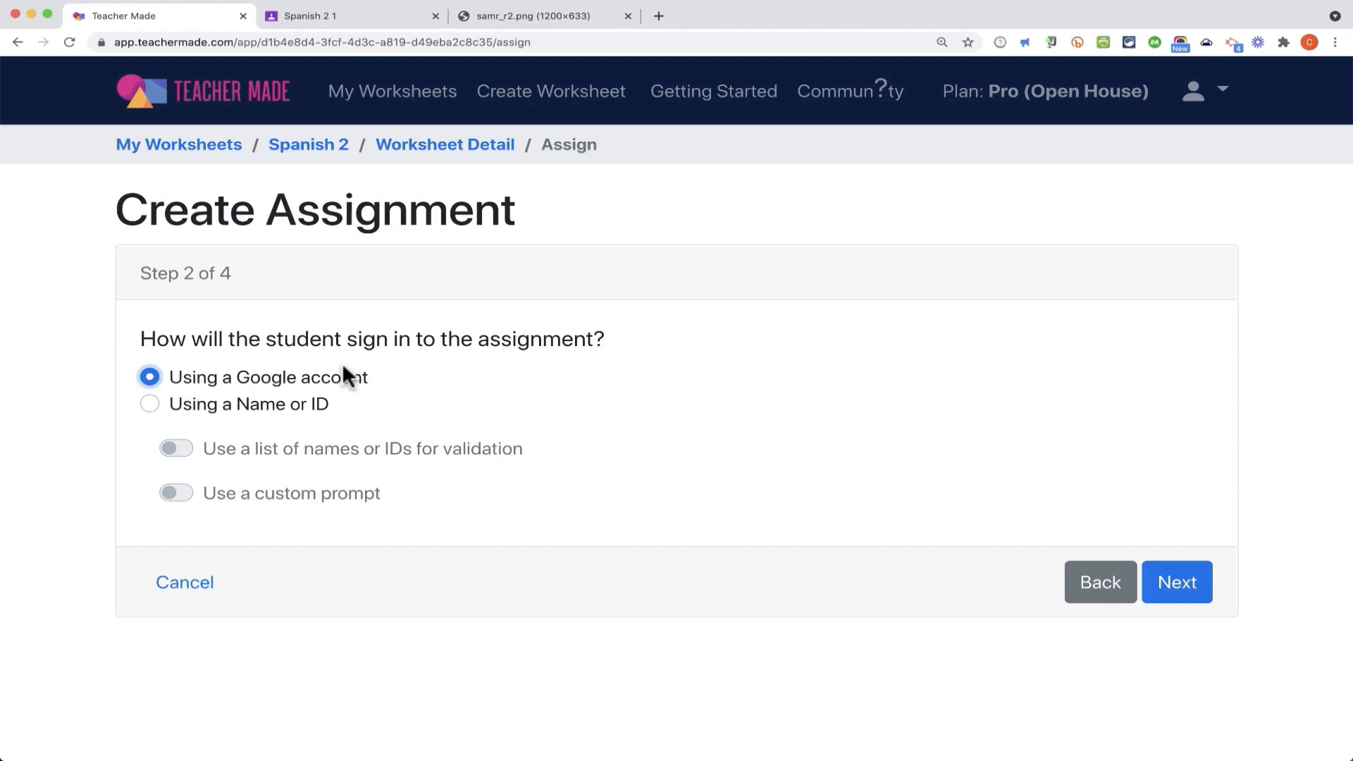
pyautogui.click(150, 405)
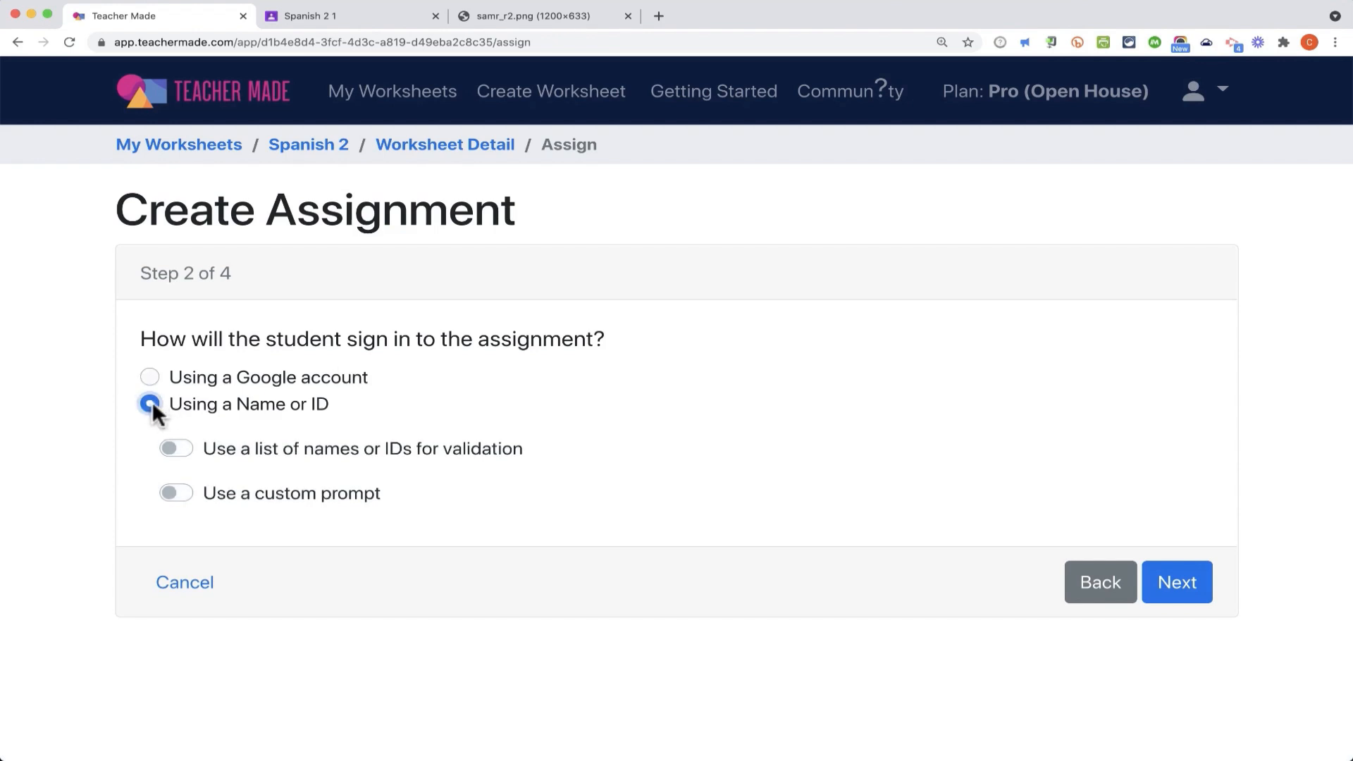
pyautogui.click(175, 448)
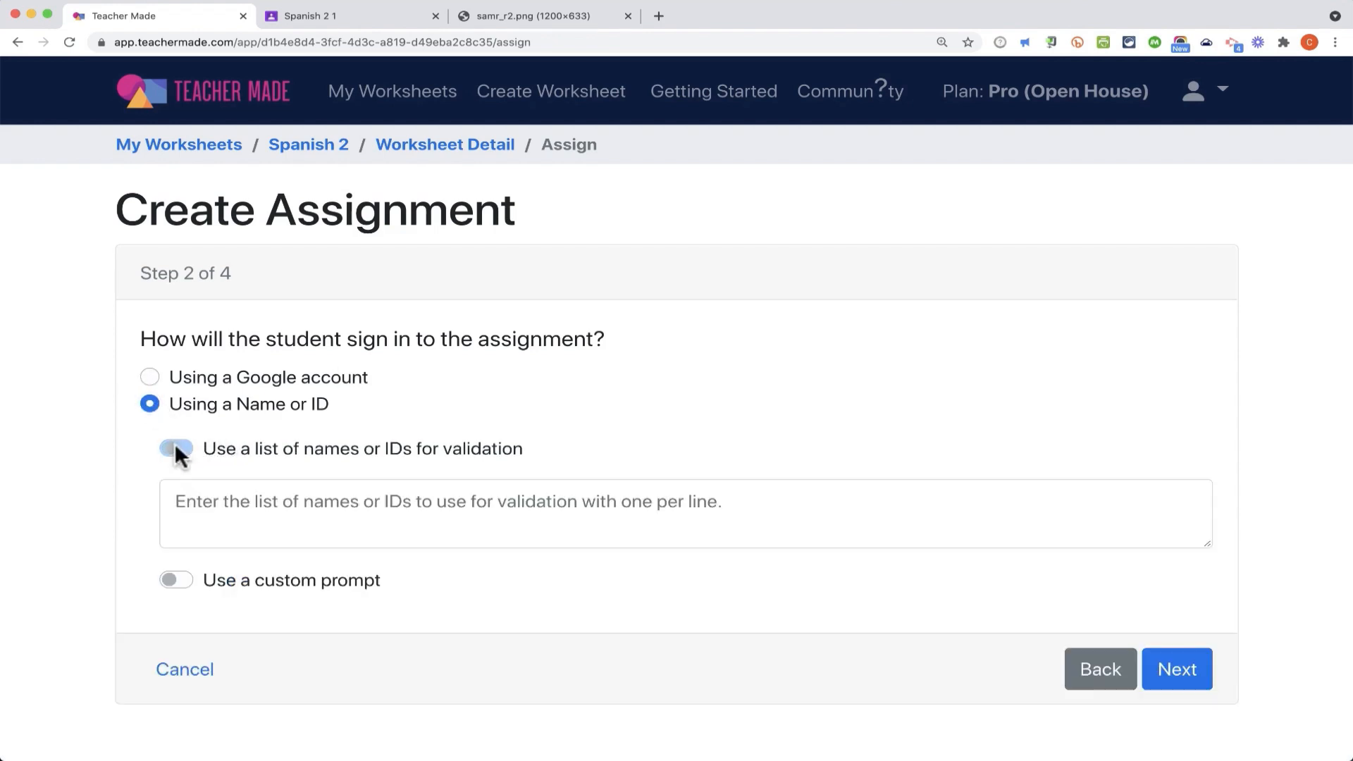
pyautogui.click(175, 448)
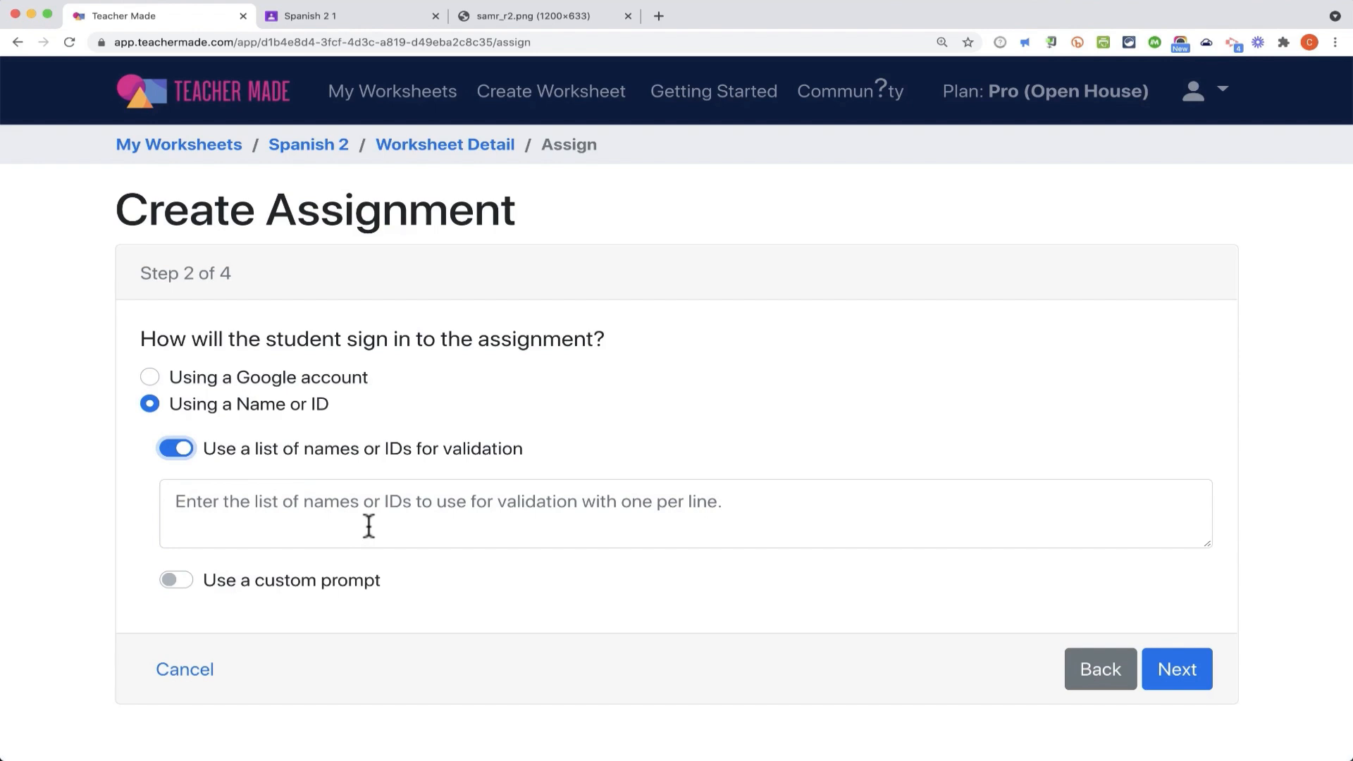
pyautogui.click(175, 579)
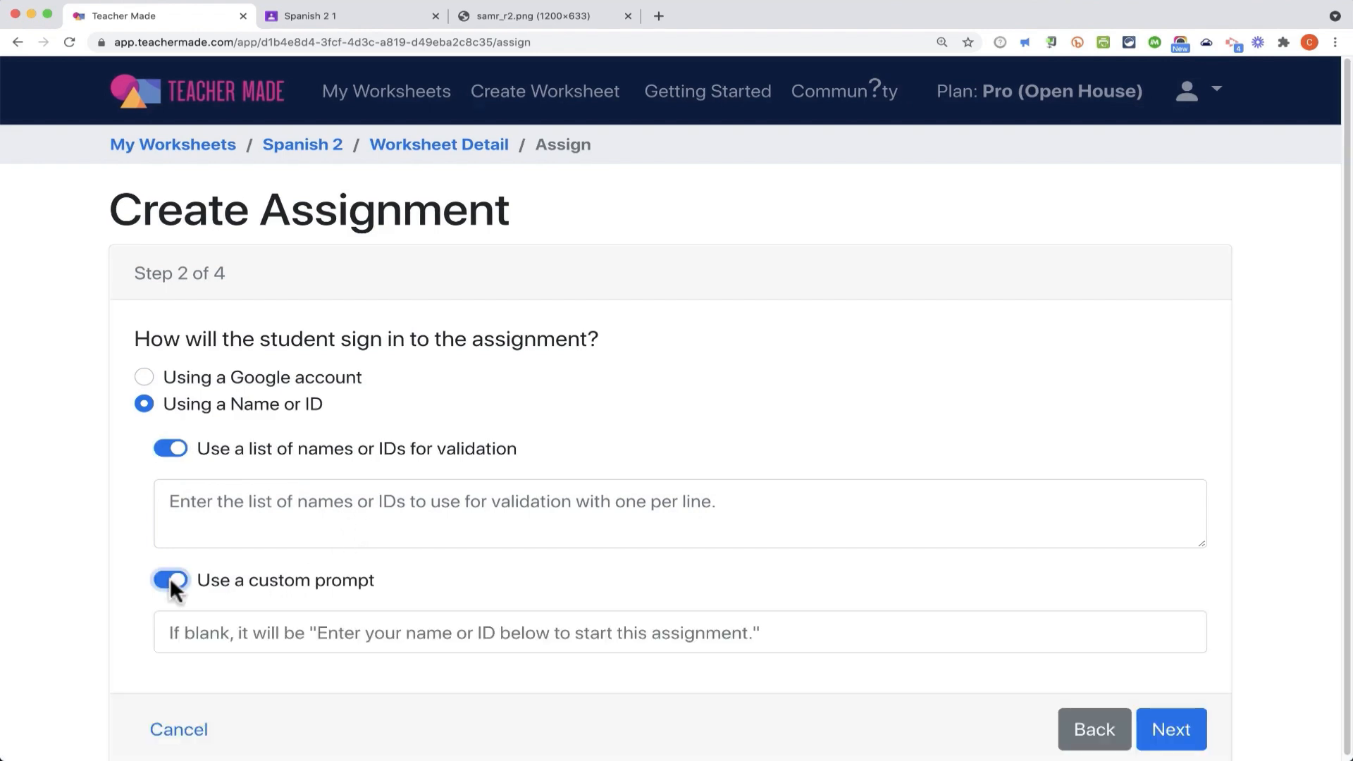
pyautogui.click(170, 580)
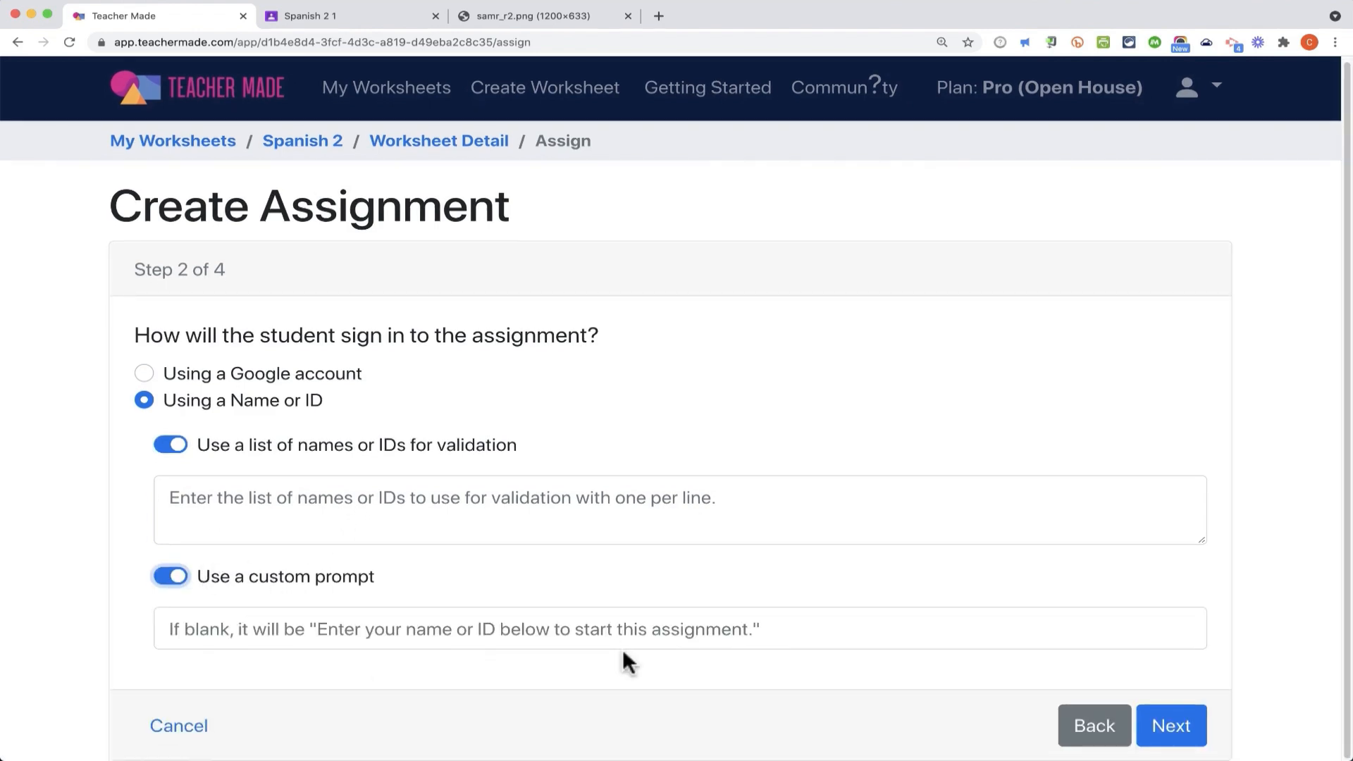
pyautogui.moveTo(1171, 724)
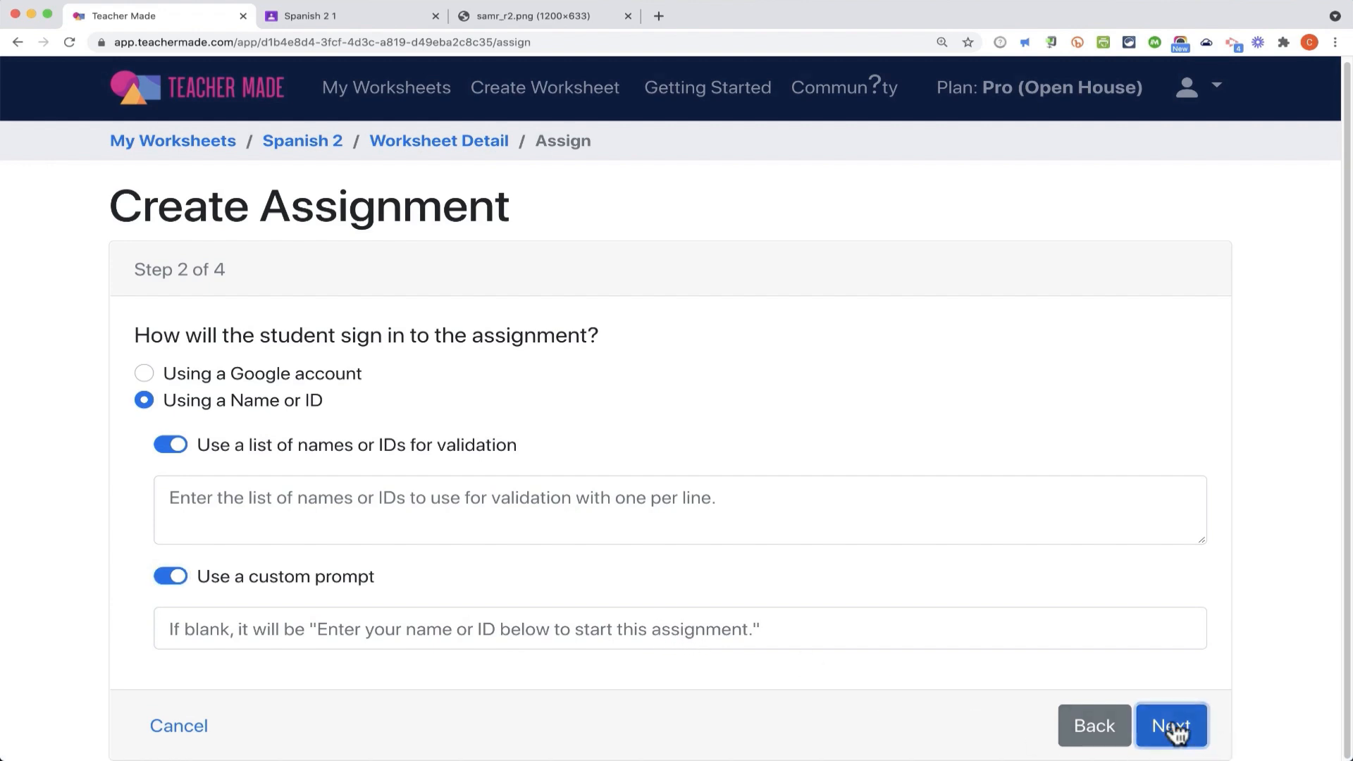
# Step: Settle on Google-account sign-in and continue to the scoring options step
pyautogui.click(1171, 724)
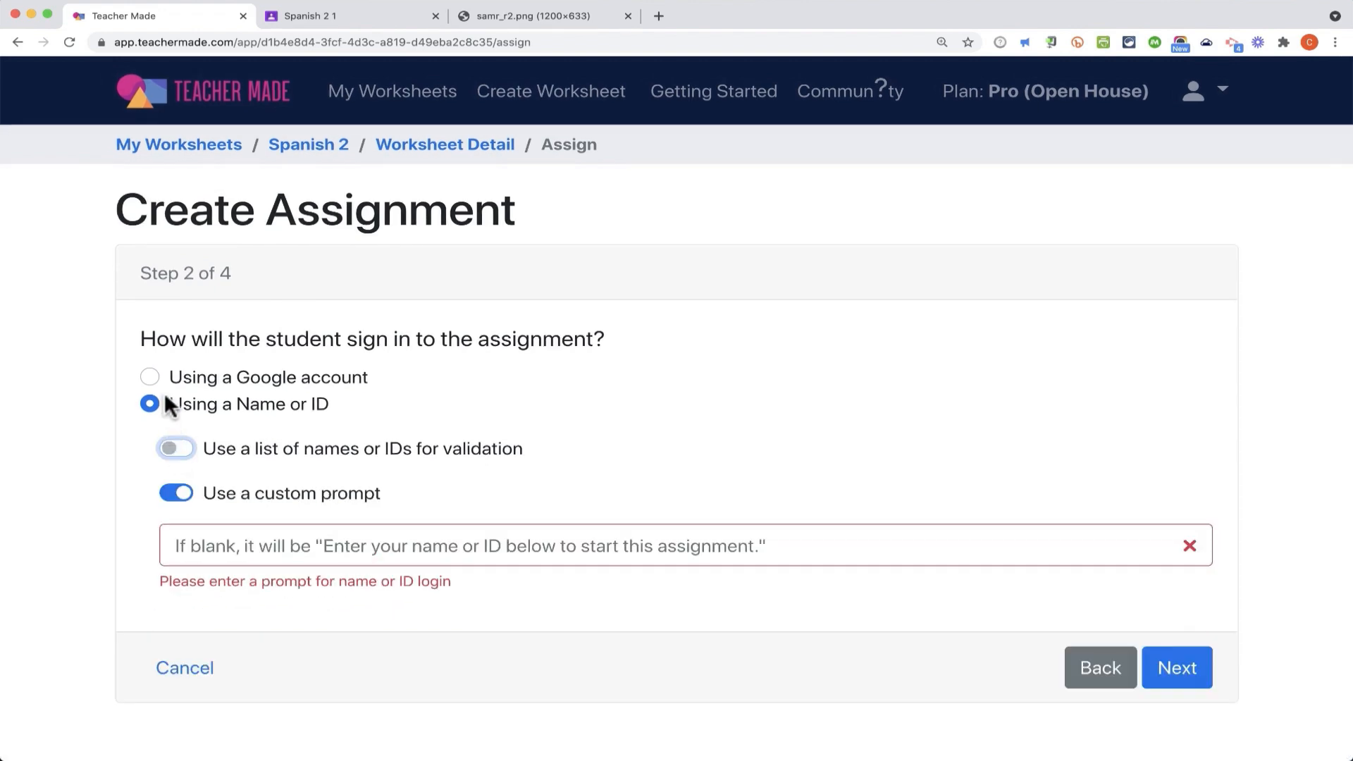
pyautogui.click(149, 377)
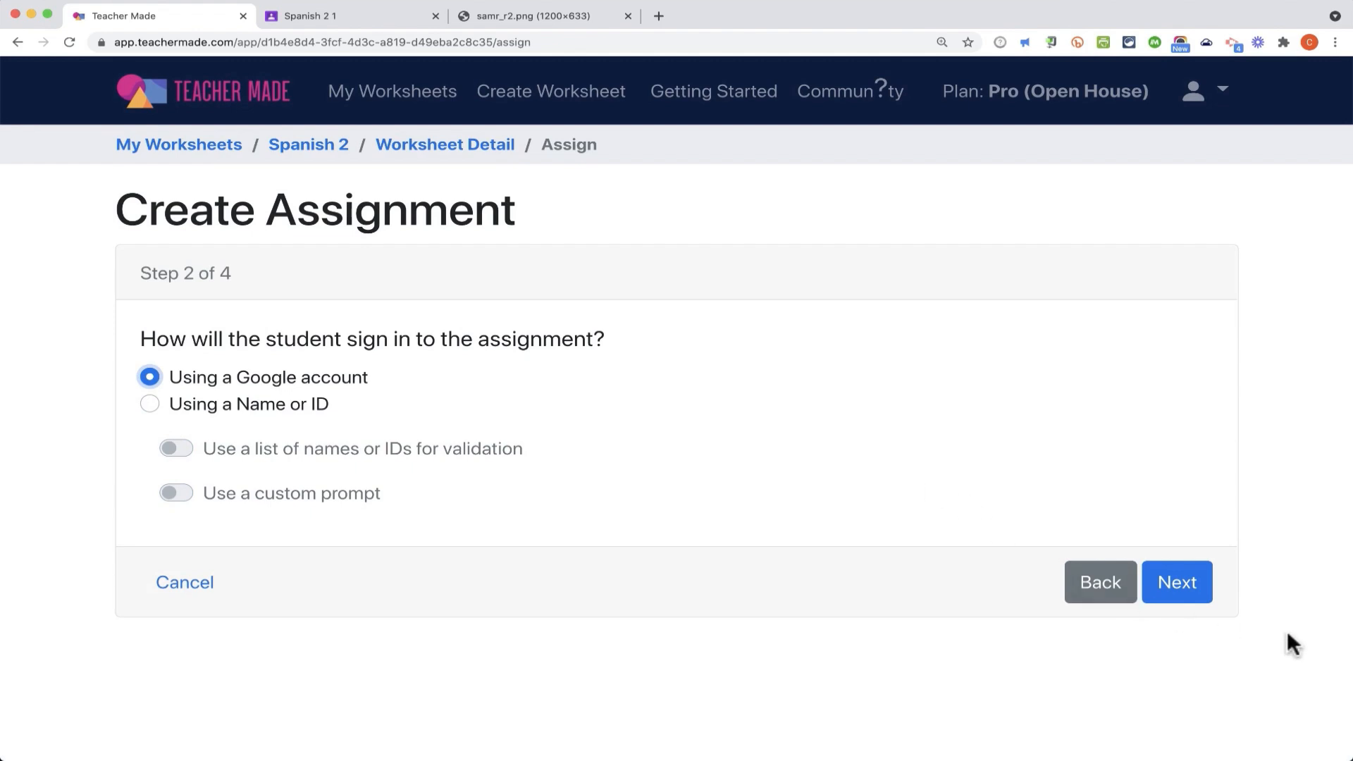
pyautogui.click(1175, 582)
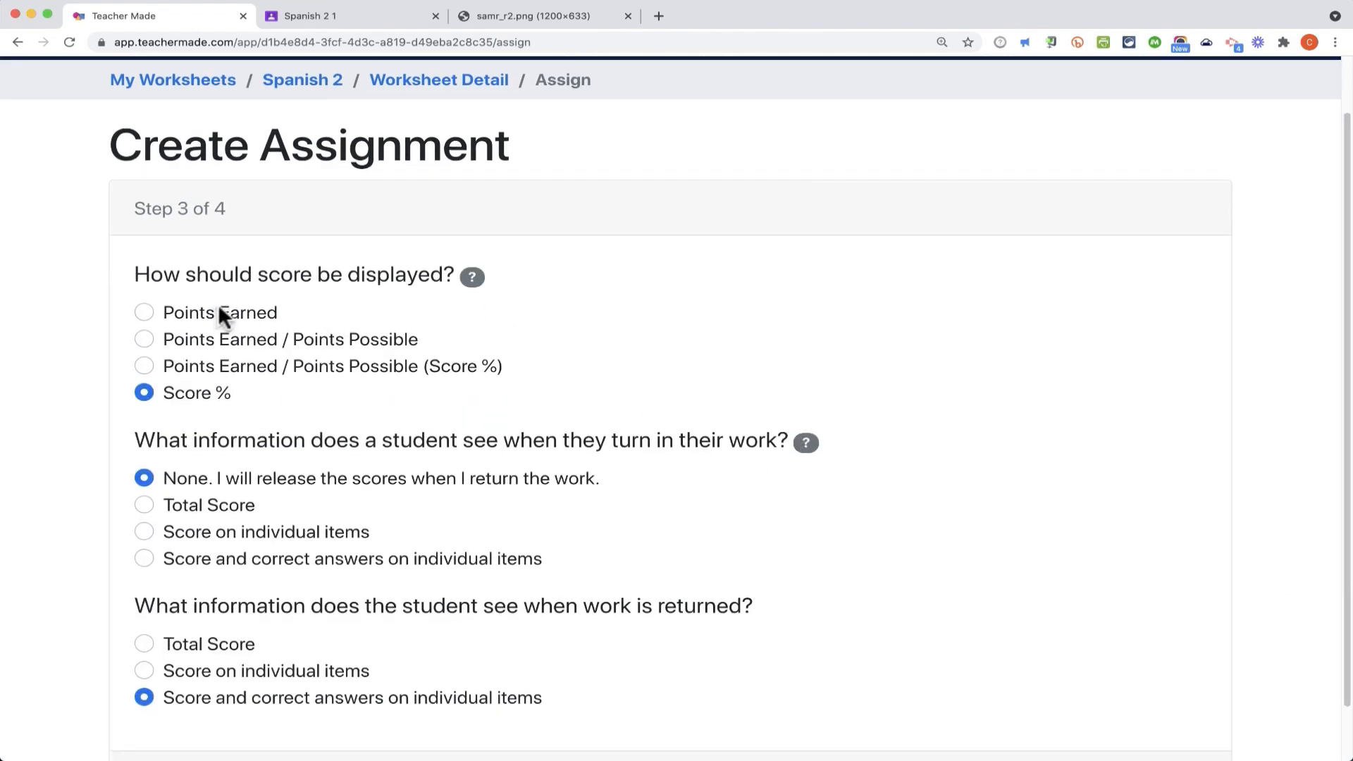
# Step: Show scores as a percentage and reveal the total score on turn-in, then continue to step 4
pyautogui.click(144, 313)
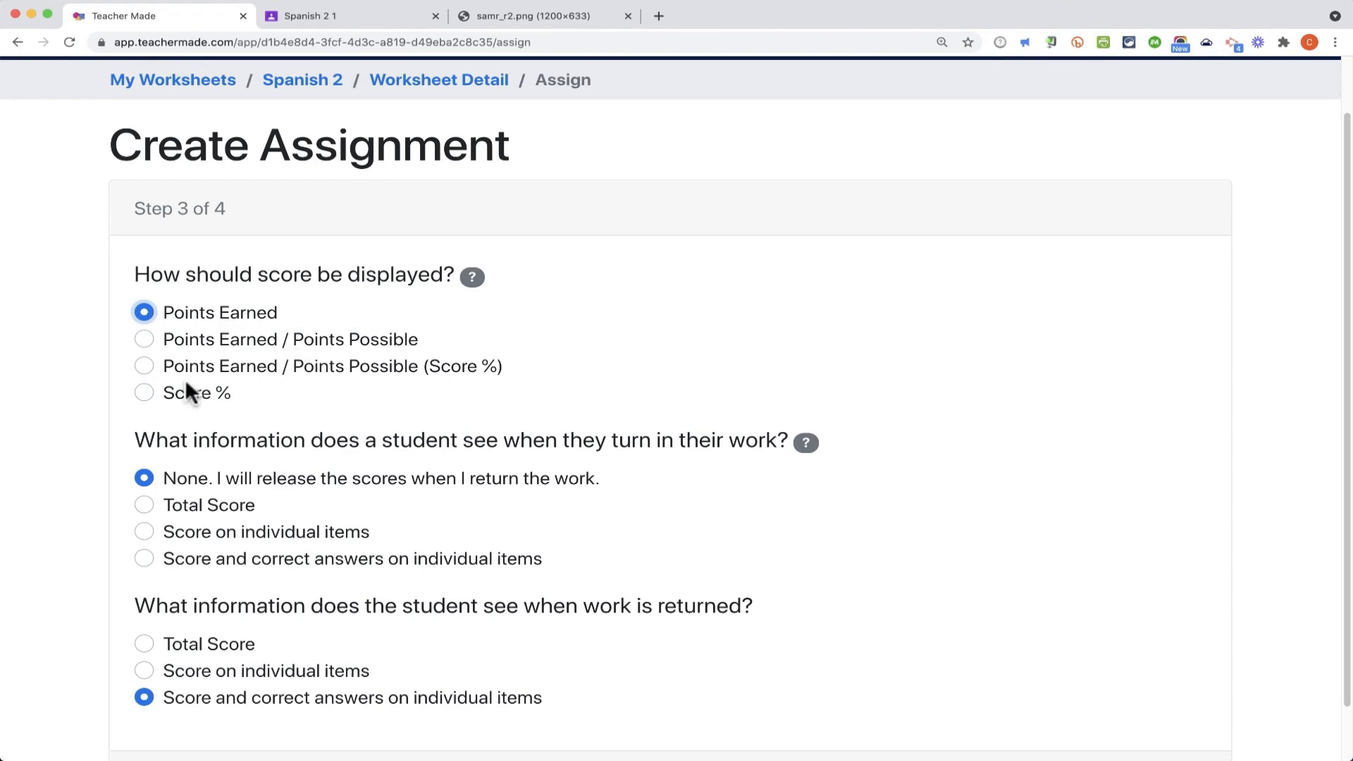
pyautogui.click(144, 393)
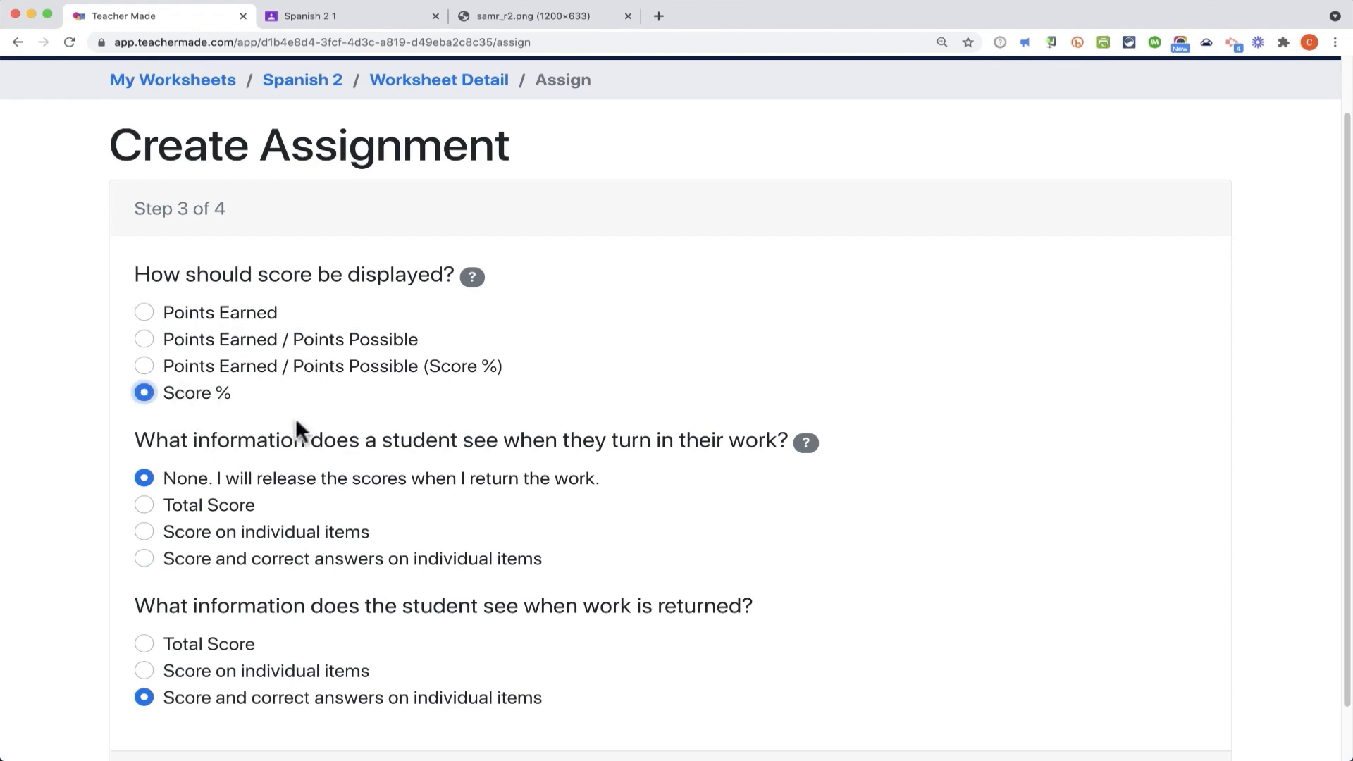
pyautogui.moveTo(423, 455)
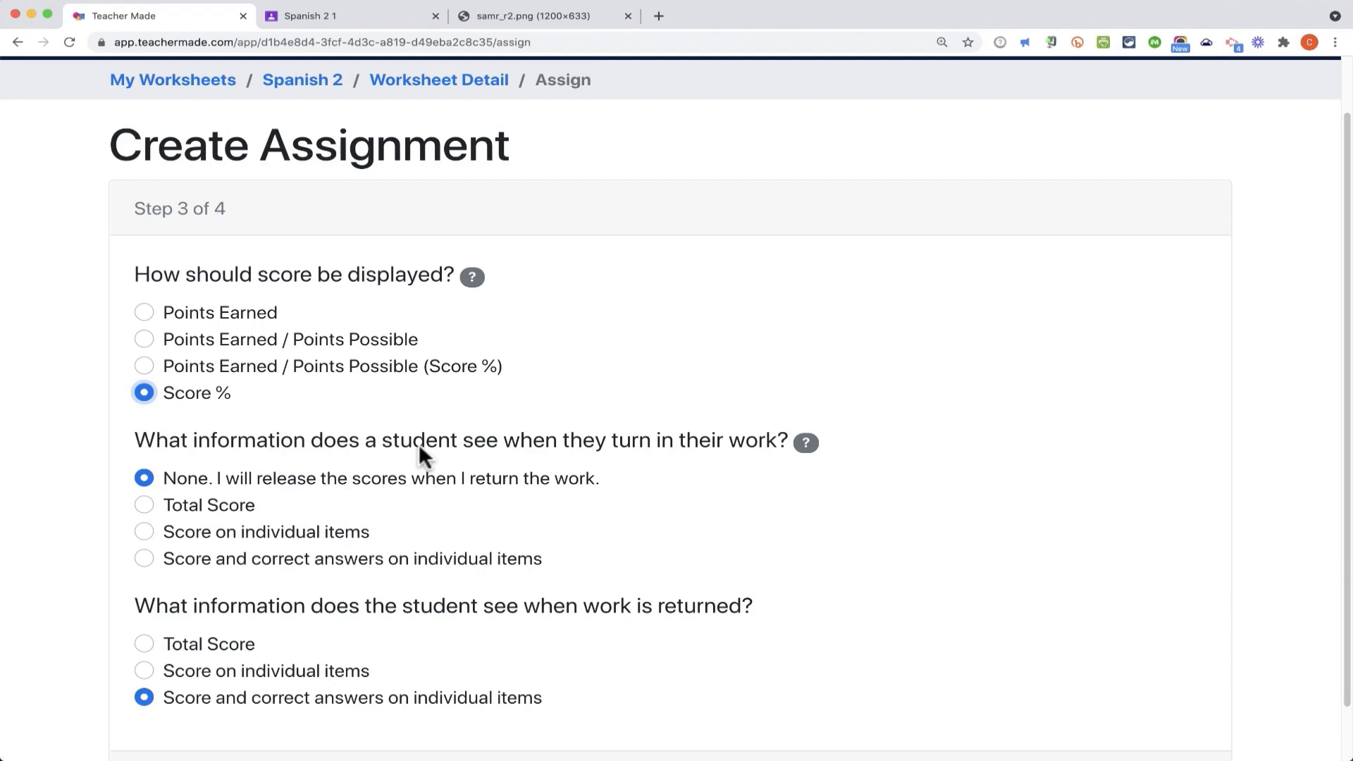
pyautogui.moveTo(248, 515)
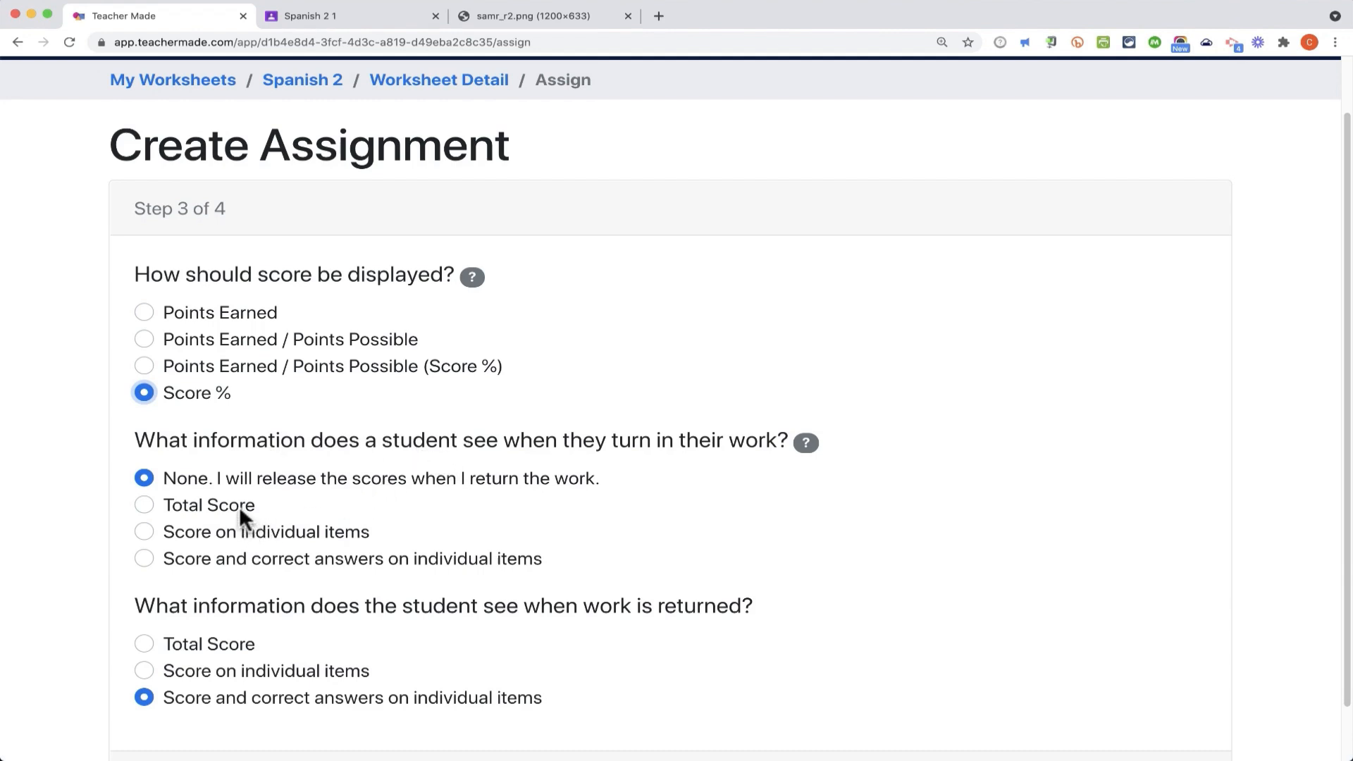
pyautogui.click(143, 504)
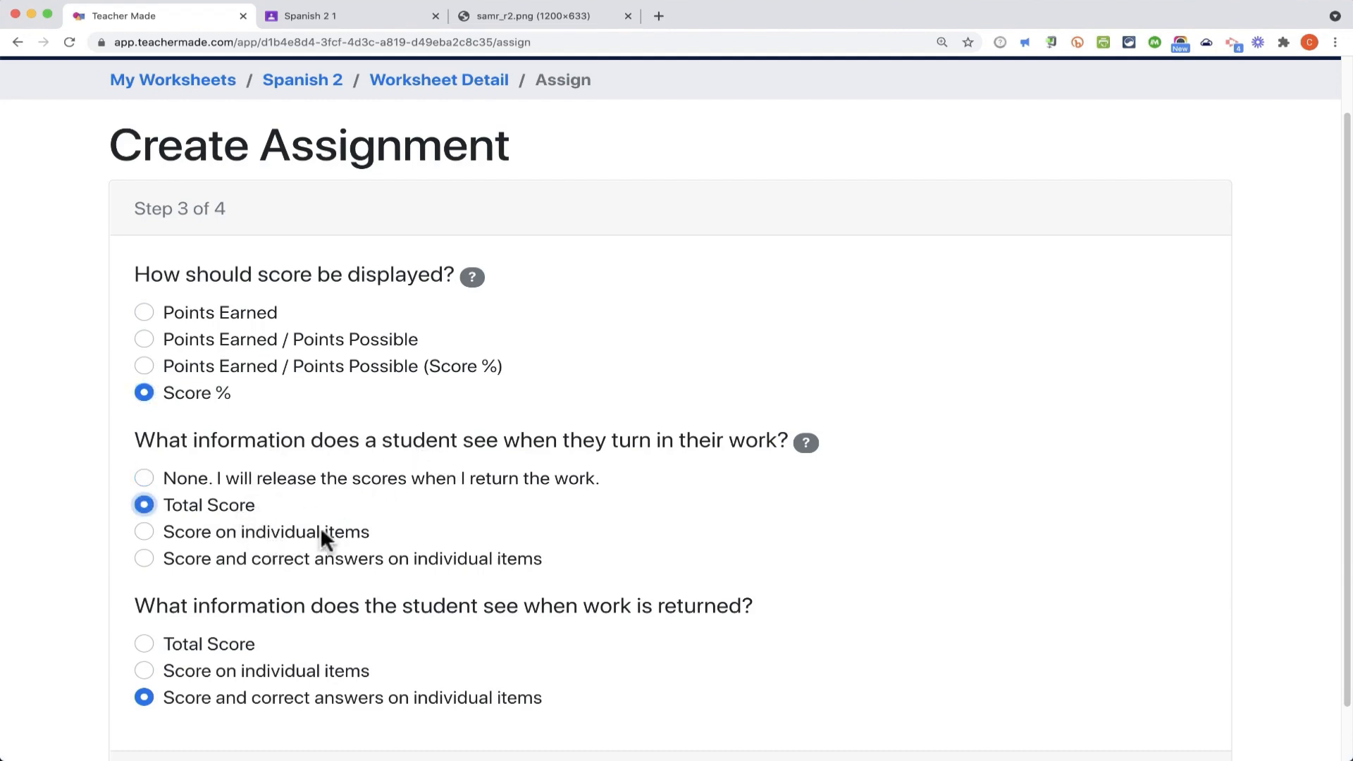
pyautogui.moveTo(532, 554)
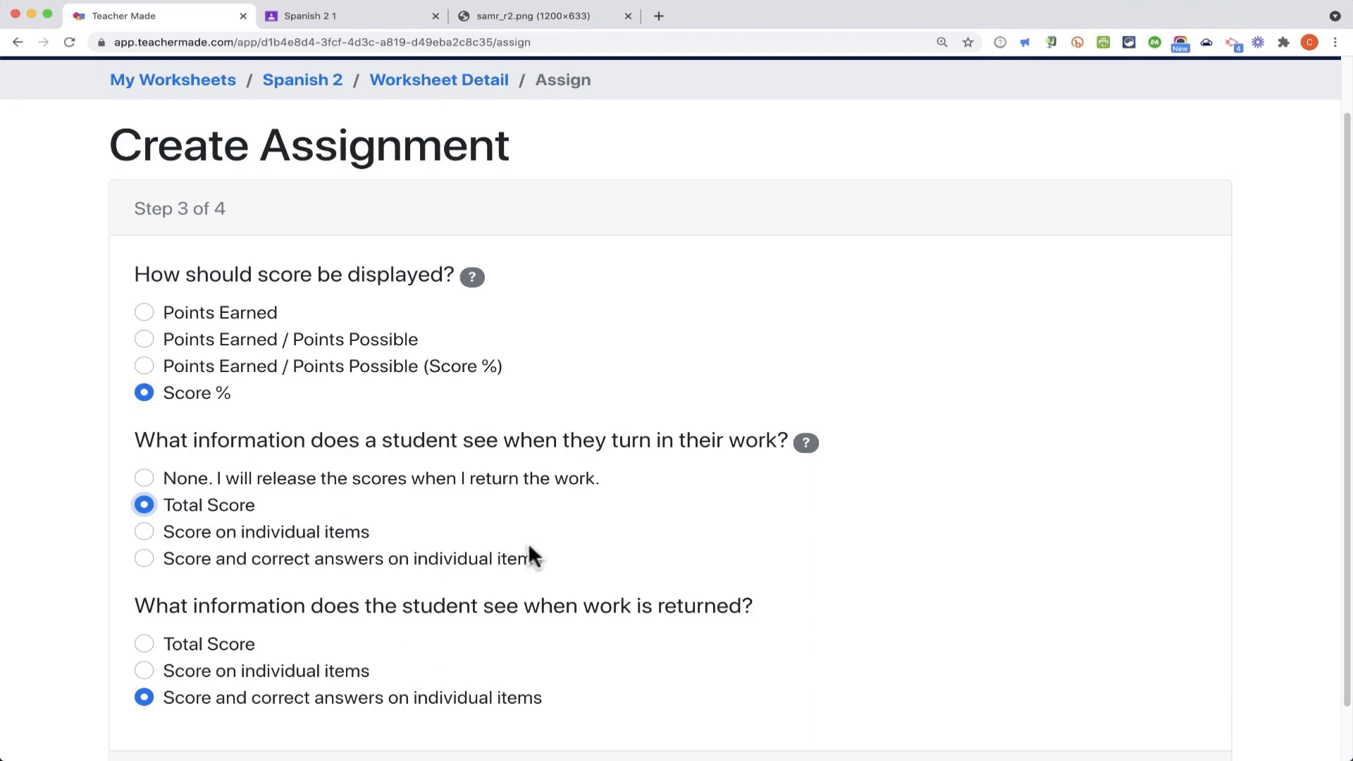
pyautogui.moveTo(410, 605)
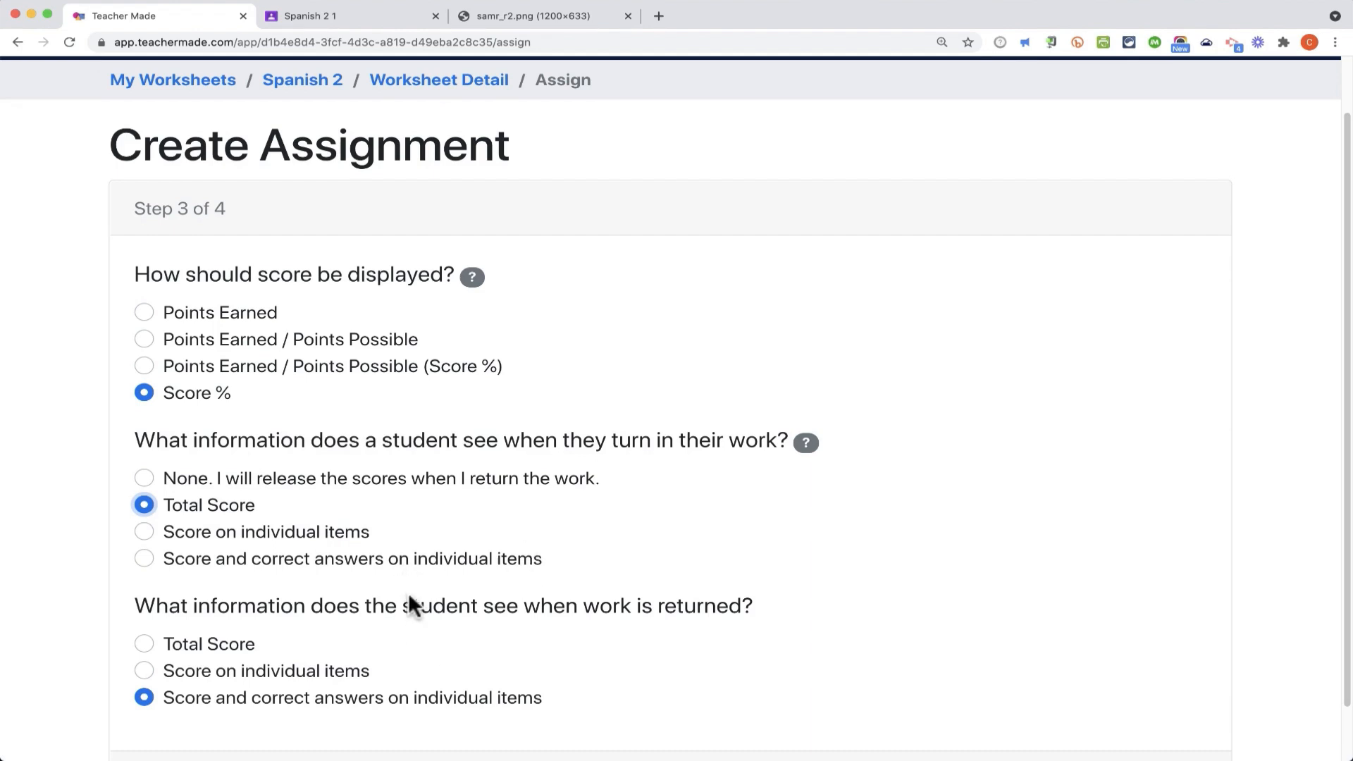
pyautogui.moveTo(356, 693)
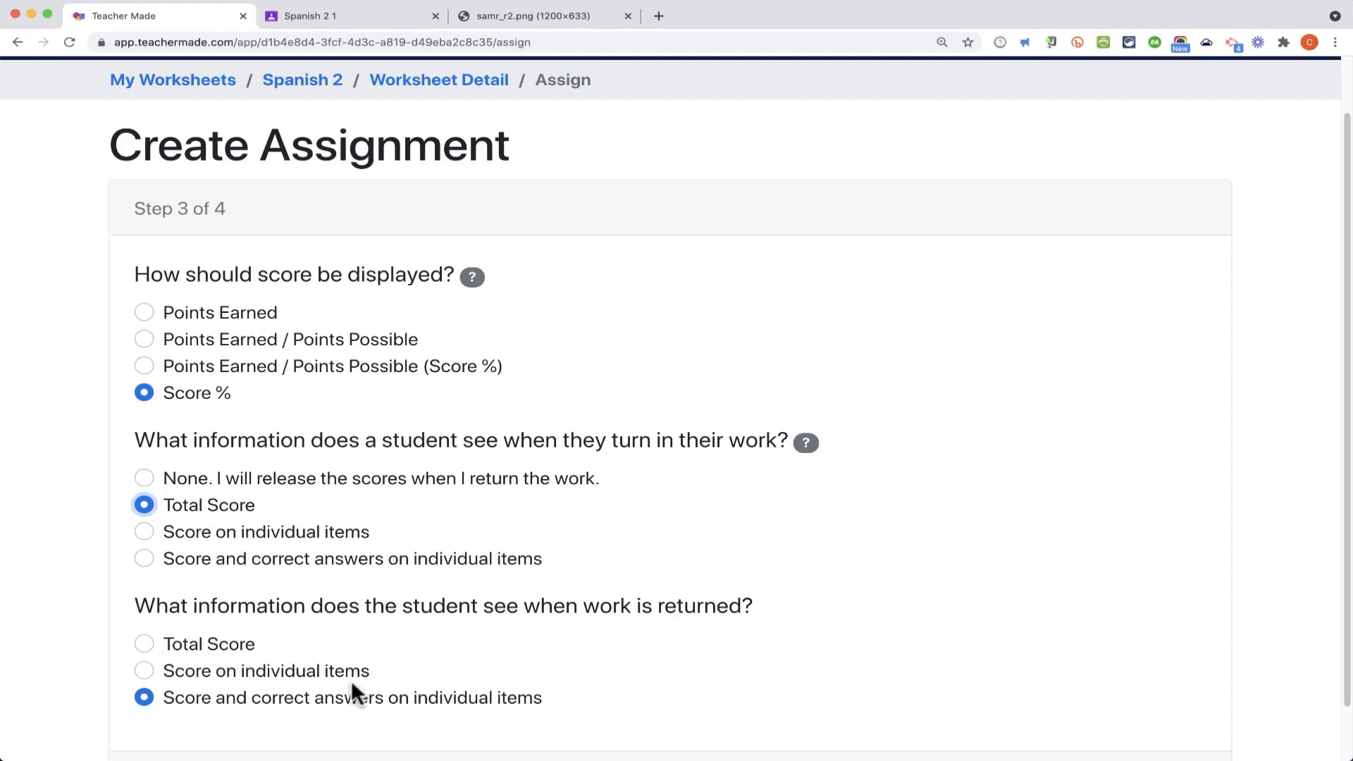
pyautogui.scroll(-3)
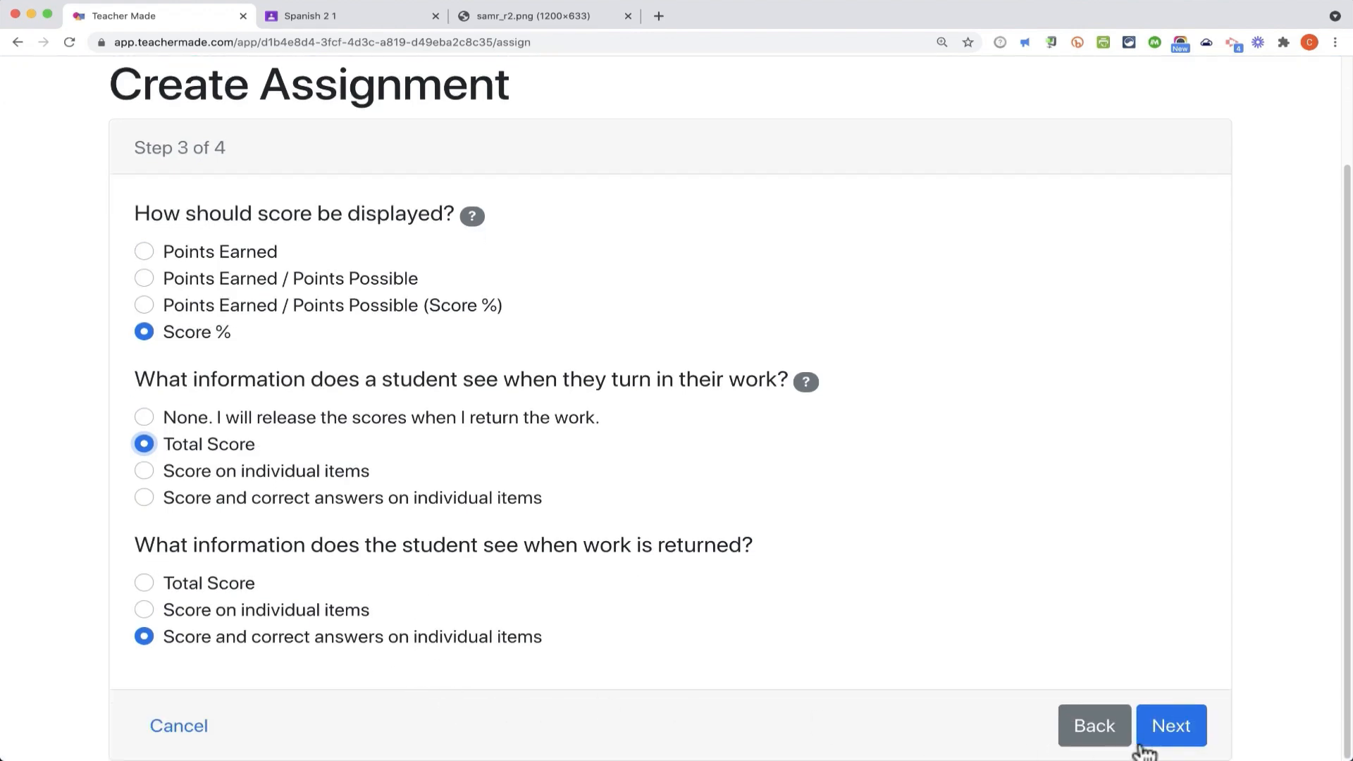
pyautogui.click(1171, 724)
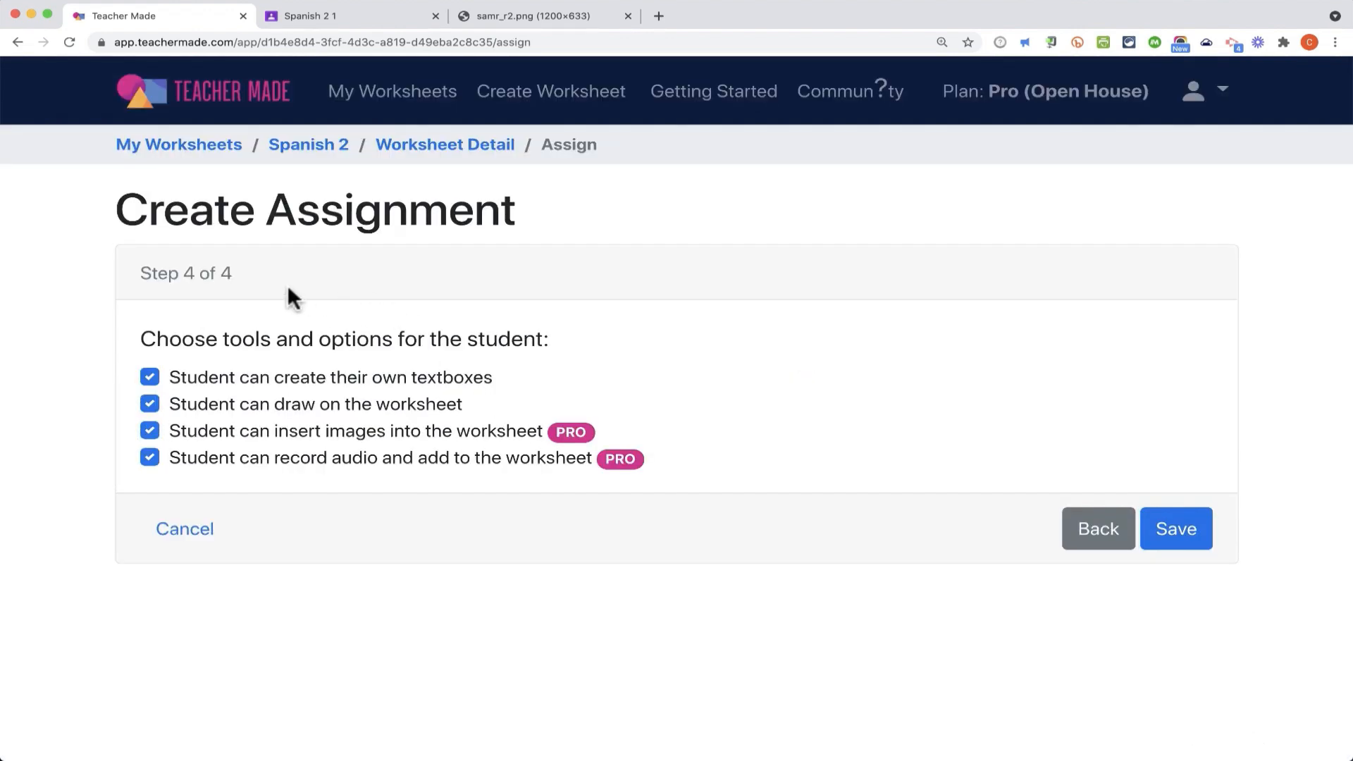
pyautogui.moveTo(230, 416)
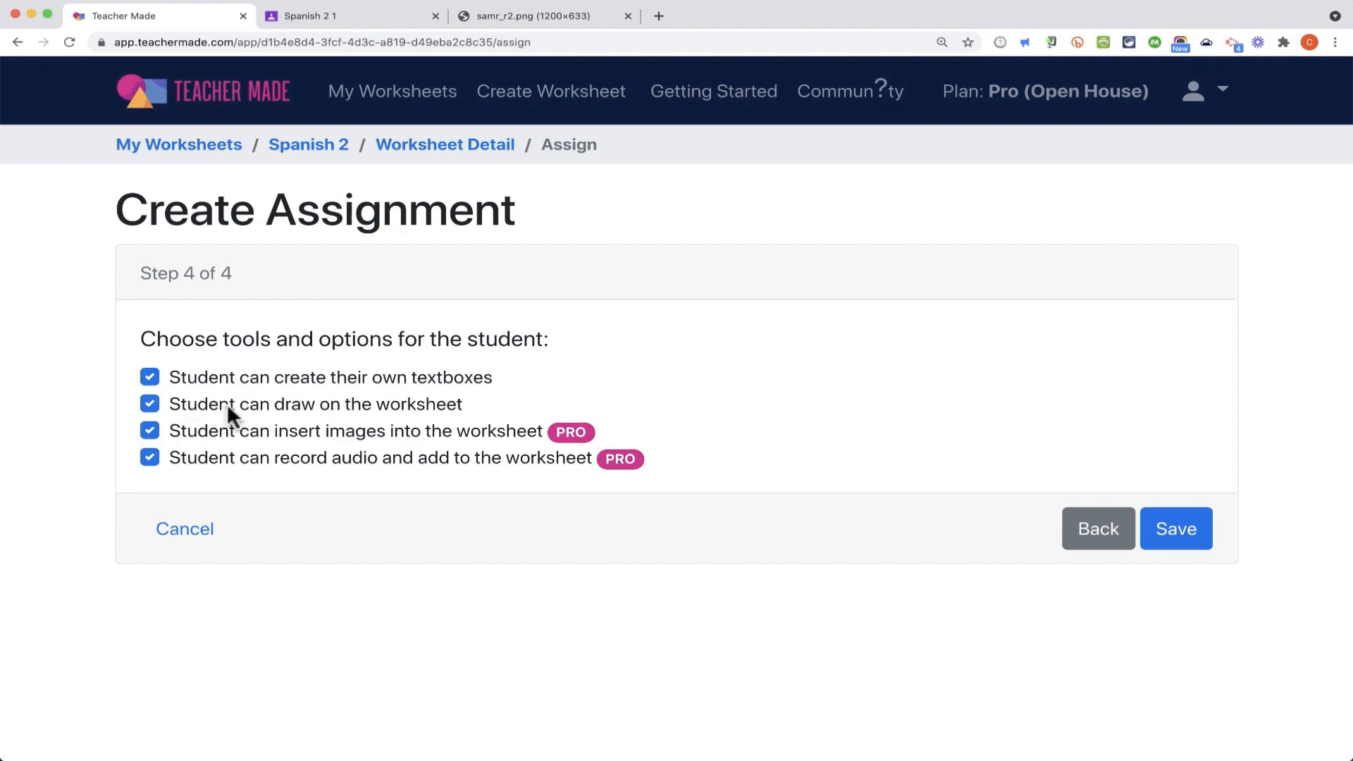
pyautogui.moveTo(121, 406)
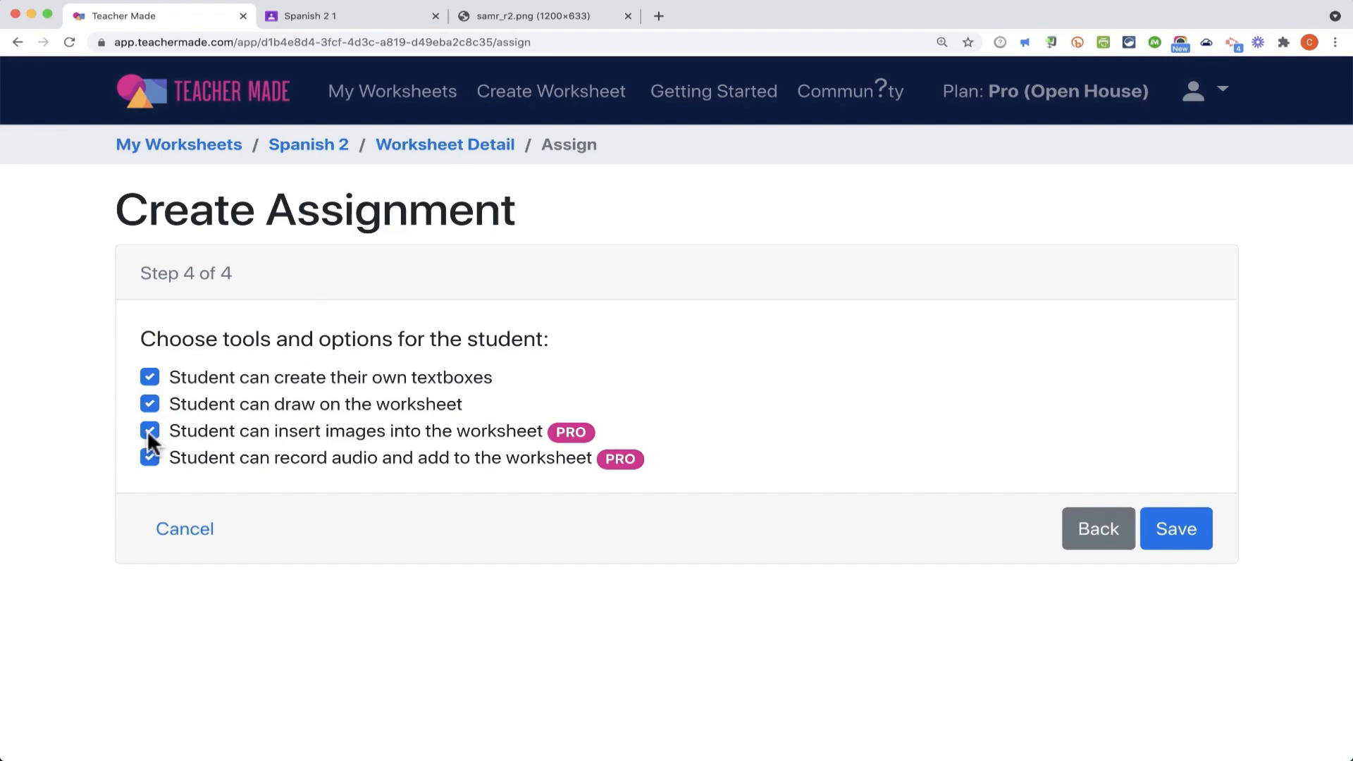
# Step: Allow students to draw on the worksheet and save the assignment options
pyautogui.click(150, 431)
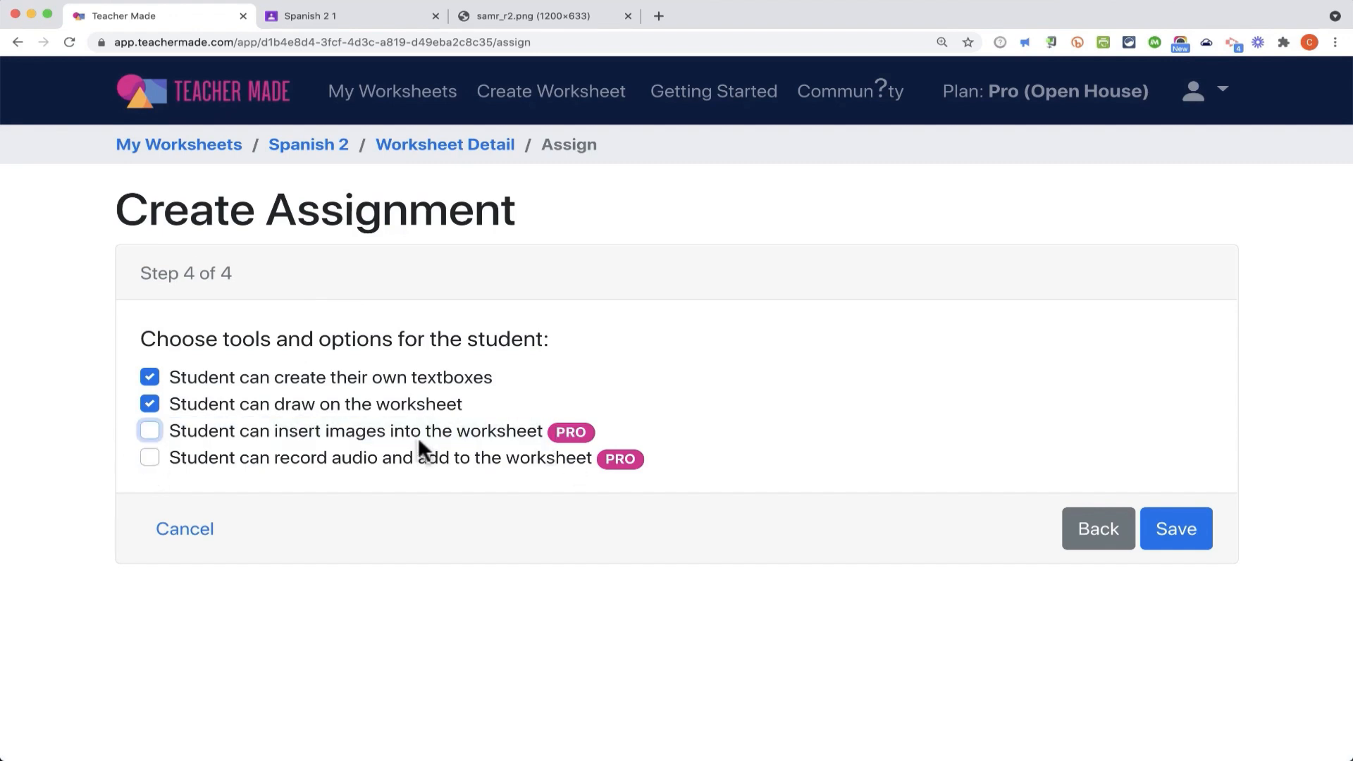
pyautogui.click(1175, 528)
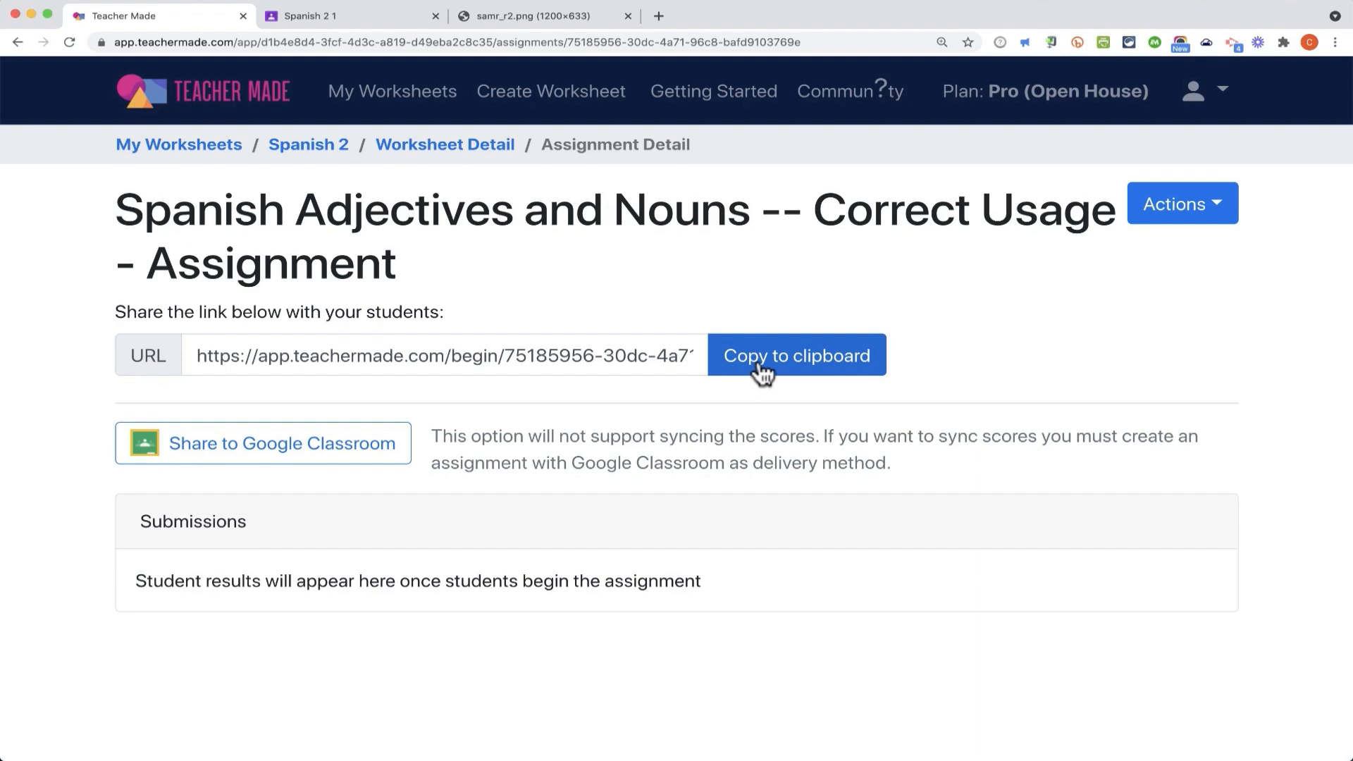
pyautogui.moveTo(527, 438)
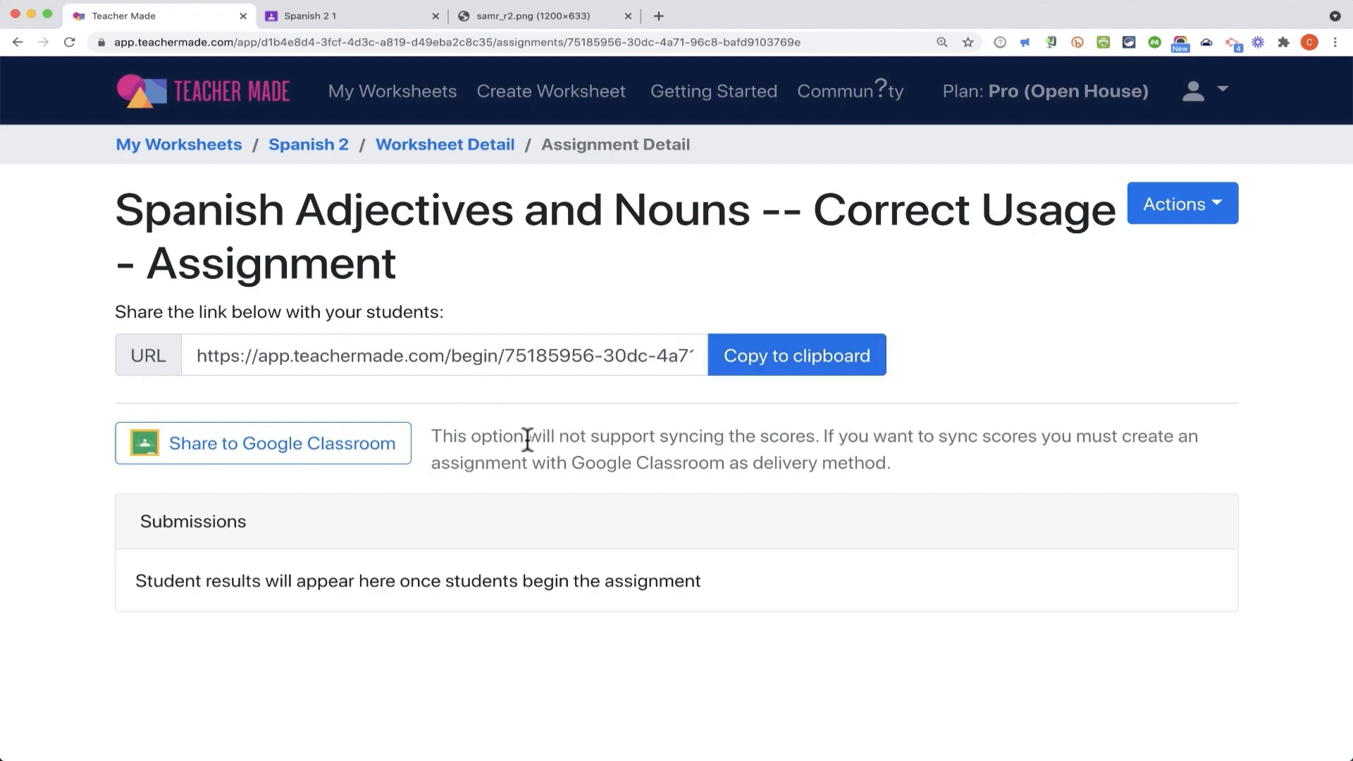
pyautogui.moveTo(237, 455)
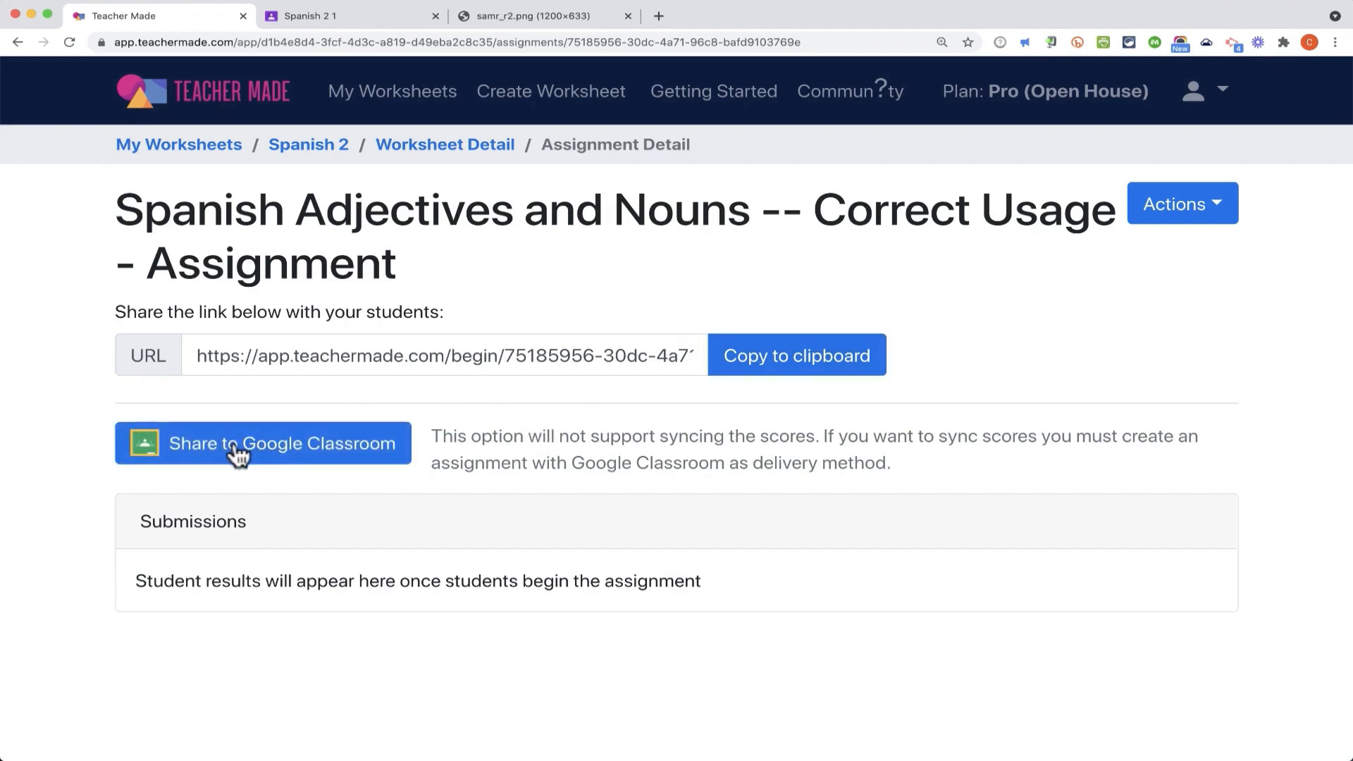
pyautogui.moveTo(291, 456)
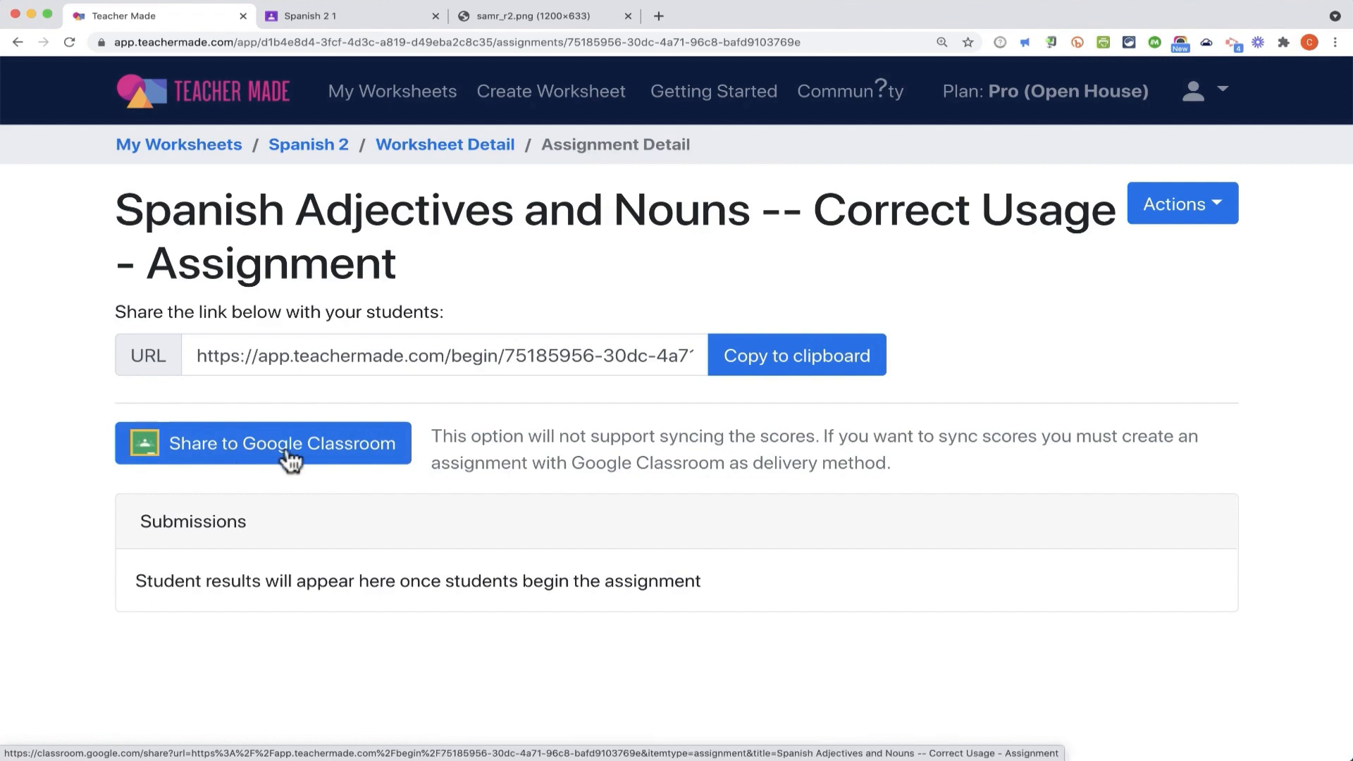
pyautogui.moveTo(877, 451)
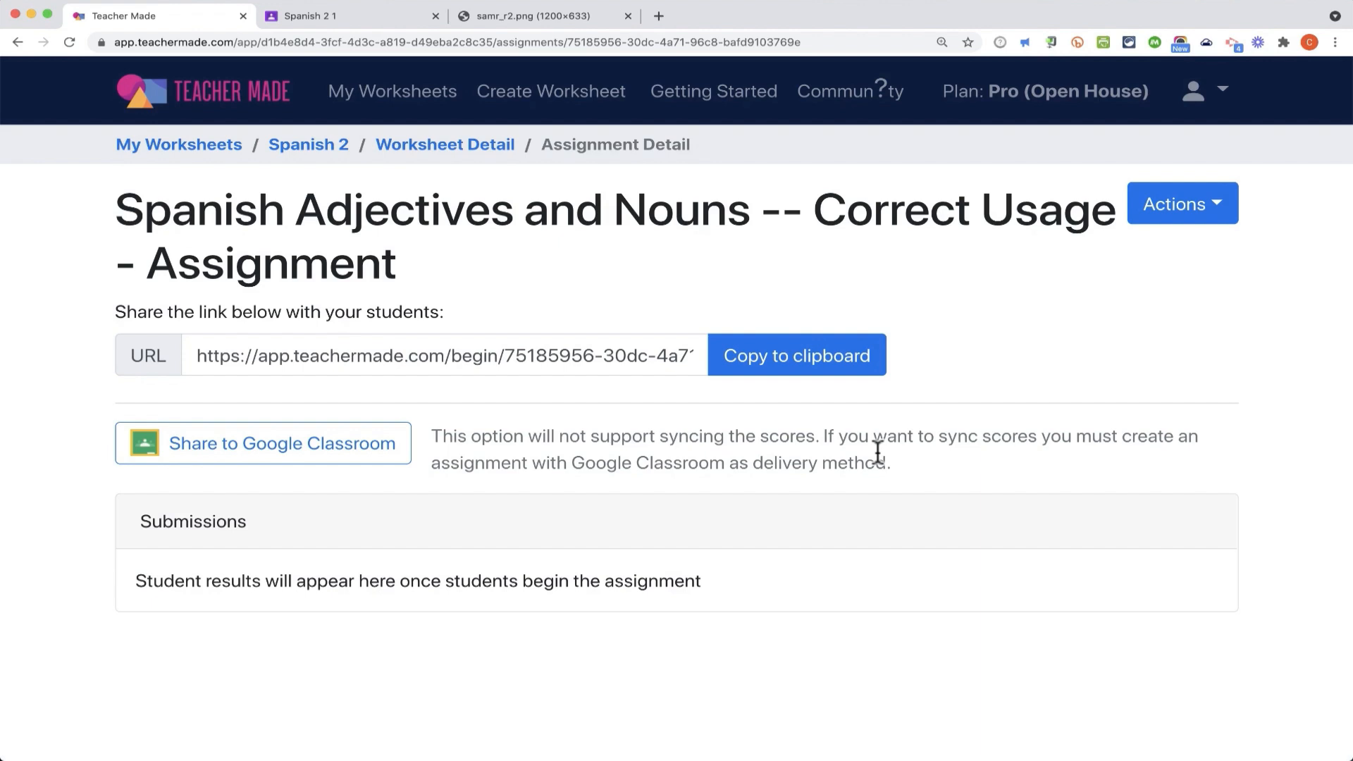
pyautogui.moveTo(1036, 479)
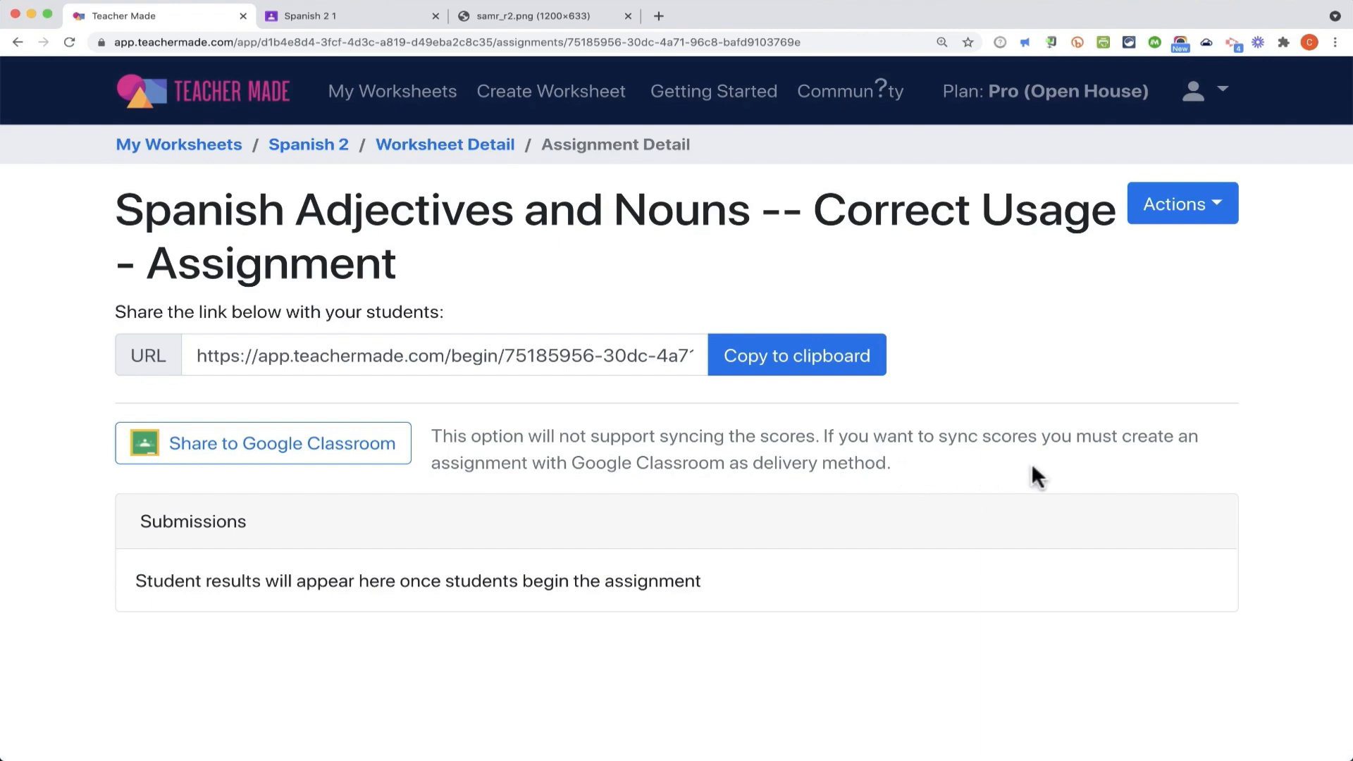
pyautogui.moveTo(263, 443)
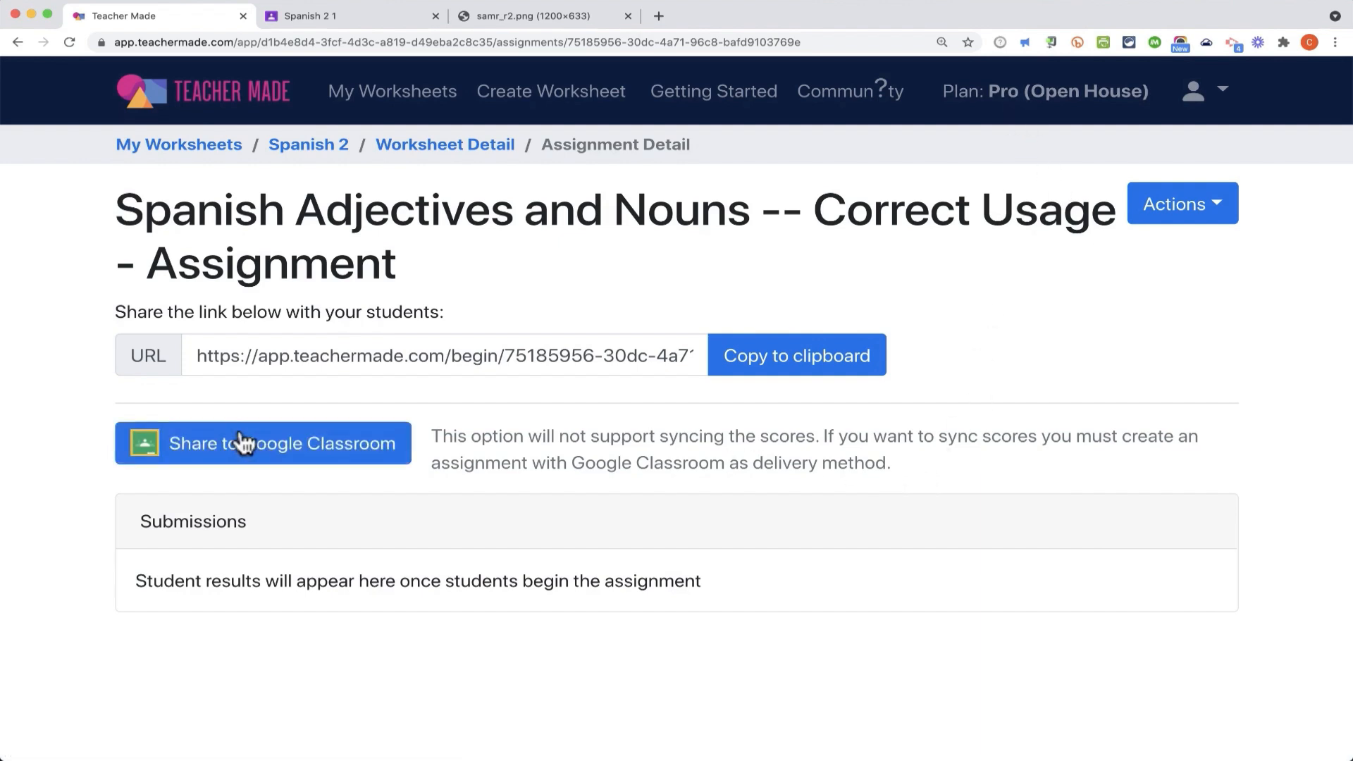
# Step: Send the assignment's student link to Google Classroom from the Assignment Detail page
pyautogui.click(262, 442)
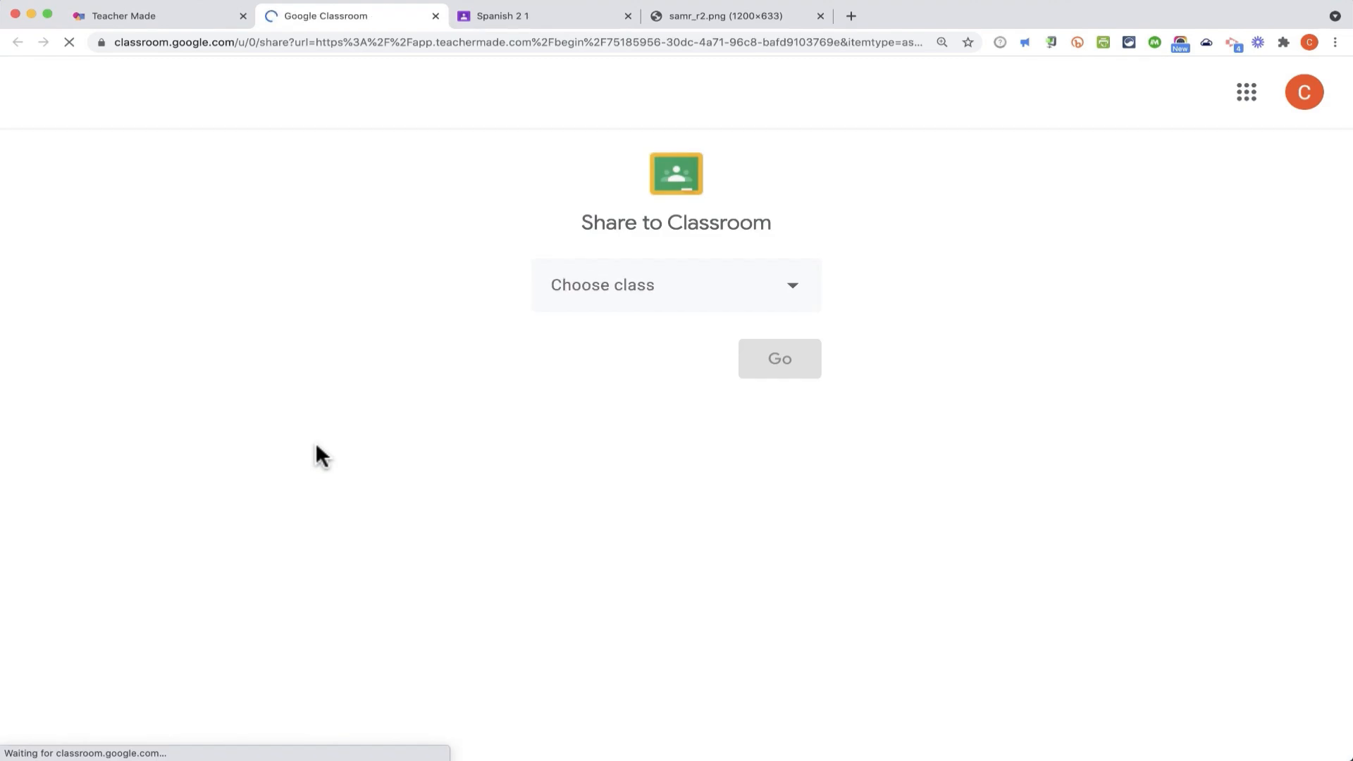
pyautogui.moveTo(795, 306)
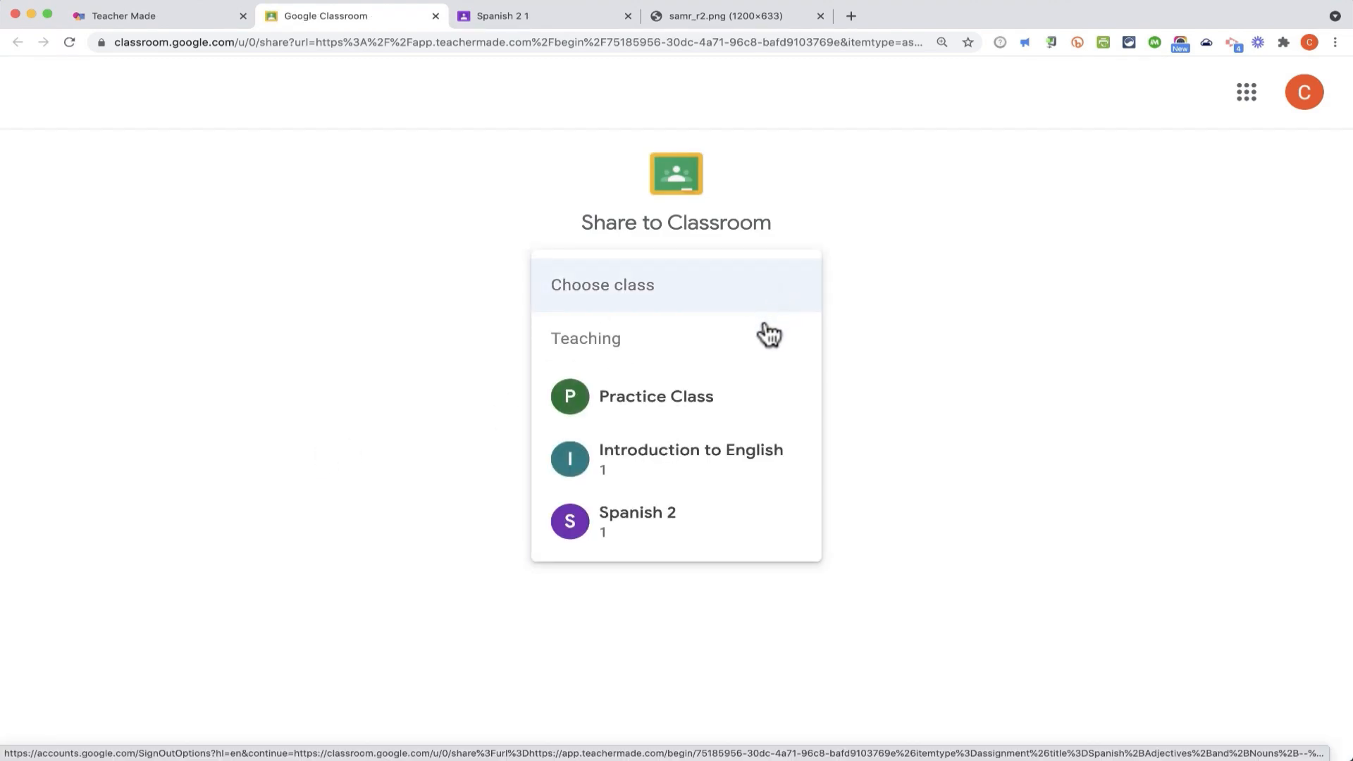
# Step: Choose Spanish 2 as the class for the new Google Classroom assignment
pyautogui.click(637, 517)
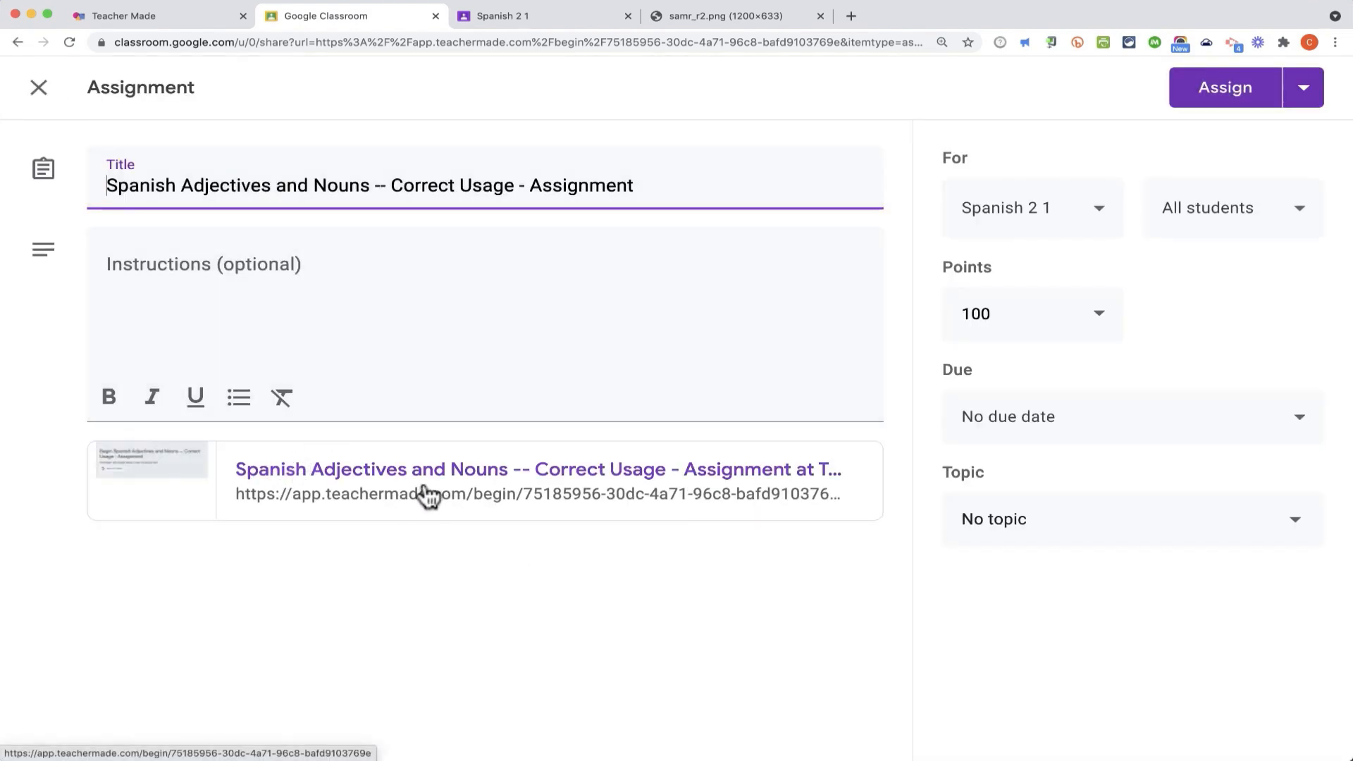
pyautogui.moveTo(214, 93)
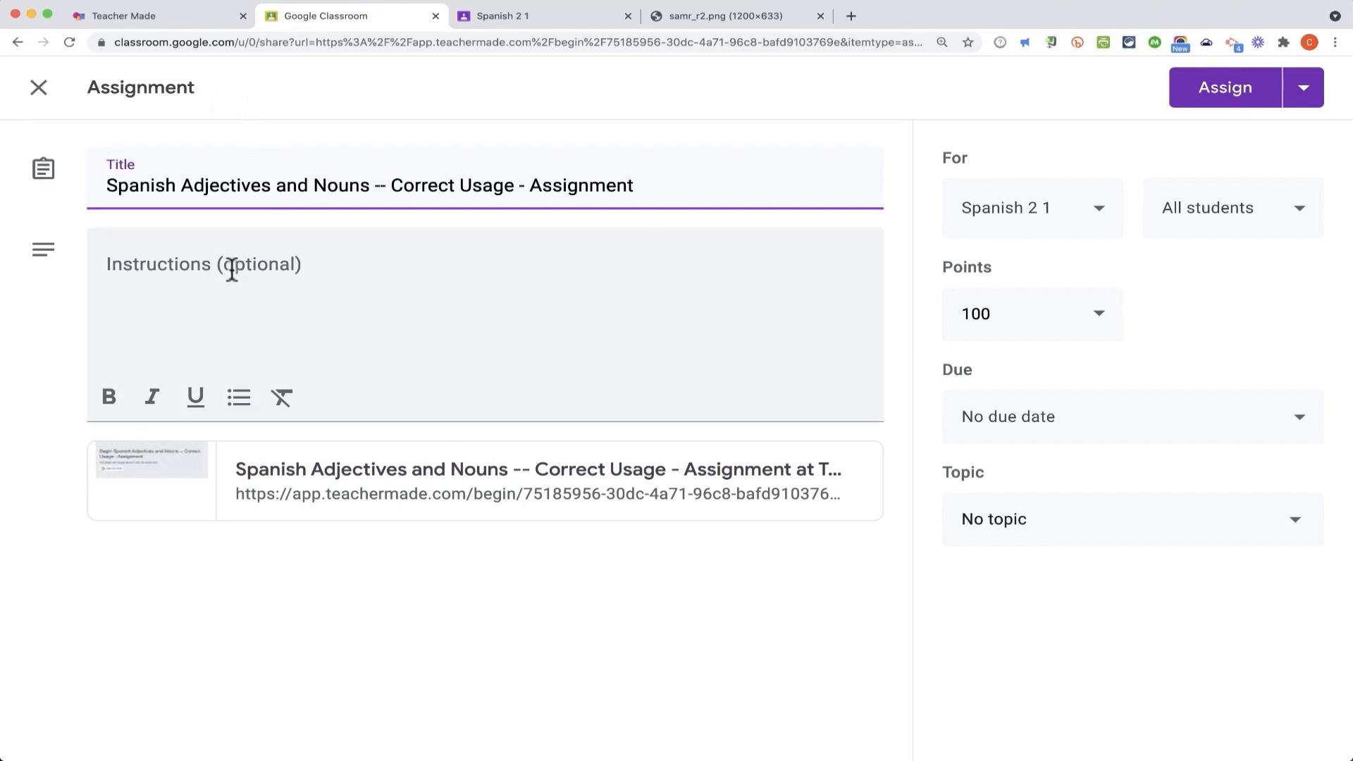
# Step: Add instructions 'Please complete this online worksheet.' and assign it to the class
pyautogui.write('Please complete this online')
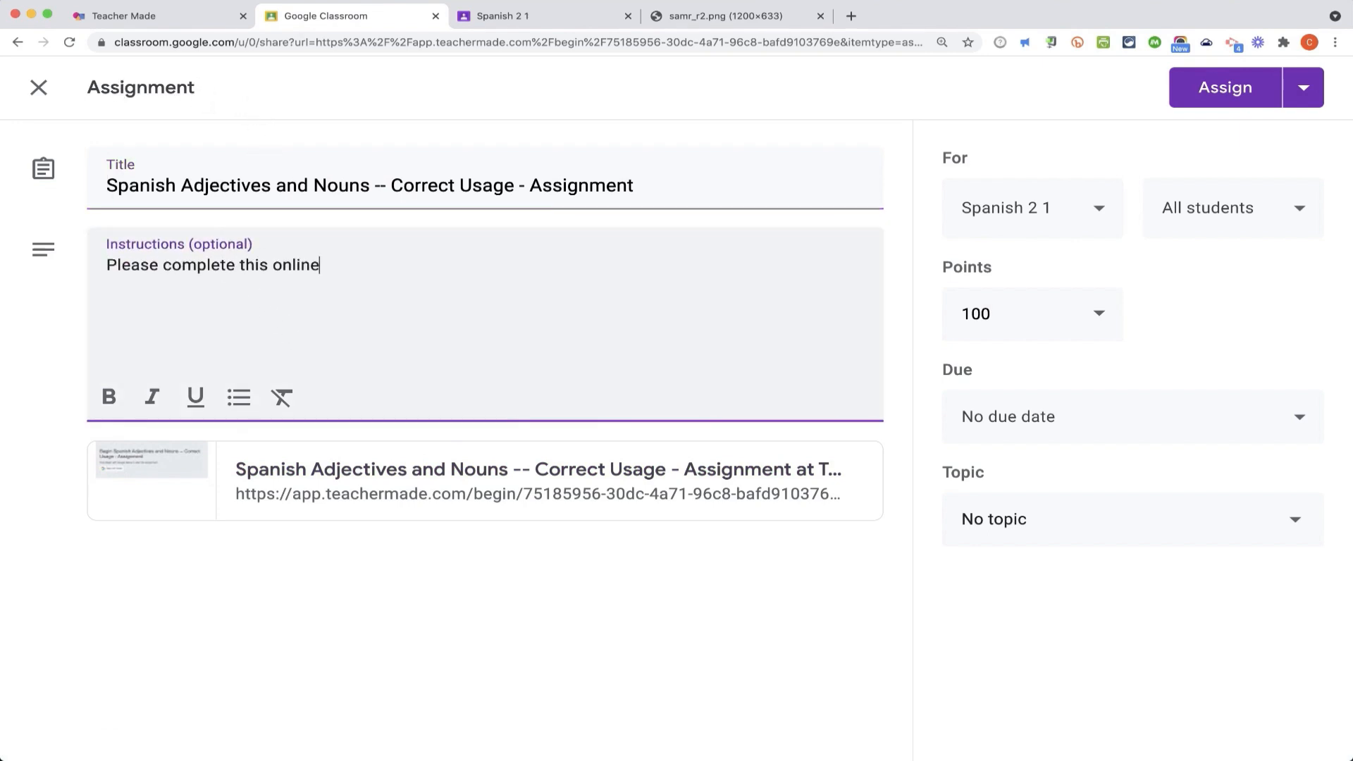
pyautogui.write('worksheet.')
pyautogui.click(1031, 313)
pyautogui.write('22')
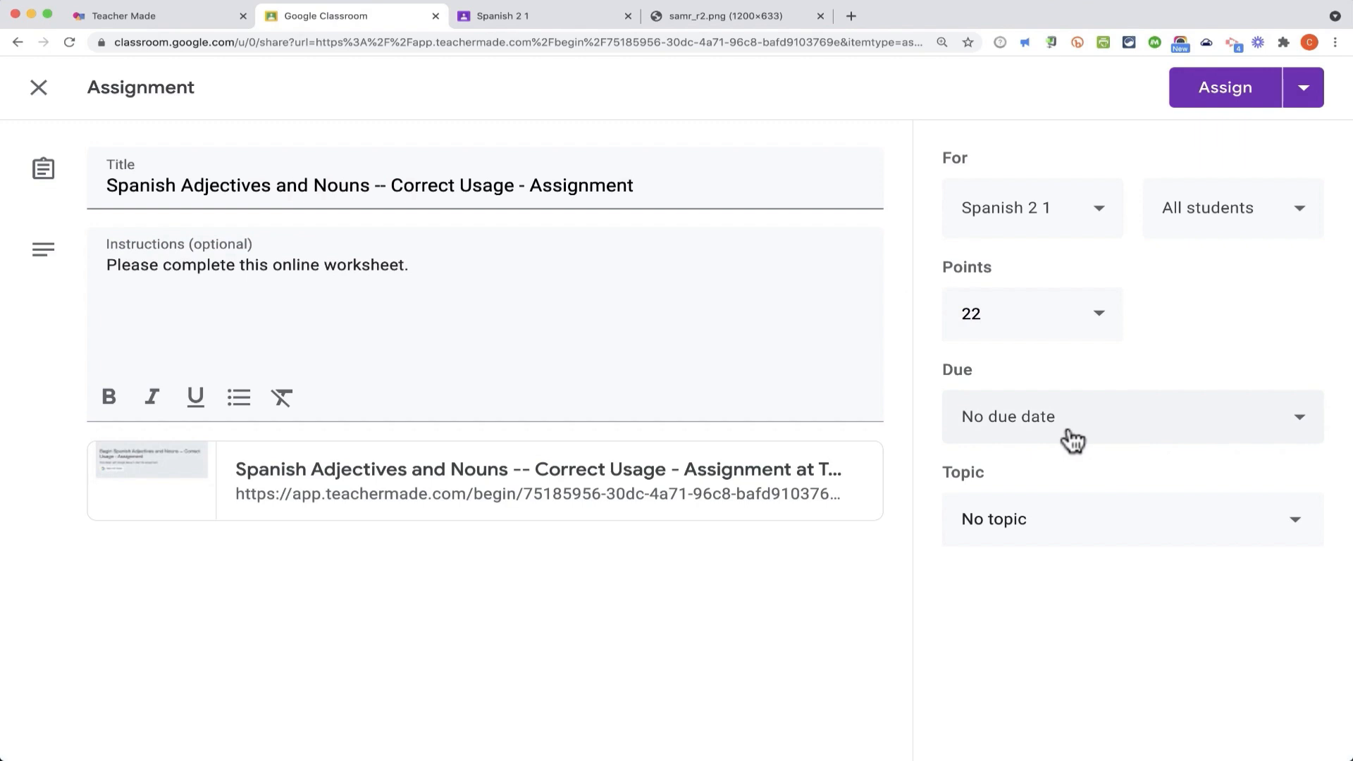
pyautogui.click(1222, 88)
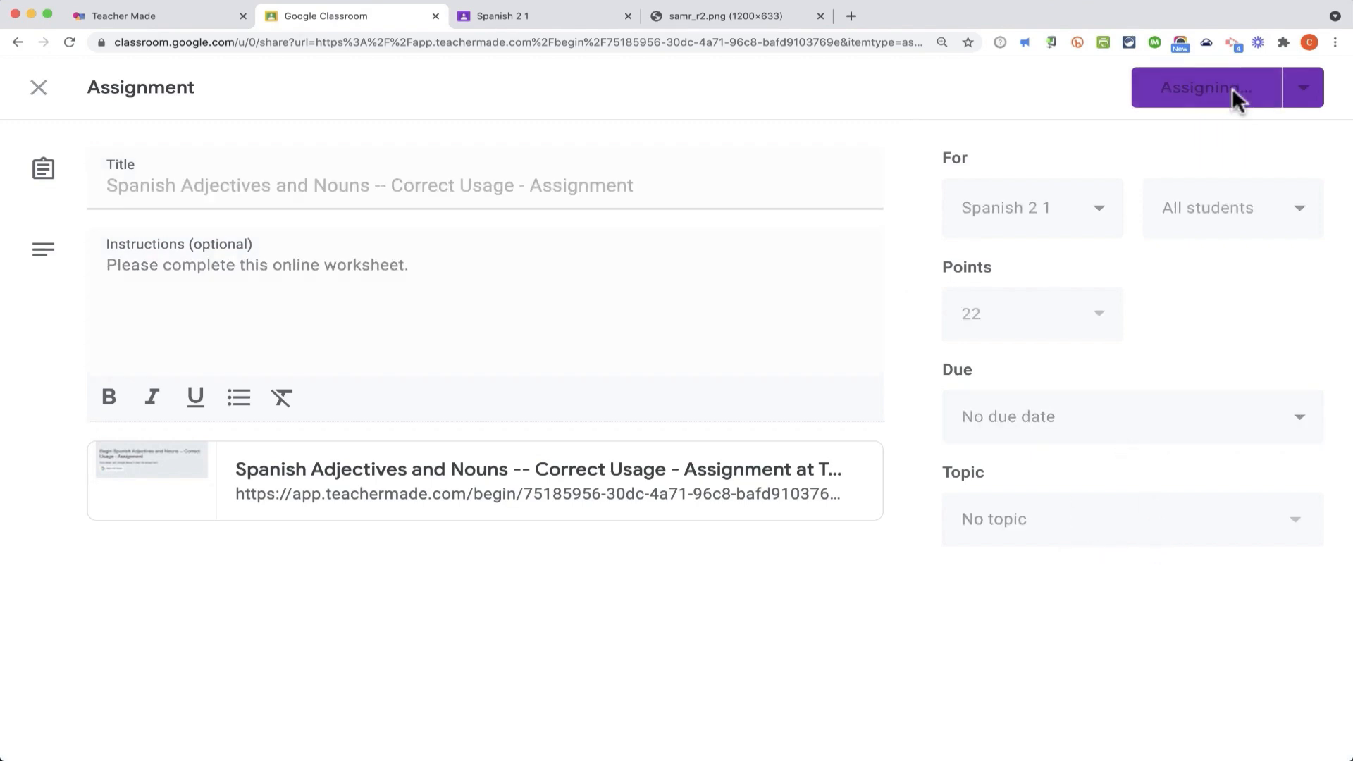
pyautogui.click(1208, 88)
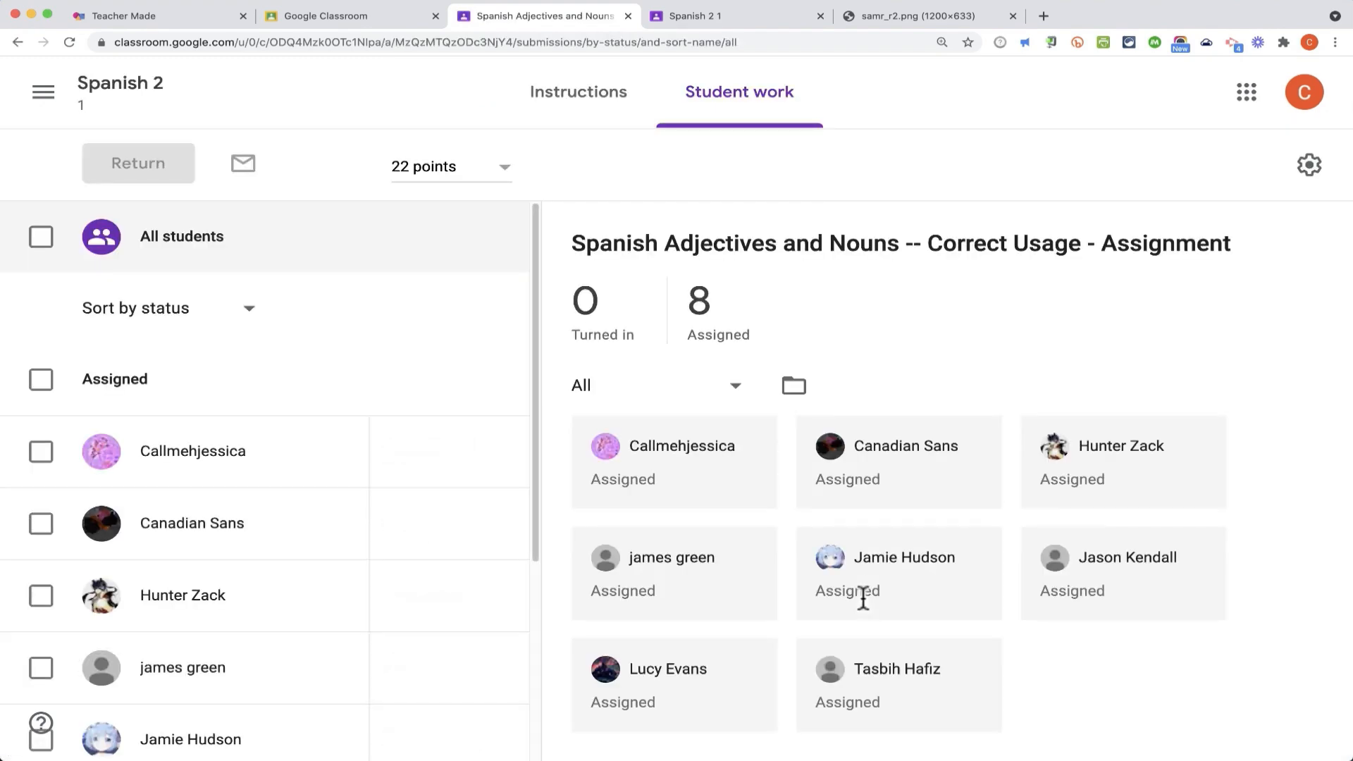
# Step: View the posted assignment in the Spanish 2 stream, then return to TeacherMade
pyautogui.click(120, 83)
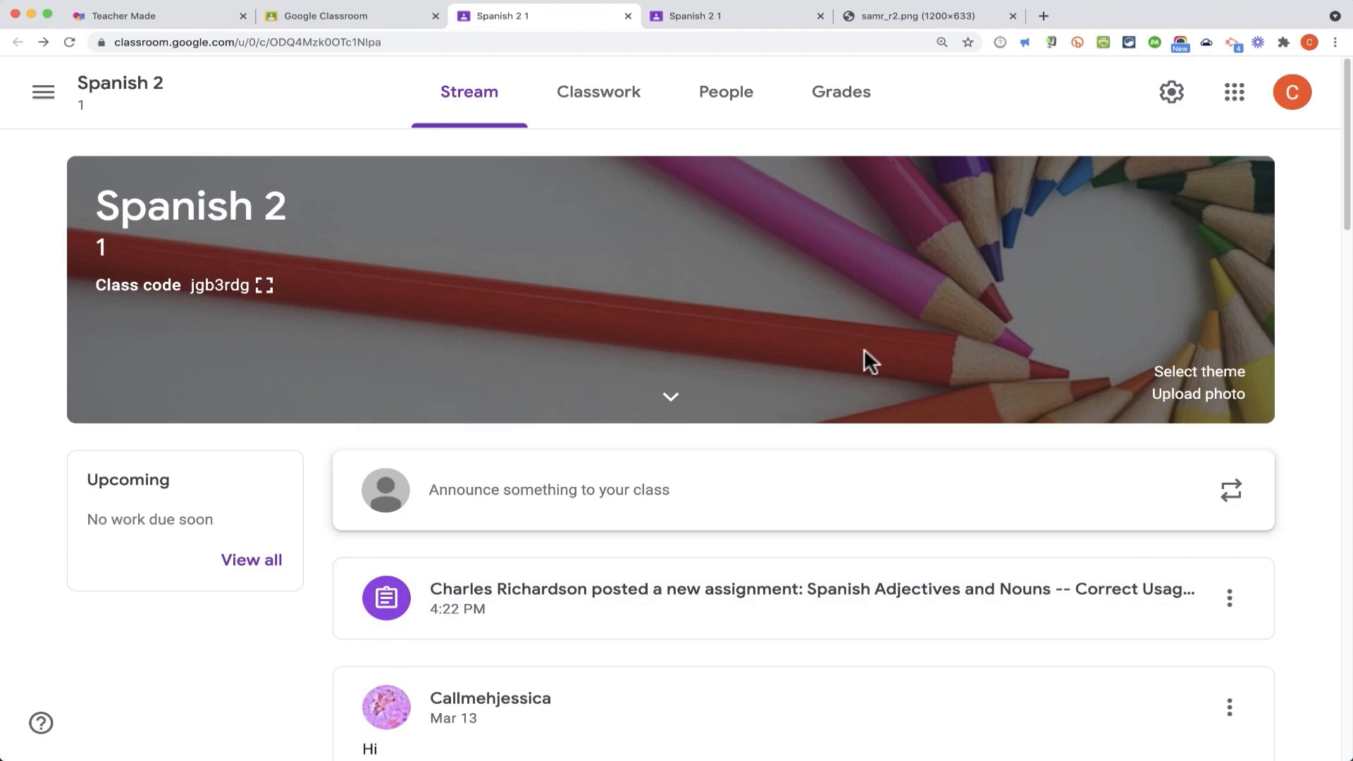
pyautogui.click(159, 16)
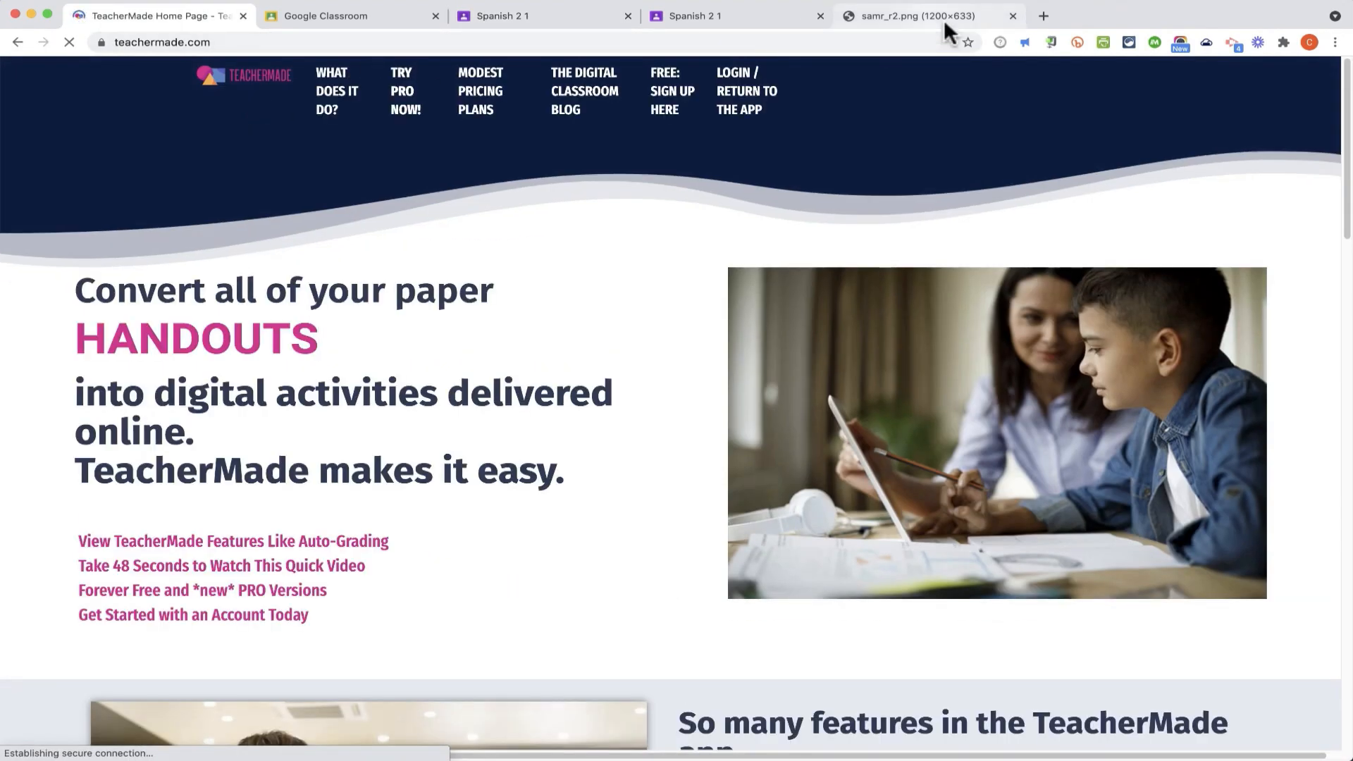
# Step: Show the samr_r2.png SAMR diagram, then move on to the Technology for Teachers membership page
pyautogui.click(913, 16)
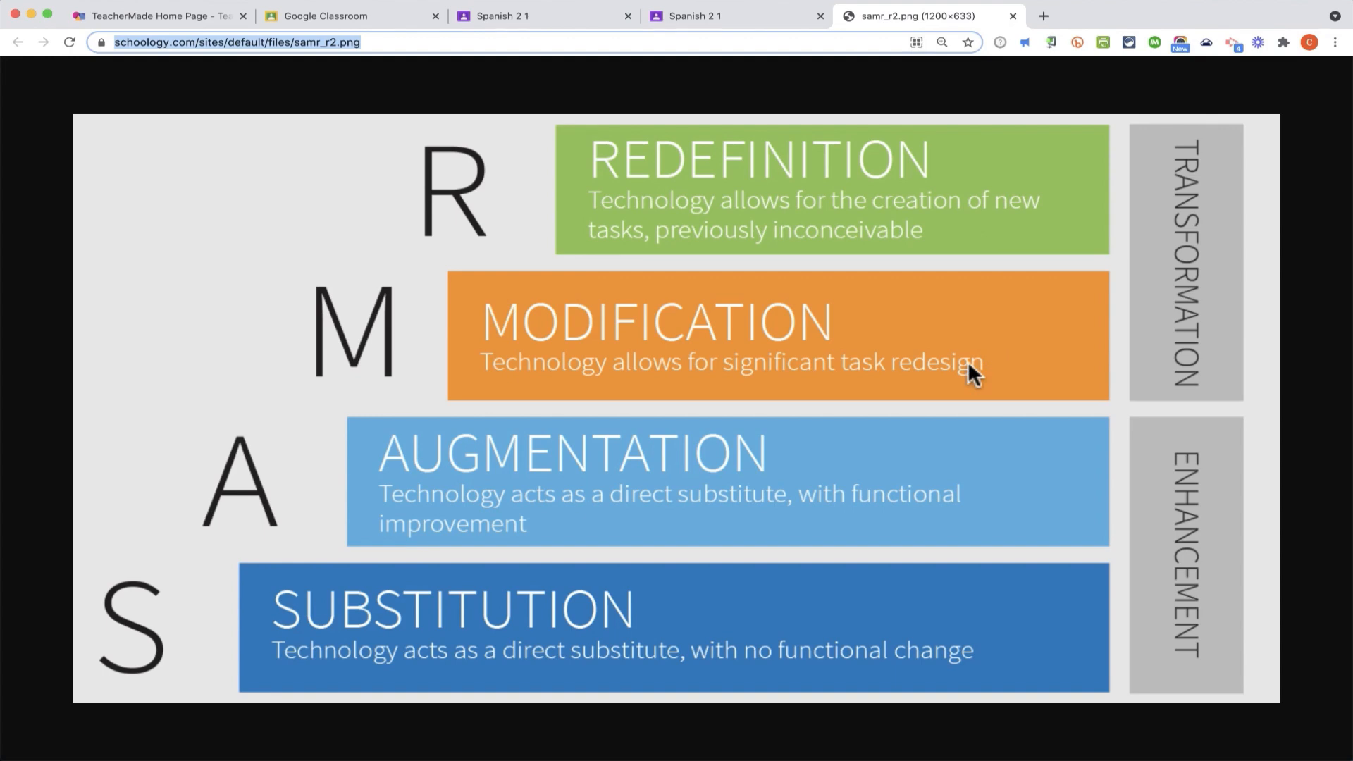
pyautogui.moveTo(434, 631)
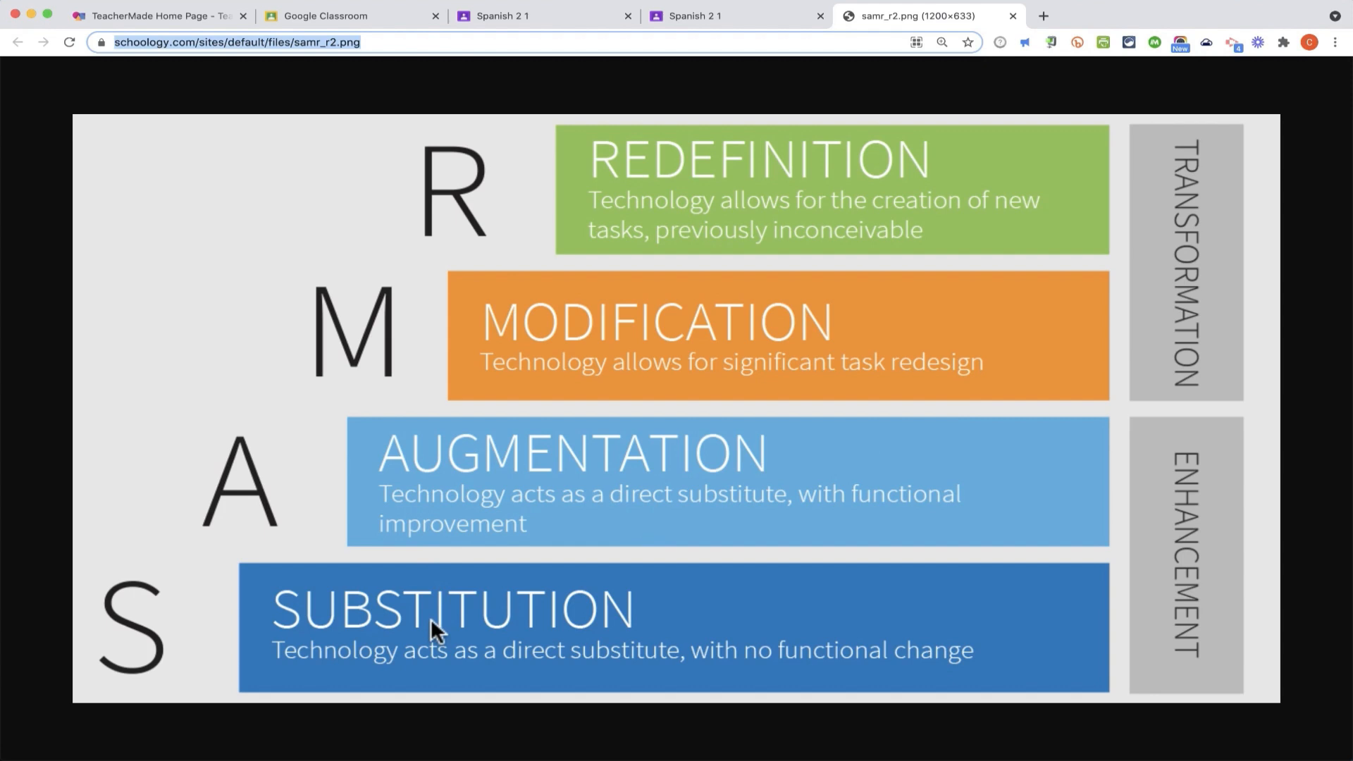
pyautogui.moveTo(382, 653)
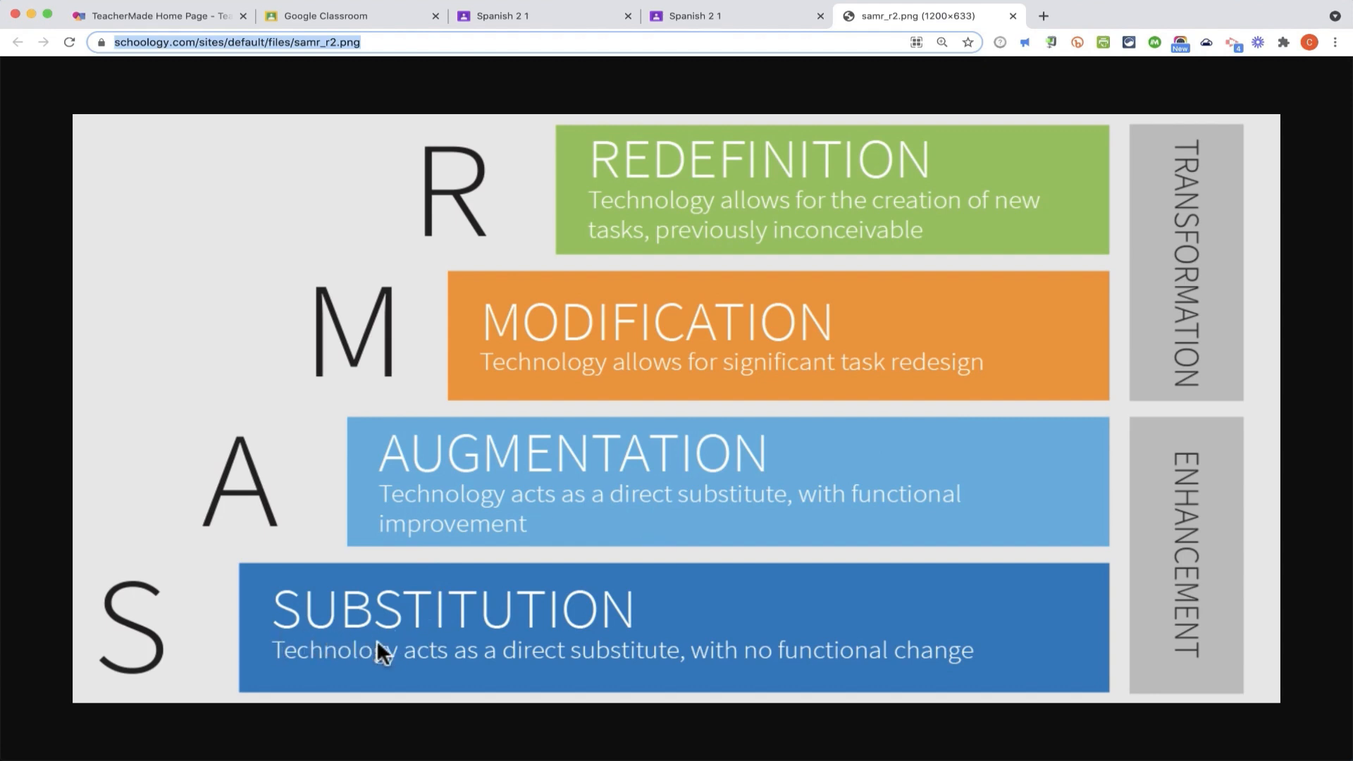
pyautogui.moveTo(386, 651)
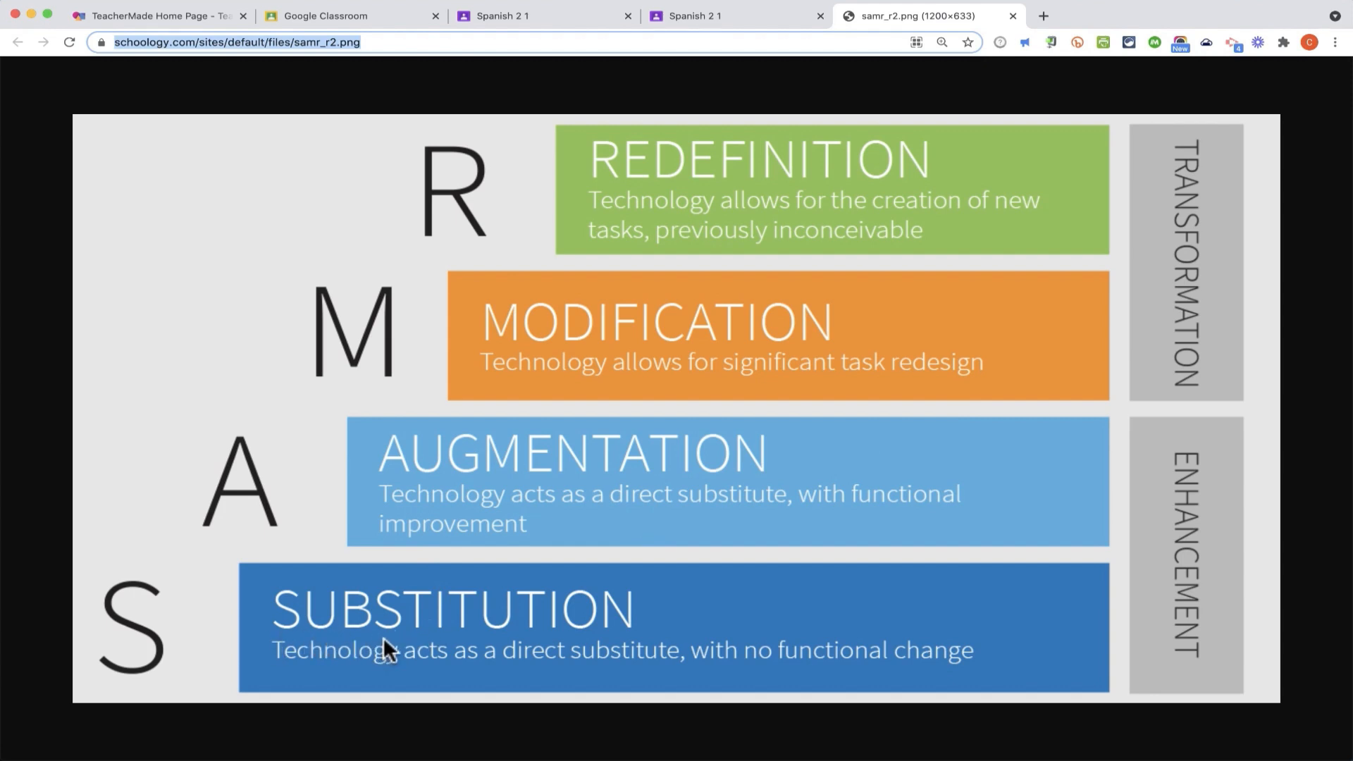
pyautogui.moveTo(443, 645)
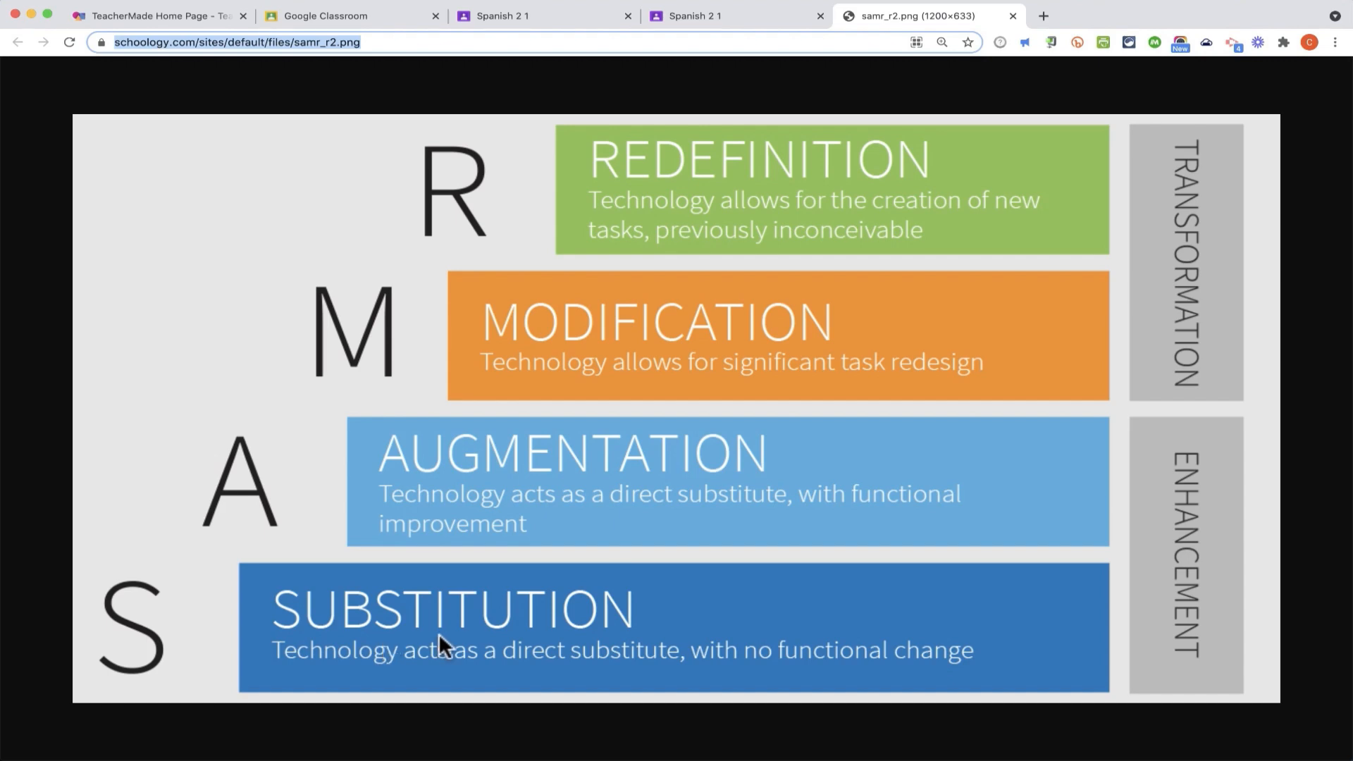
pyautogui.moveTo(672, 619)
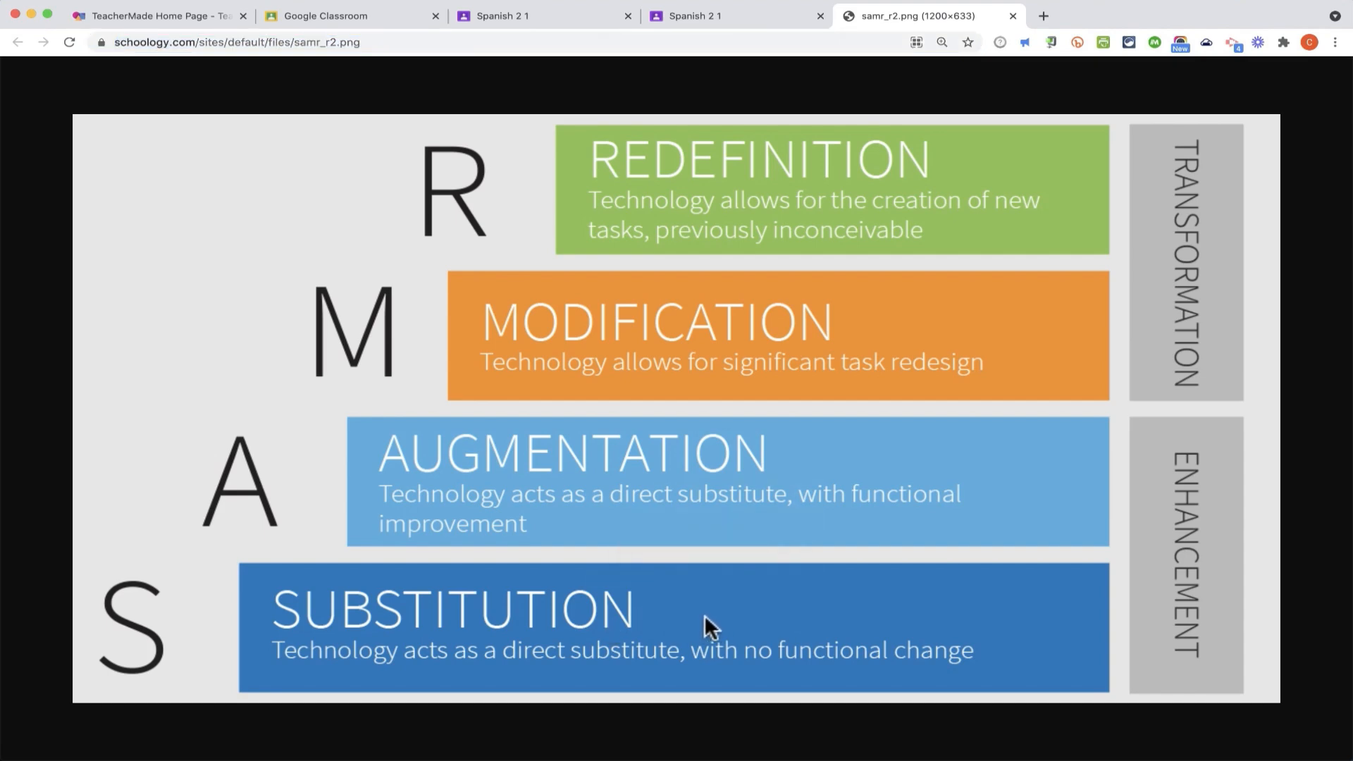
pyautogui.moveTo(406, 630)
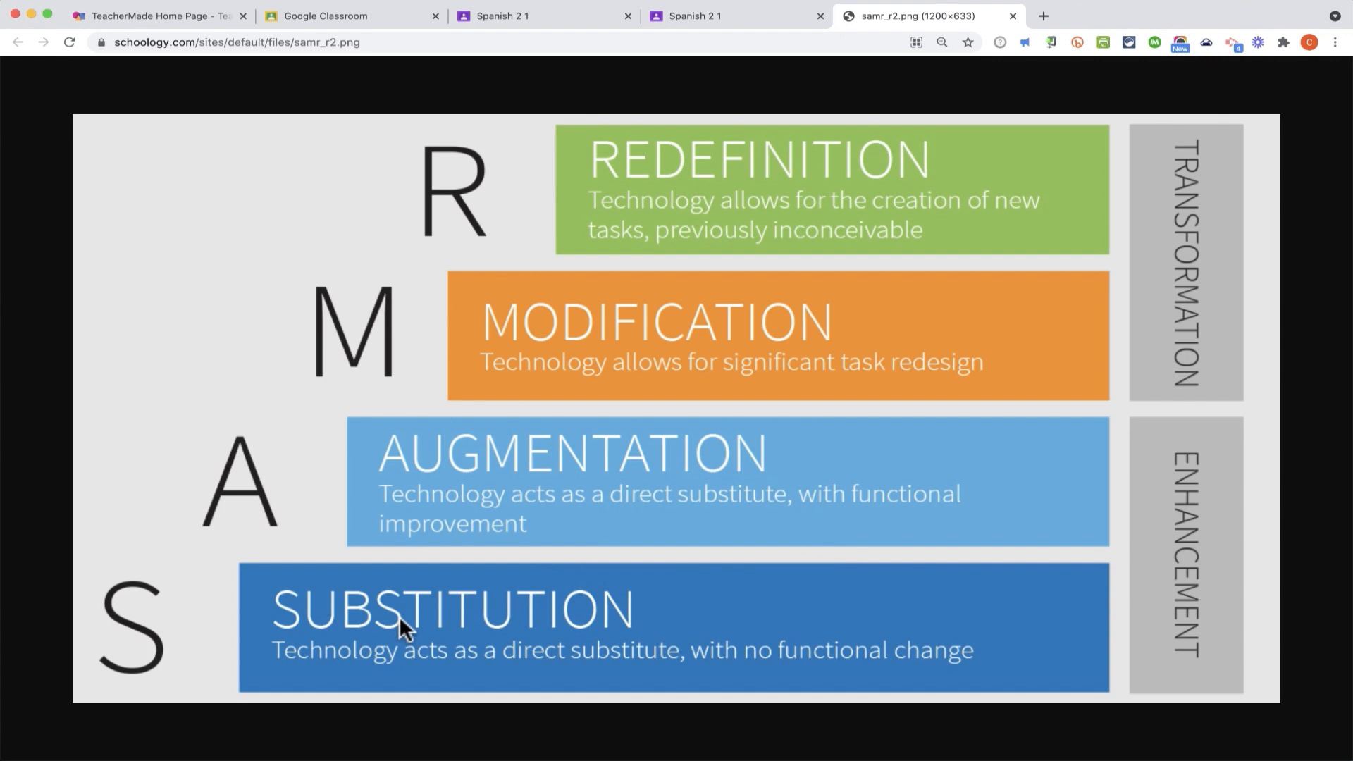
pyautogui.moveTo(361, 583)
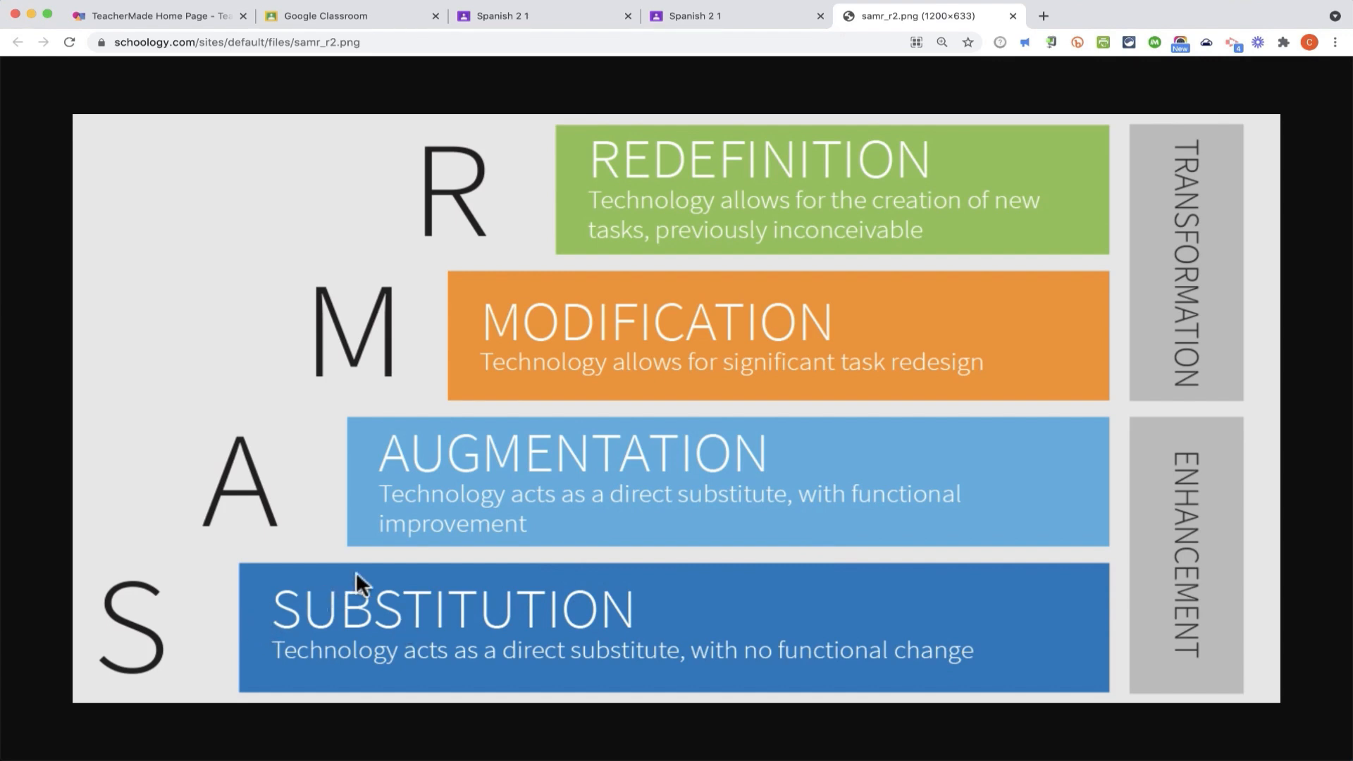
pyautogui.moveTo(503, 491)
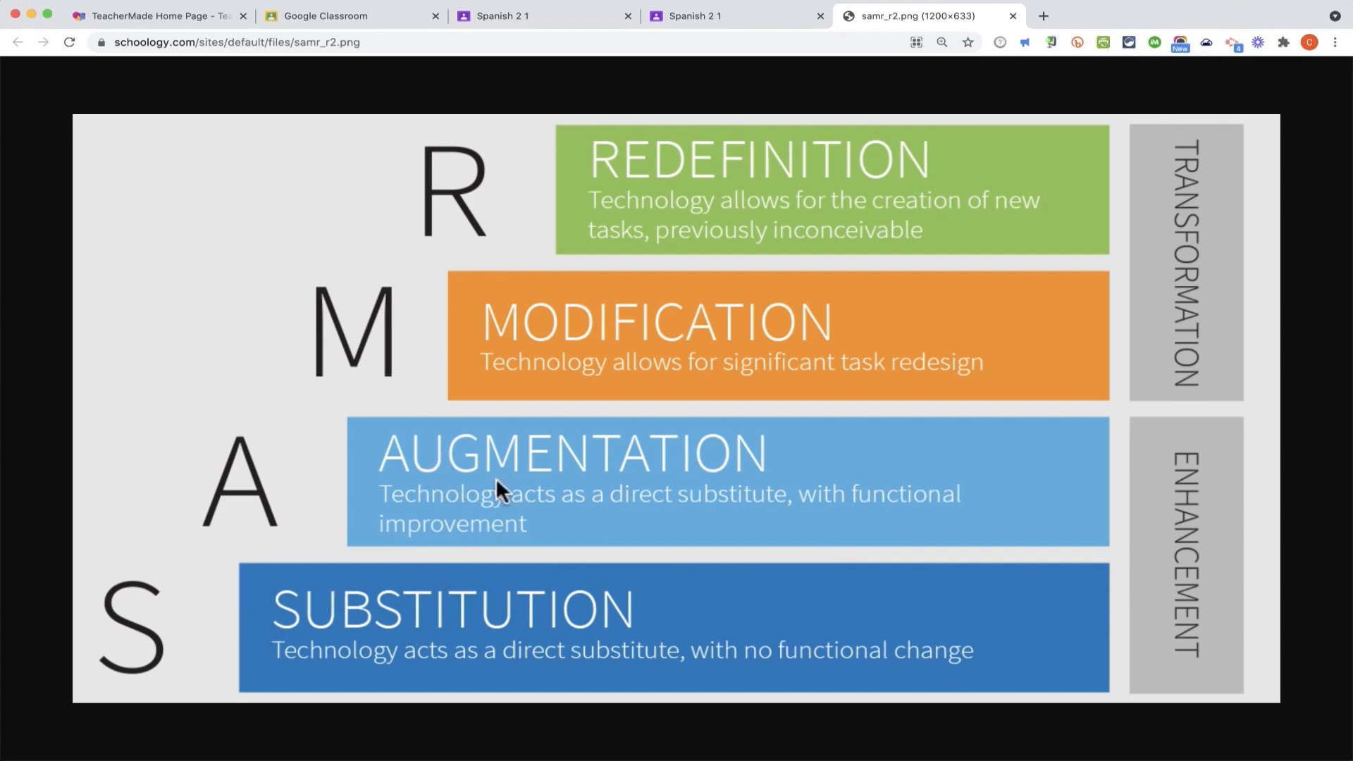
pyautogui.moveTo(629, 466)
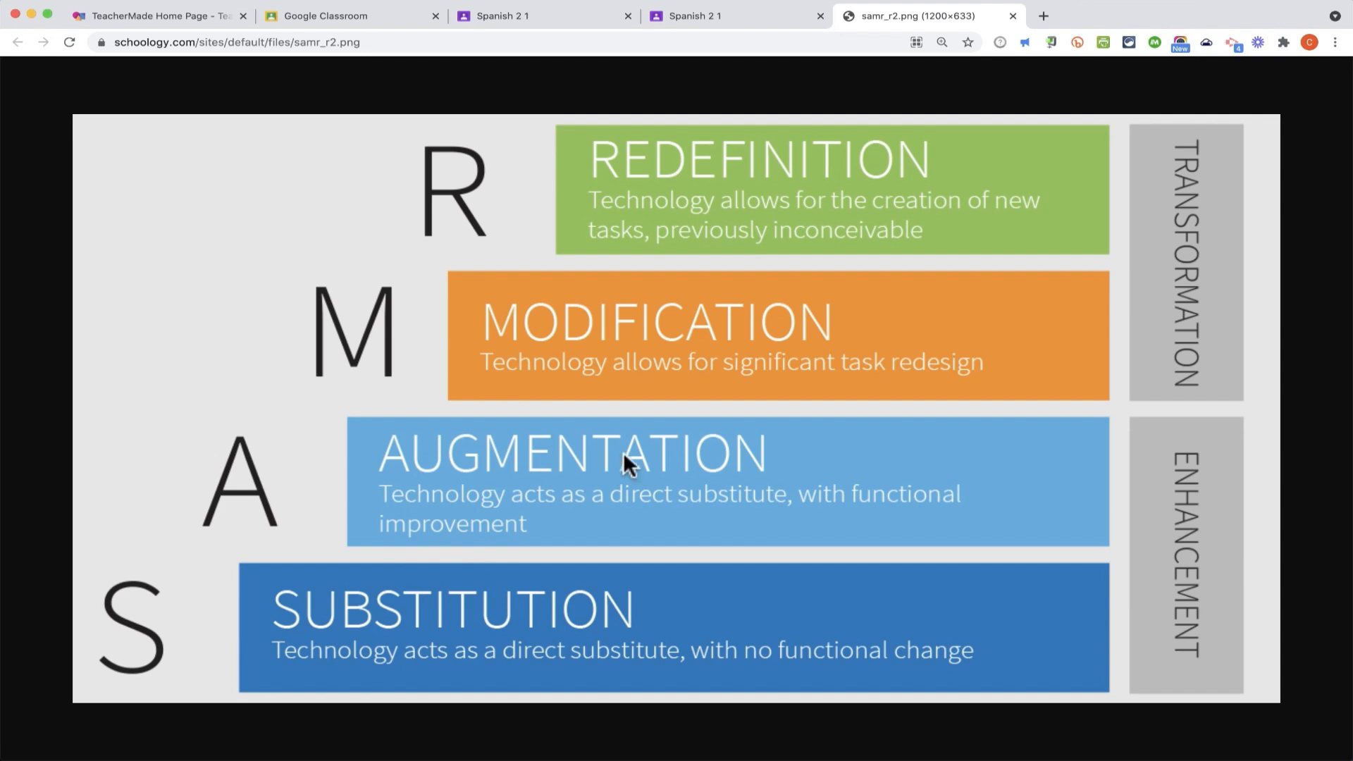
pyautogui.moveTo(857, 175)
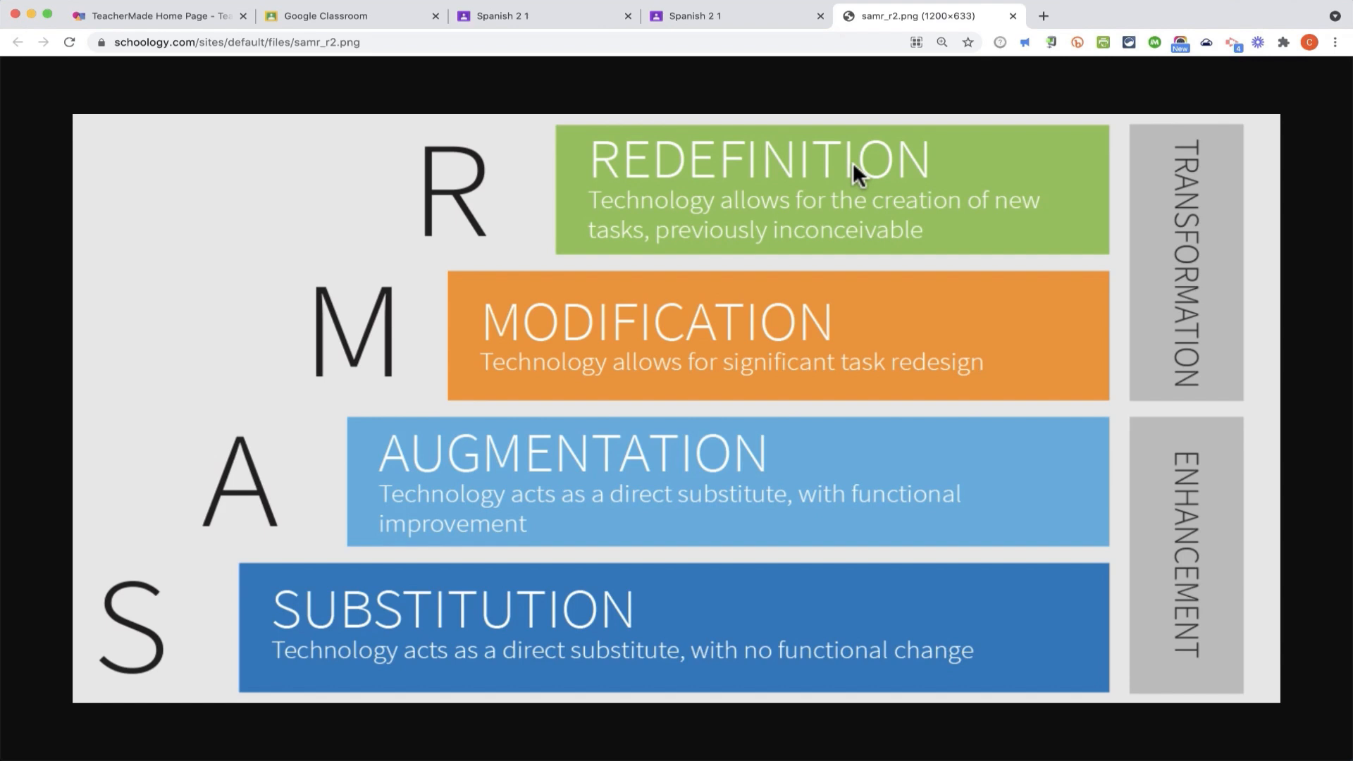
pyautogui.click(160, 15)
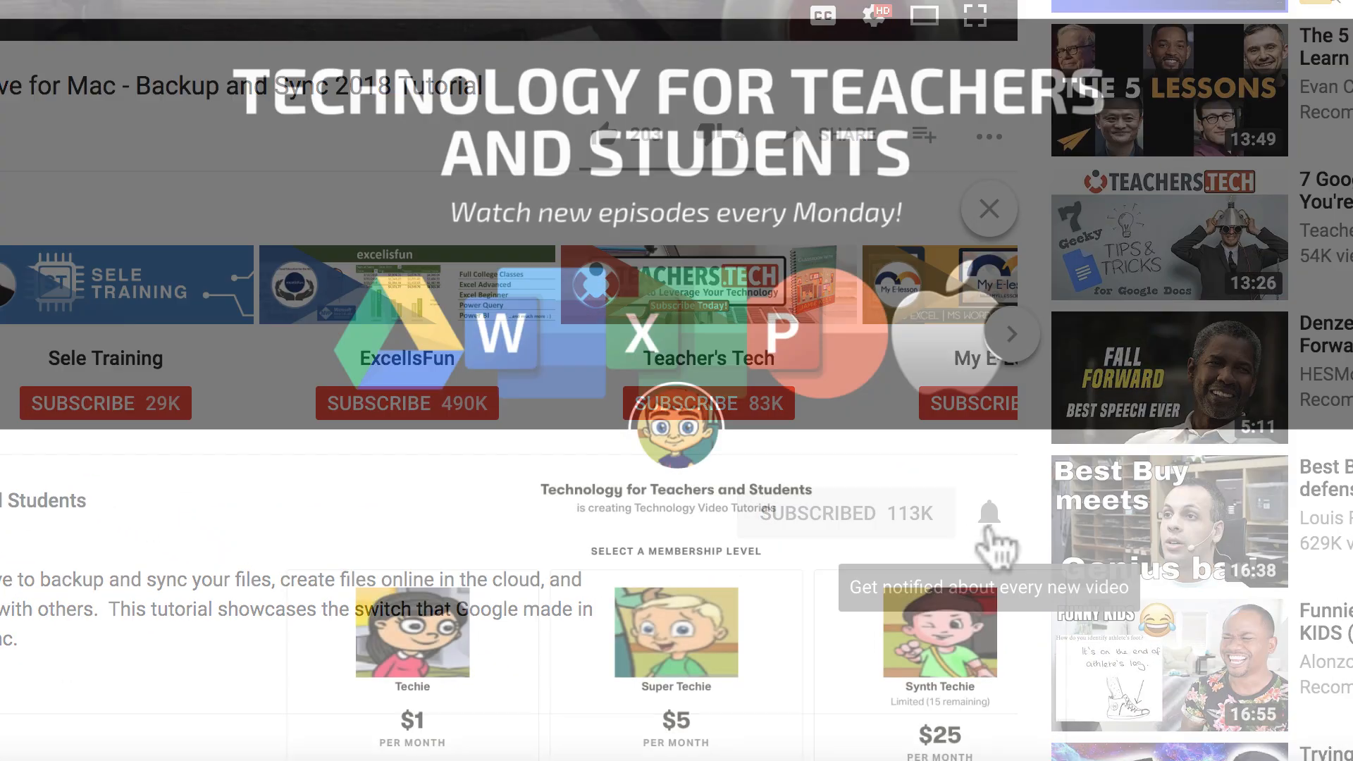
pyautogui.click(986, 210)
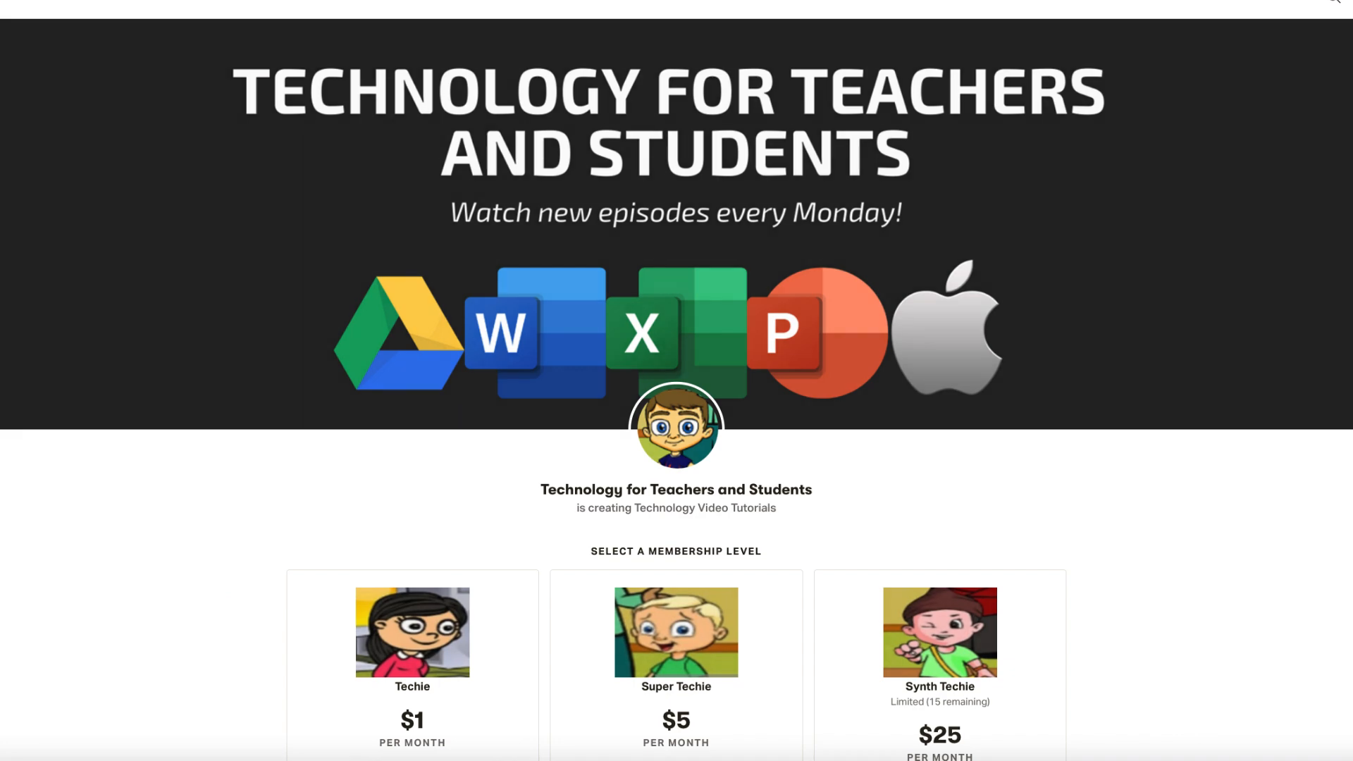